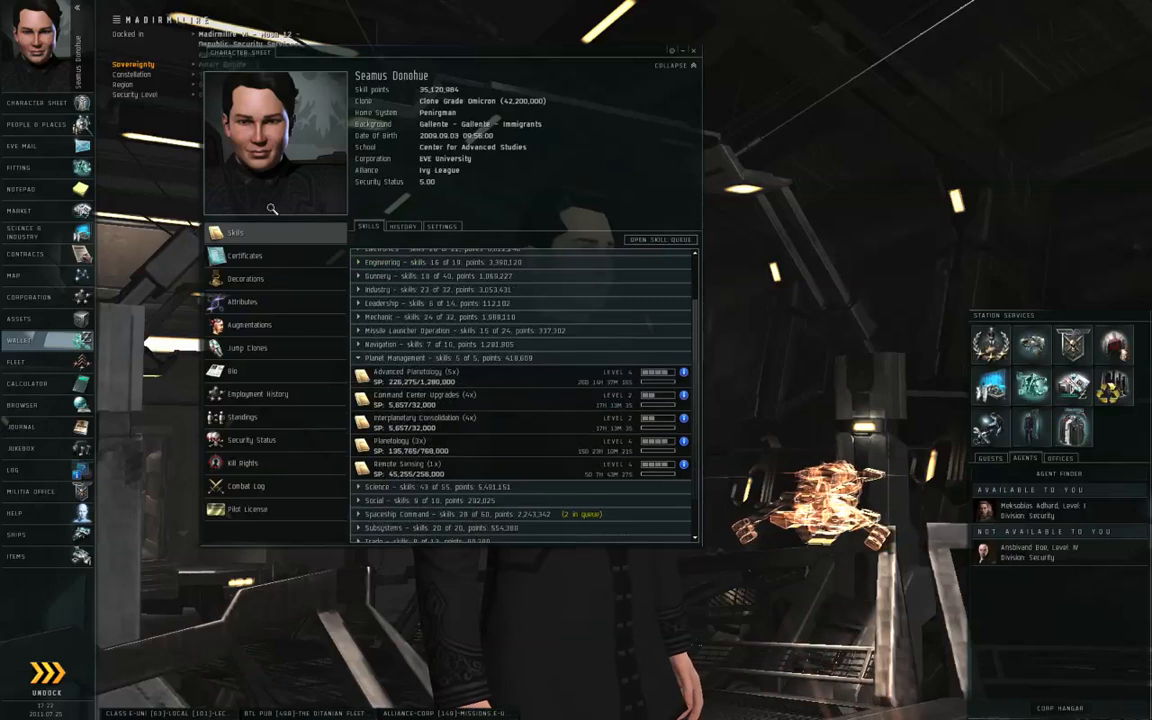
Review Remote Sensing, then confirm Planetology requires Remote Sensing IV and Science IV.
{"action": "left_click", "coordinate": [442, 226]}
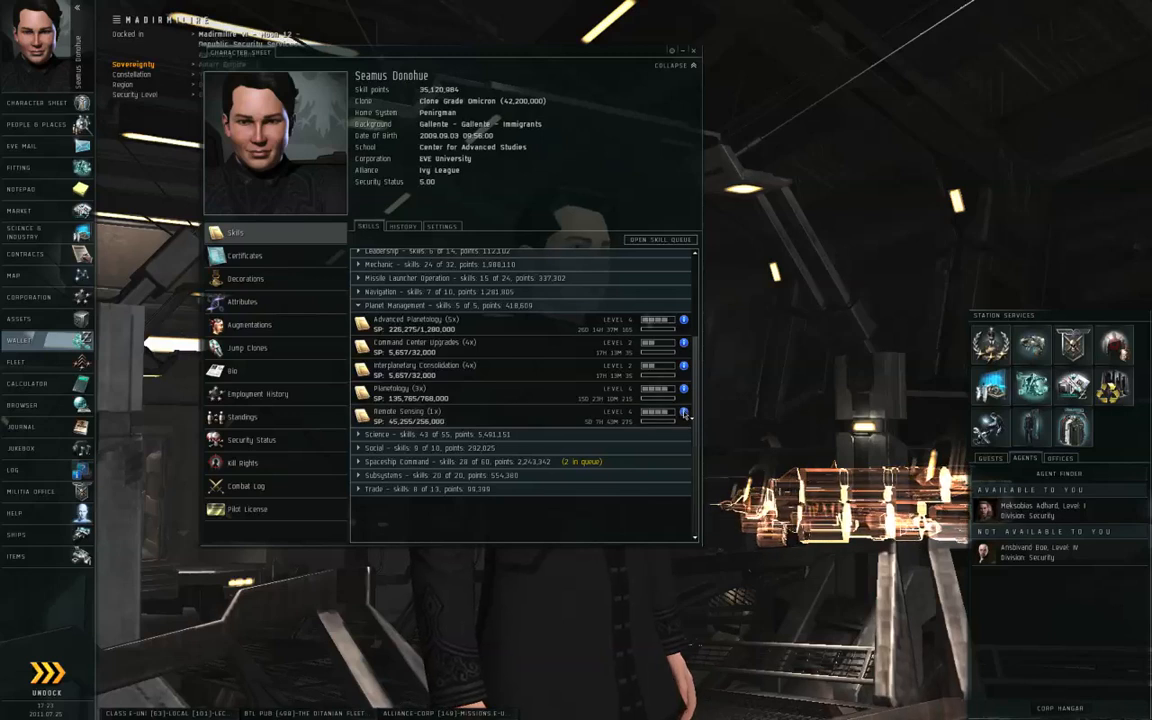
{"action": "left_click", "coordinate": [684, 412]}
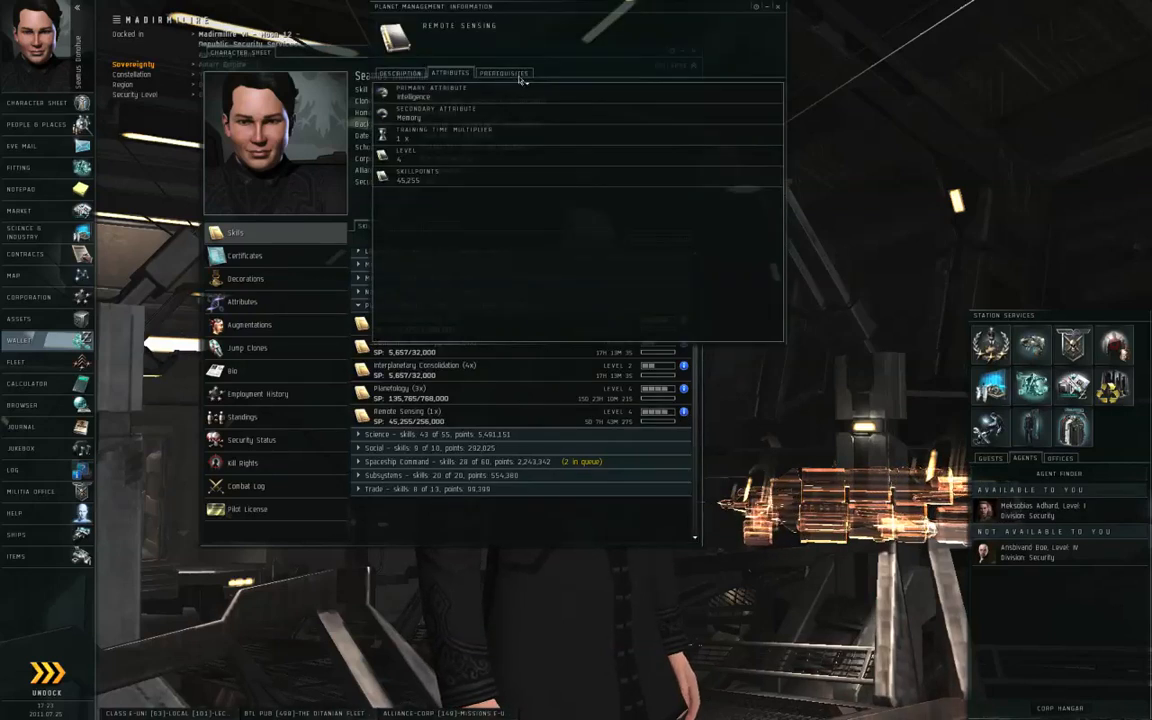
{"action": "left_click", "coordinate": [503, 72]}
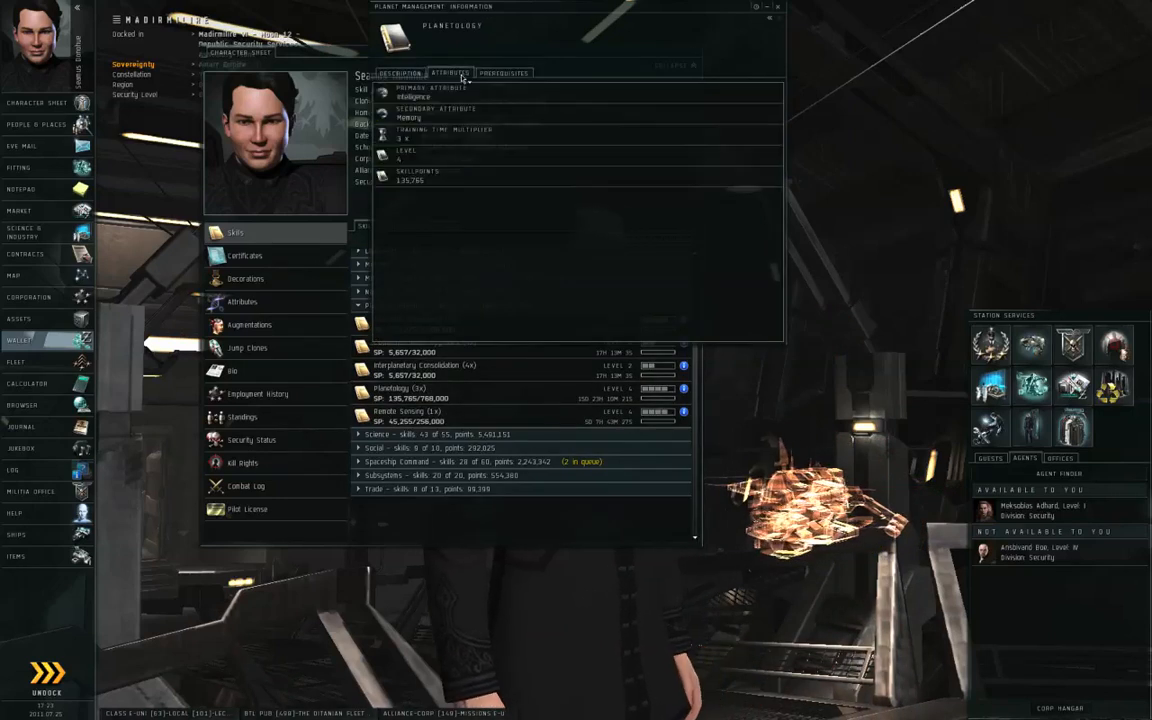
{"action": "left_click", "coordinate": [504, 72]}
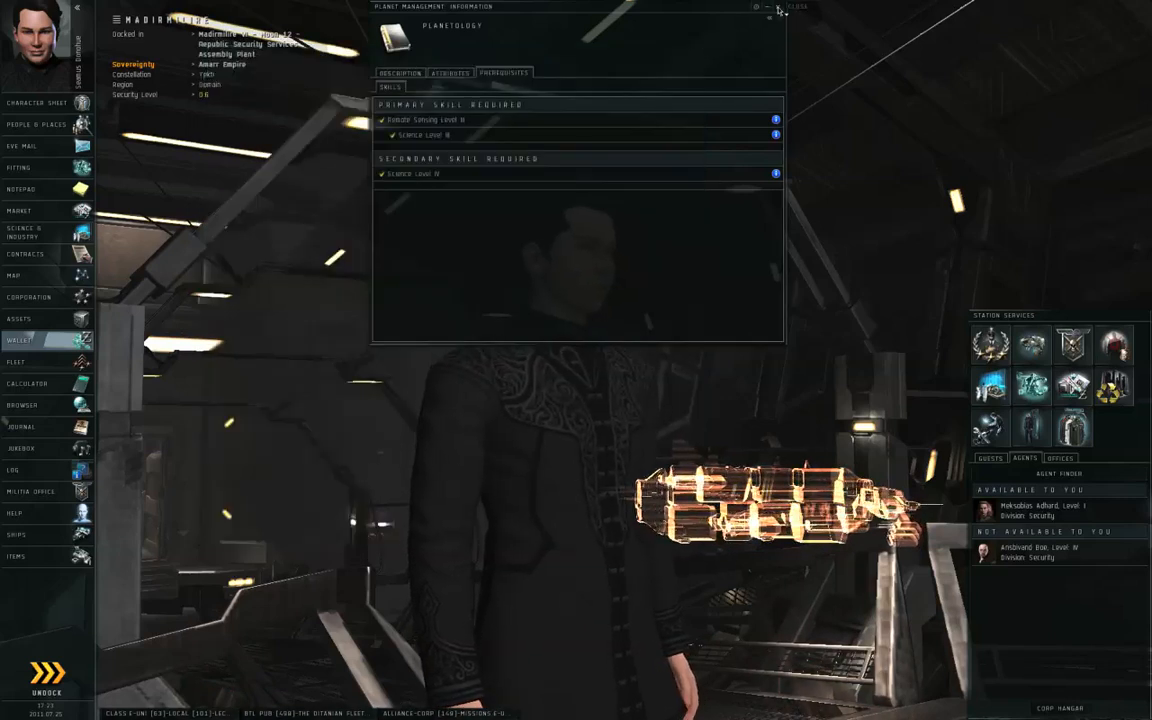
Close the skill info and show info for planet Madirmilire III.
{"action": "left_click", "coordinate": [778, 8]}
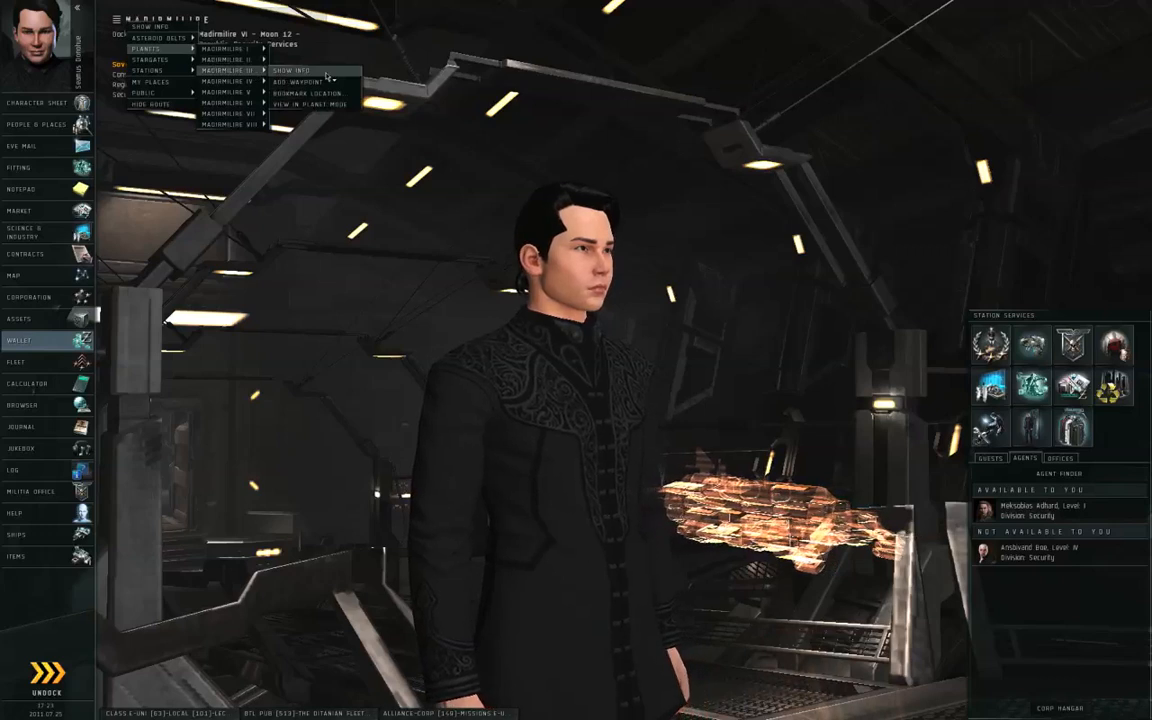
{"action": "left_click", "coordinate": [291, 69]}
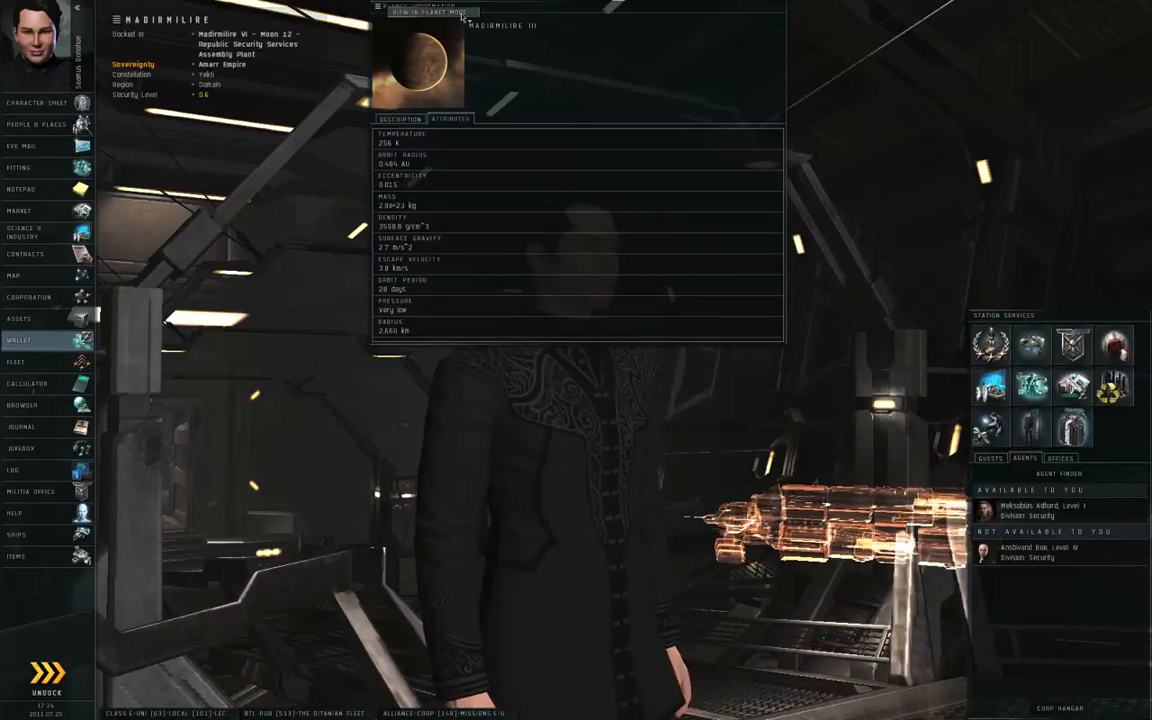
View Madirmilire III in planet mode and scan it for Carbon Compounds.
{"action": "left_click", "coordinate": [432, 11]}
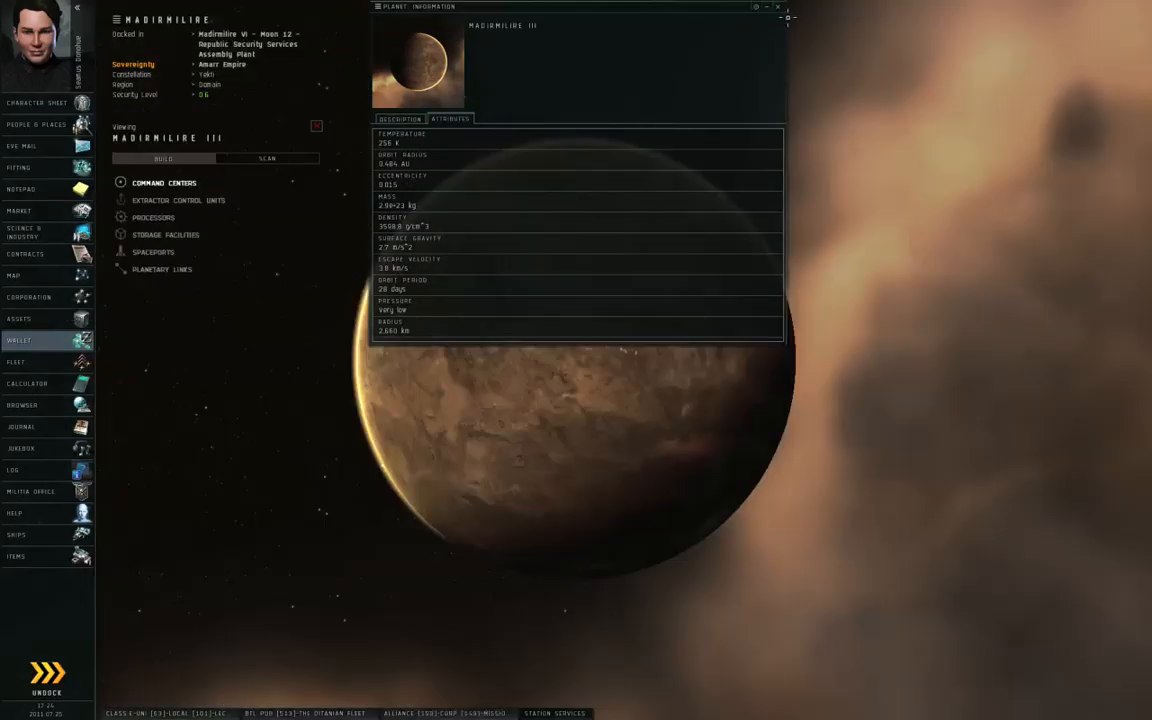
{"action": "left_click", "coordinate": [778, 7]}
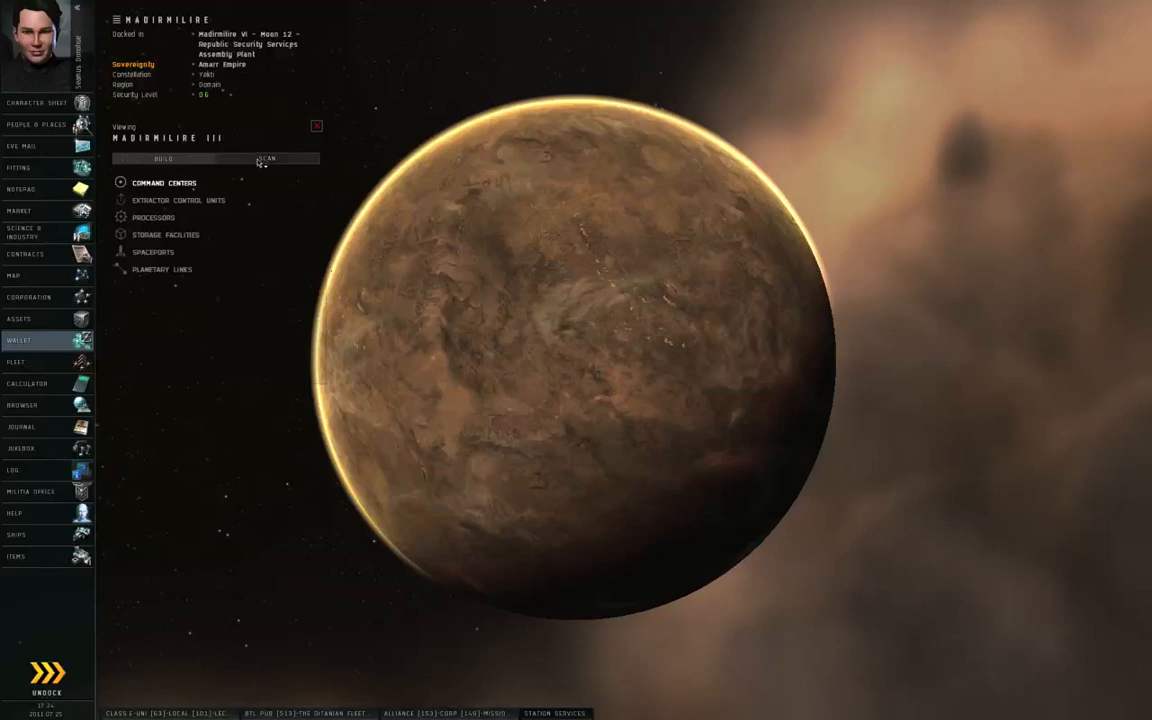
{"action": "left_click", "coordinate": [267, 159]}
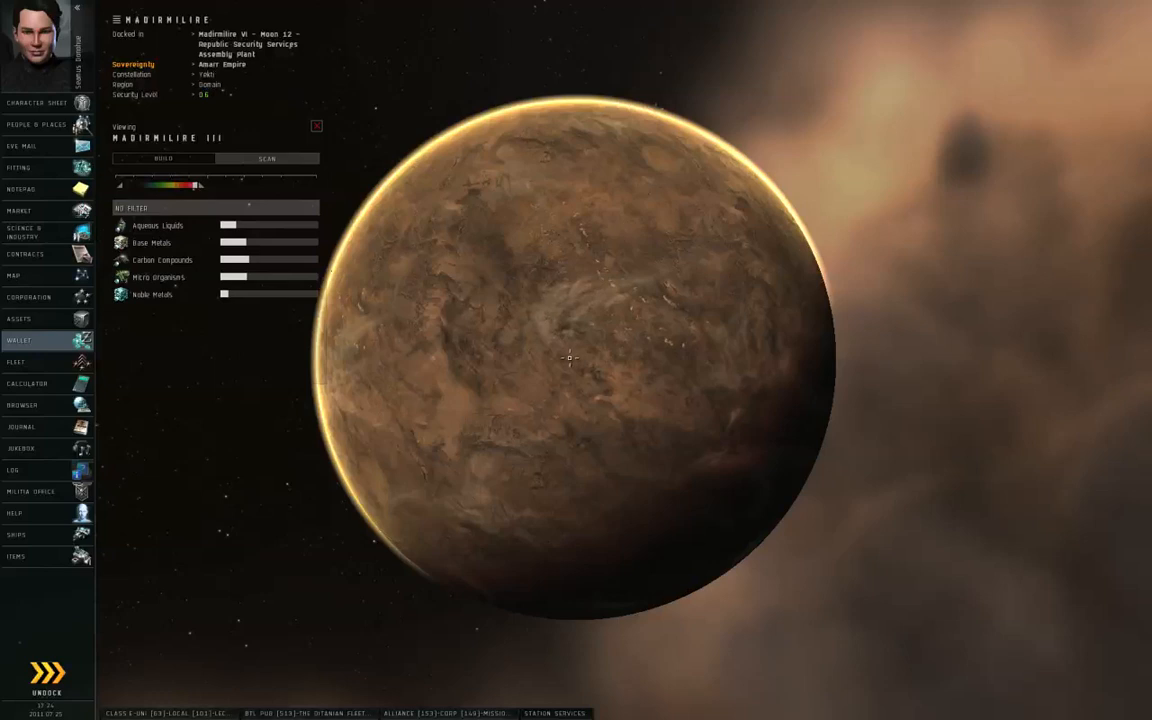
{"action": "mouse_move", "coordinate": [518, 345]}
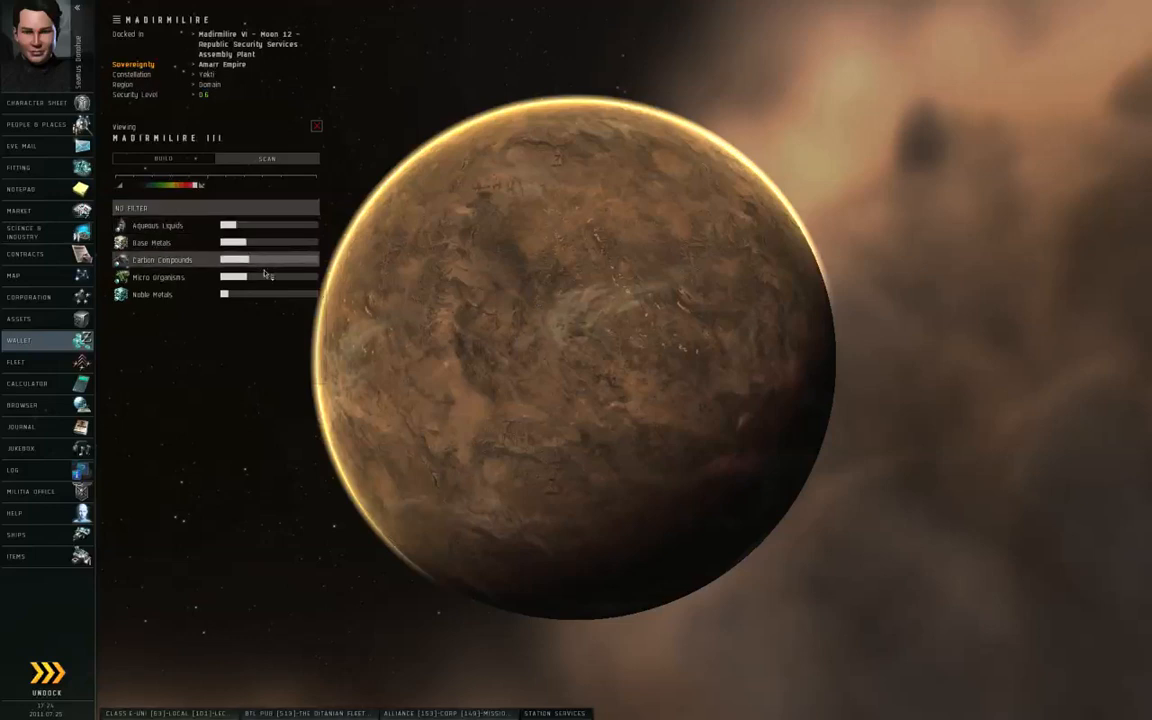
{"action": "mouse_move", "coordinate": [288, 262]}
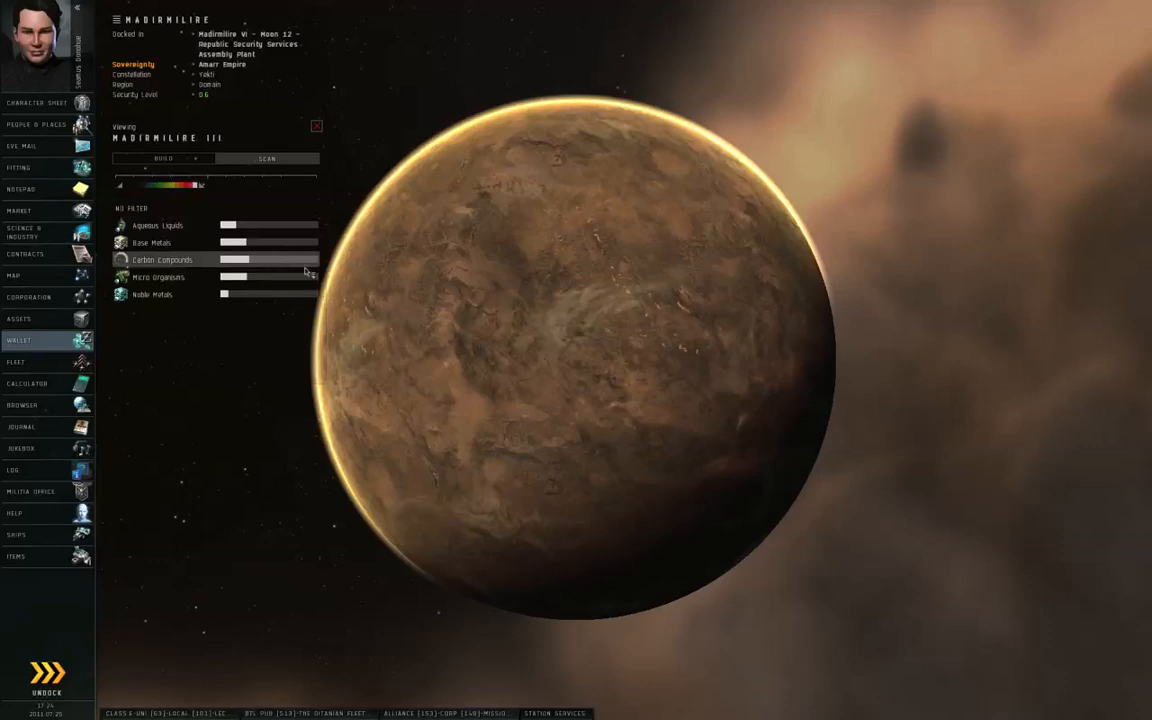
{"action": "left_click", "coordinate": [267, 158]}
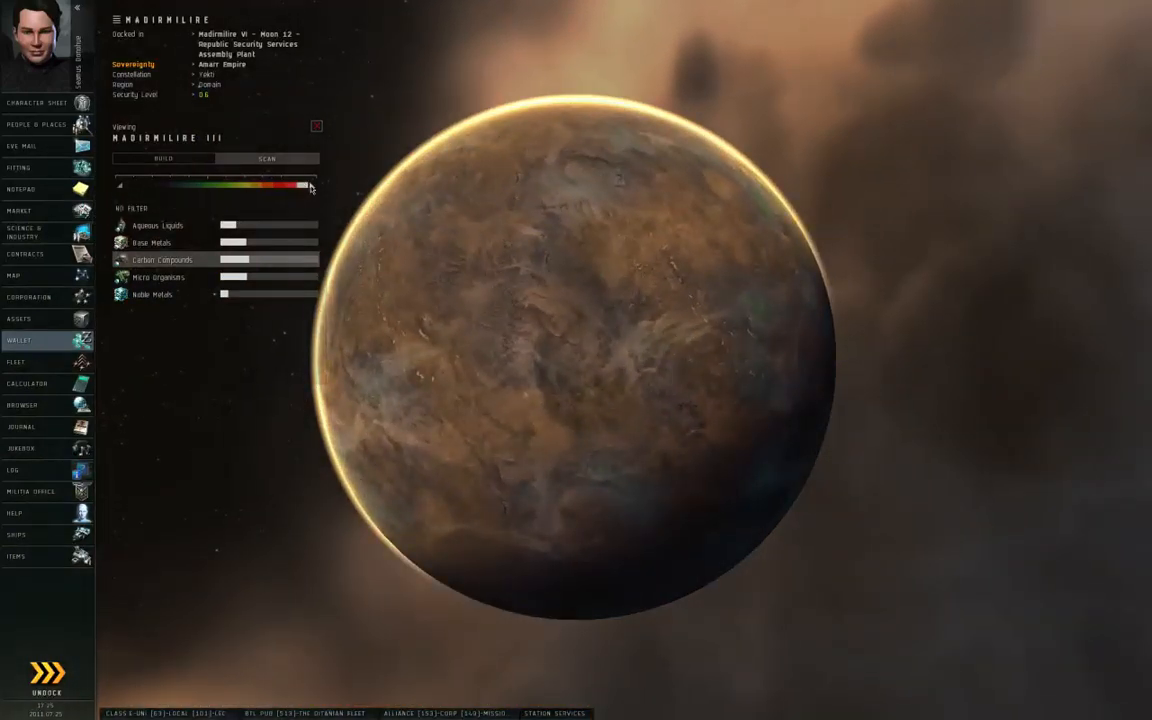
Narrow the scan concentration range on Madirmilire III to reveal carbon hotspots.
{"action": "left_click_drag", "start_coordinate": [305, 185], "coordinate": [242, 186]}
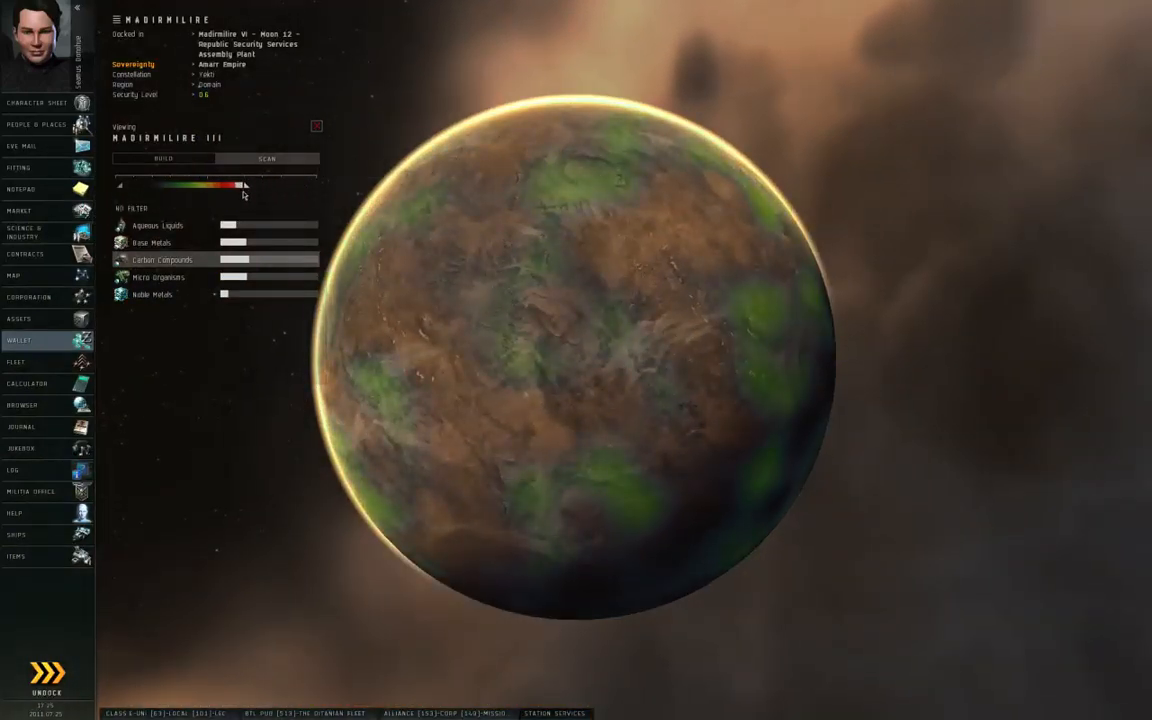
{"action": "left_click_drag", "start_coordinate": [244, 186], "coordinate": [195, 186]}
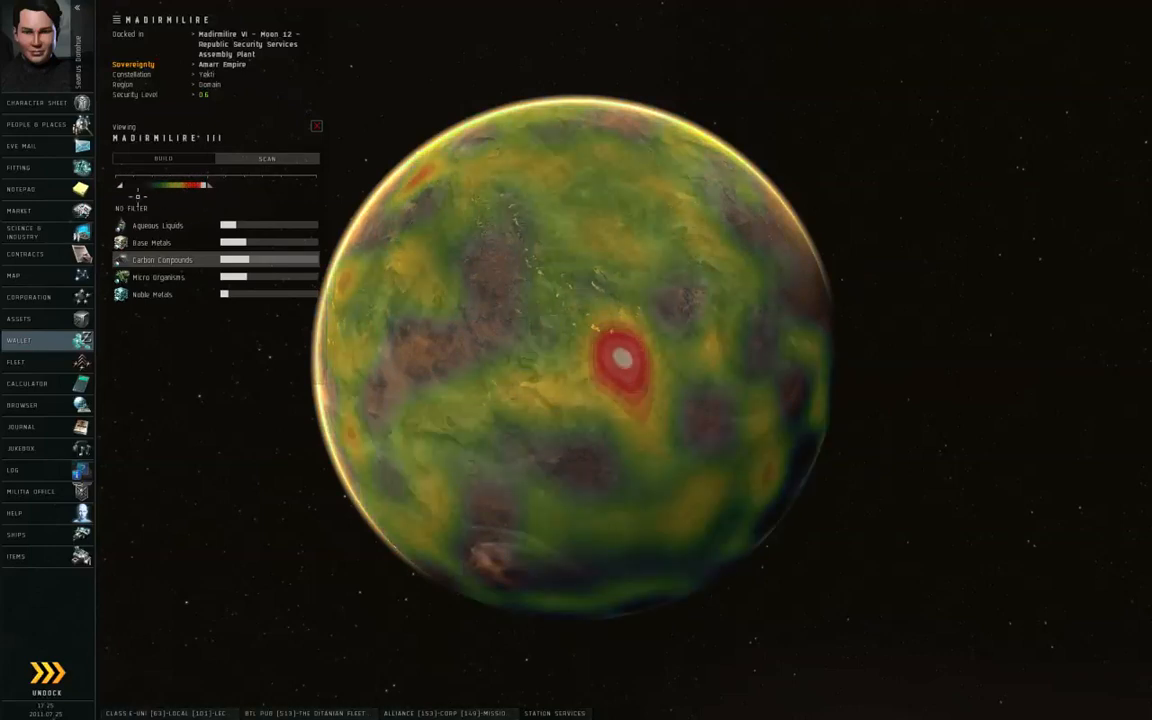
{"action": "mouse_move", "coordinate": [120, 188]}
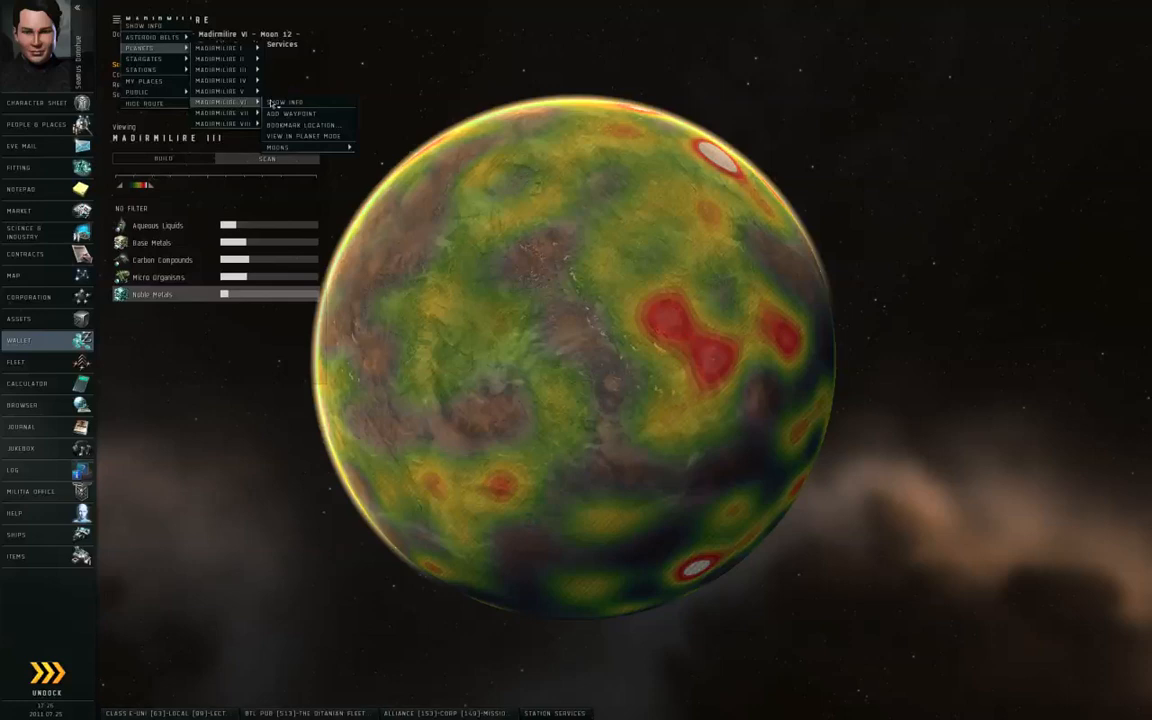
Scan Madirmilire VI in planet mode and rotate it to inspect resource hotspots.
{"action": "left_click", "coordinate": [303, 136]}
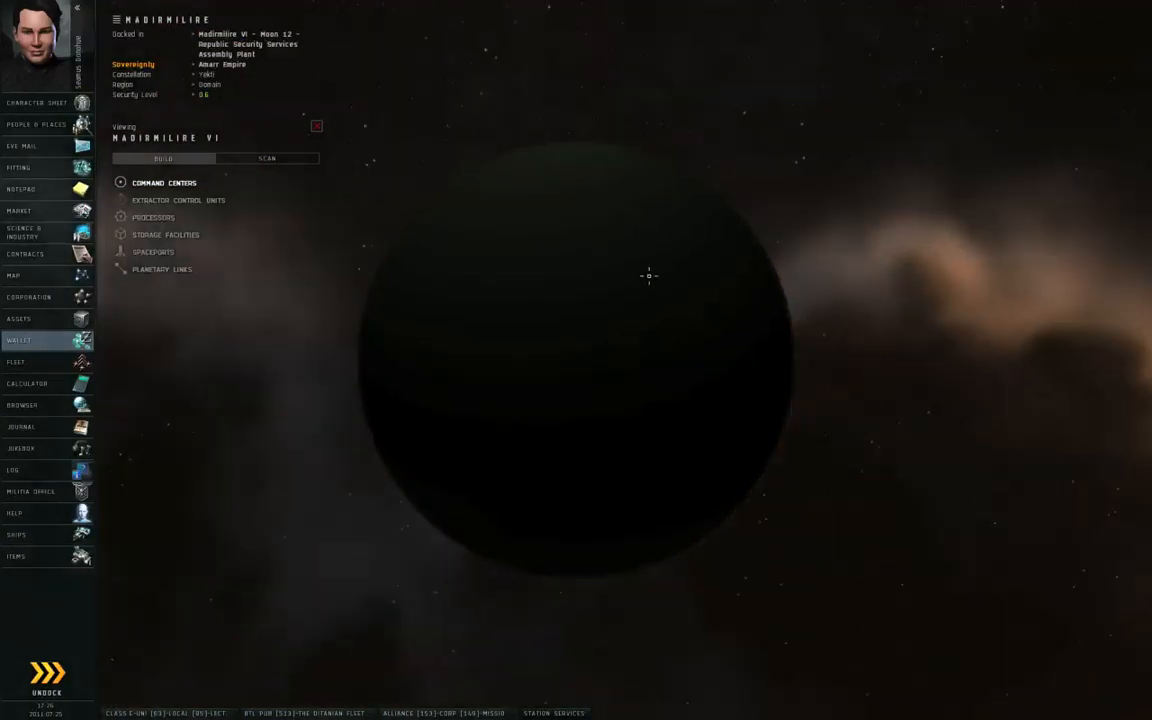
{"action": "left_click", "coordinate": [267, 158]}
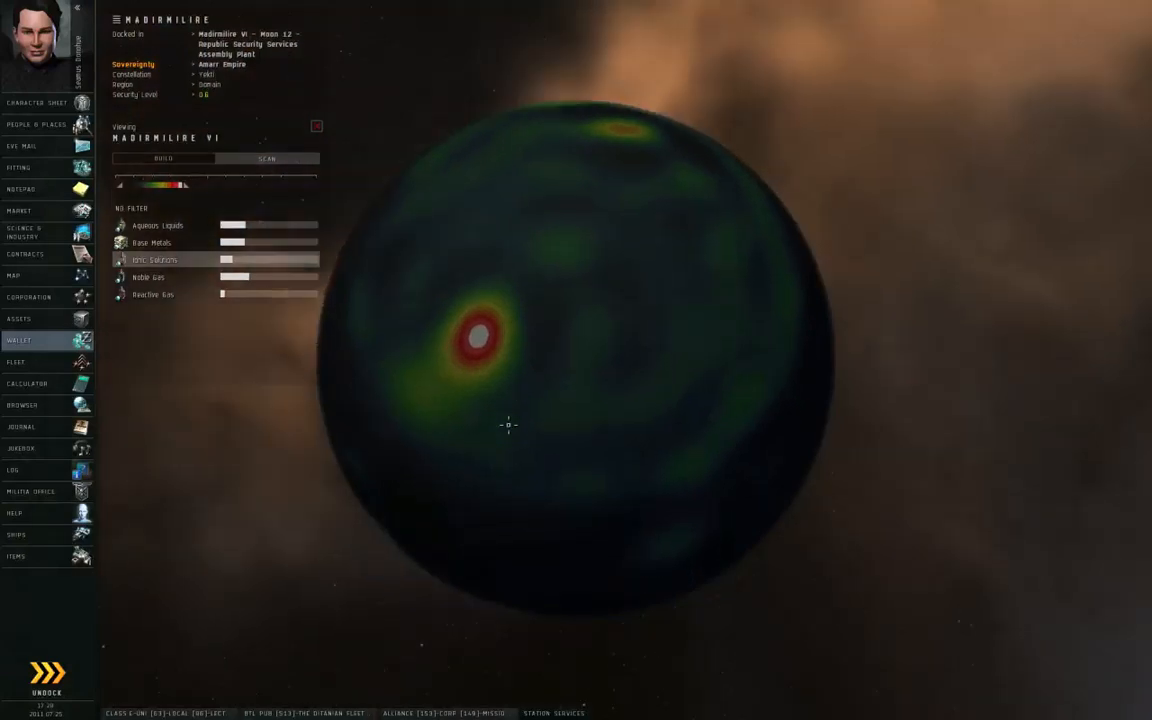
{"action": "left_click_drag", "start_coordinate": [508, 424], "coordinate": [587, 377]}
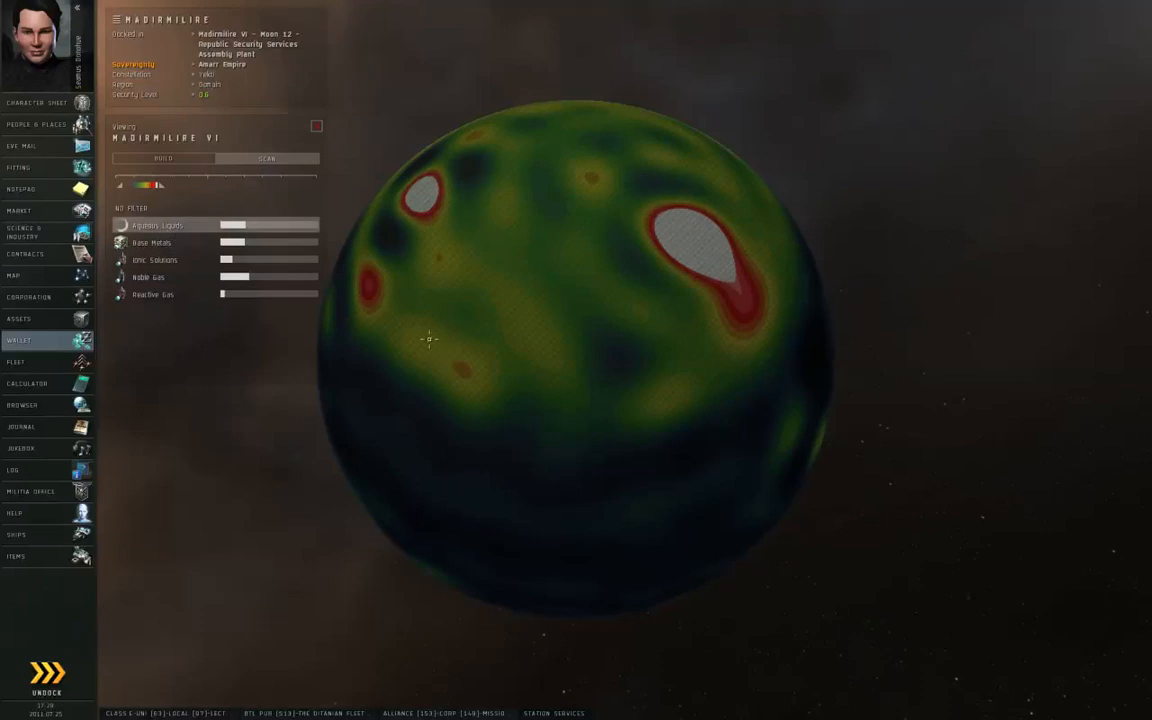
{"action": "left_click_drag", "start_coordinate": [428, 340], "coordinate": [550, 453]}
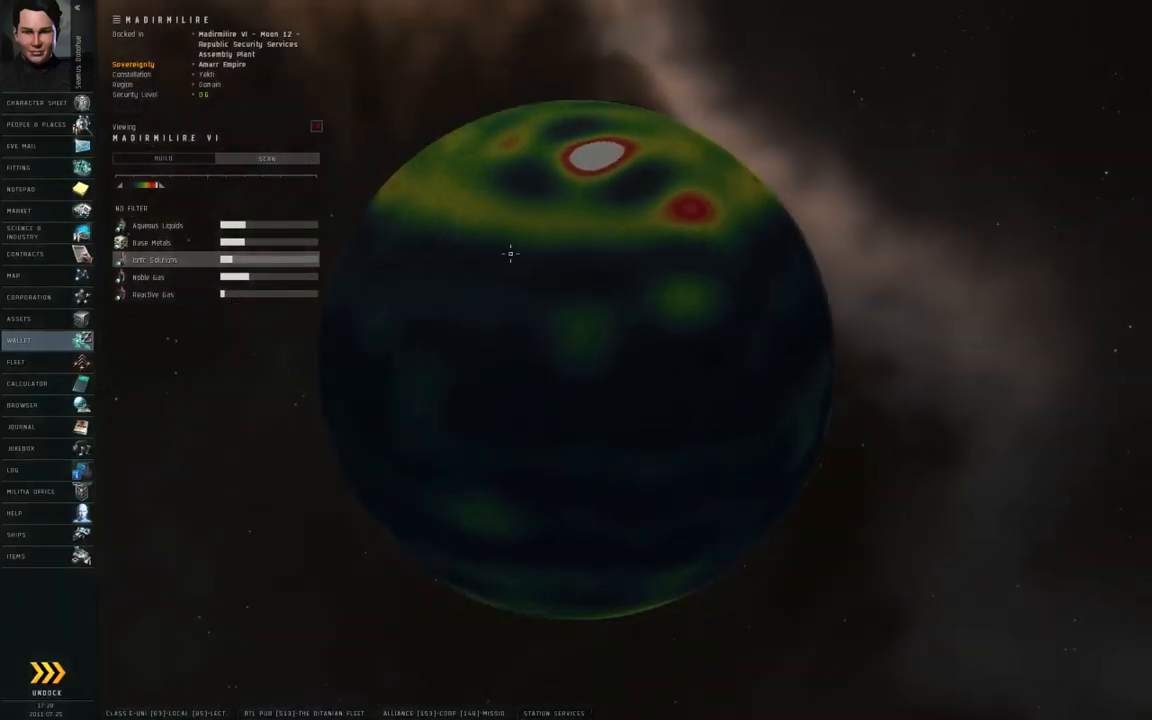
{"action": "mouse_move", "coordinate": [18, 210]}
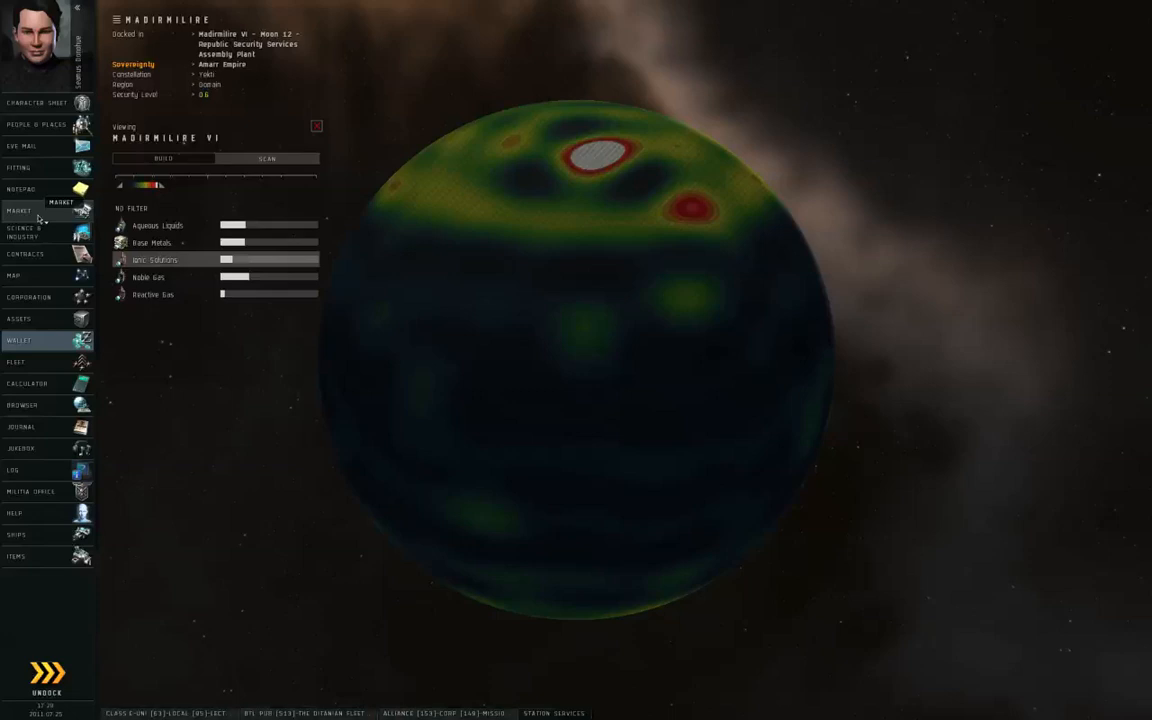
Check Aqueous Liquids orders and price history, then expand Processed Materials.
{"action": "left_click", "coordinate": [18, 211]}
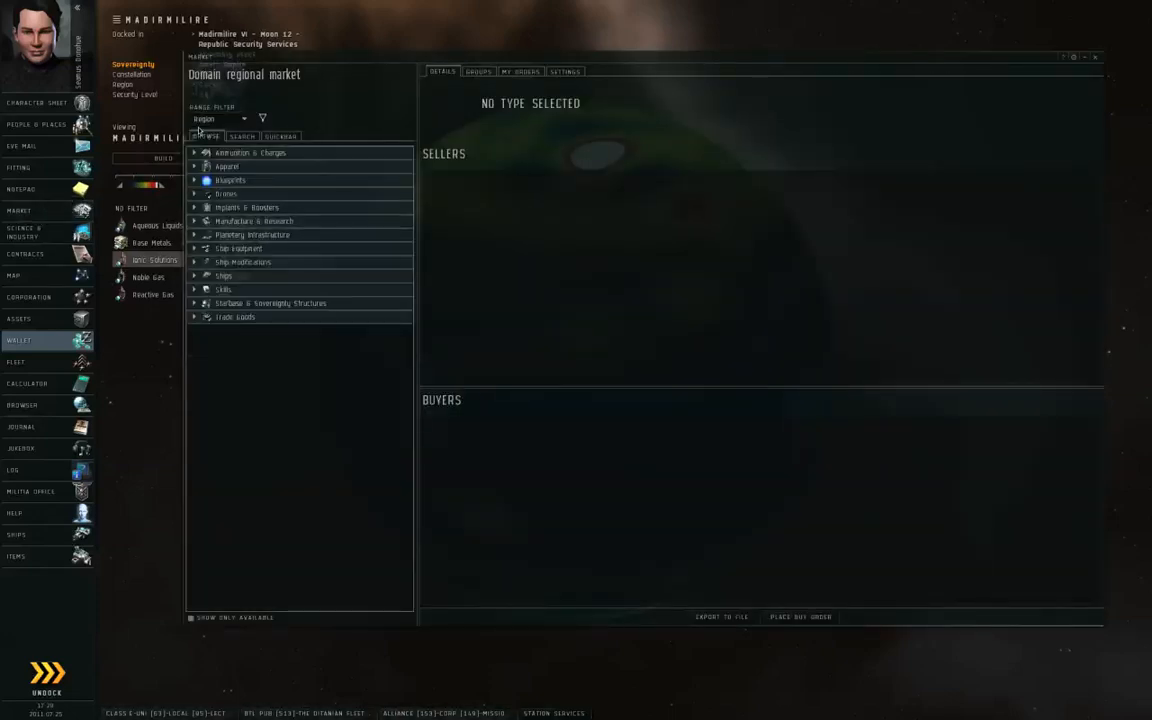
{"action": "left_click", "coordinate": [218, 118]}
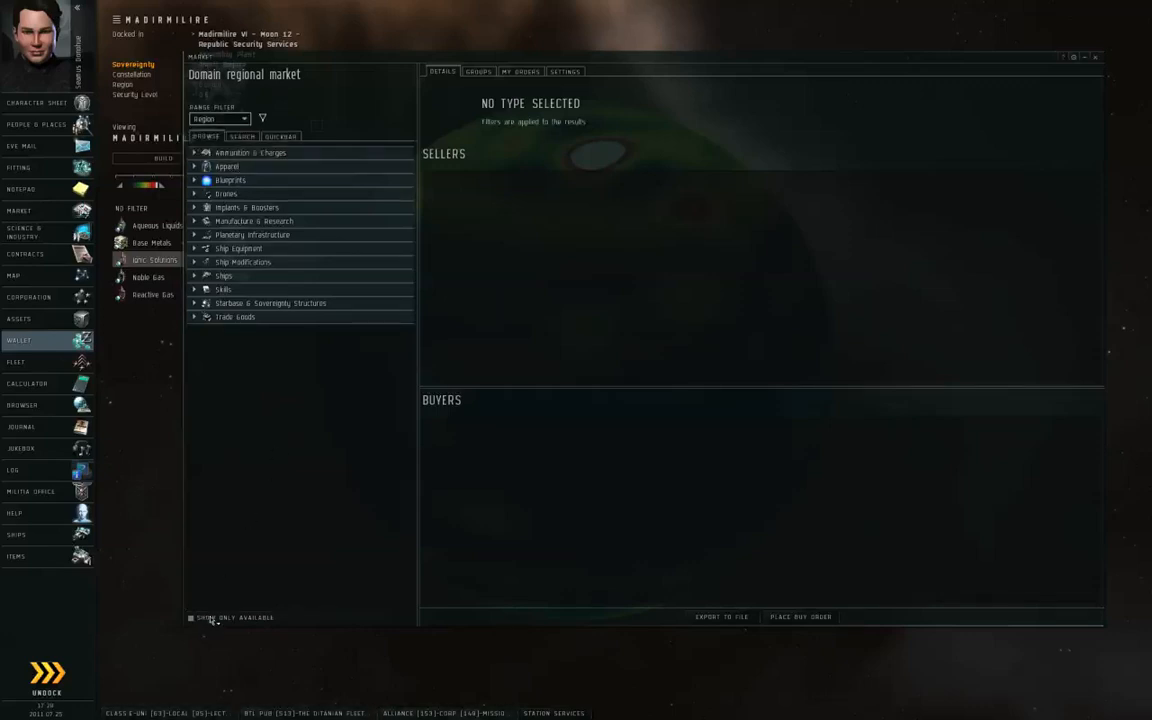
{"action": "mouse_move", "coordinate": [253, 221]}
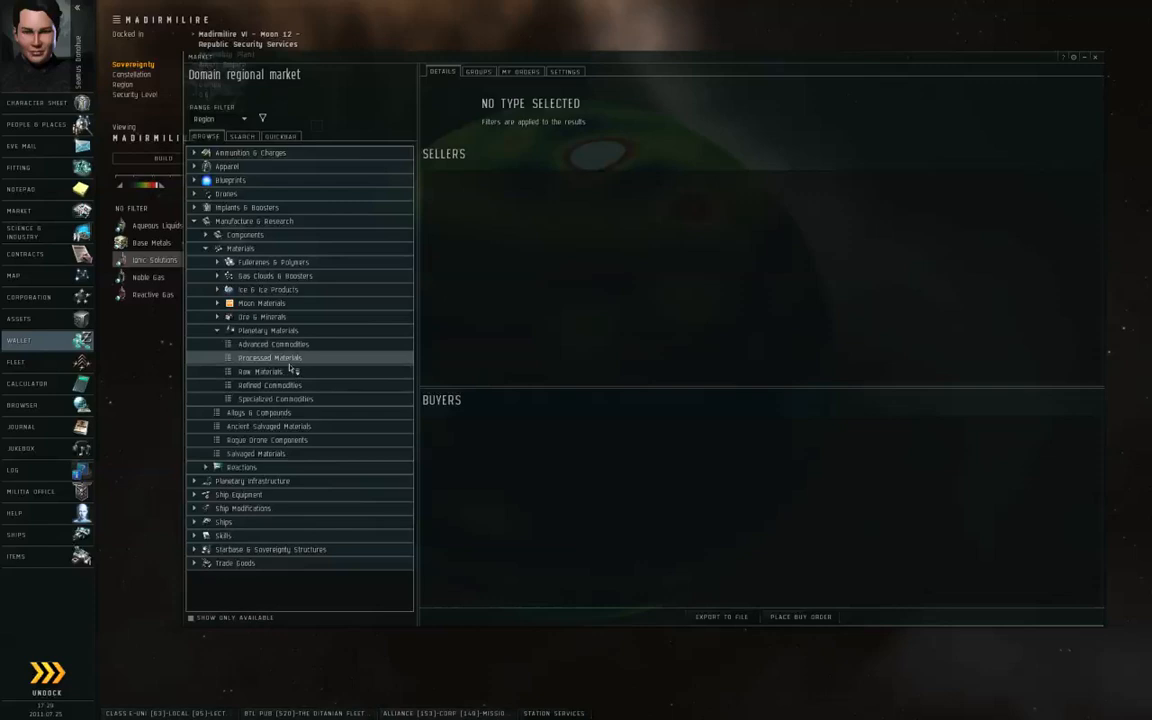
{"action": "left_click", "coordinate": [261, 371]}
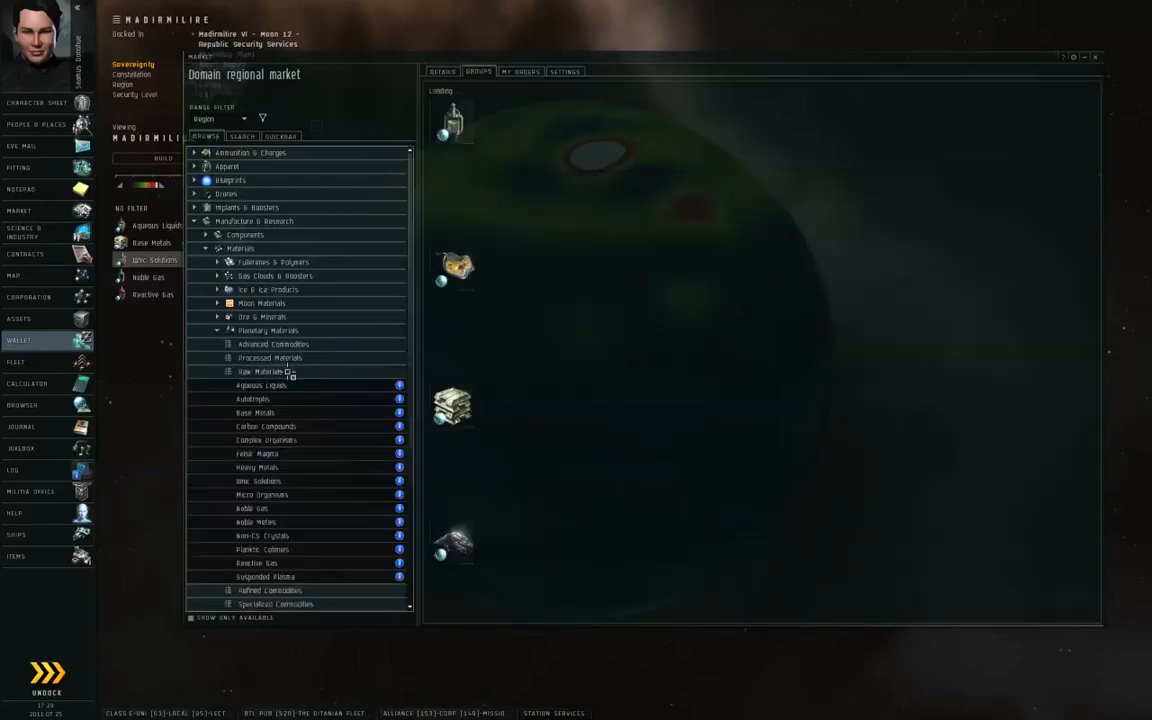
{"action": "left_click", "coordinate": [263, 371]}
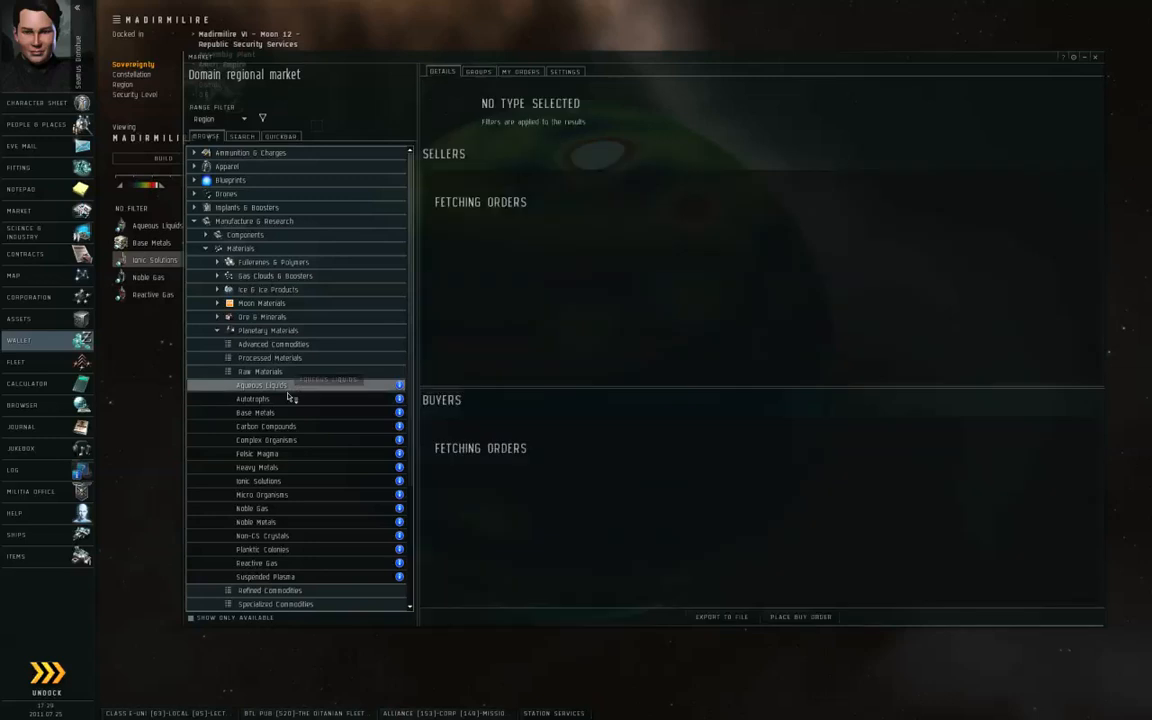
{"action": "left_click", "coordinate": [261, 385]}
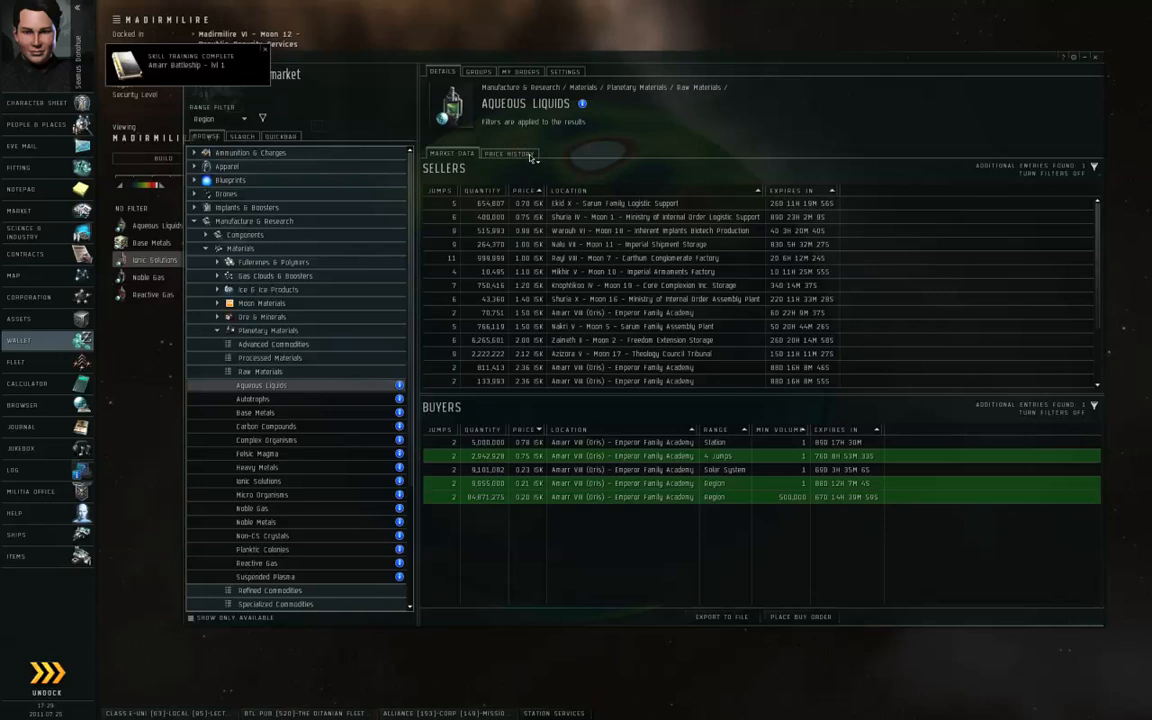
{"action": "left_click", "coordinate": [508, 154]}
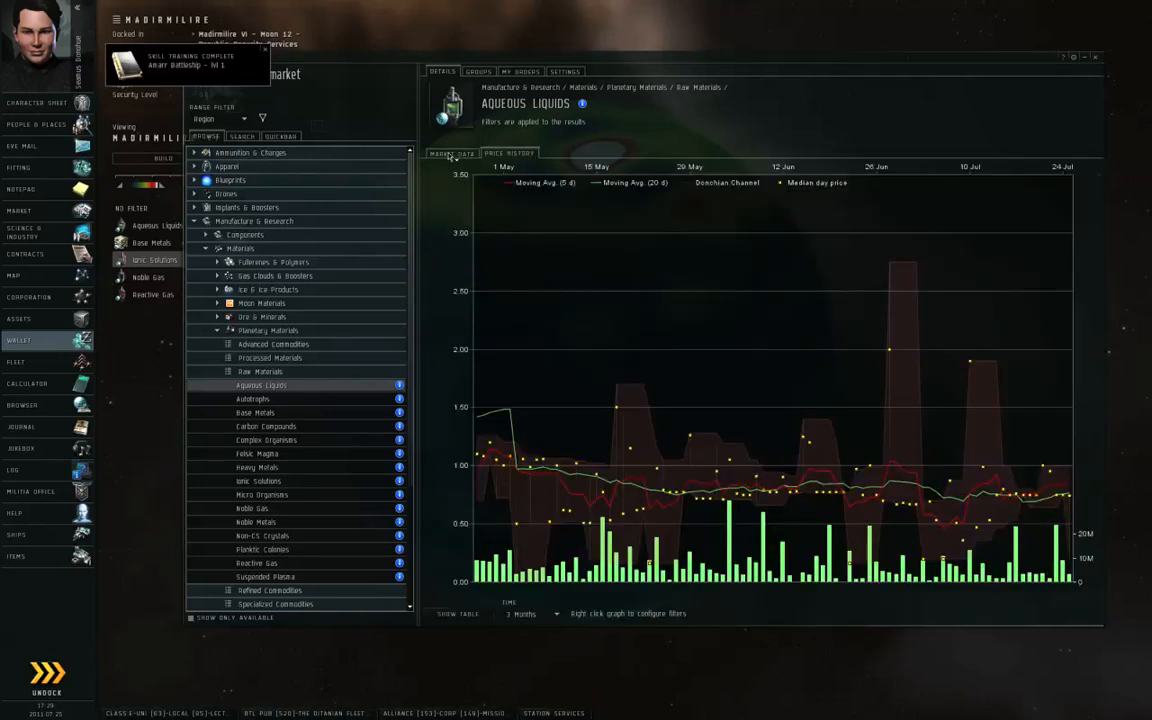
{"action": "left_click", "coordinate": [451, 153]}
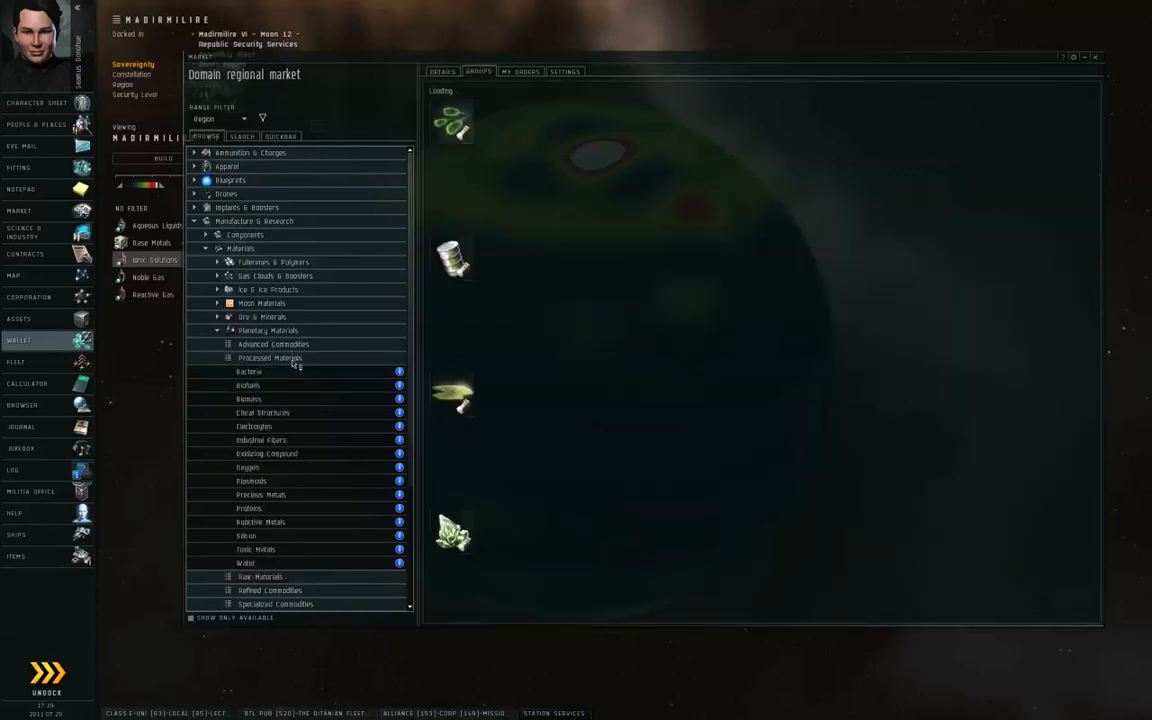
View orders for Bacteria, Biofuels, Biomass, Industrial Fibers and Oxidizing Compound.
{"action": "left_click", "coordinate": [270, 357]}
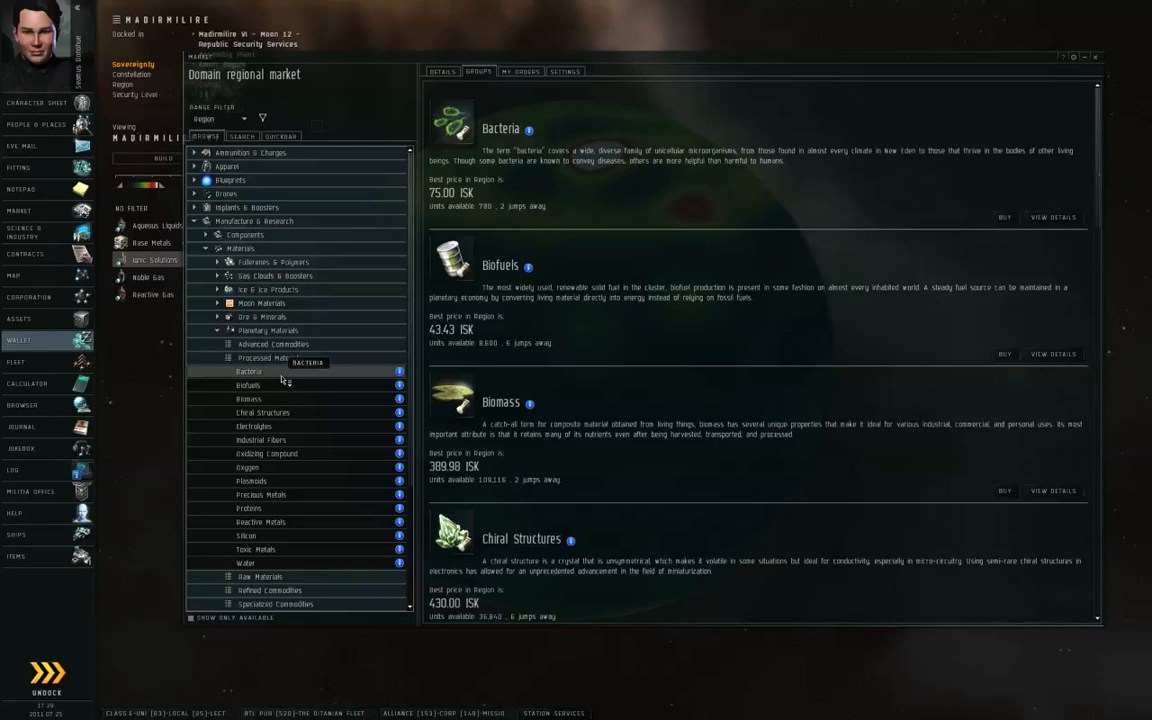
{"action": "mouse_move", "coordinate": [286, 380]}
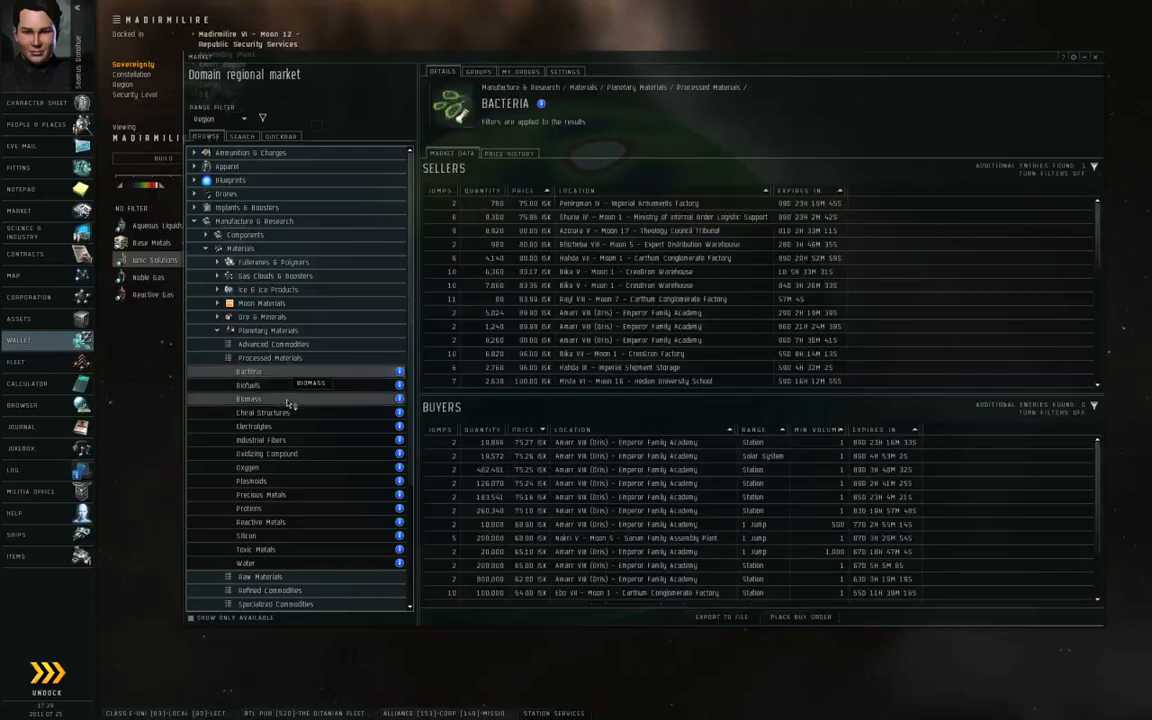
{"action": "left_click", "coordinate": [248, 385]}
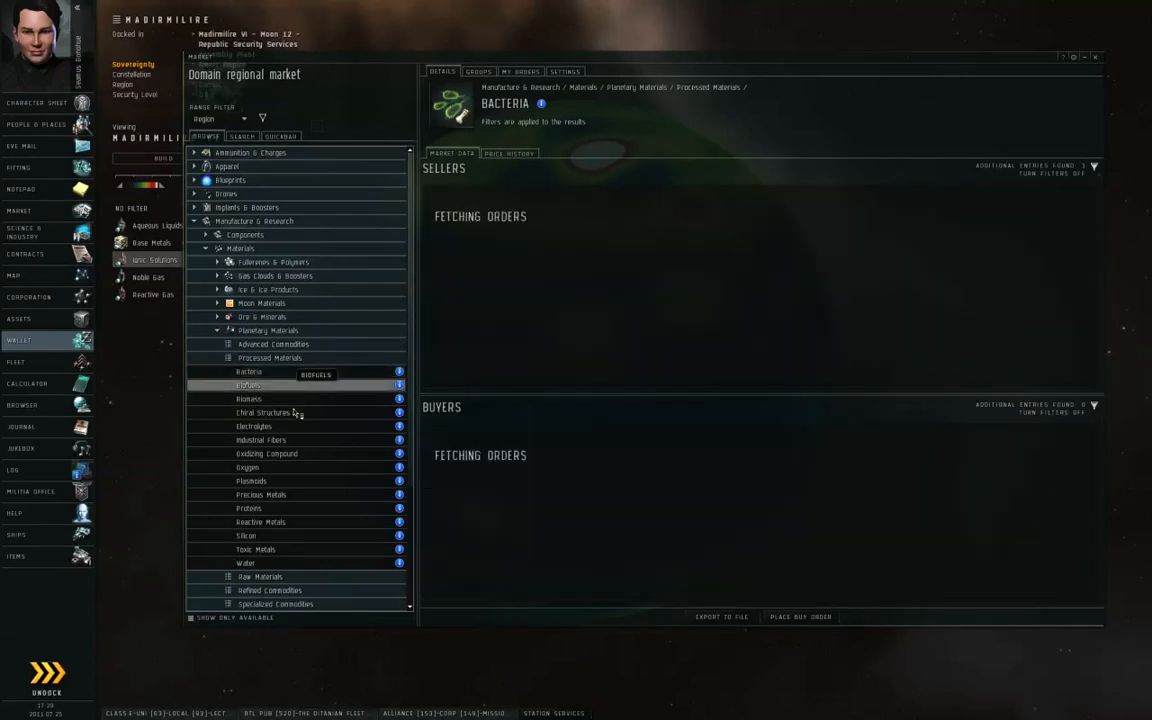
{"action": "left_click", "coordinate": [248, 399]}
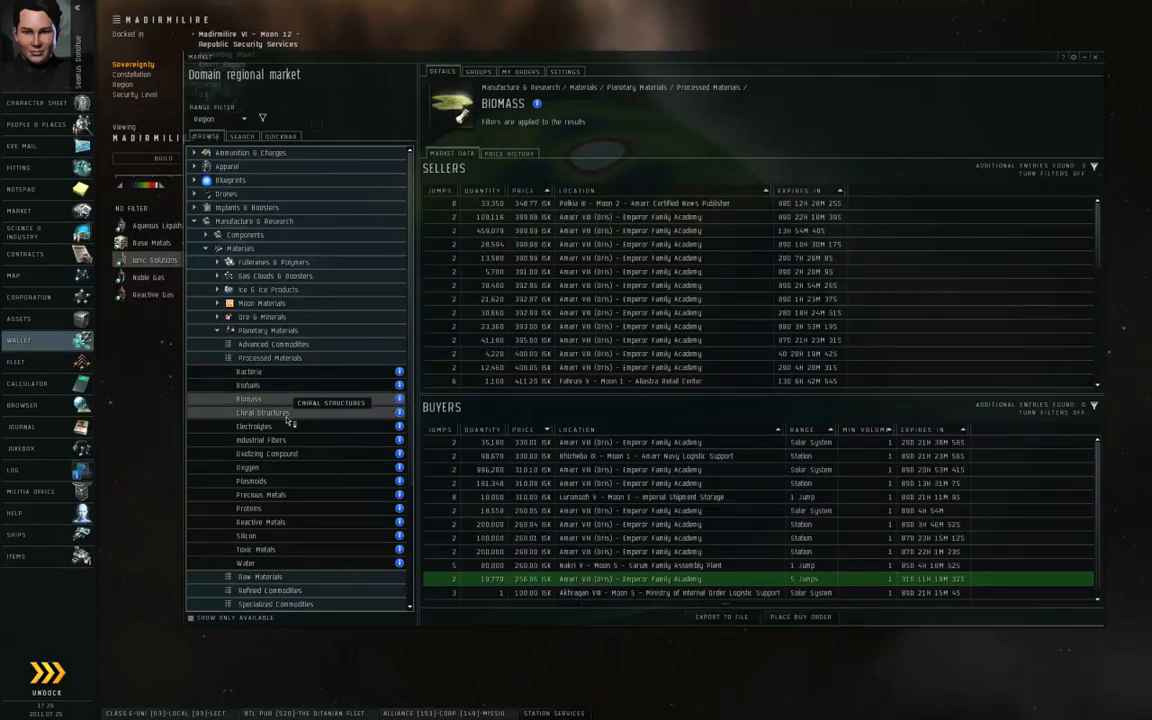
{"action": "left_click", "coordinate": [261, 440]}
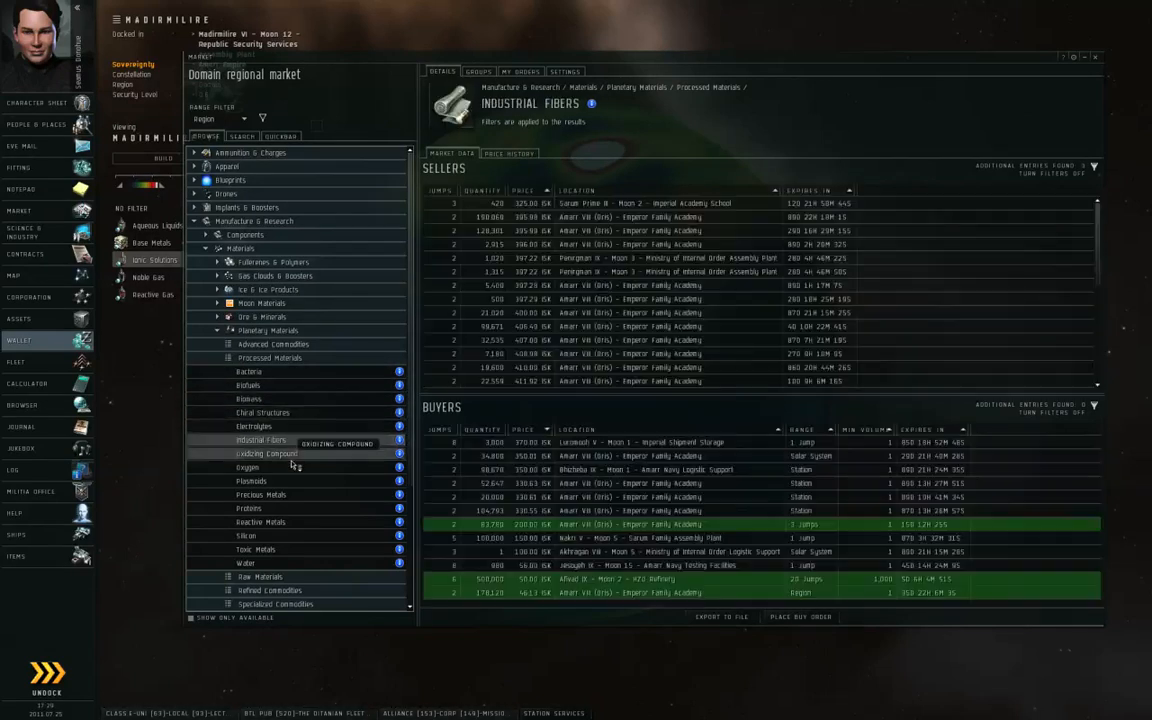
{"action": "left_click", "coordinate": [266, 453]}
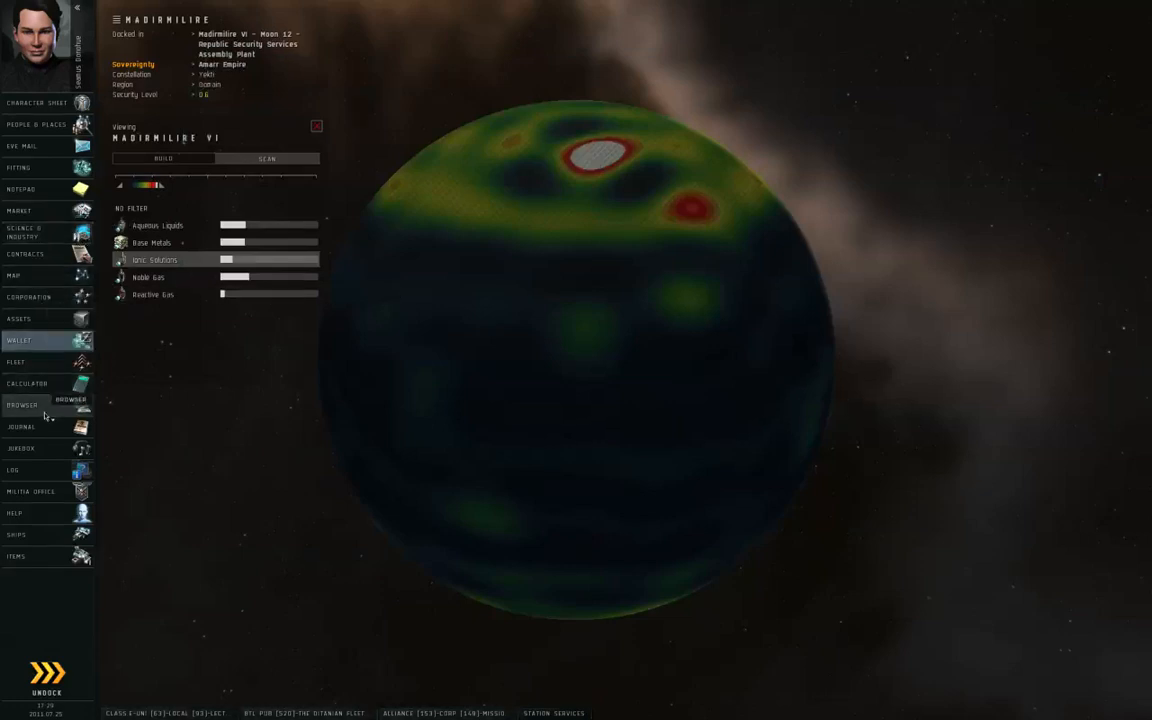
Search the EVE University wiki for 'planetary in' in the in-game browser.
{"action": "left_click", "coordinate": [22, 405]}
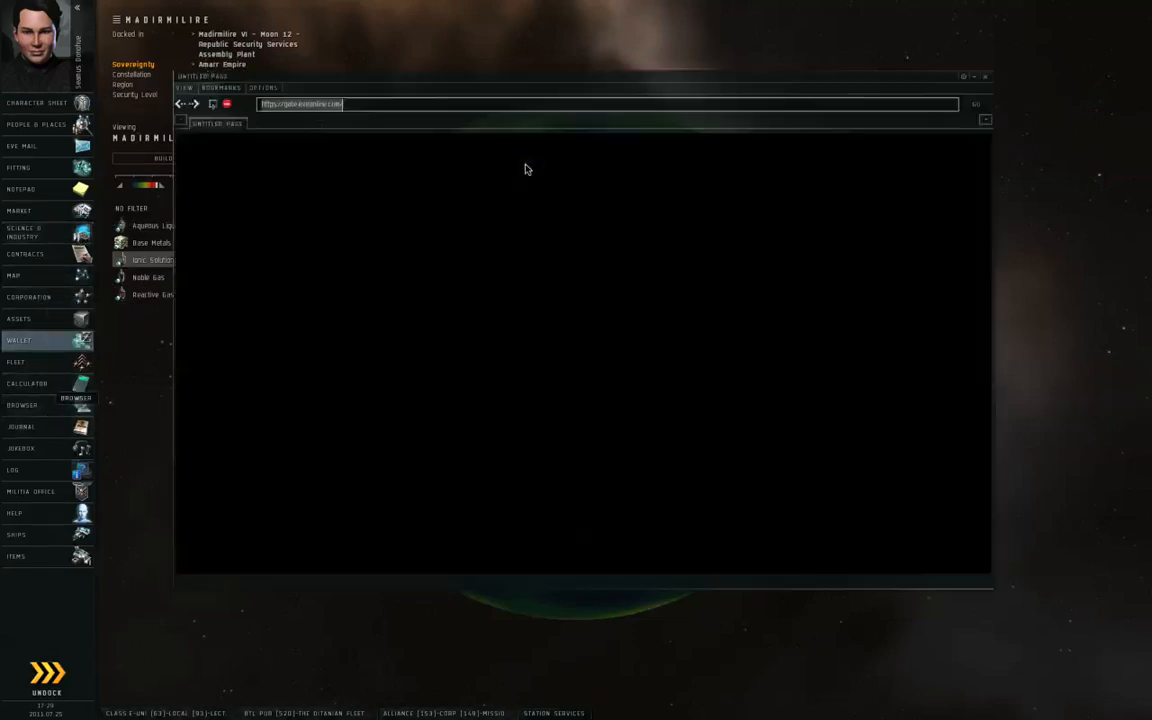
{"action": "left_click", "coordinate": [975, 104]}
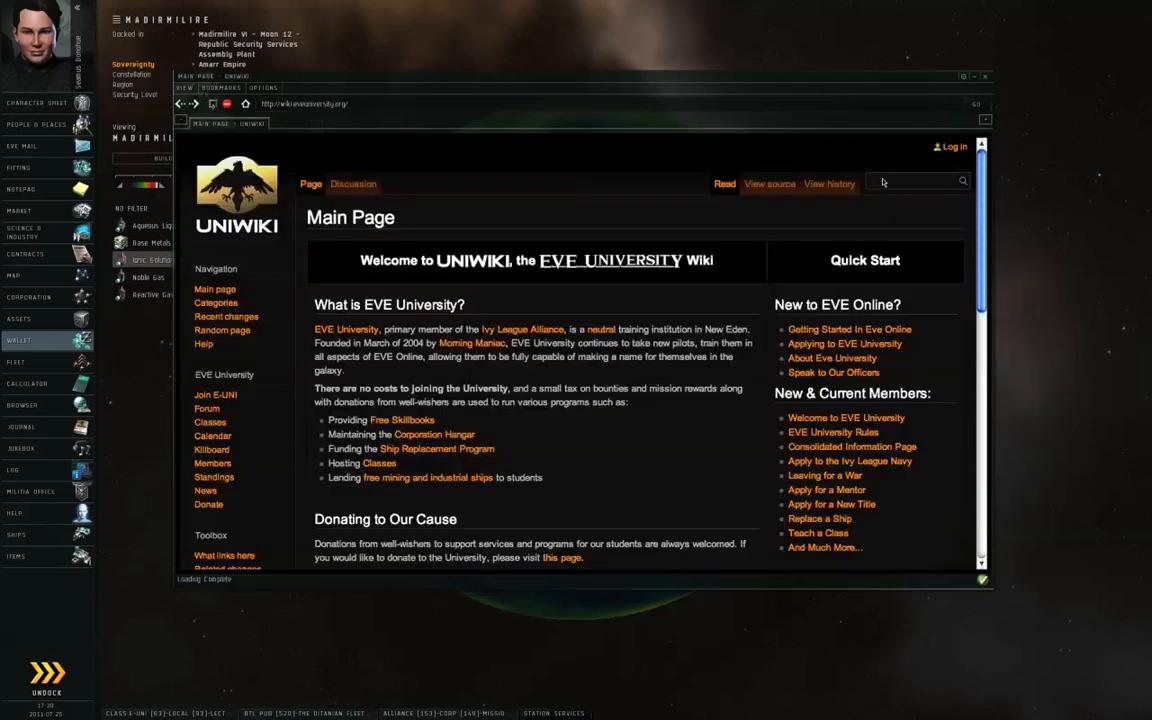
{"action": "left_click", "coordinate": [908, 181]}
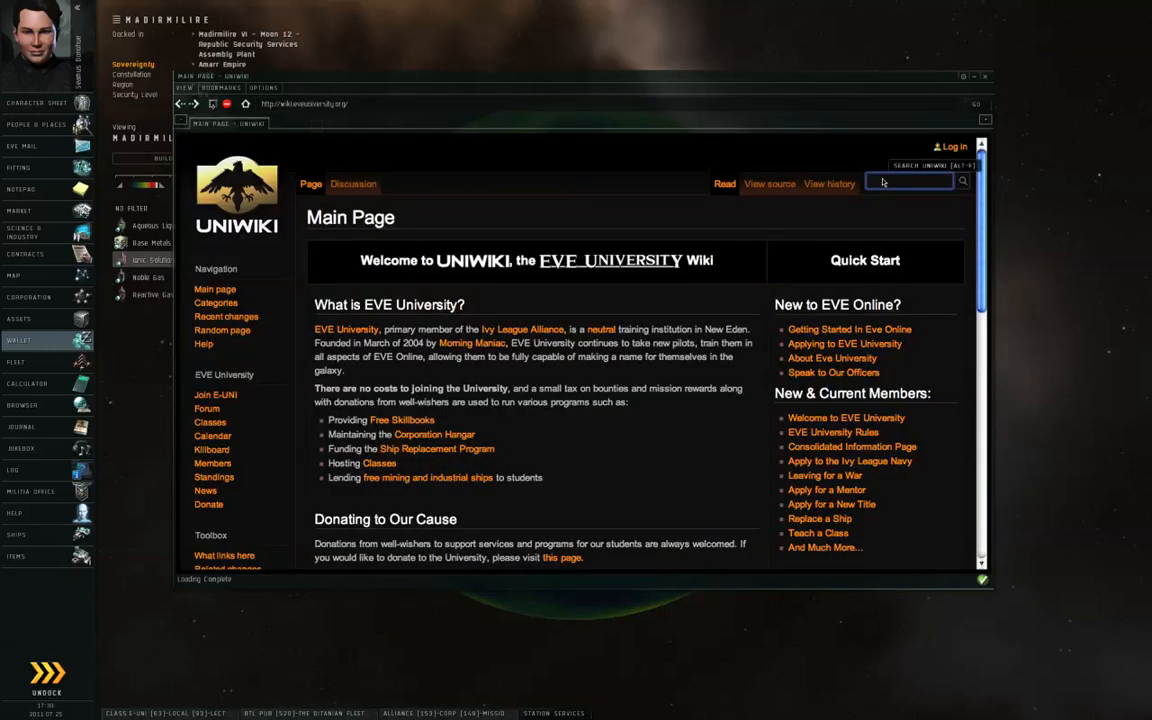
{"action": "type", "text": "planetary in"}
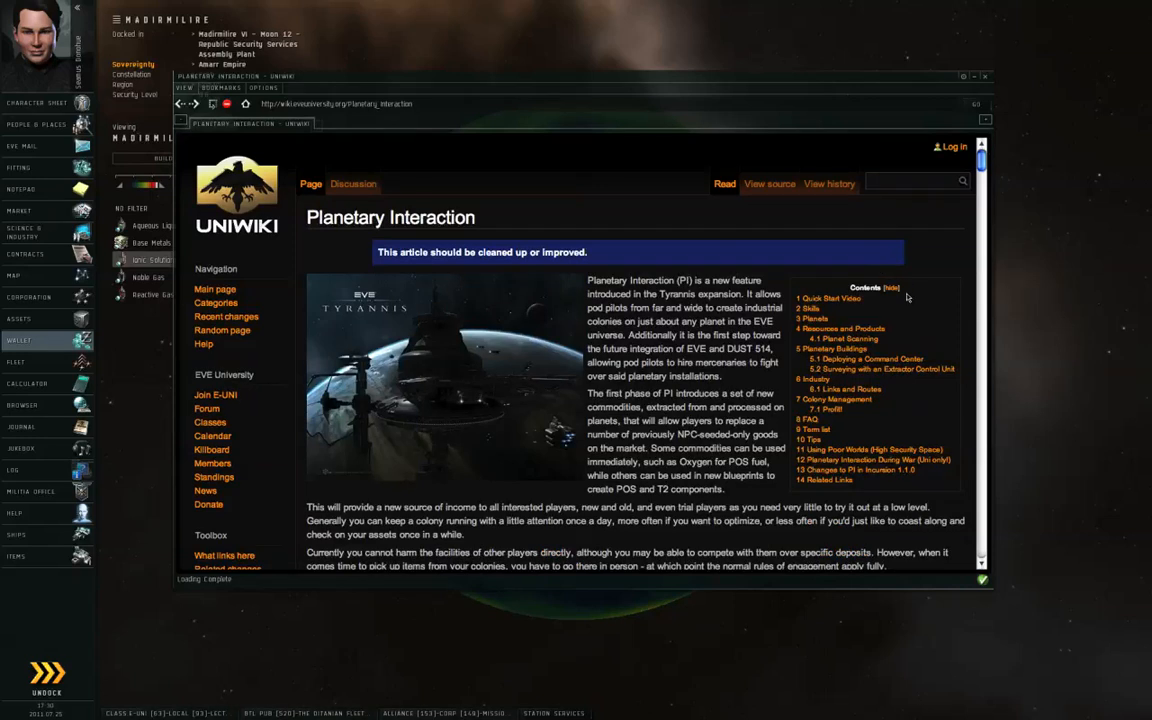
Read the Planetary Commodities wiki article, then close the browser.
{"action": "scroll", "scroll_direction": "down", "scroll_amount": 3}
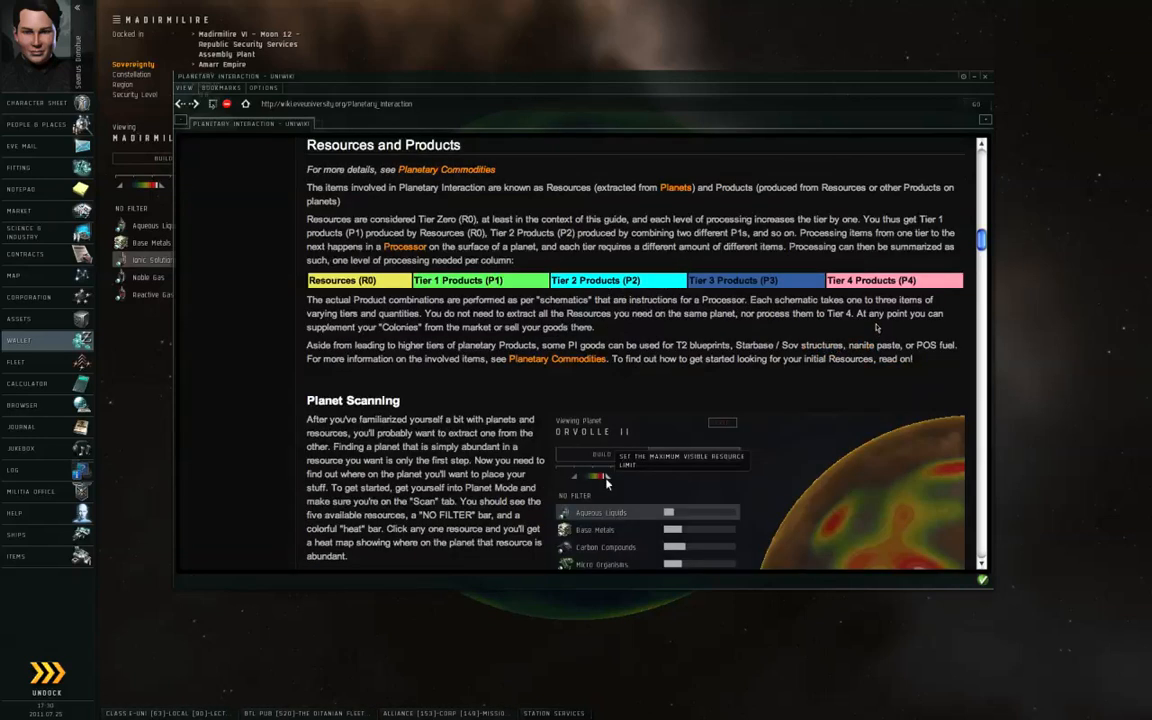
{"action": "left_click", "coordinate": [446, 169]}
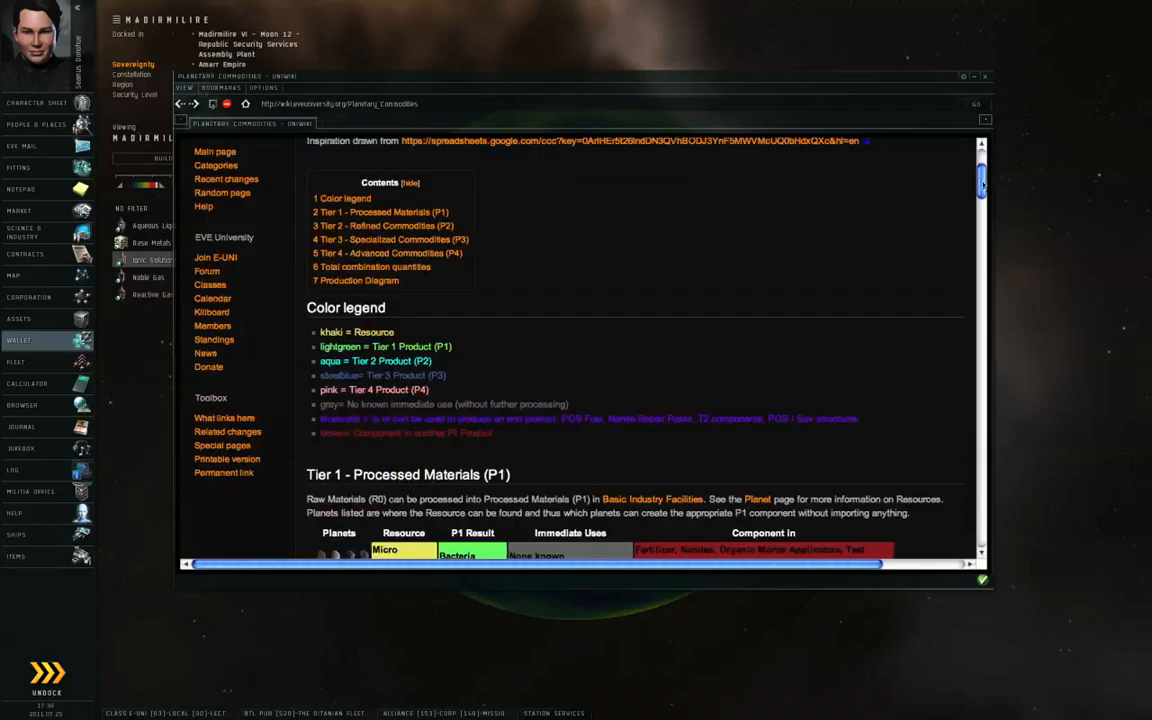
{"action": "scroll", "scroll_direction": "down", "scroll_amount": 3}
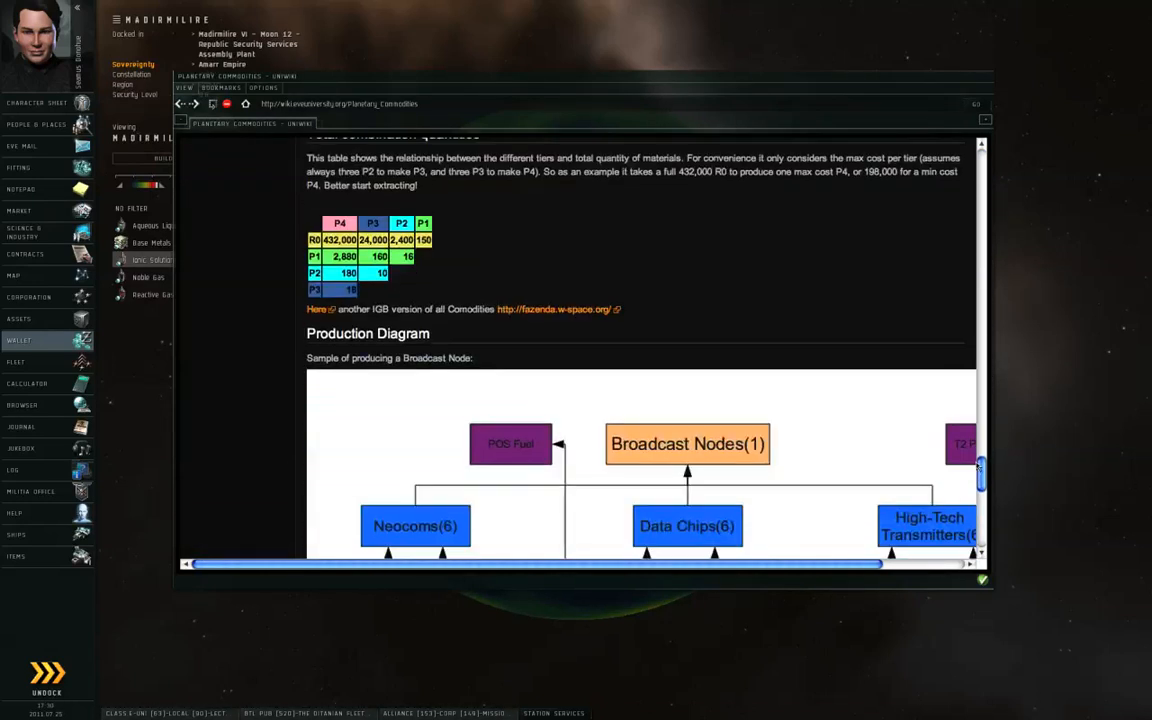
{"action": "scroll", "scroll_direction": "down", "scroll_amount": 3}
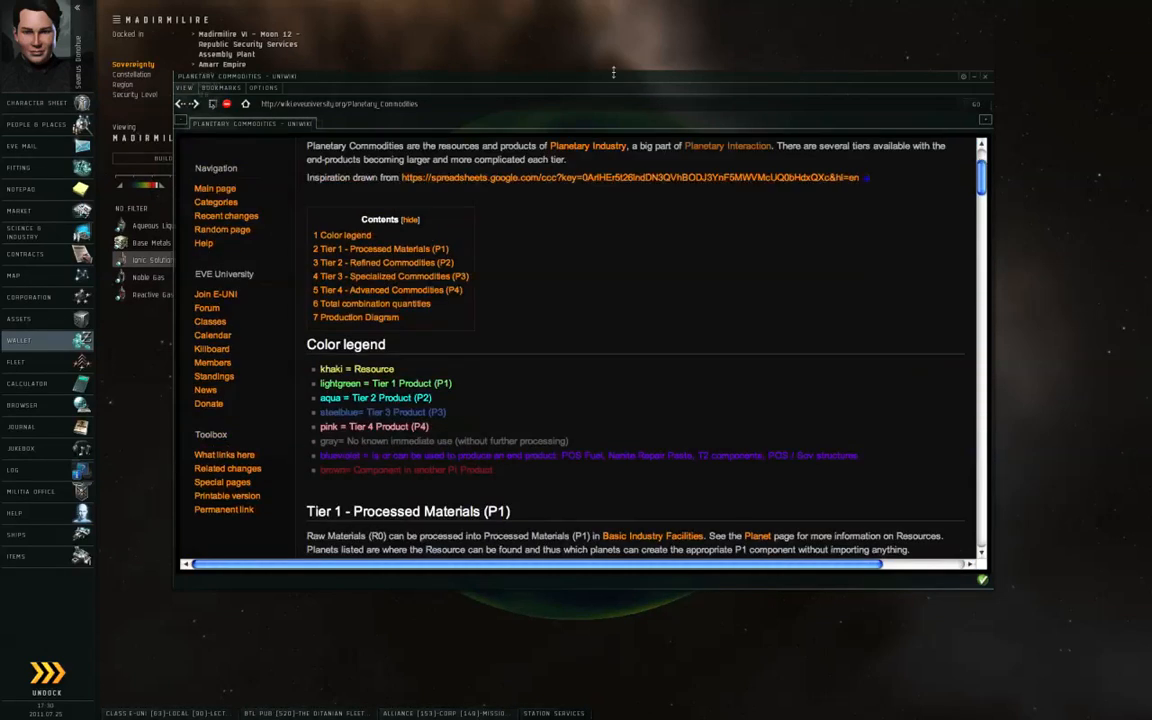
{"action": "left_click", "coordinate": [985, 76]}
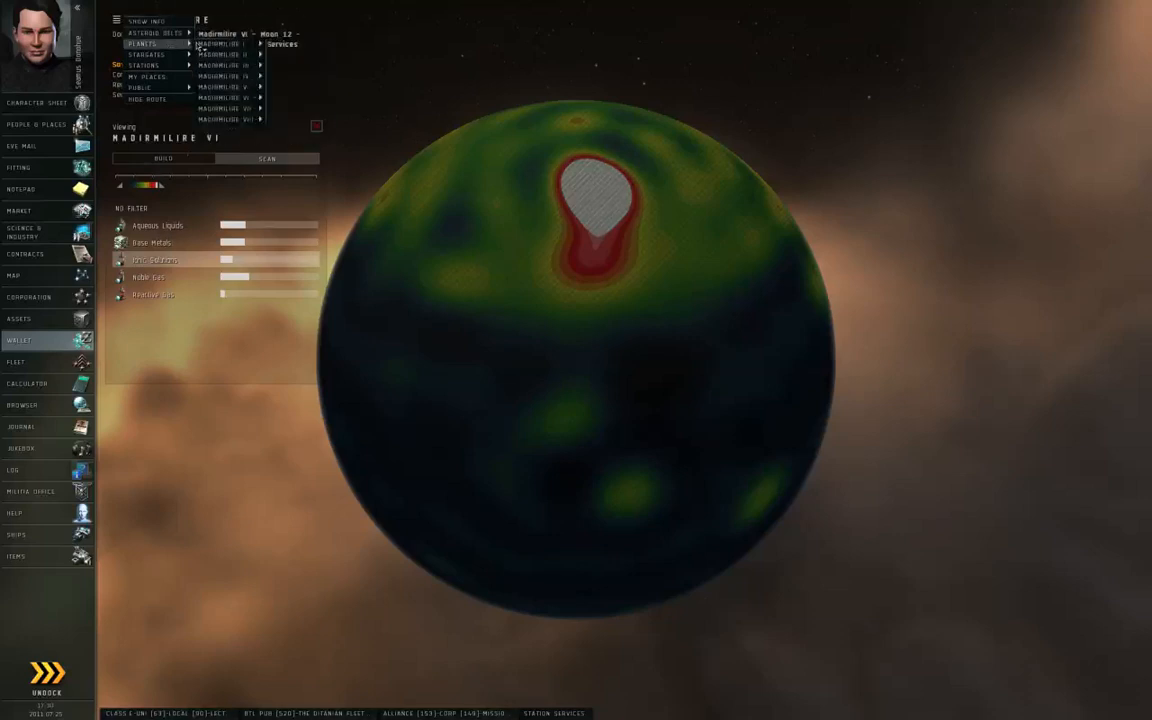
Switch to Madirmilire III and scan its Micro Organisms concentrations.
{"action": "left_click", "coordinate": [230, 65]}
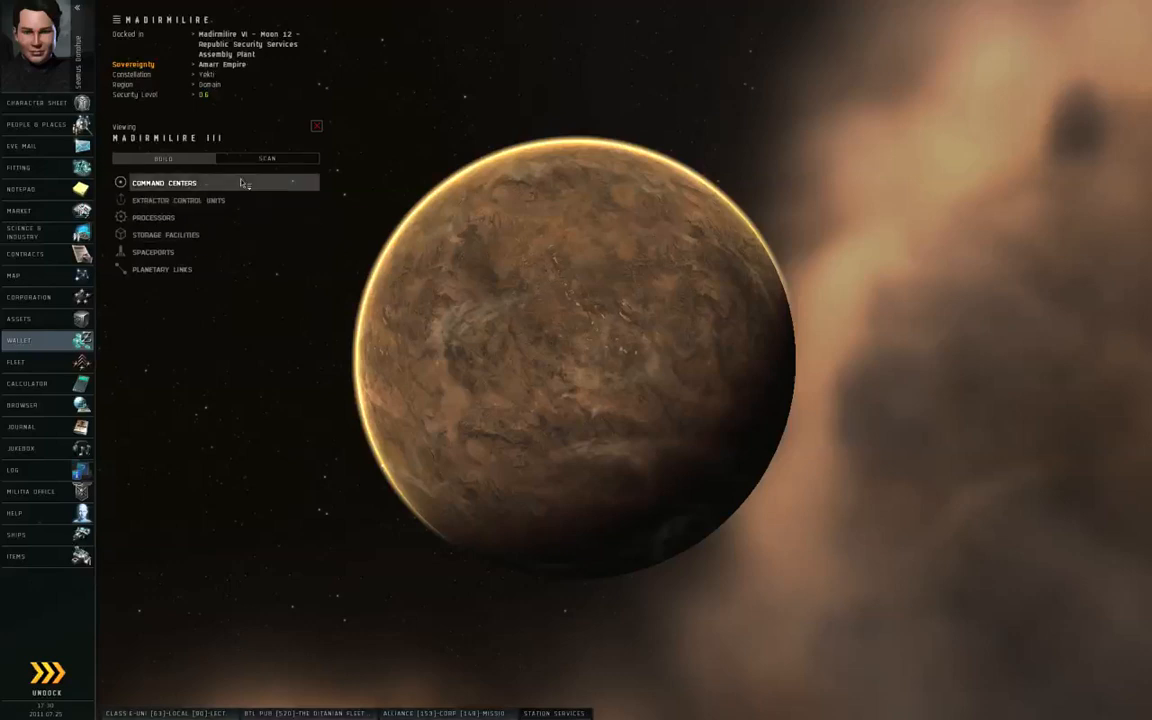
{"action": "left_click", "coordinate": [267, 158]}
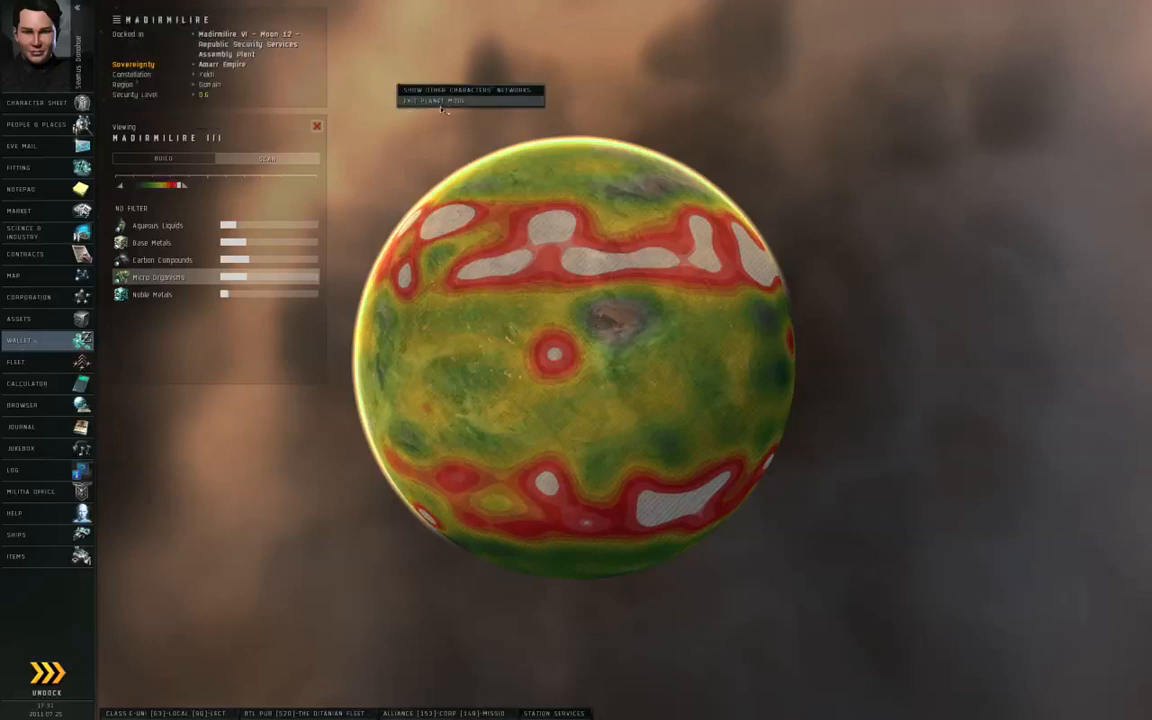
Exit planet mode to the station hangar and take a brief look at the star map.
{"action": "left_click", "coordinate": [440, 99]}
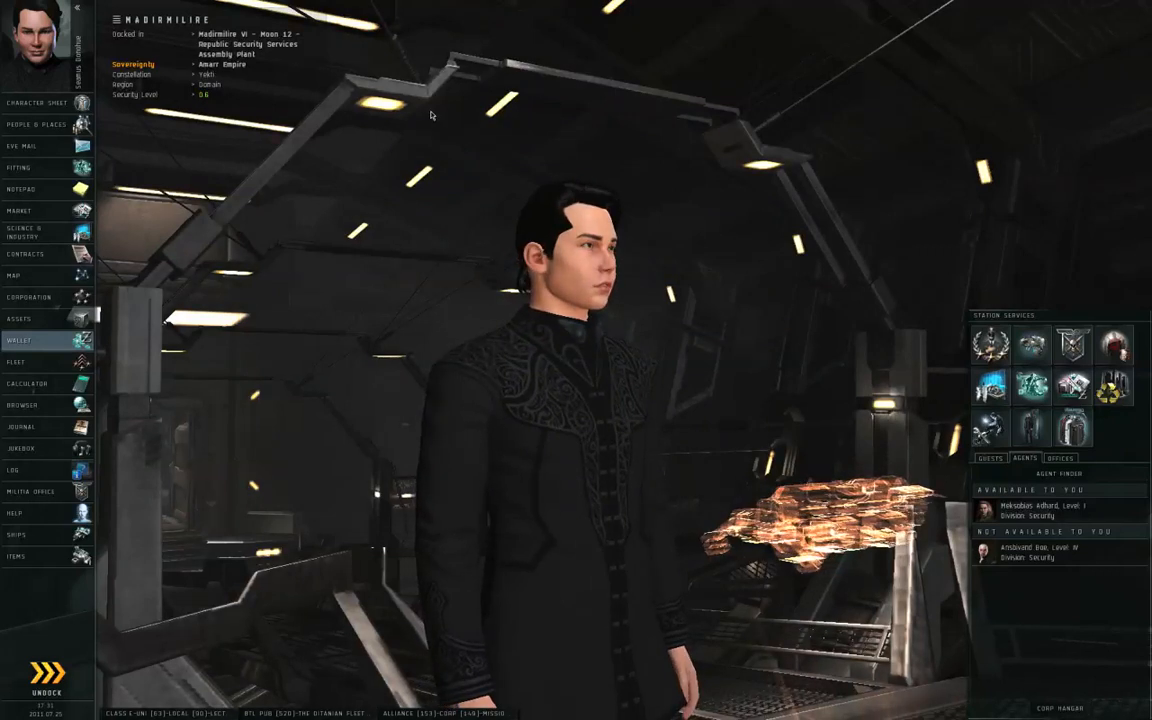
{"action": "left_click", "coordinate": [13, 275]}
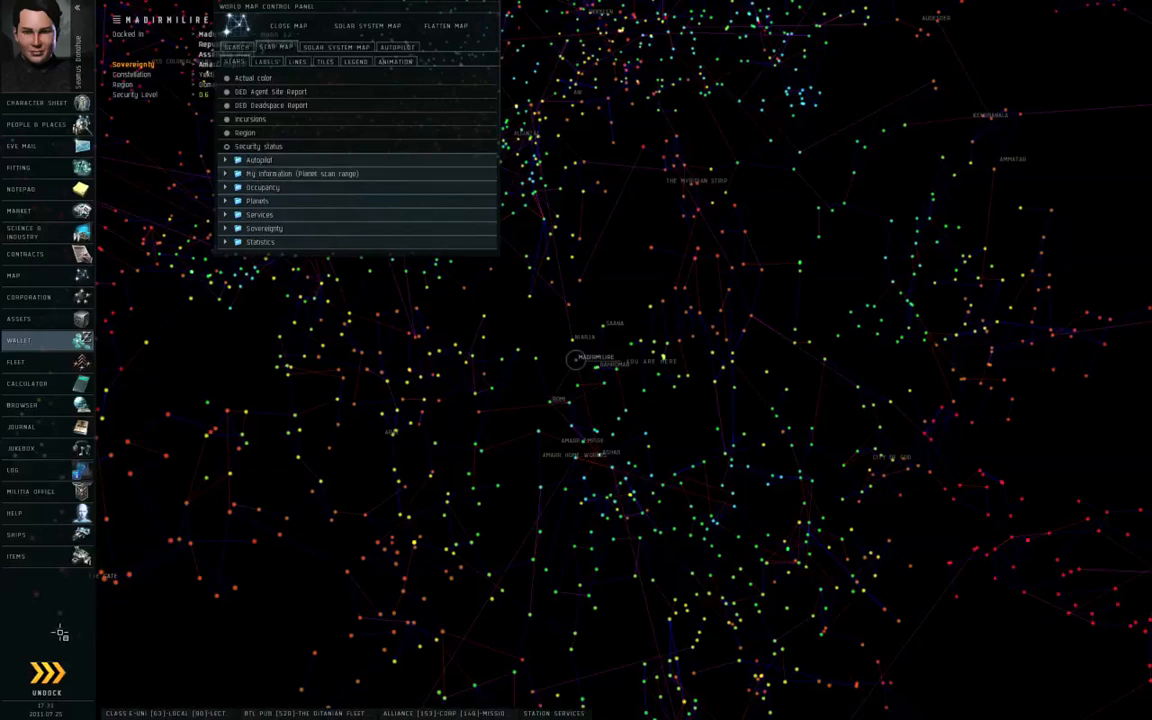
{"action": "left_click", "coordinate": [288, 25]}
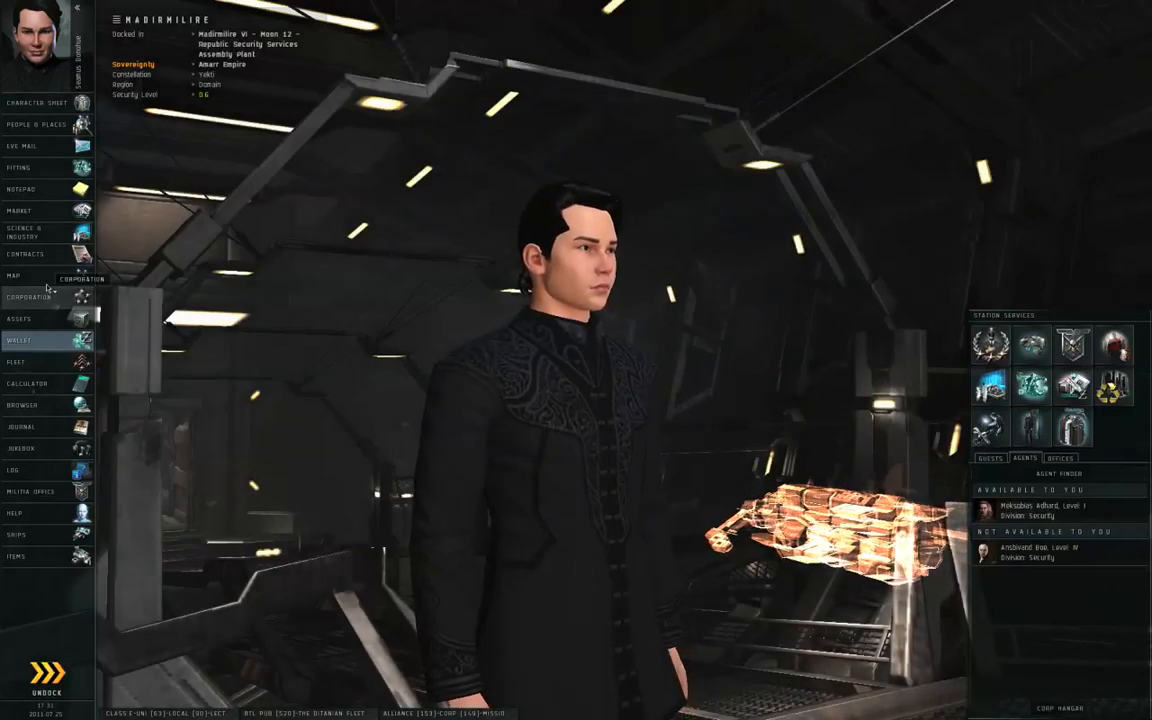
Reopen the star map and expand its My Information section.
{"action": "left_click", "coordinate": [13, 276]}
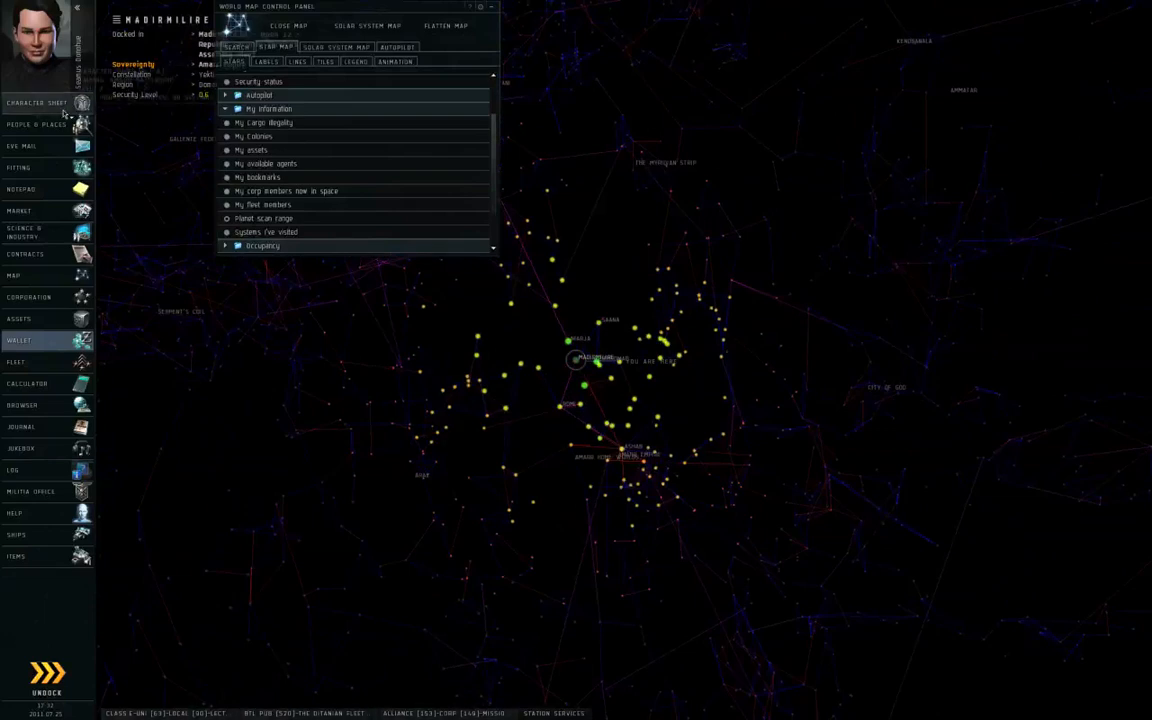
{"action": "left_click", "coordinate": [37, 102]}
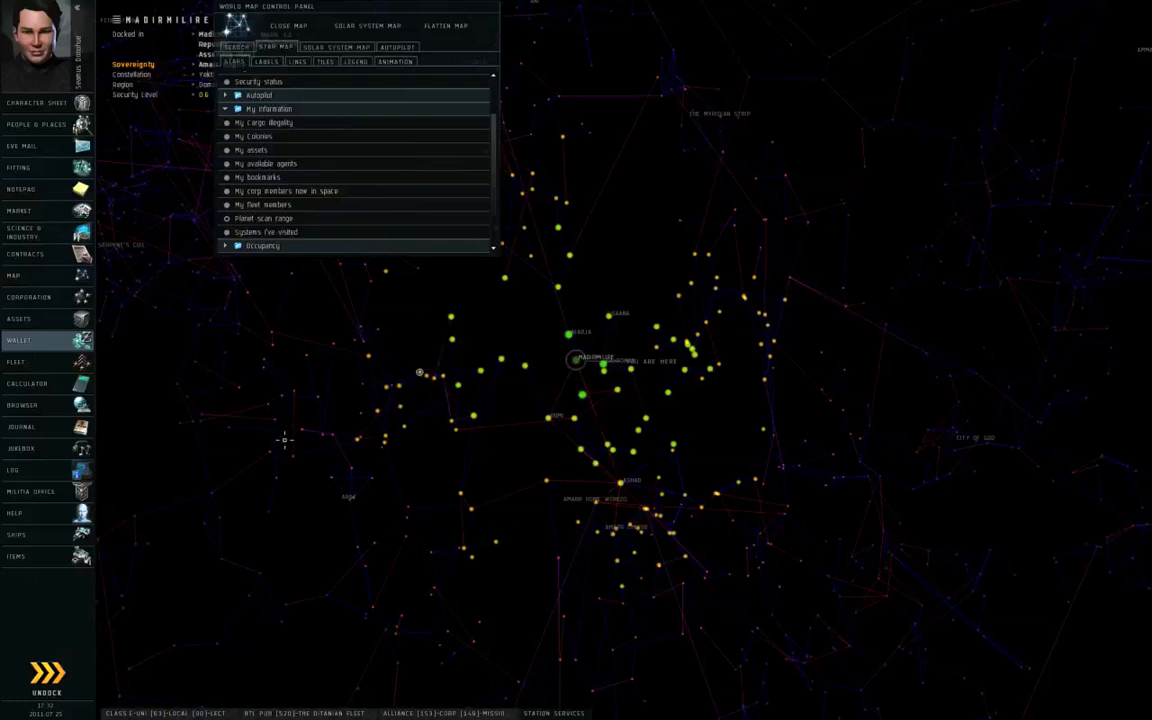
{"action": "mouse_move", "coordinate": [290, 450]}
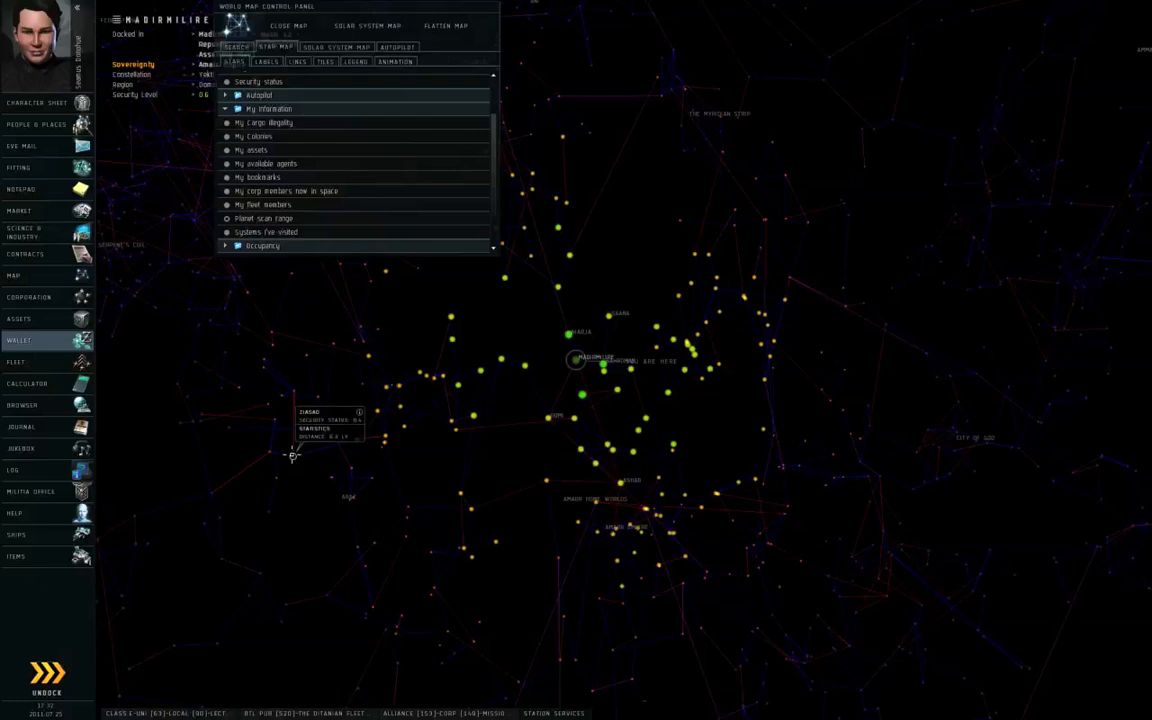
{"action": "mouse_move", "coordinate": [210, 493]}
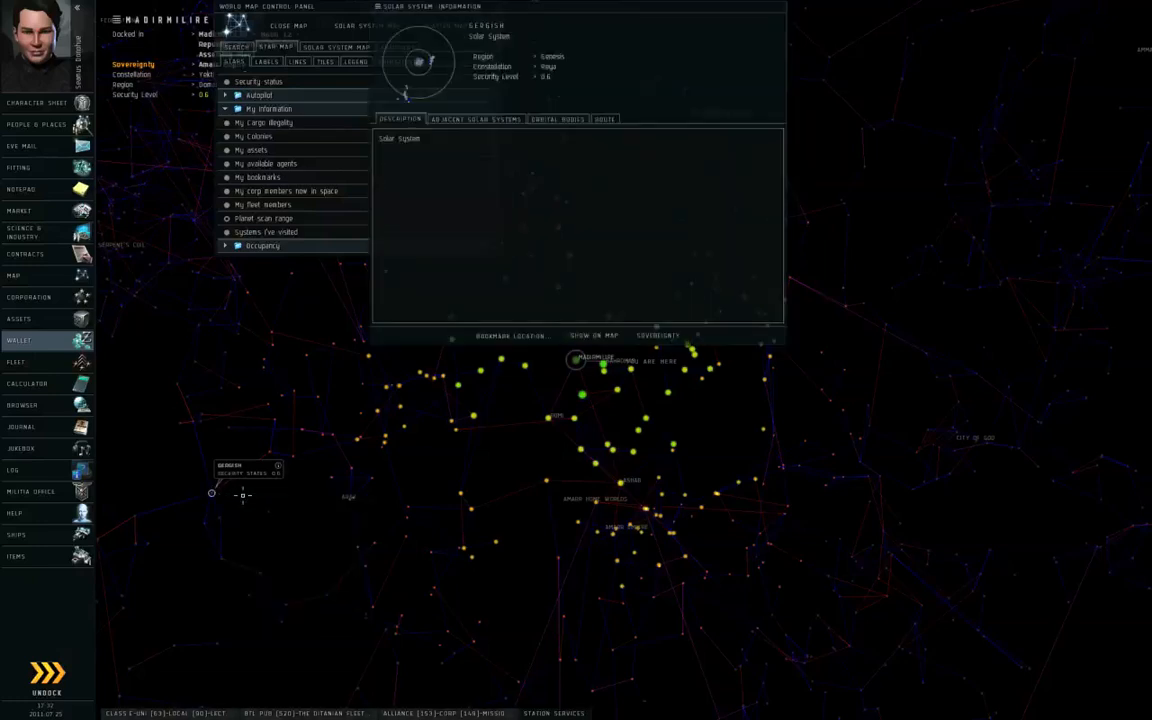
Scan Gergish I from the Orbital Bodies list, then close the Gergish info window.
{"action": "left_click", "coordinate": [557, 119]}
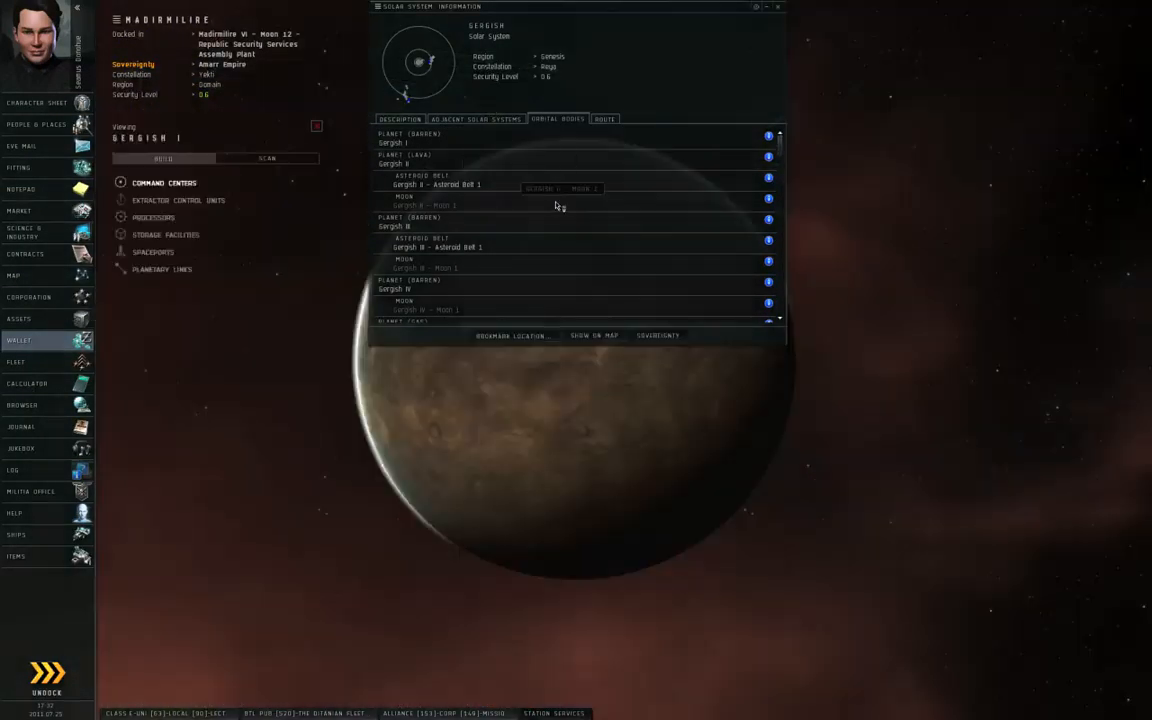
{"action": "left_click", "coordinate": [266, 158]}
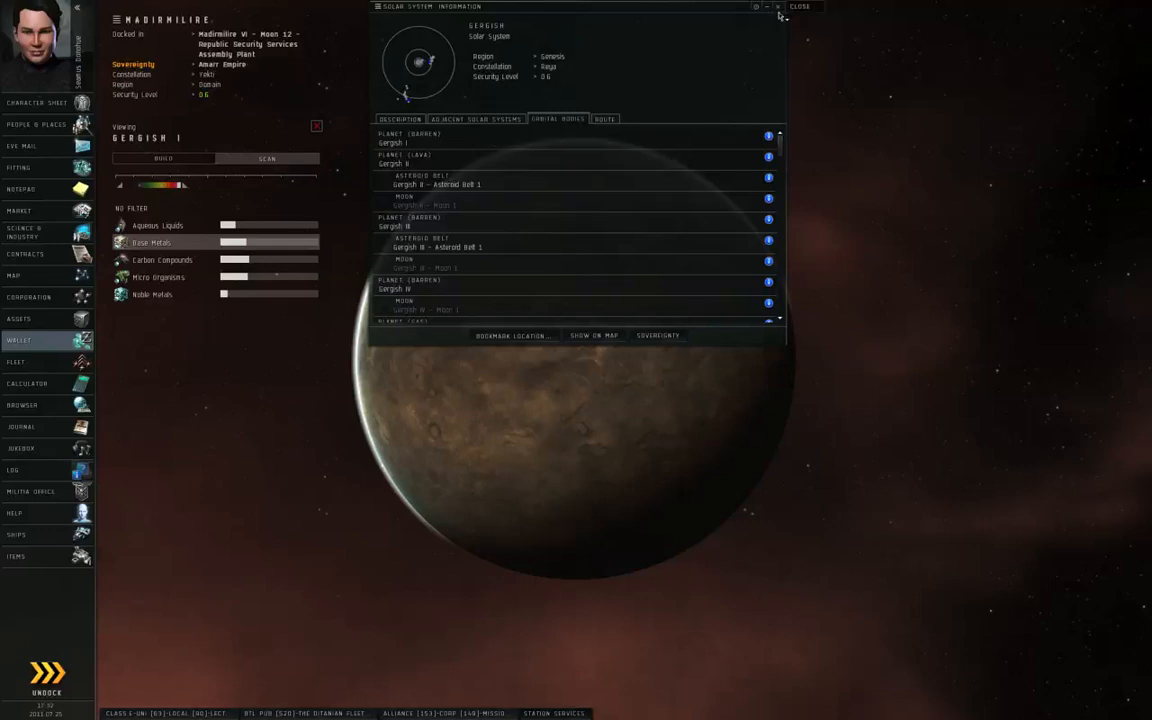
{"action": "left_click", "coordinate": [777, 7]}
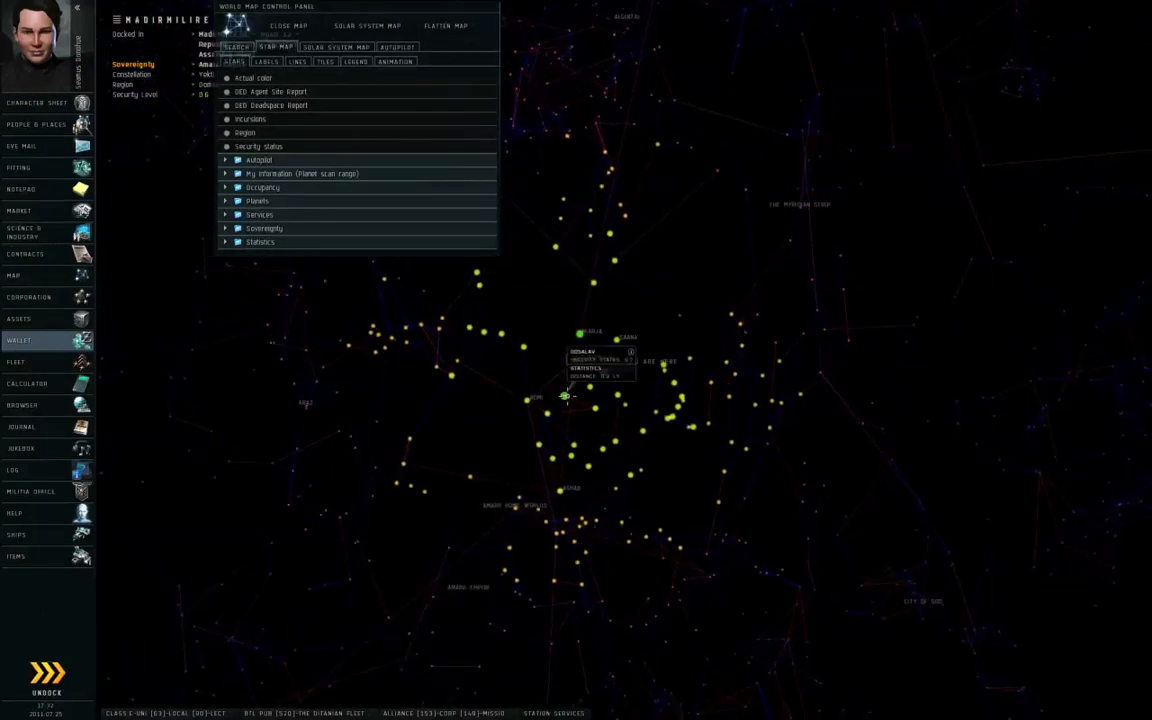
Show info on Gosalav and open Gosalav III in planet mode with its info.
{"action": "right_click", "coordinate": [567, 397]}
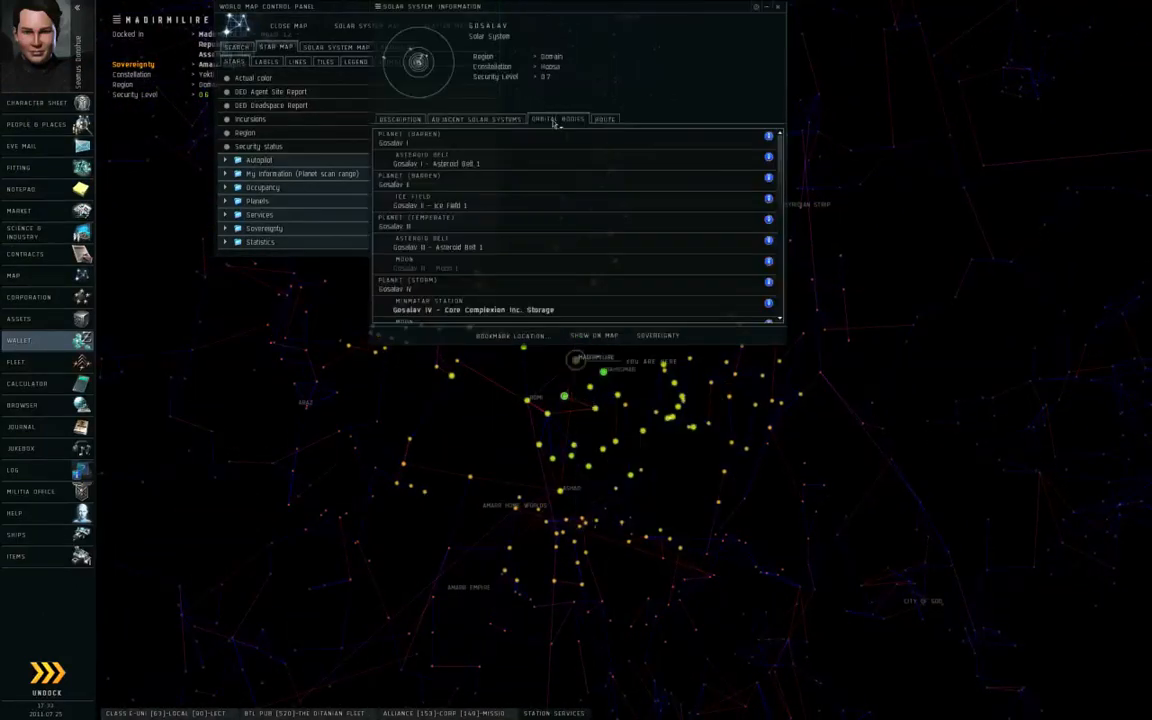
{"action": "mouse_move", "coordinate": [544, 130]}
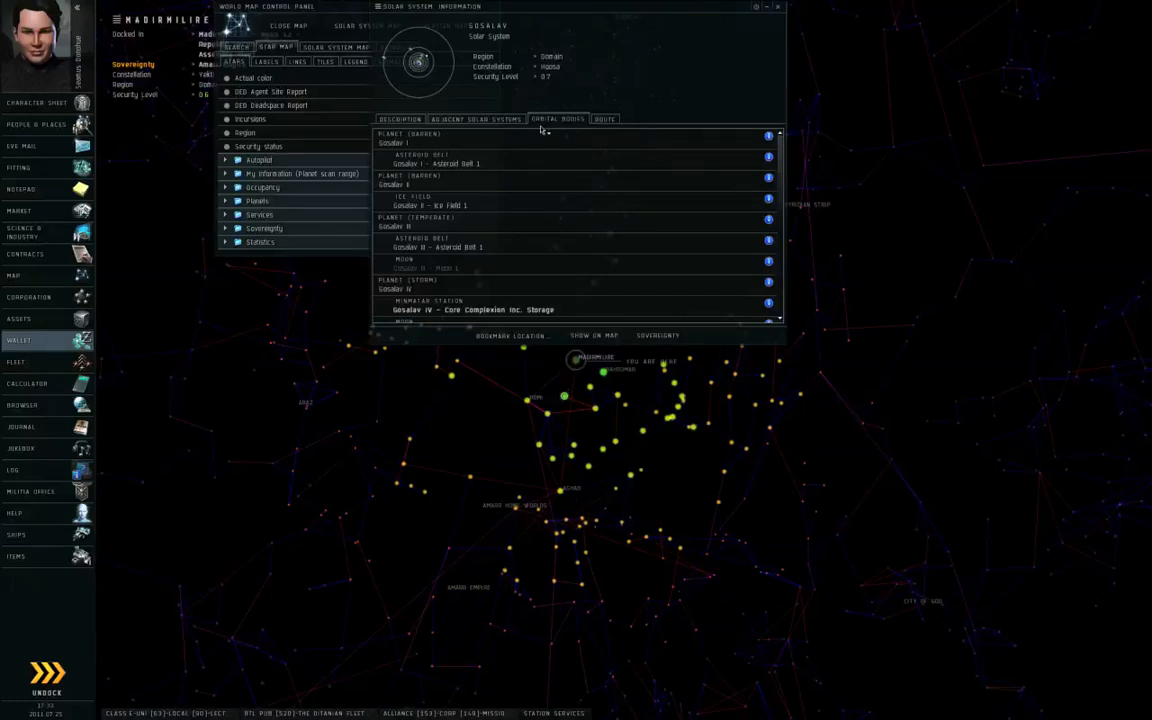
{"action": "right_click", "coordinate": [418, 226]}
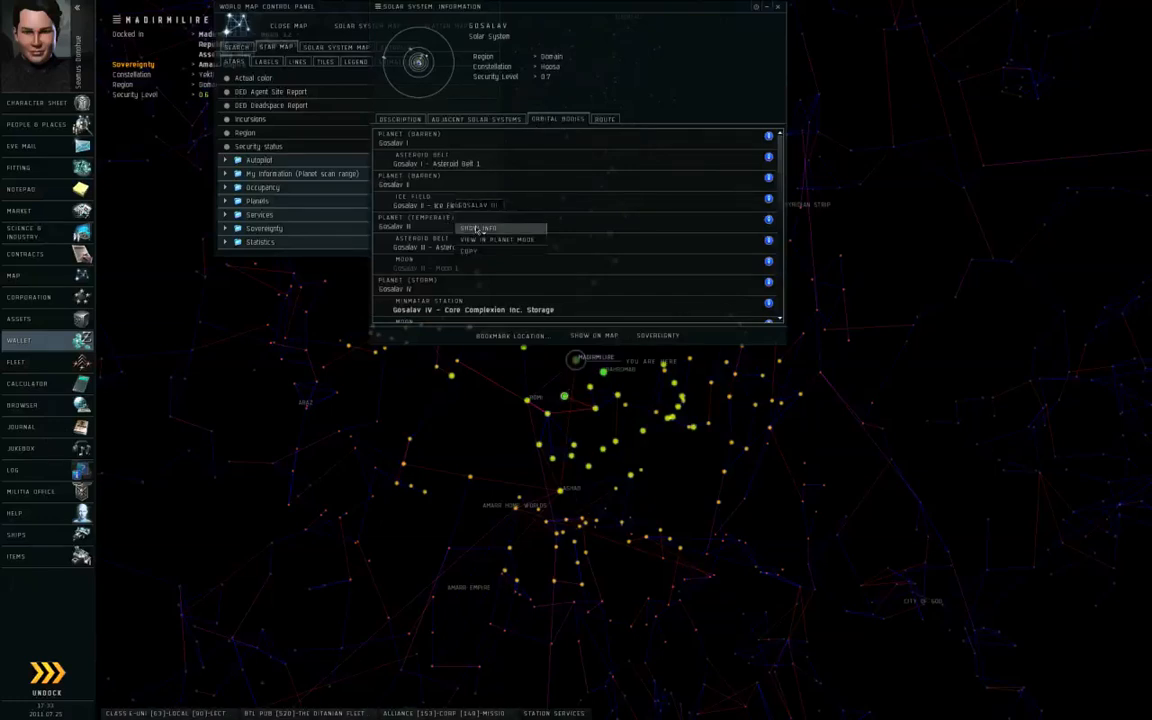
{"action": "left_click", "coordinate": [498, 240]}
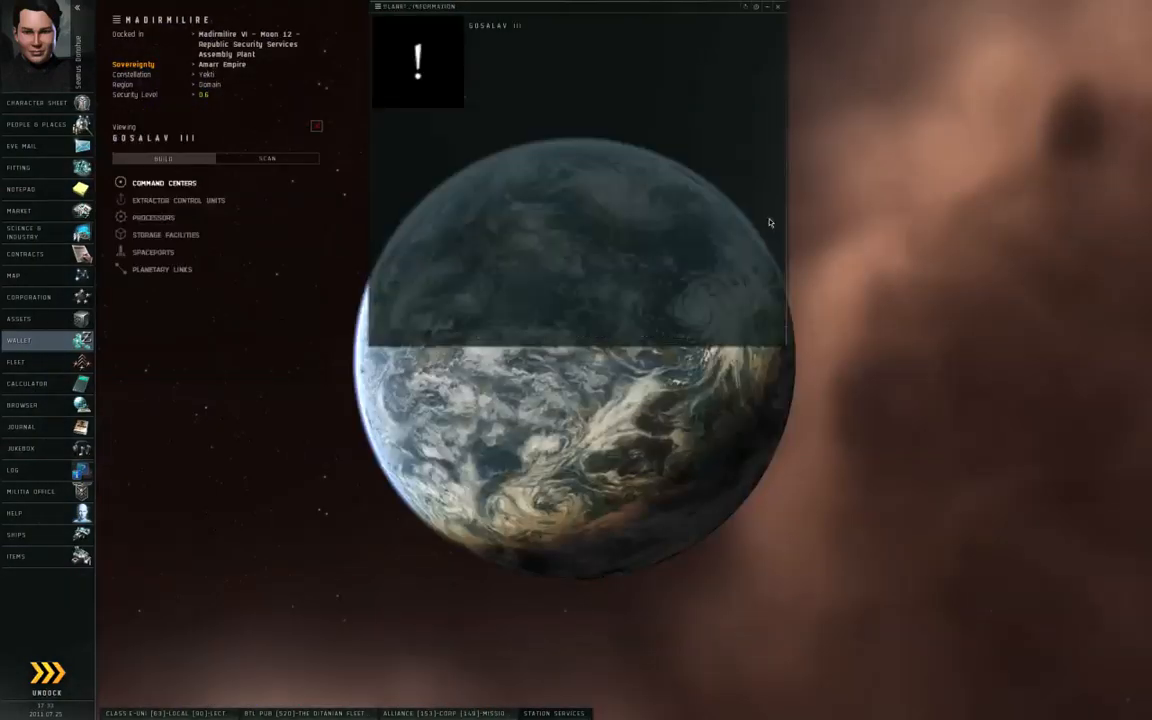
Check Gosalav III's attributes, then scan it for resources and rotate to inspect patches.
{"action": "left_click", "coordinate": [450, 118]}
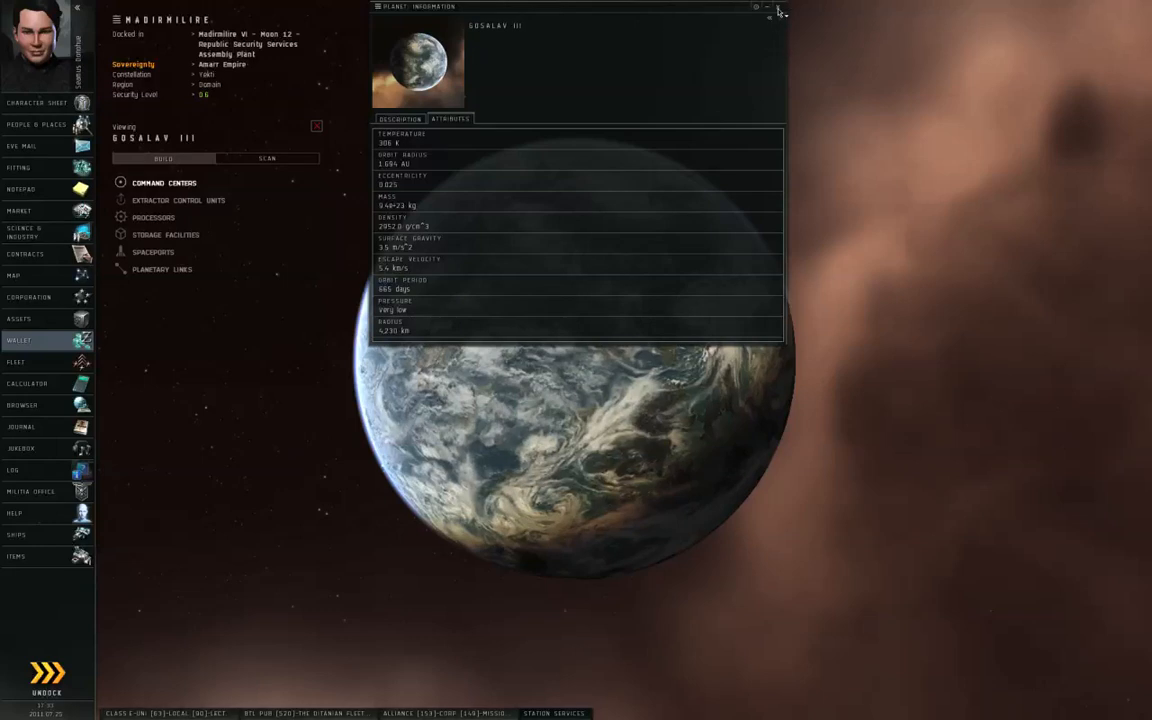
{"action": "left_click", "coordinate": [779, 10]}
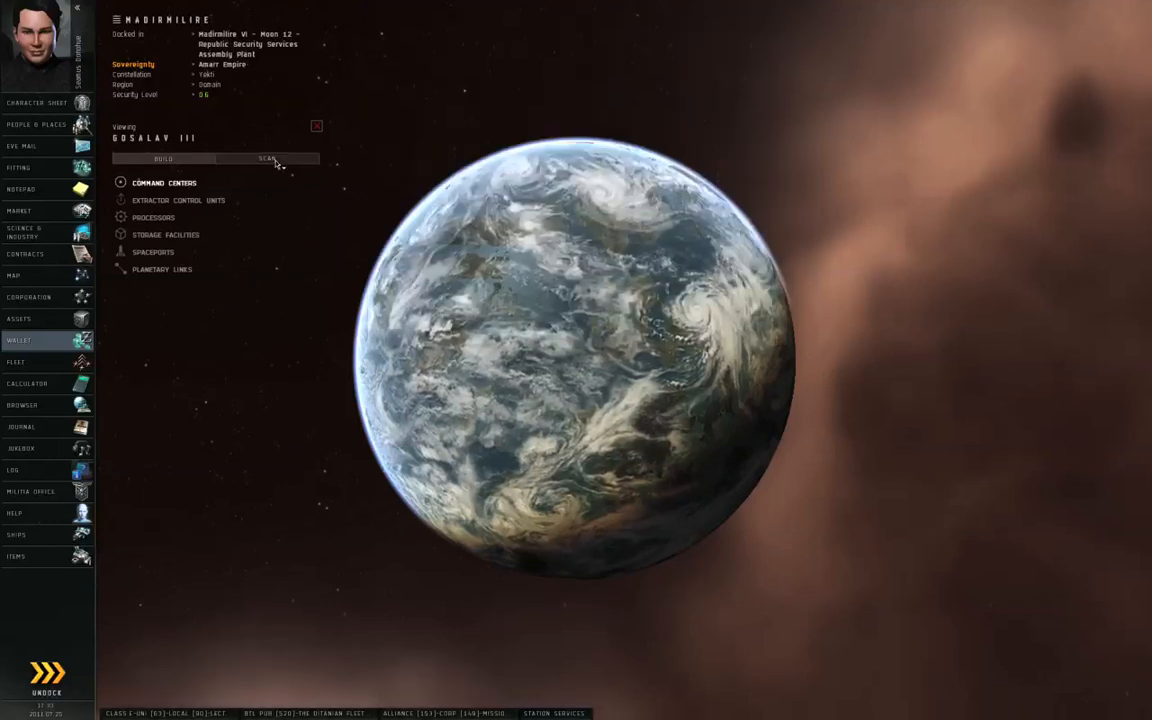
{"action": "left_click", "coordinate": [267, 158]}
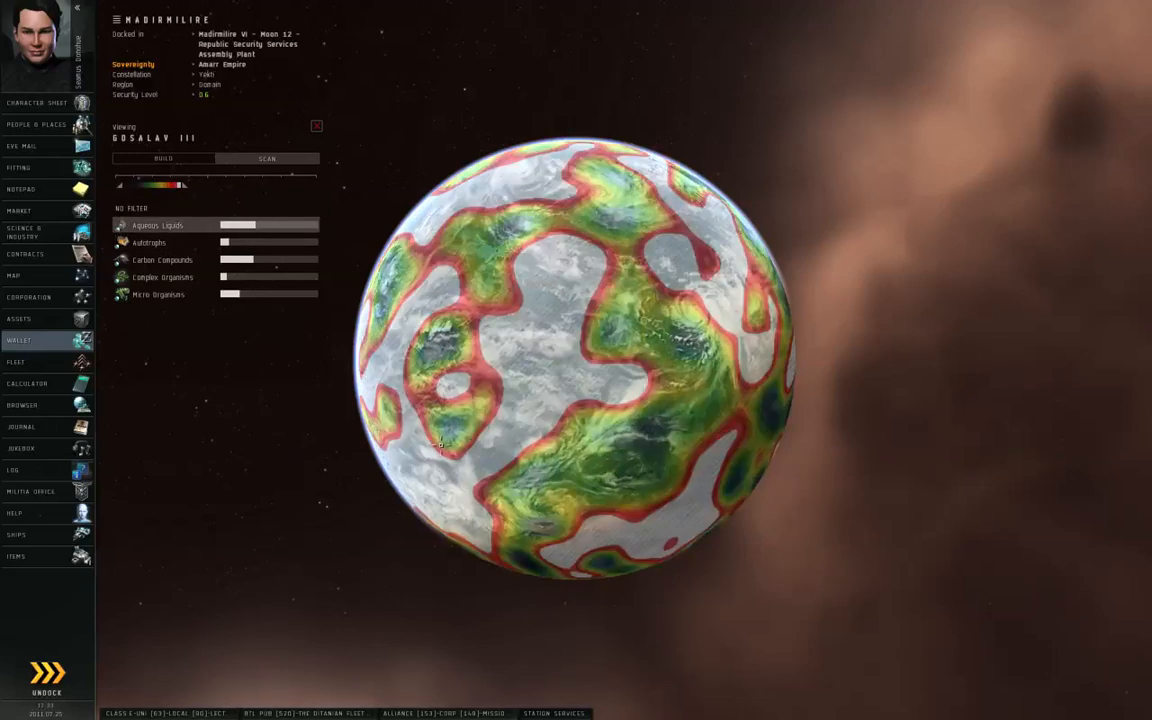
{"action": "left_click_drag", "start_coordinate": [440, 445], "coordinate": [475, 360]}
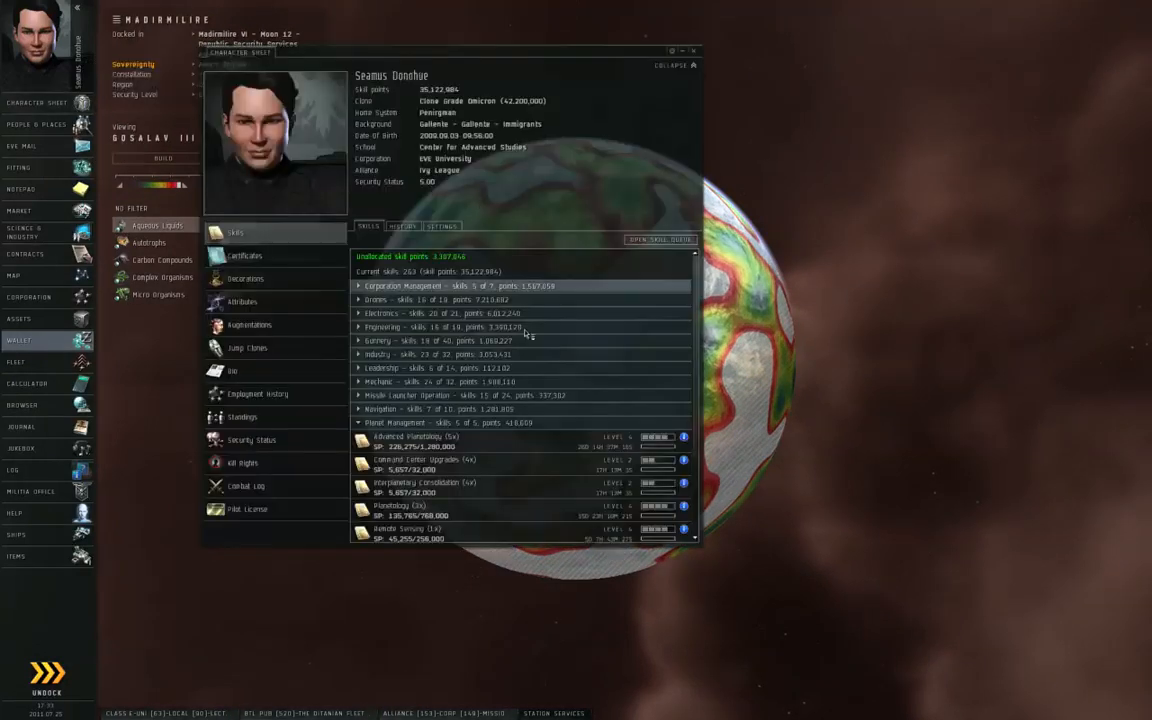
Scroll to the Planet Management skills and close the Character Sheet.
{"action": "scroll", "scroll_direction": "down", "scroll_amount": 3}
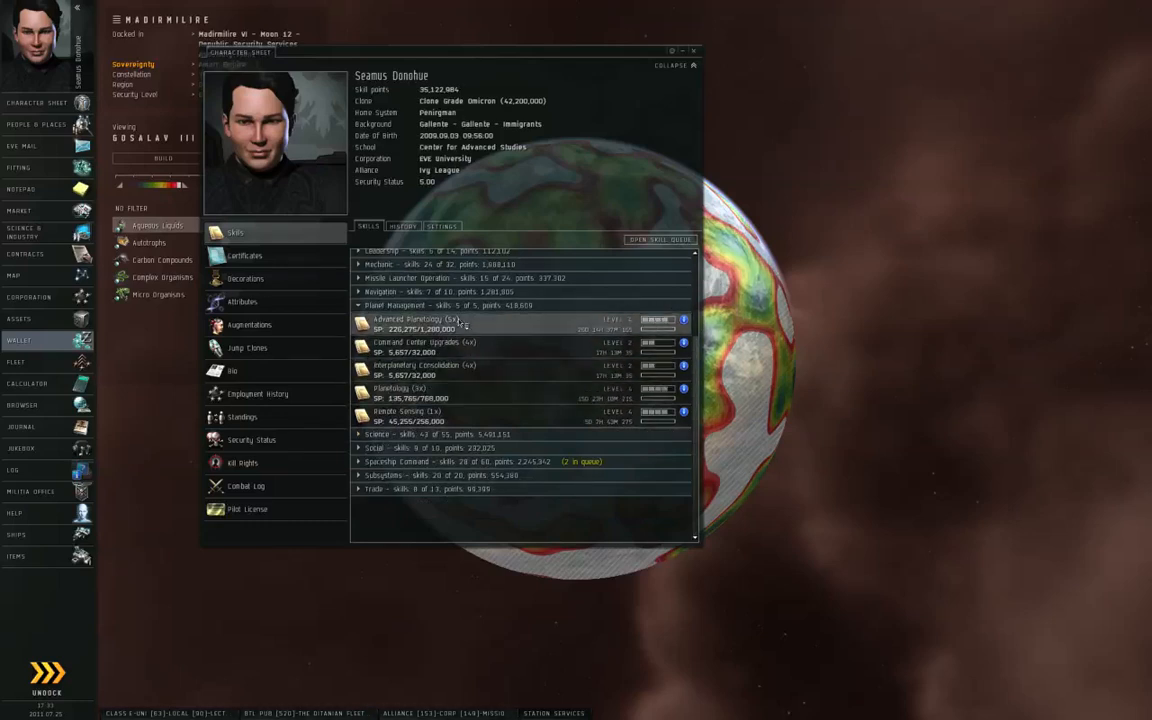
{"action": "mouse_move", "coordinate": [453, 415]}
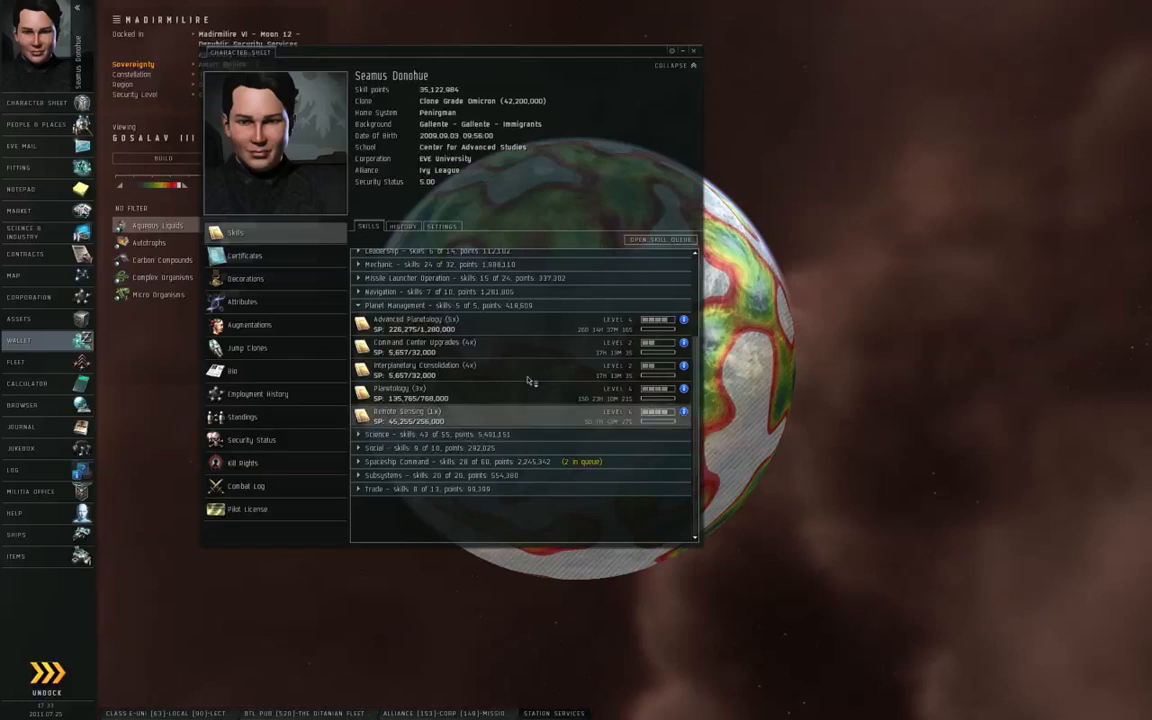
{"action": "mouse_move", "coordinate": [700, 58]}
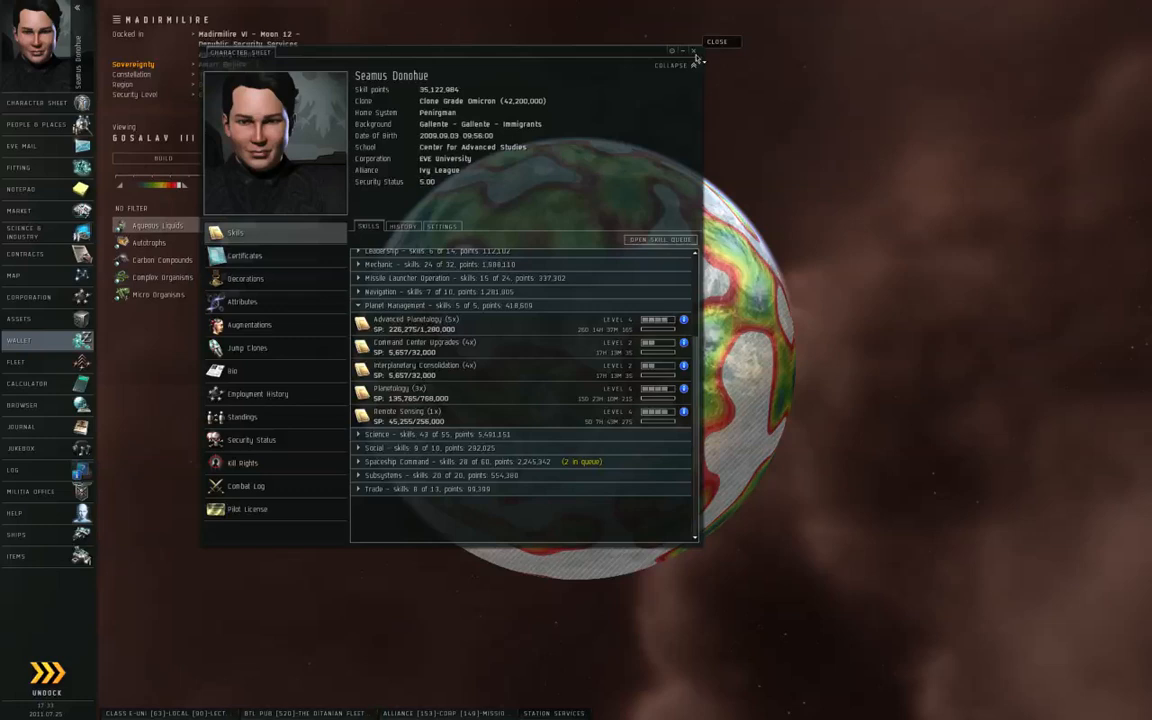
{"action": "left_click", "coordinate": [694, 51]}
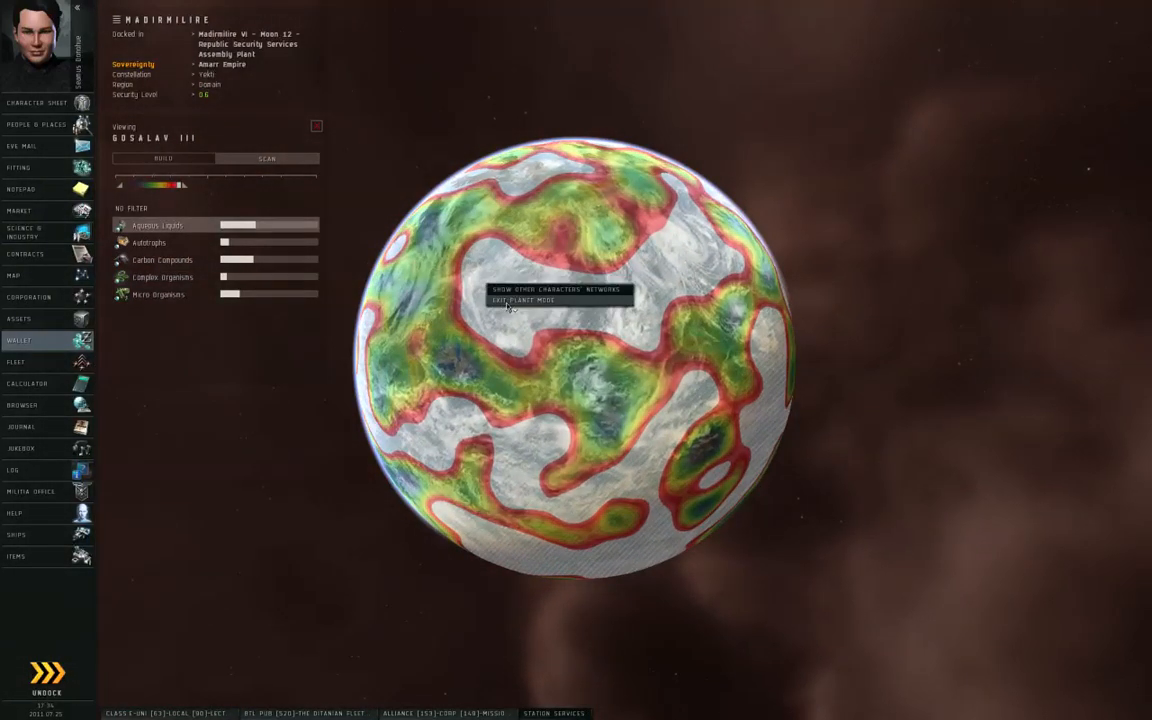
Leave Gosalav III, view Madirmilire III in planet mode, then exit to the station.
{"action": "left_click", "coordinate": [523, 300]}
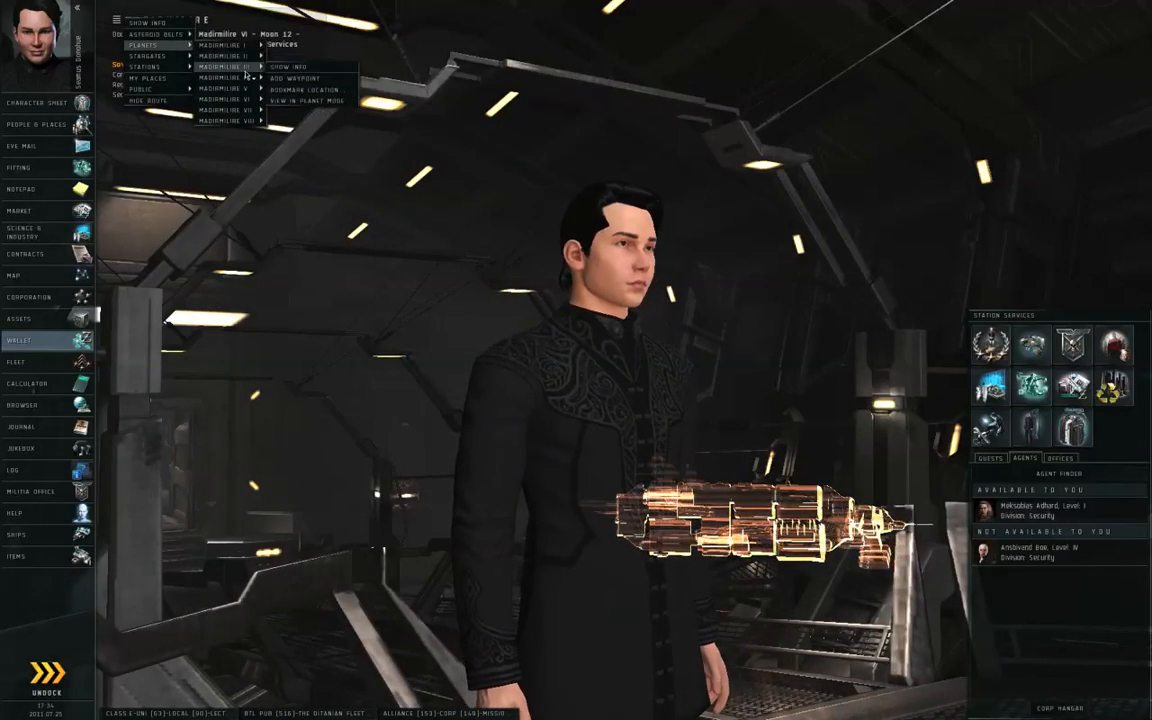
{"action": "left_click", "coordinate": [309, 101]}
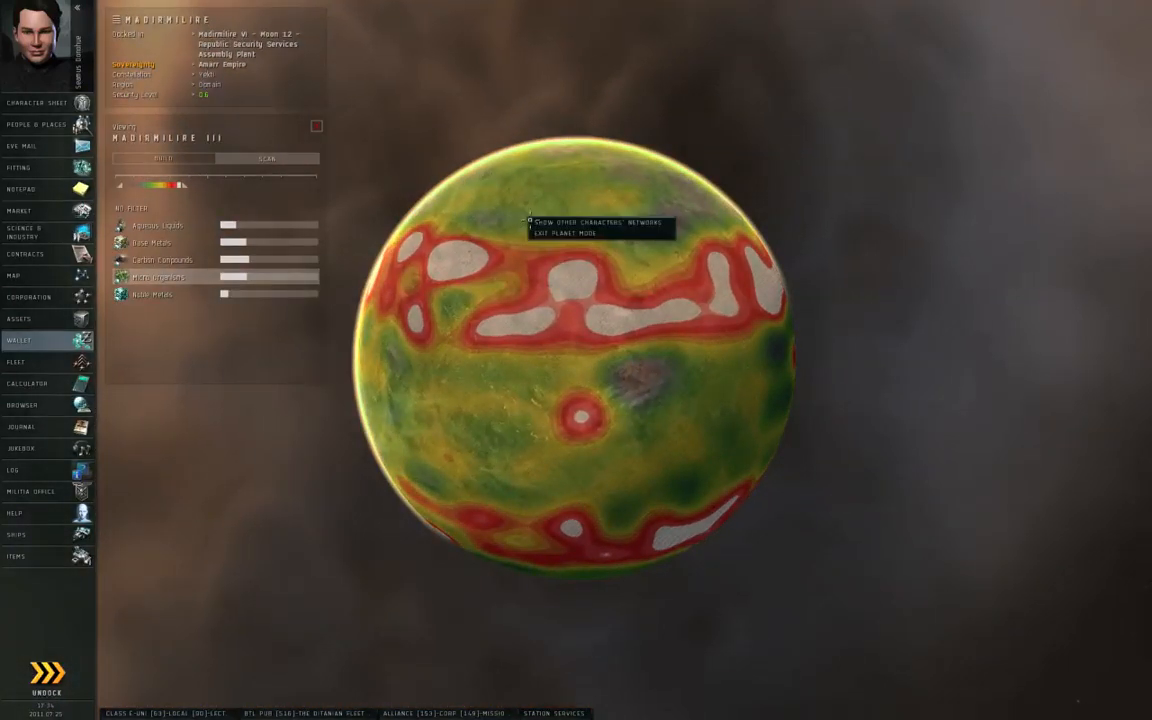
{"action": "left_click", "coordinate": [564, 233]}
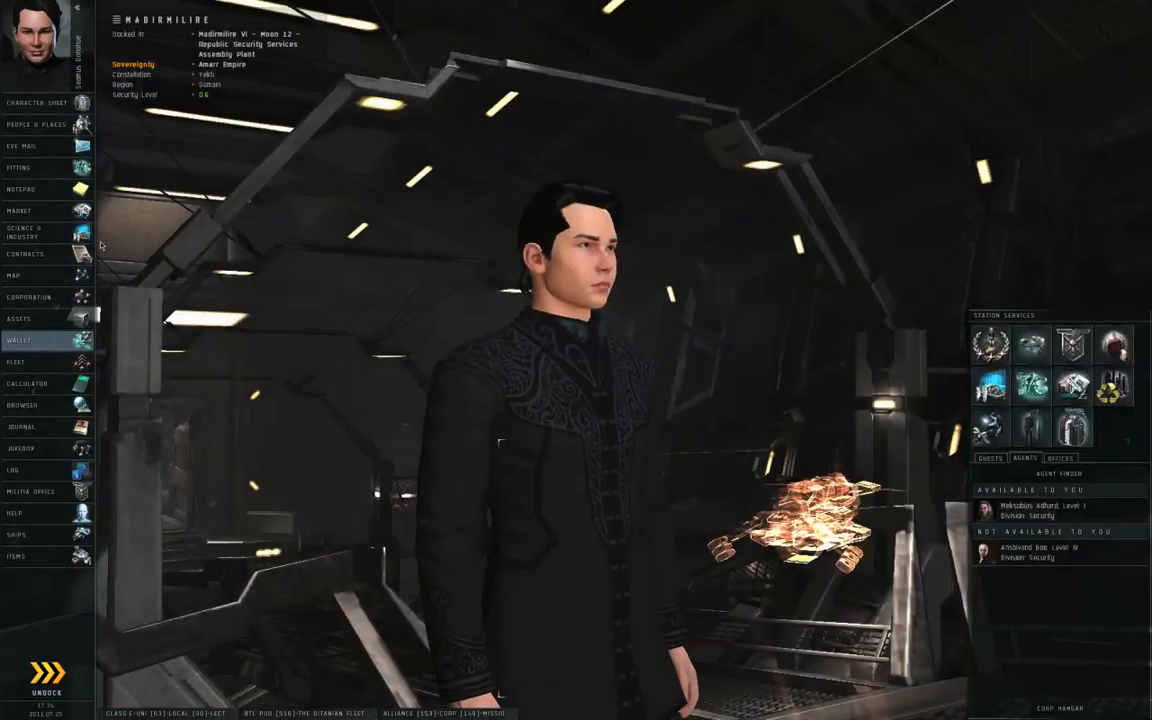
Find the Barren Command Center under Command Centers and buy it from this station's seller.
{"action": "left_click", "coordinate": [18, 211]}
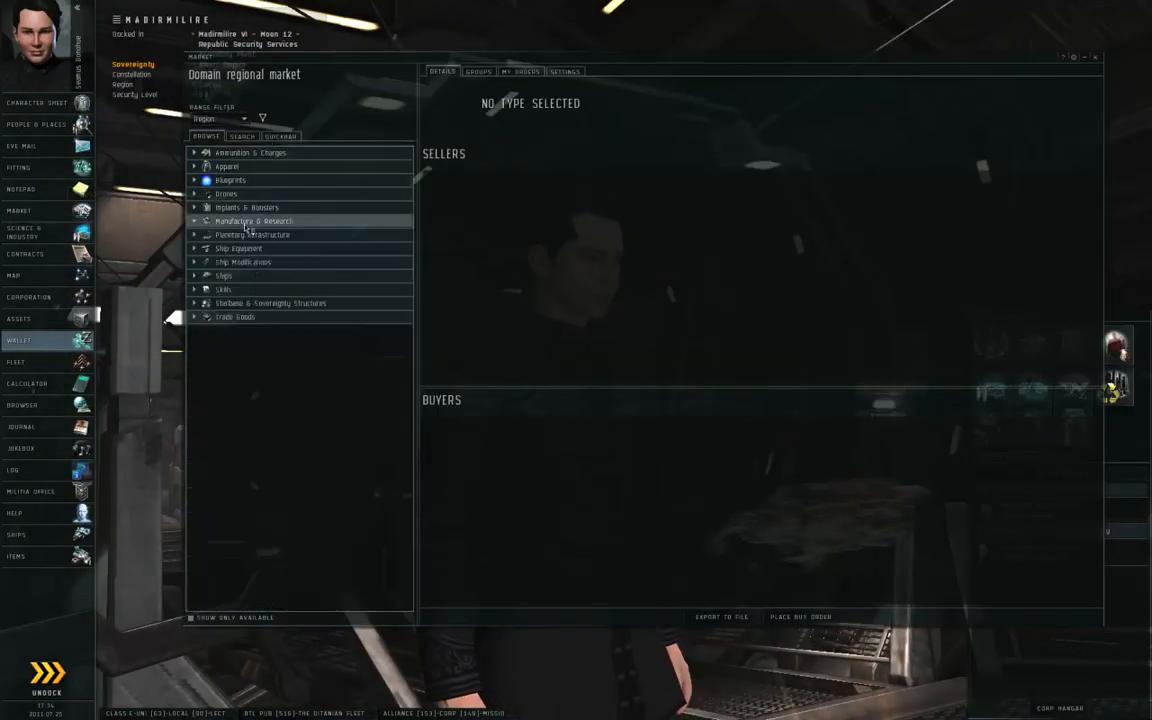
{"action": "left_click", "coordinate": [252, 234]}
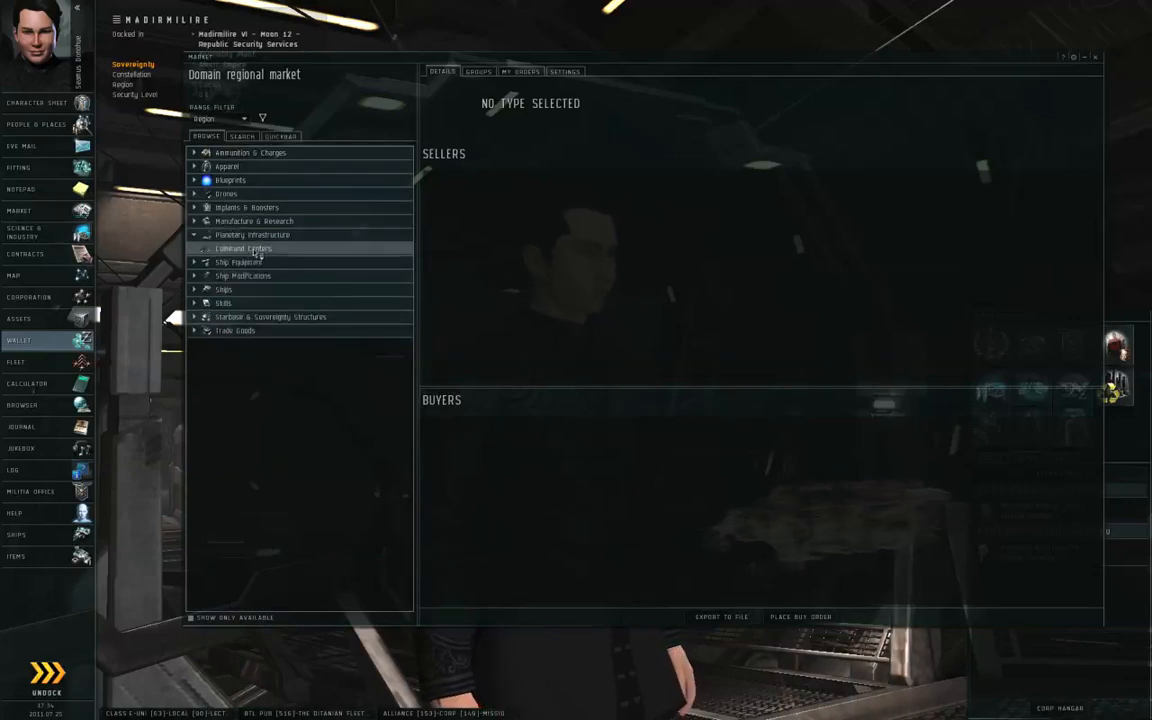
{"action": "left_click", "coordinate": [243, 248]}
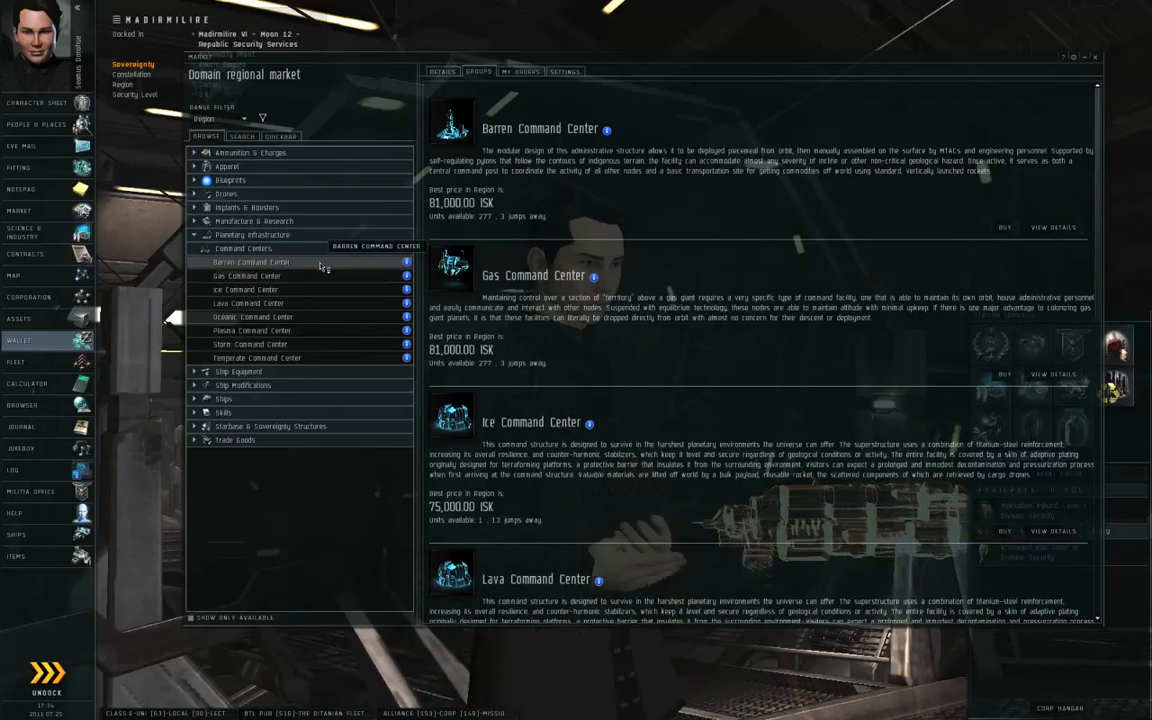
{"action": "mouse_move", "coordinate": [294, 484]}
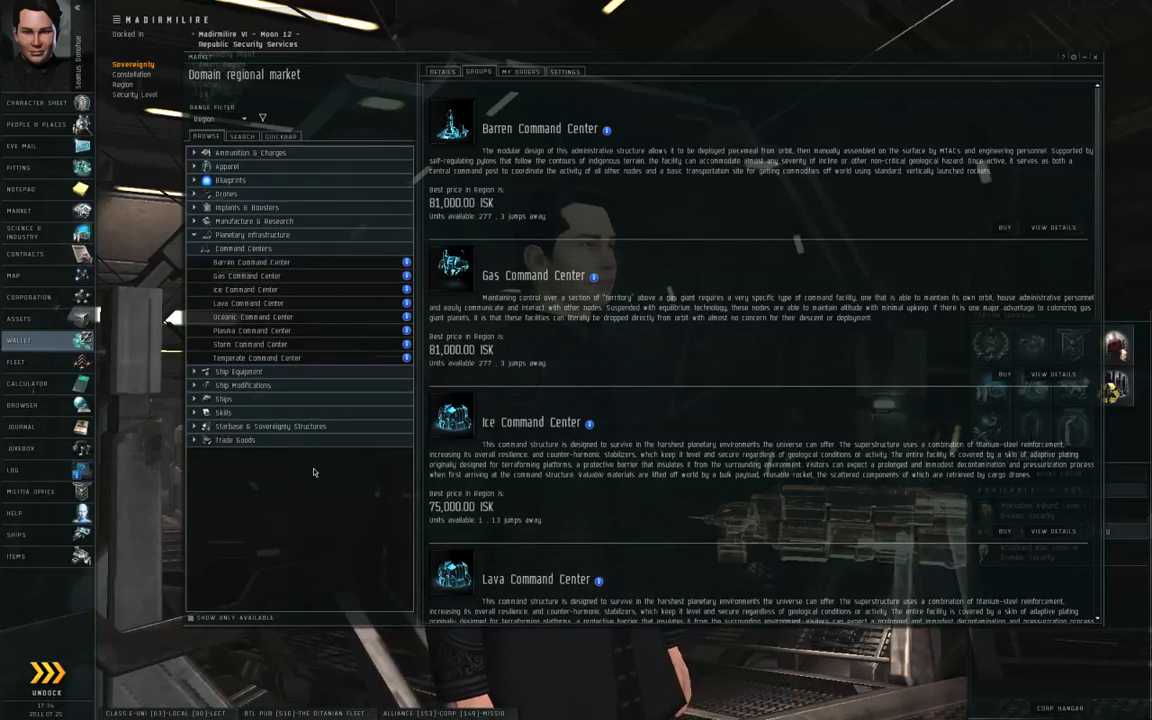
{"action": "mouse_move", "coordinate": [288, 310]}
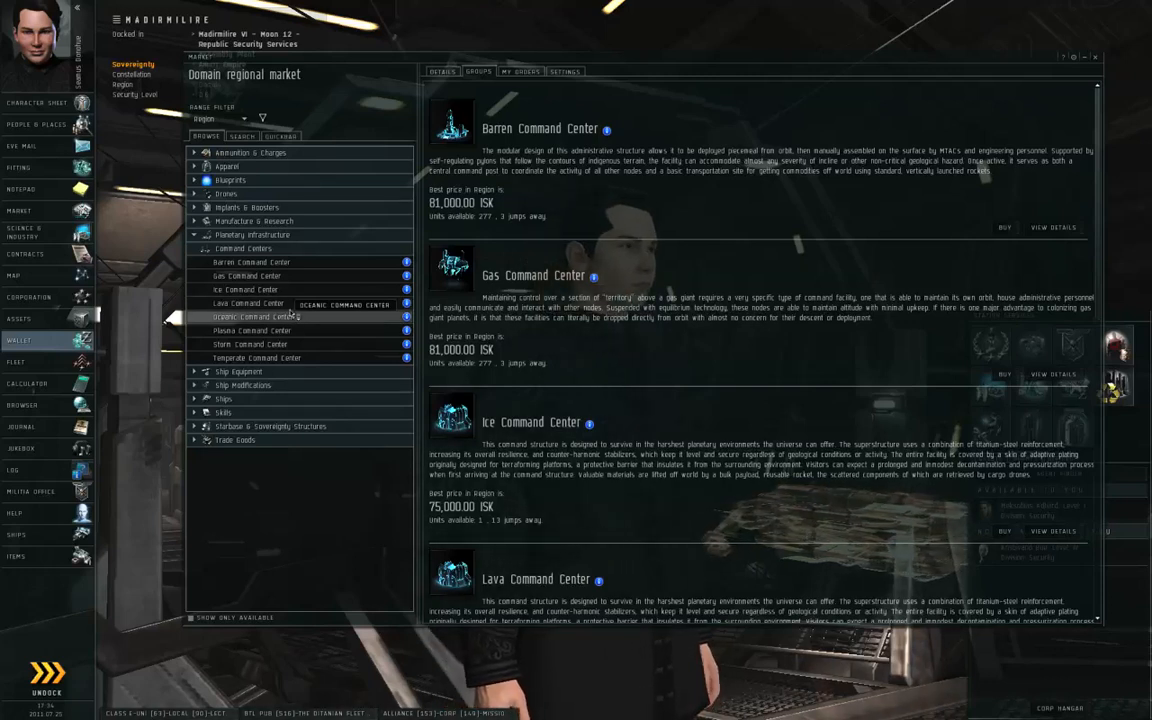
{"action": "mouse_move", "coordinate": [280, 262]}
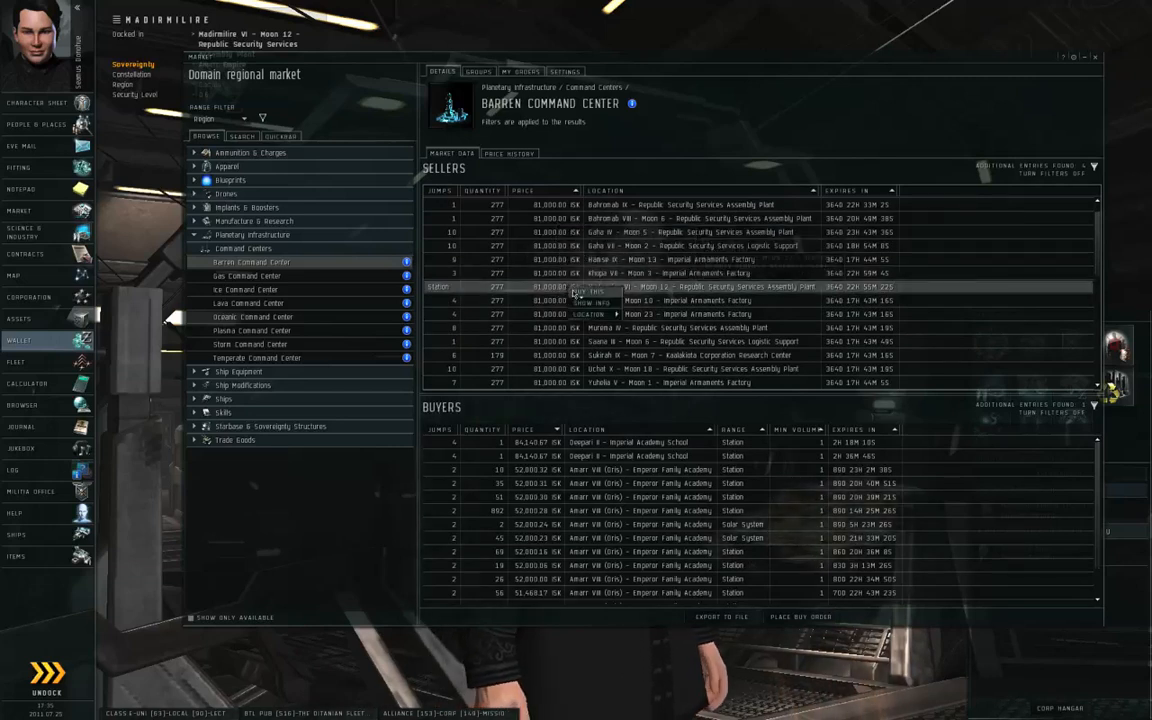
{"action": "left_click", "coordinate": [590, 292]}
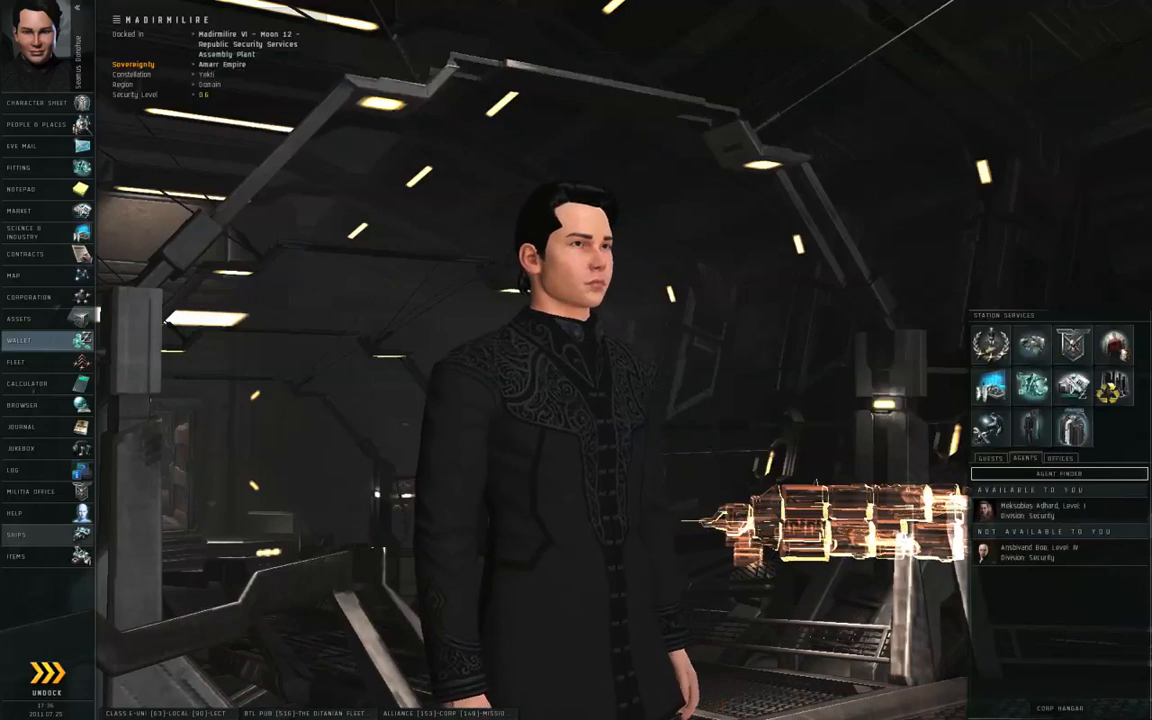
View the purchased Barren Command Center's information, then close it.
{"action": "right_click", "coordinate": [840, 565]}
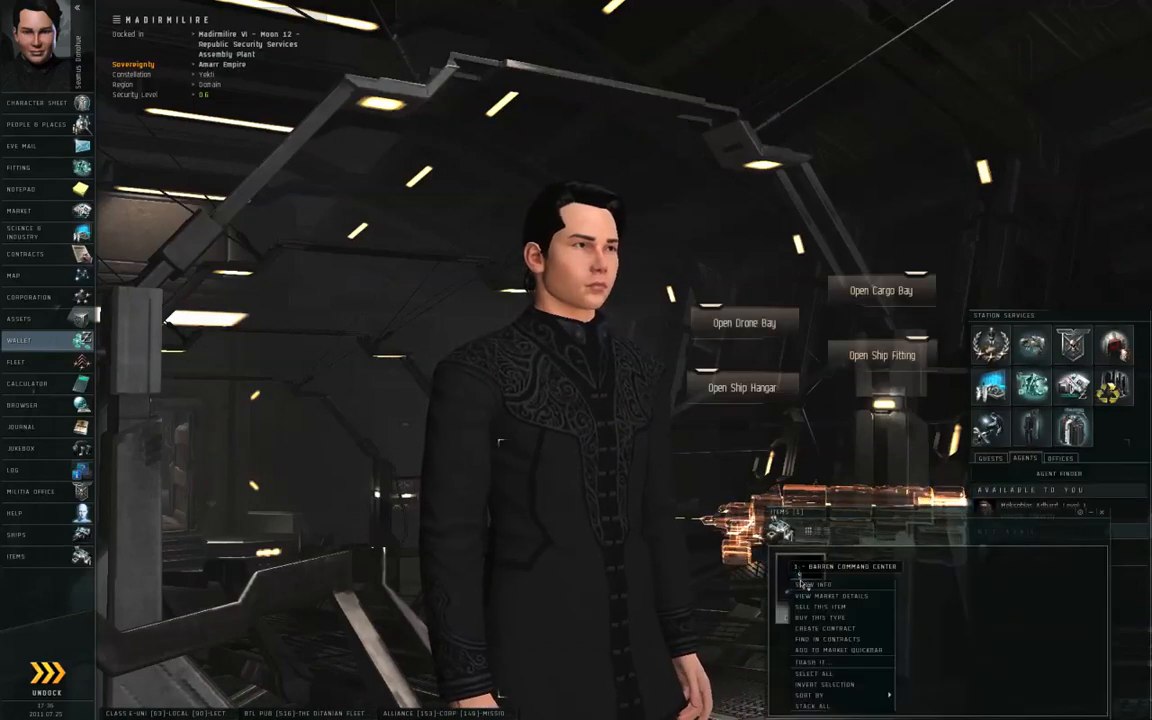
{"action": "left_click", "coordinate": [815, 584]}
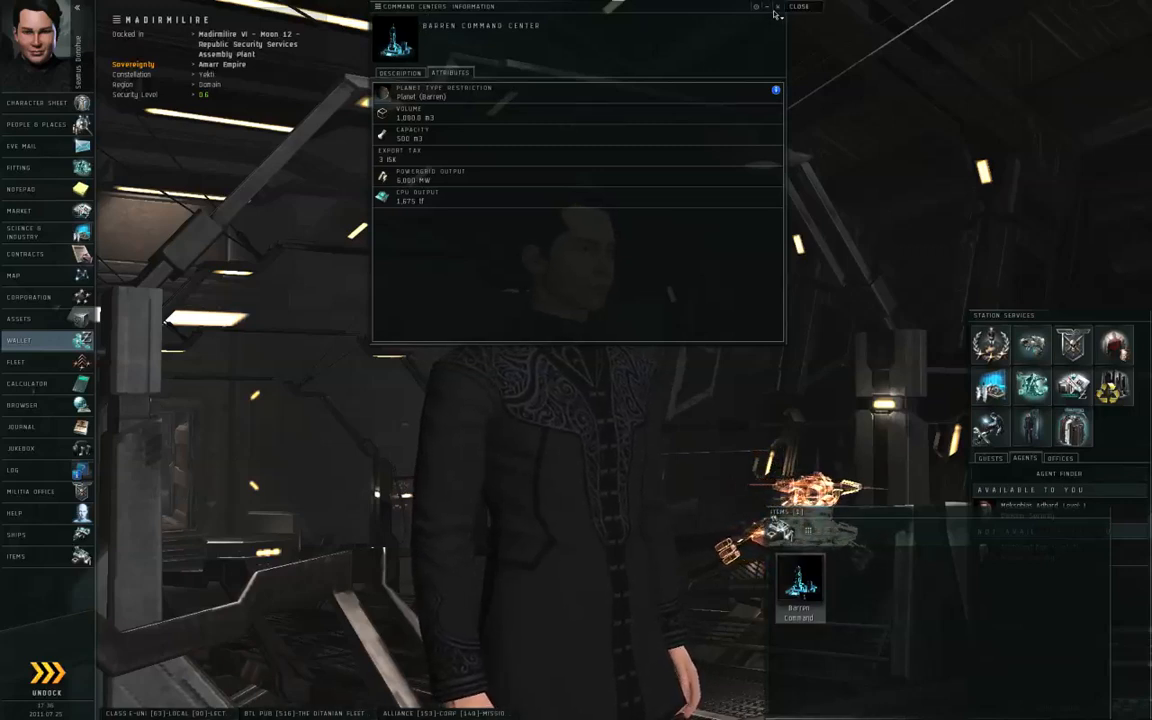
{"action": "left_click", "coordinate": [801, 7]}
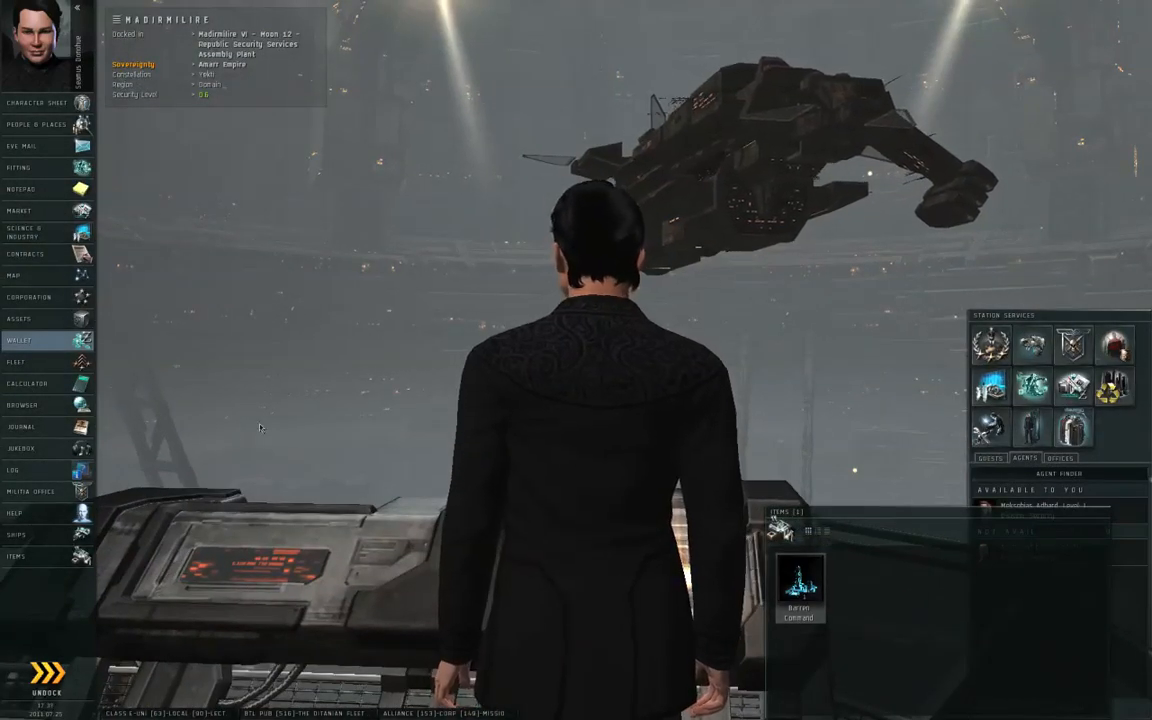
Move the command center into the Lurker's cargo hold and undock.
{"action": "left_click", "coordinate": [16, 535]}
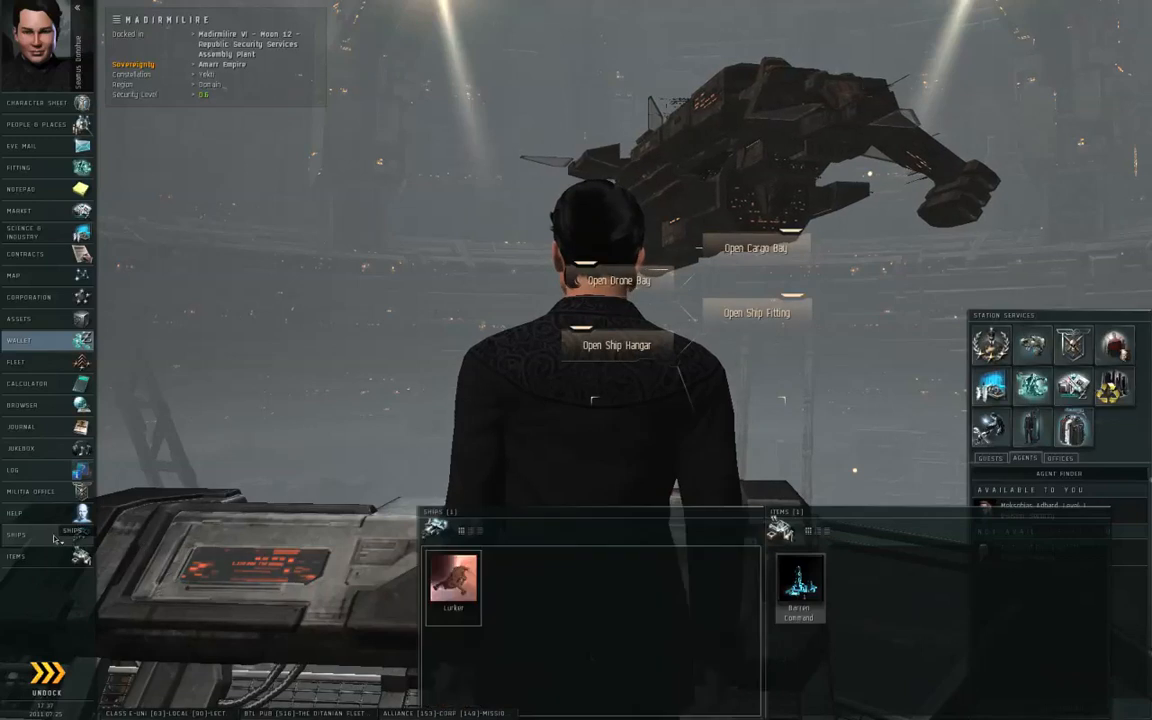
{"action": "left_click", "coordinate": [756, 248]}
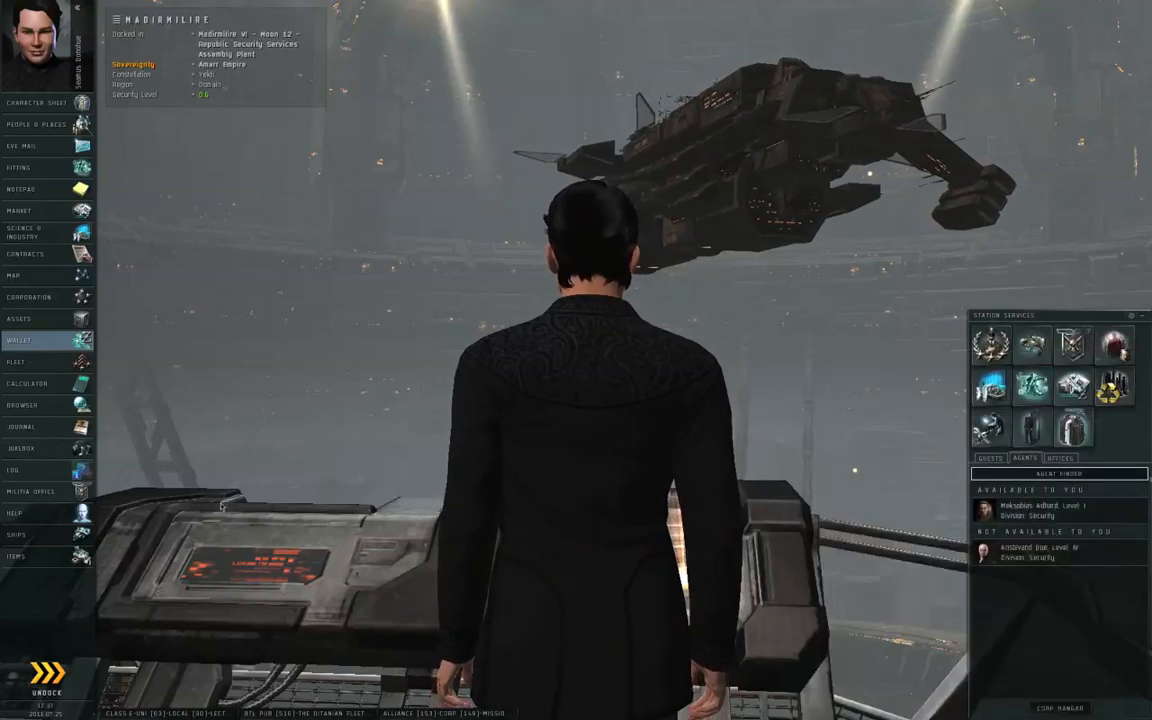
{"action": "left_click", "coordinate": [46, 692]}
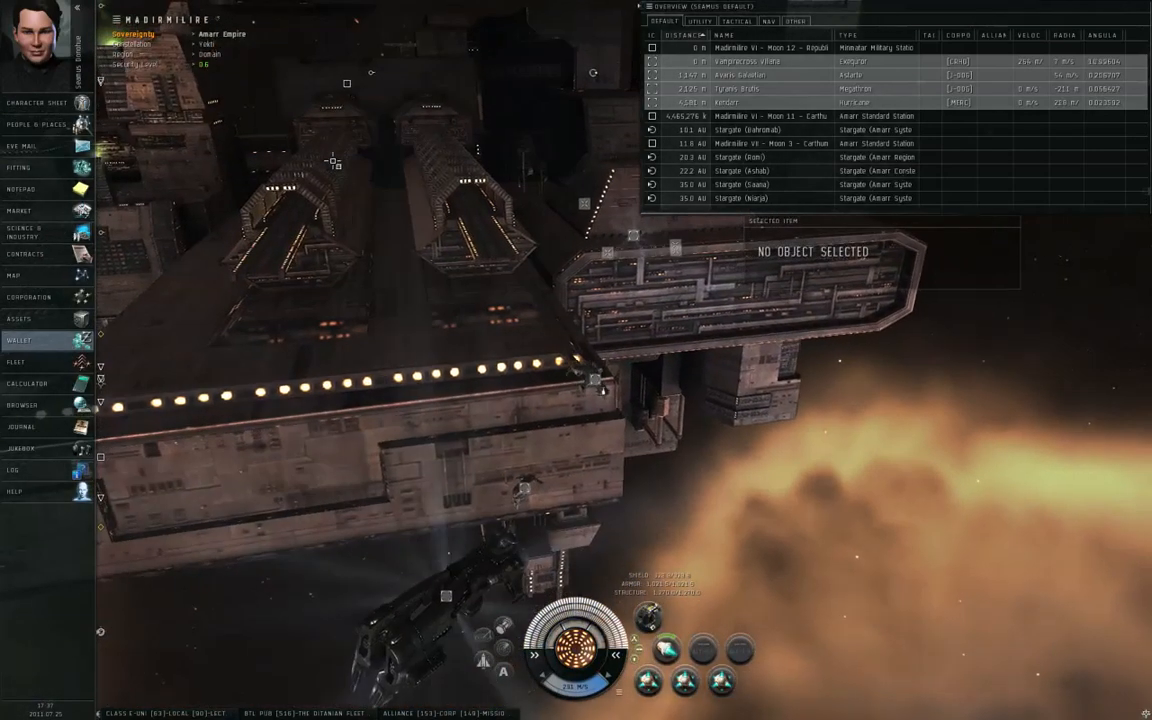
Right-click Madirmilire III in the Overview to bring up its options.
{"action": "right_click", "coordinate": [346, 85]}
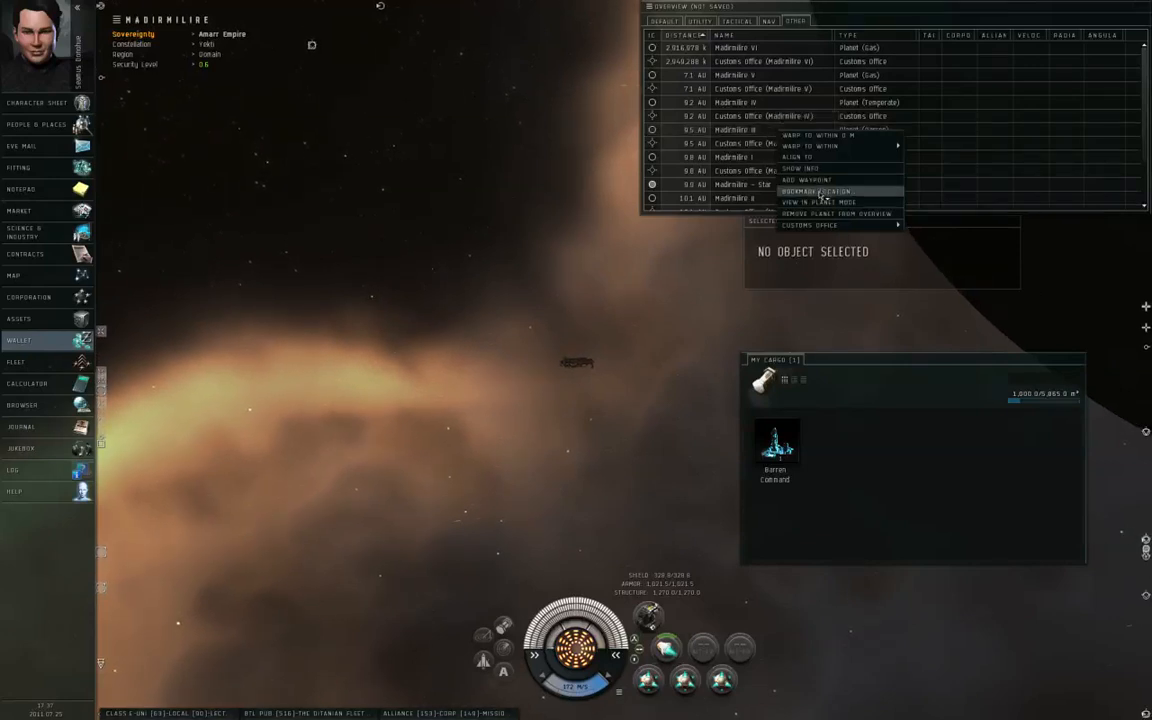
View Madirmilire III in planet mode and show its Micro Organisms scan heat map.
{"action": "left_click", "coordinate": [817, 202]}
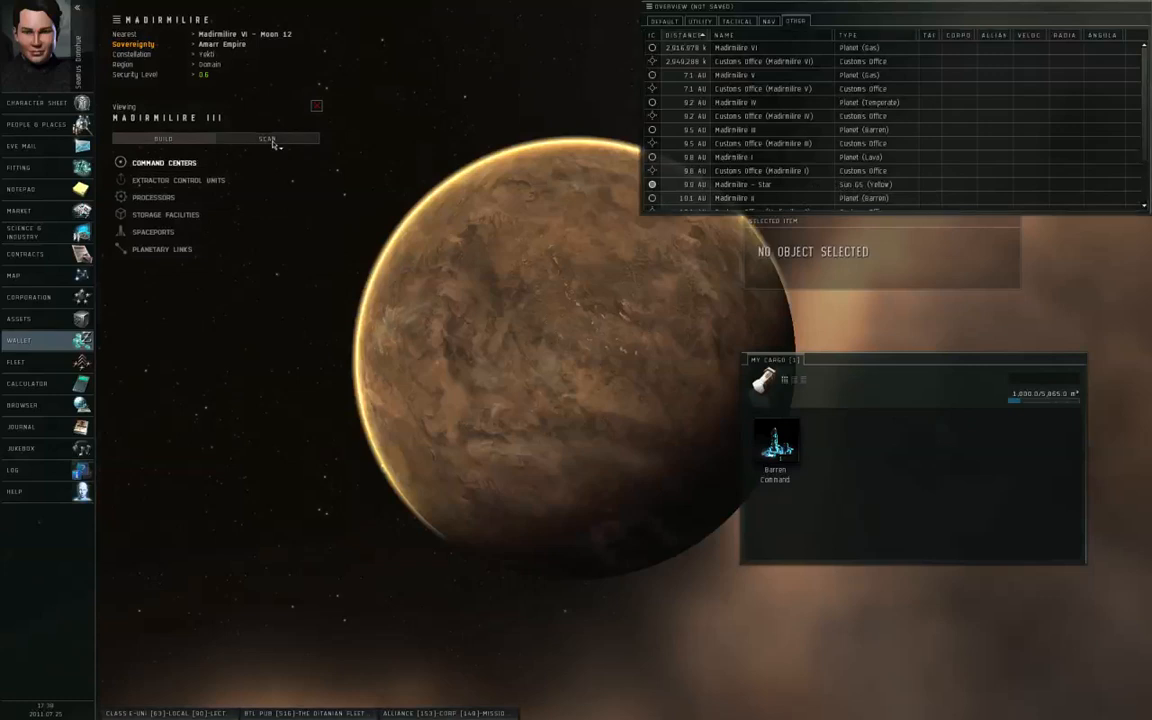
{"action": "left_click", "coordinate": [266, 138]}
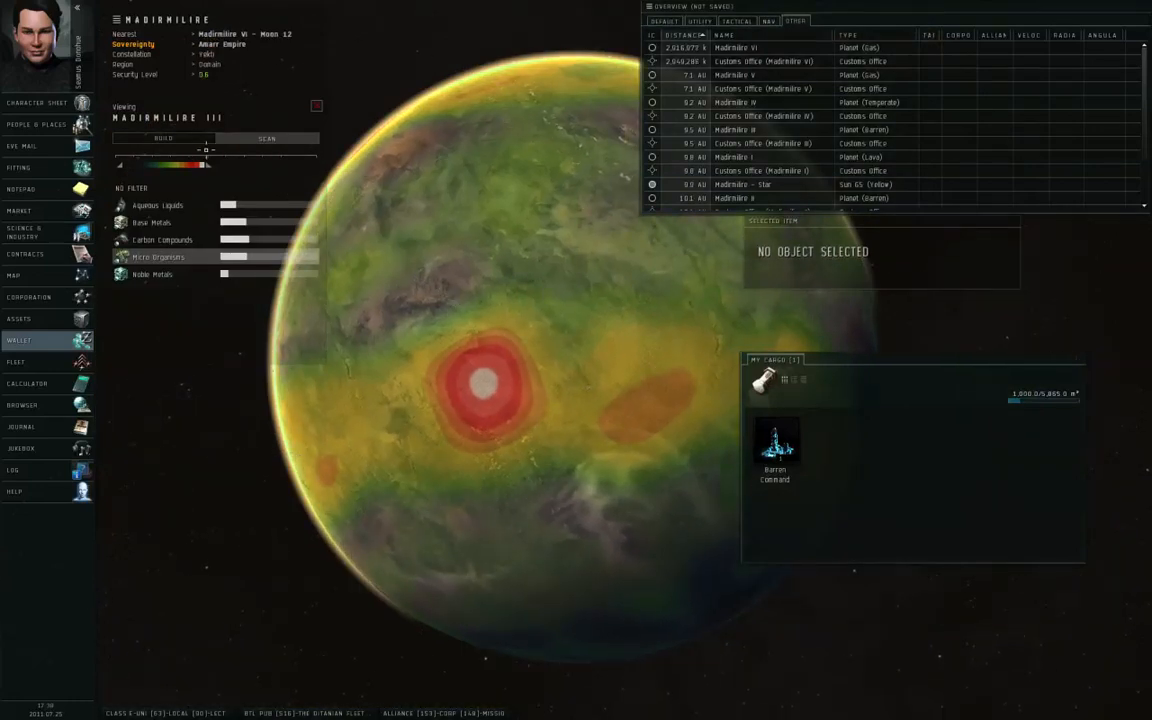
Place a Barren Command Center on Madirmilire III's surface from the Build command centers list.
{"action": "left_click", "coordinate": [163, 138]}
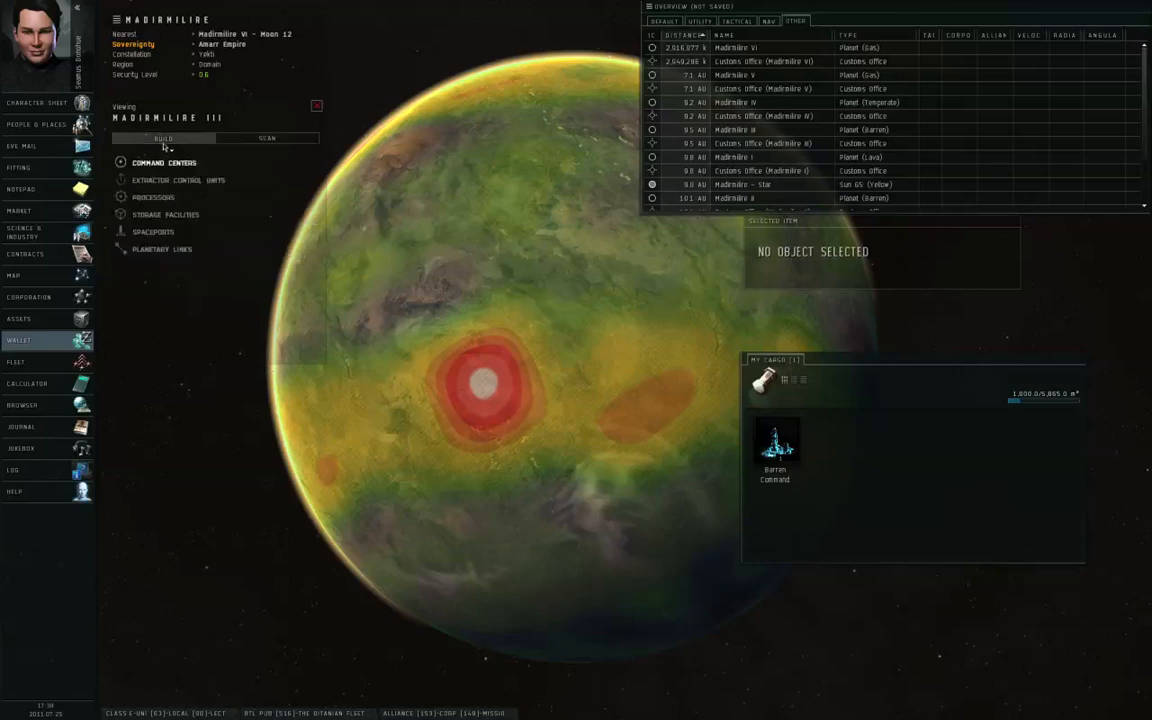
{"action": "left_click", "coordinate": [163, 162]}
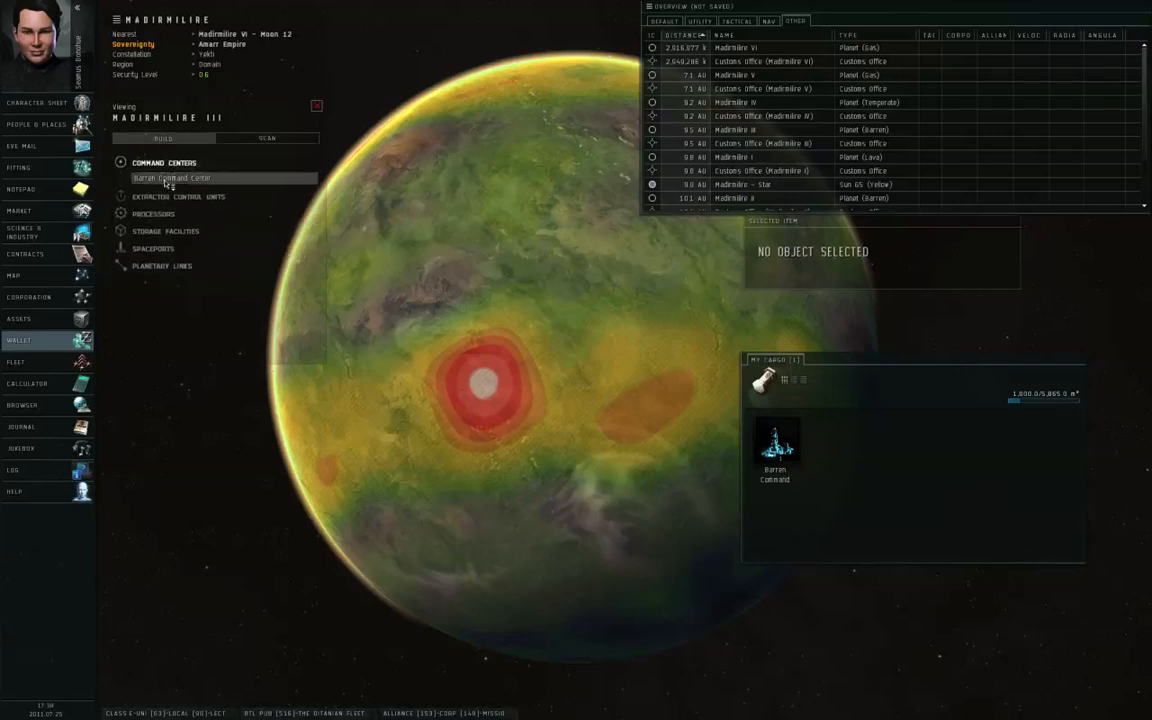
{"action": "mouse_move", "coordinate": [549, 296]}
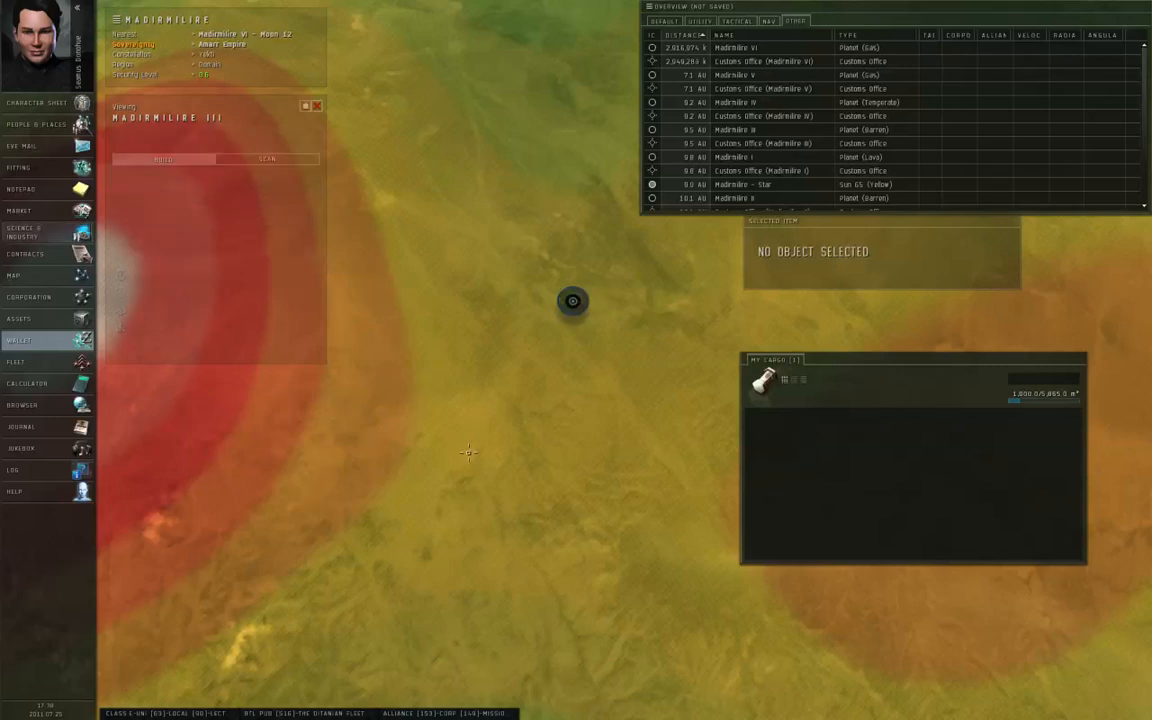
{"action": "left_click", "coordinate": [163, 138]}
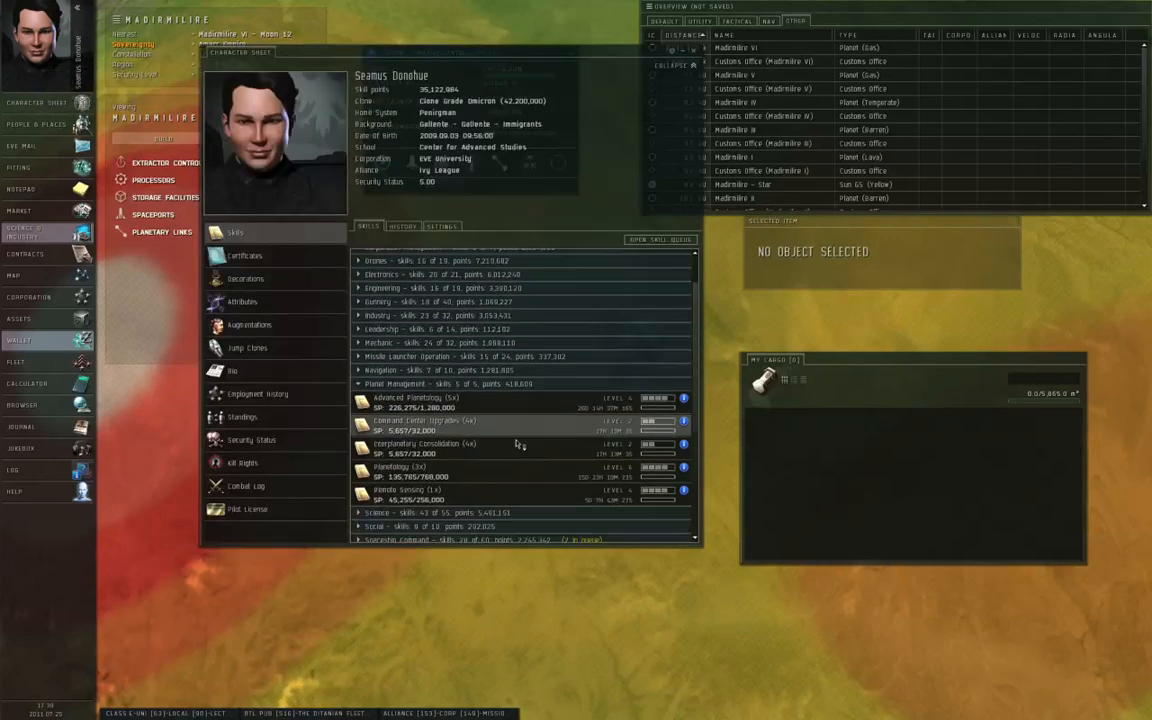
Show the command center's upgrade options and pick a higher level.
{"action": "scroll", "scroll_direction": "down", "scroll_amount": 3}
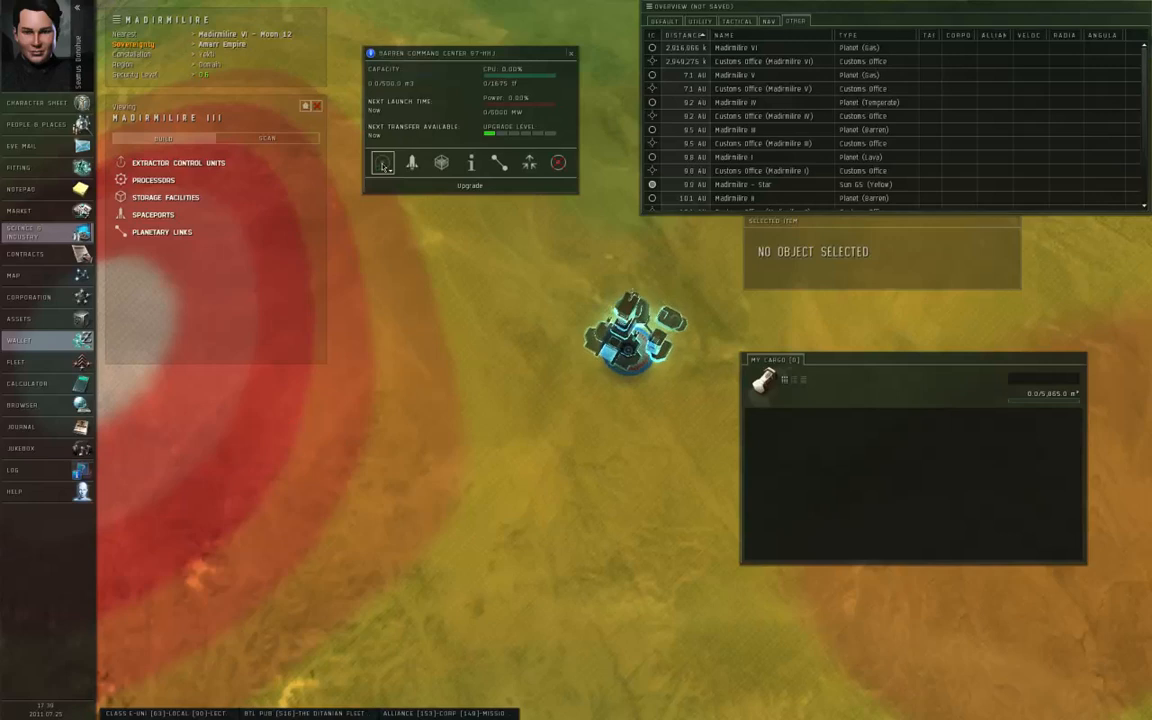
{"action": "left_click", "coordinate": [382, 162]}
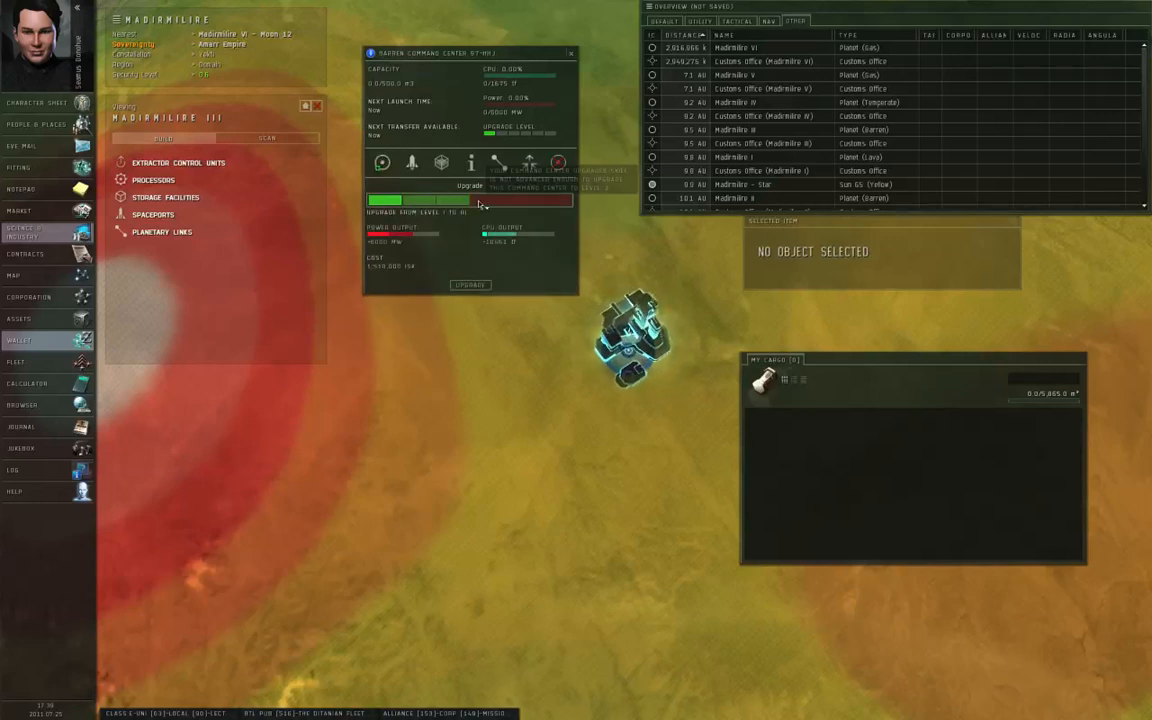
{"action": "left_click", "coordinate": [470, 284]}
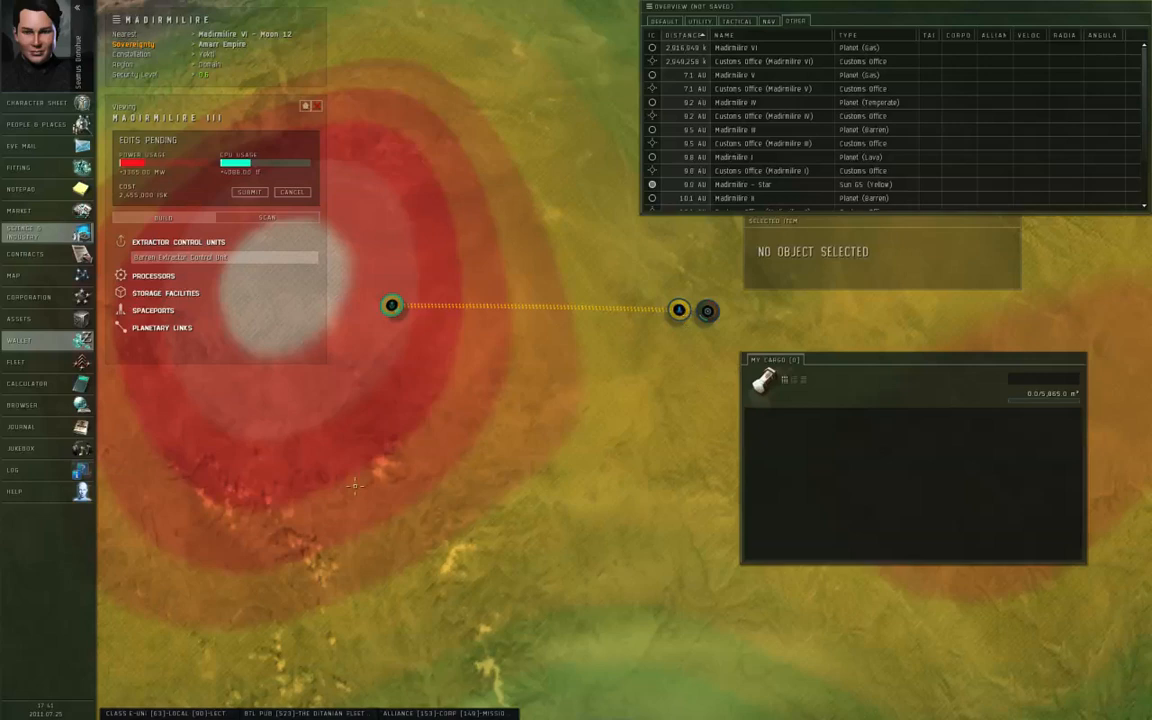
{"action": "mouse_move", "coordinate": [510, 377]}
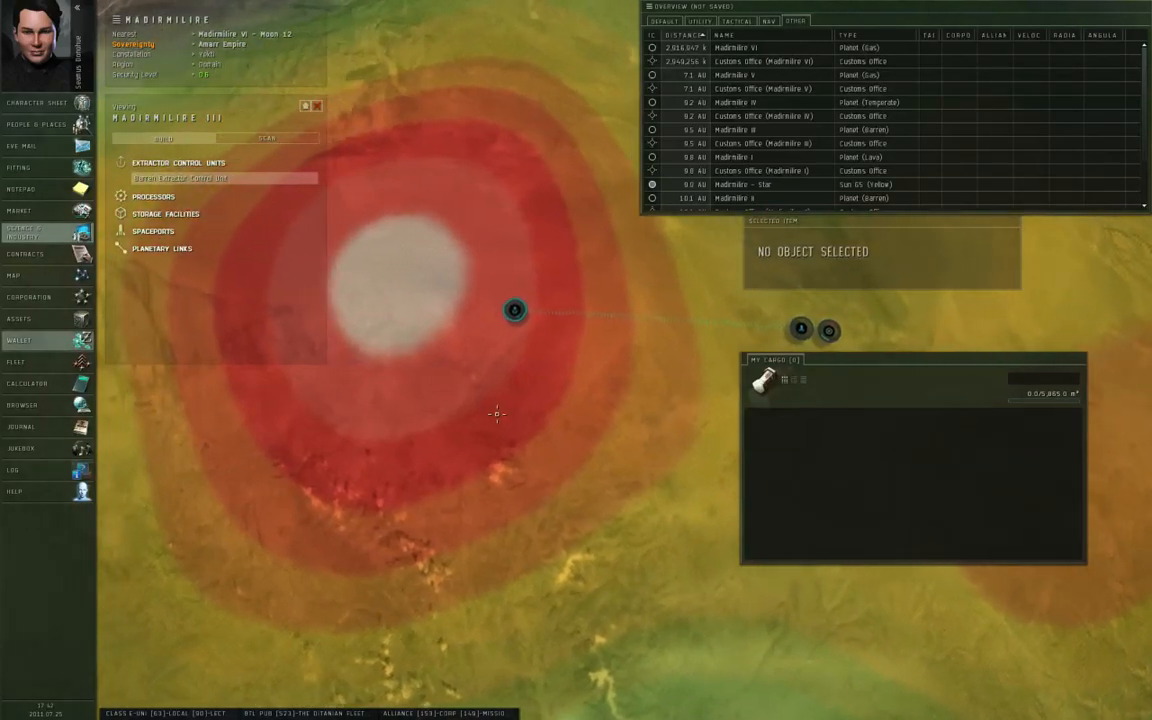
Bring up the Barren Extractor Control Unit's status panel, extraction not yet started.
{"action": "left_click", "coordinate": [514, 310]}
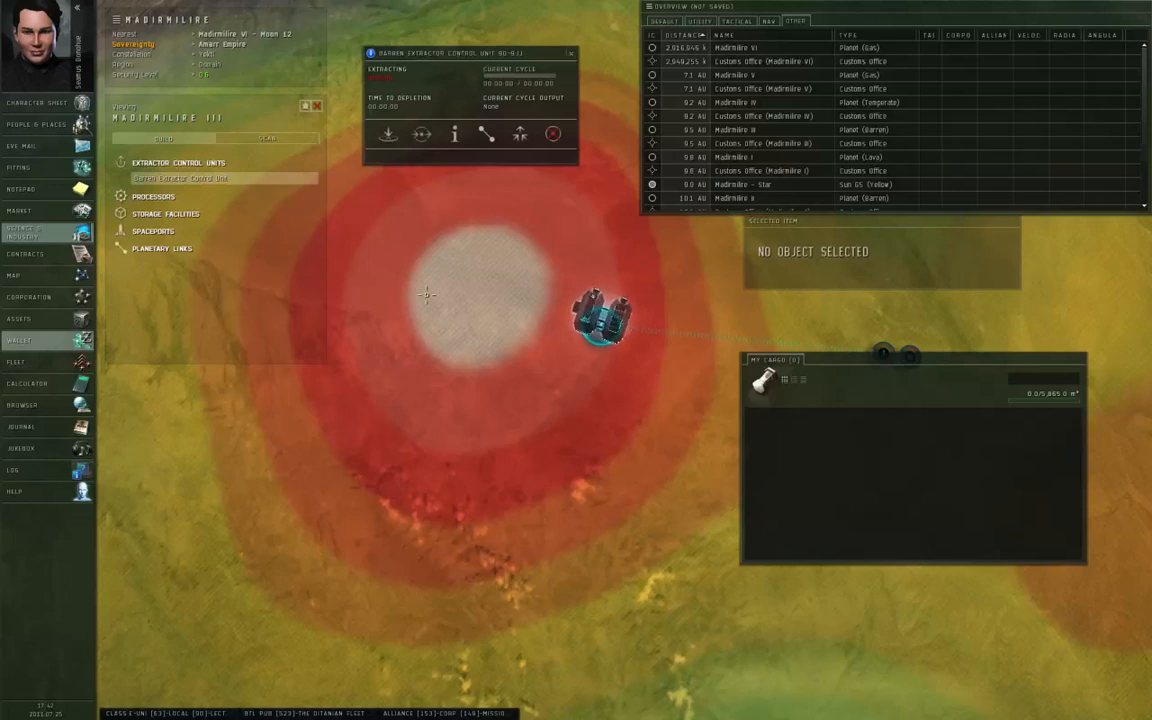
{"action": "mouse_move", "coordinate": [388, 133]}
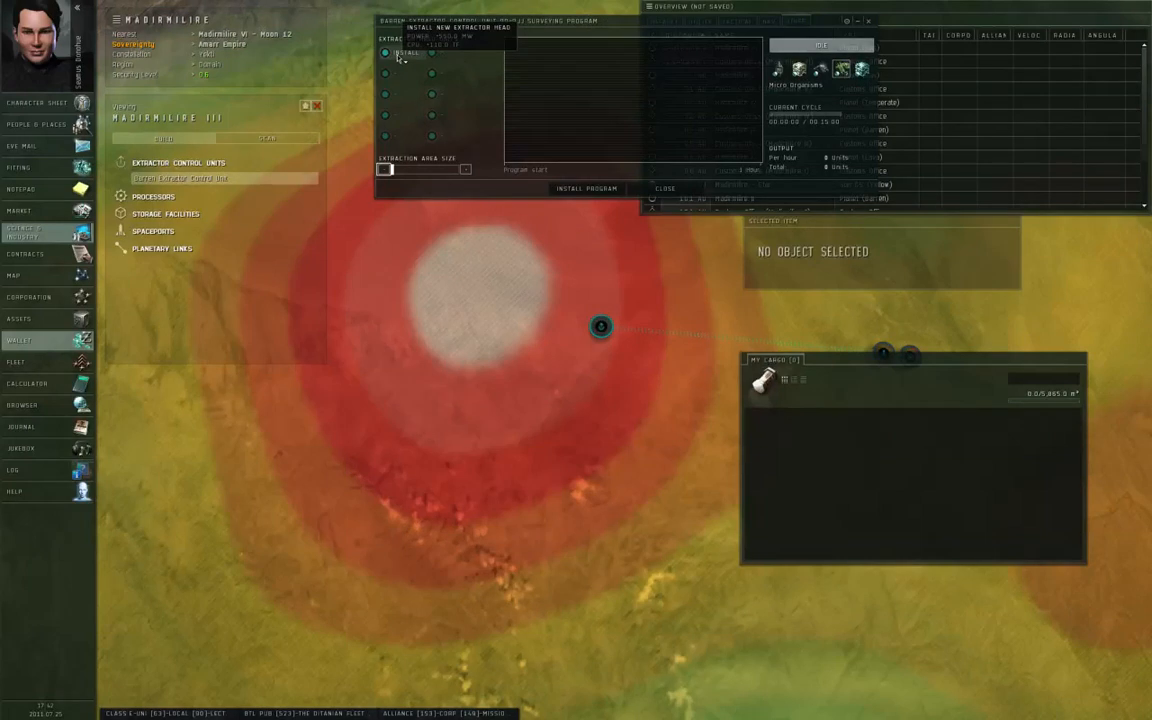
Install an extractor head on the surface around the control unit.
{"action": "left_click", "coordinate": [406, 94]}
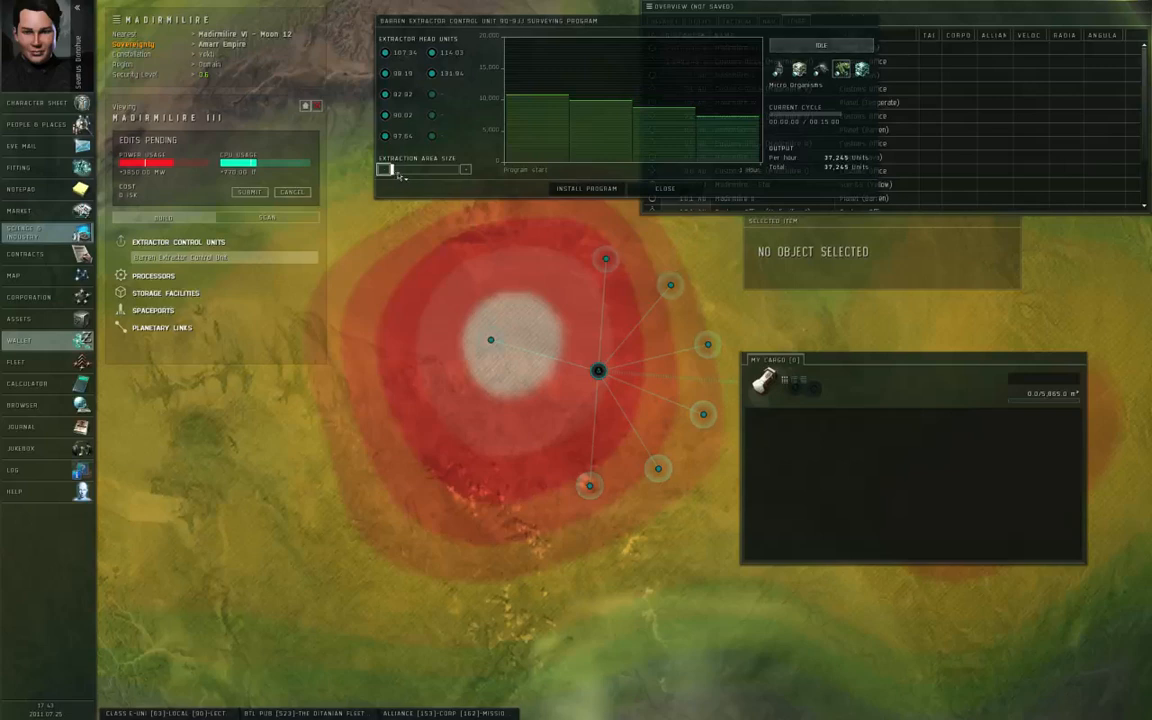
Extend the extraction duration and shift heads onto the hotspot, projecting about 822,822 units.
{"action": "left_click_drag", "start_coordinate": [400, 169], "coordinate": [385, 169]}
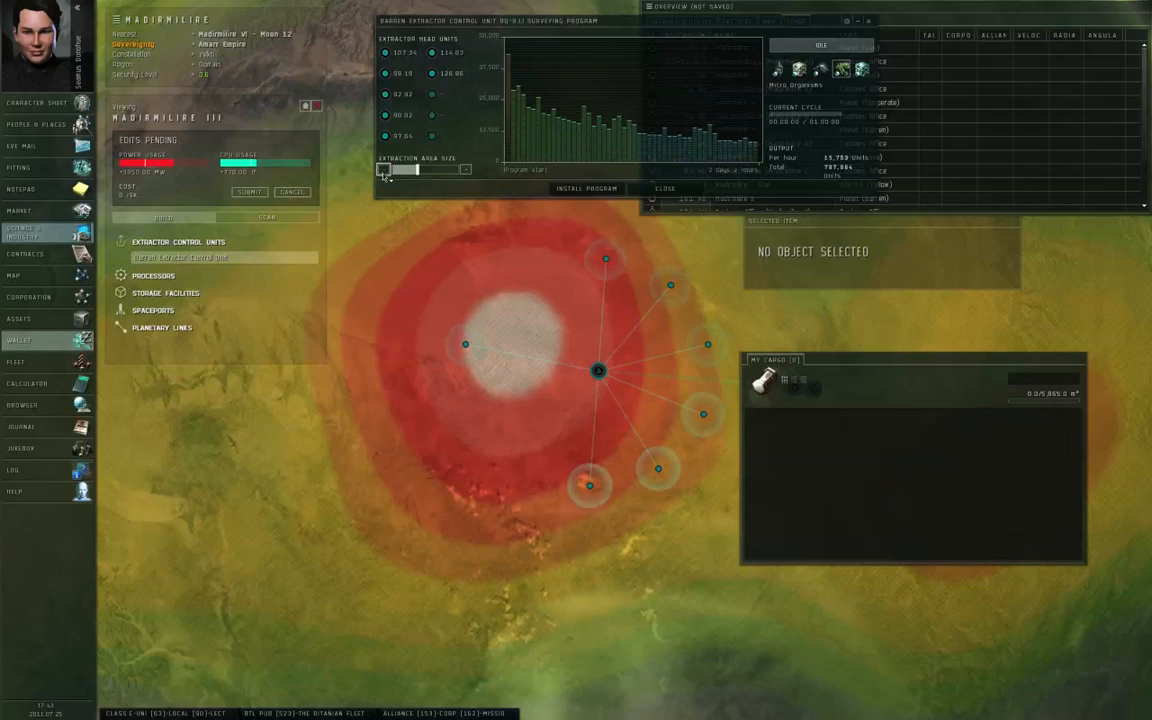
{"action": "left_click_drag", "start_coordinate": [385, 169], "coordinate": [415, 169]}
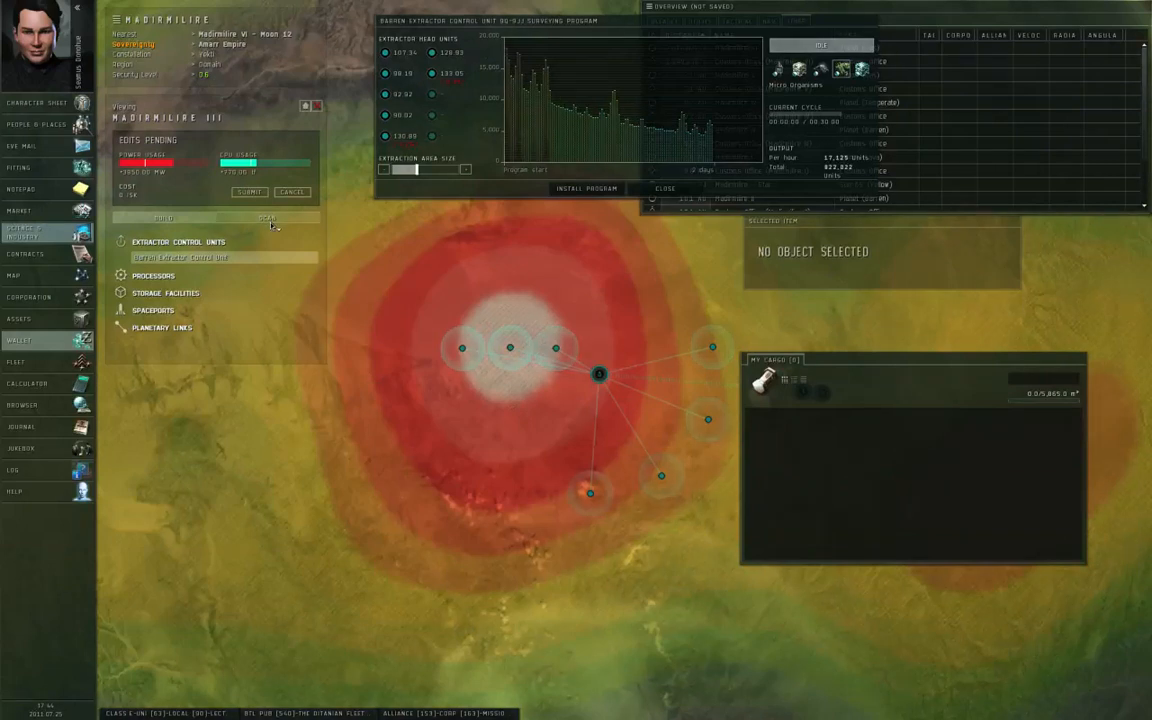
Display the Micro Organisms resource scan over the extractor heads.
{"action": "left_click", "coordinate": [266, 218]}
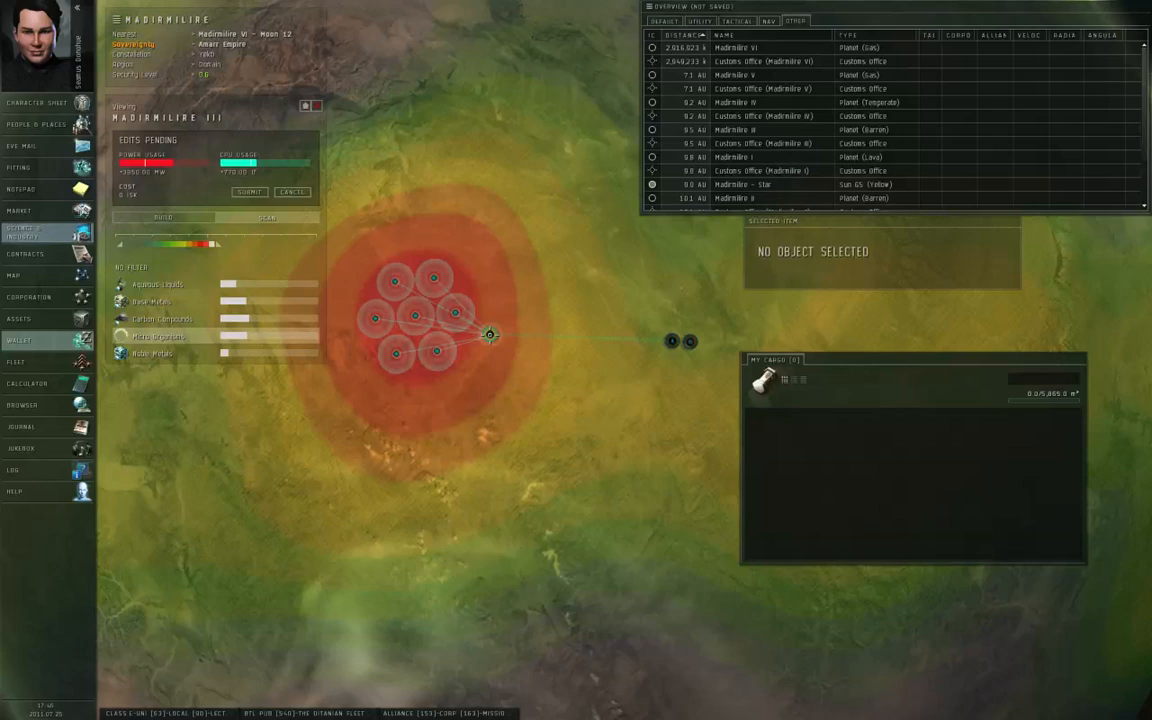
Show the extractor's Products view: Micro Organisms at 21,770 units per cycle.
{"action": "left_click", "coordinate": [489, 334]}
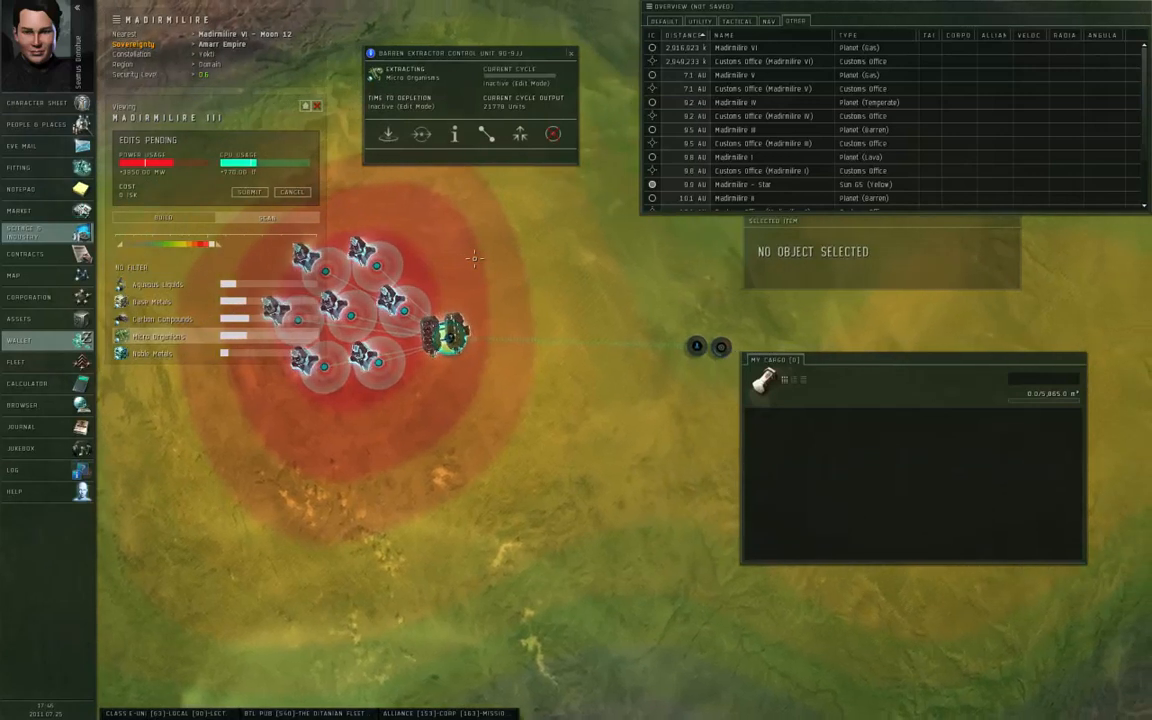
{"action": "left_click", "coordinate": [421, 134]}
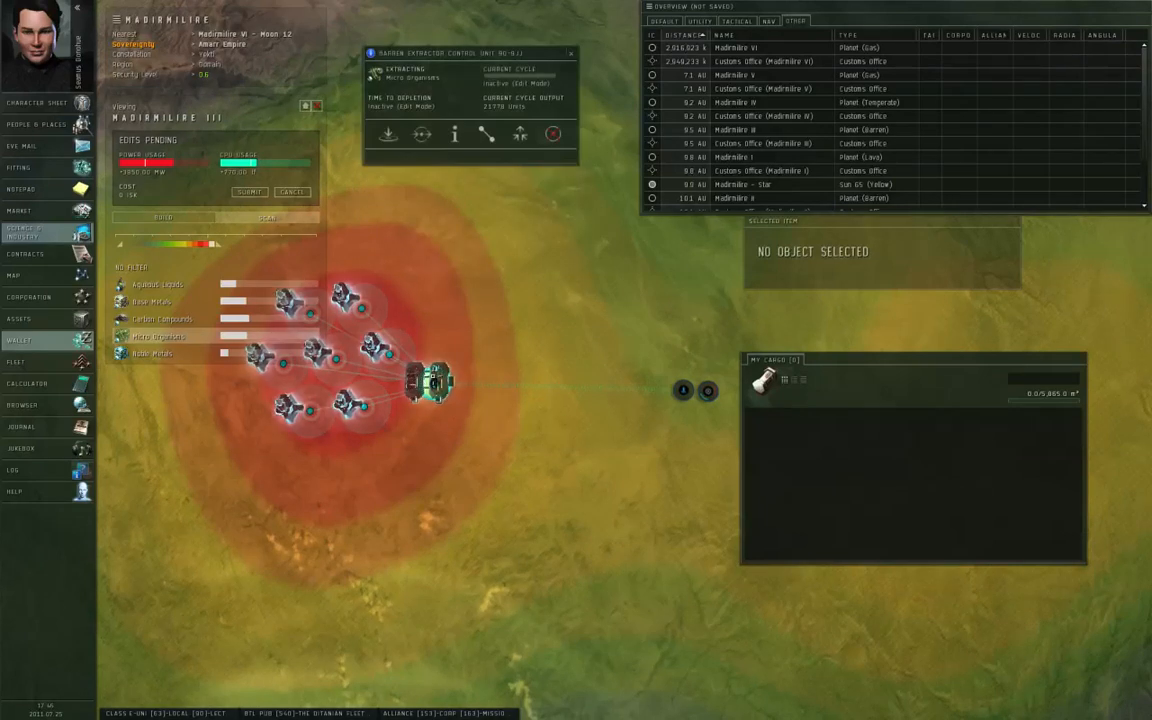
{"action": "left_click", "coordinate": [421, 134]}
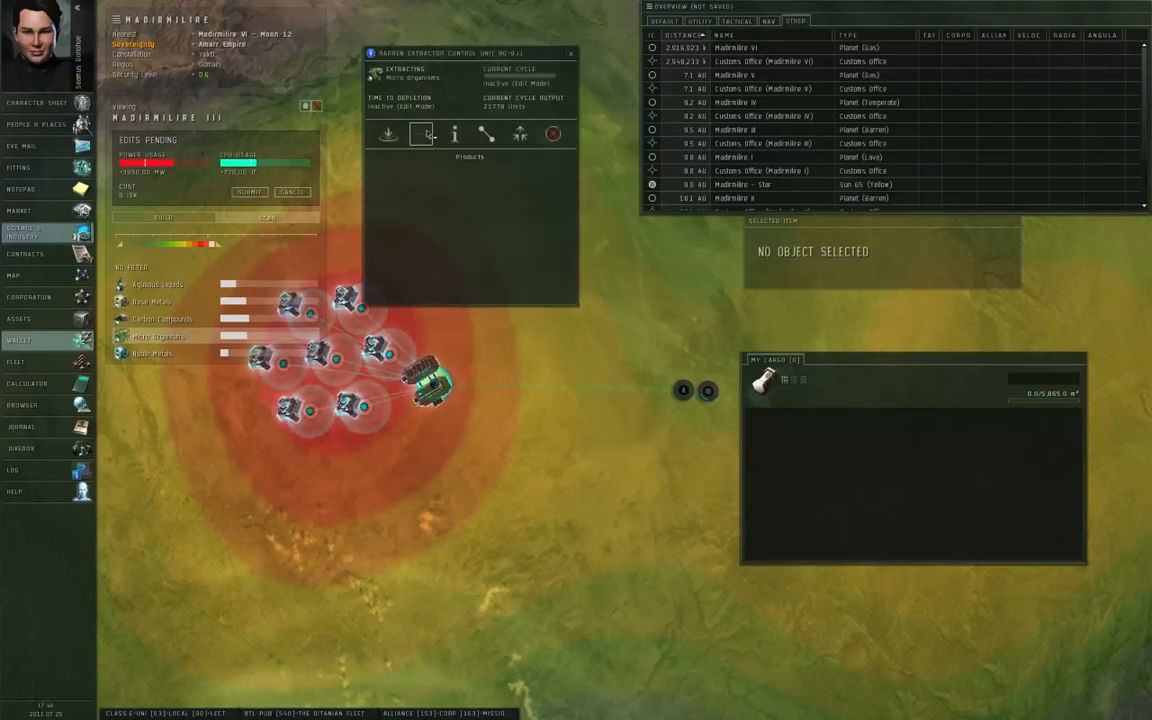
Route Micro Organisms to the Barren Launchpad and upgrade the extractor's link.
{"action": "left_click", "coordinate": [388, 134]}
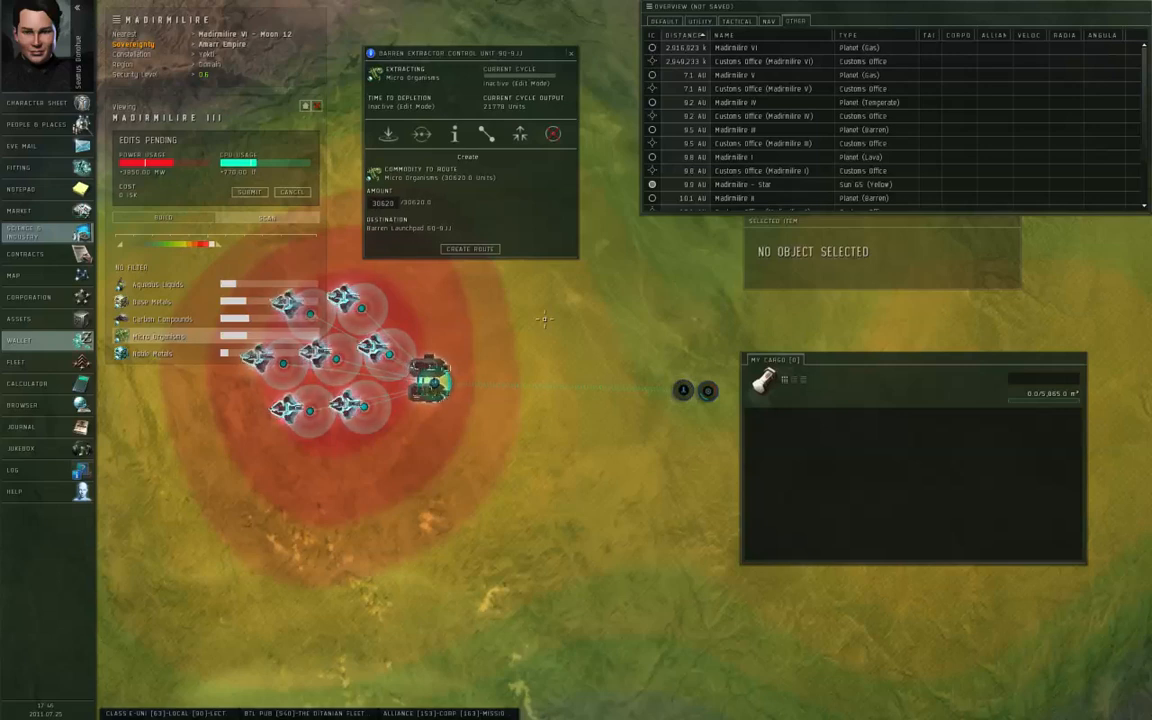
{"action": "left_click", "coordinate": [571, 53]}
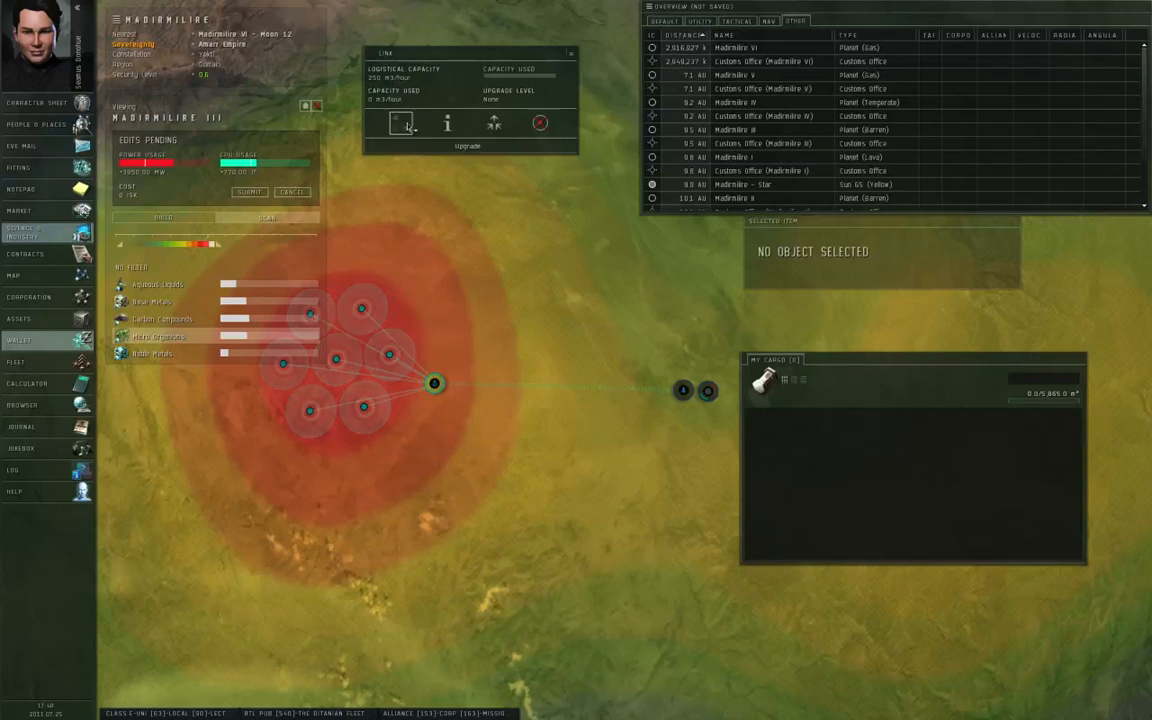
{"action": "left_click", "coordinate": [399, 123]}
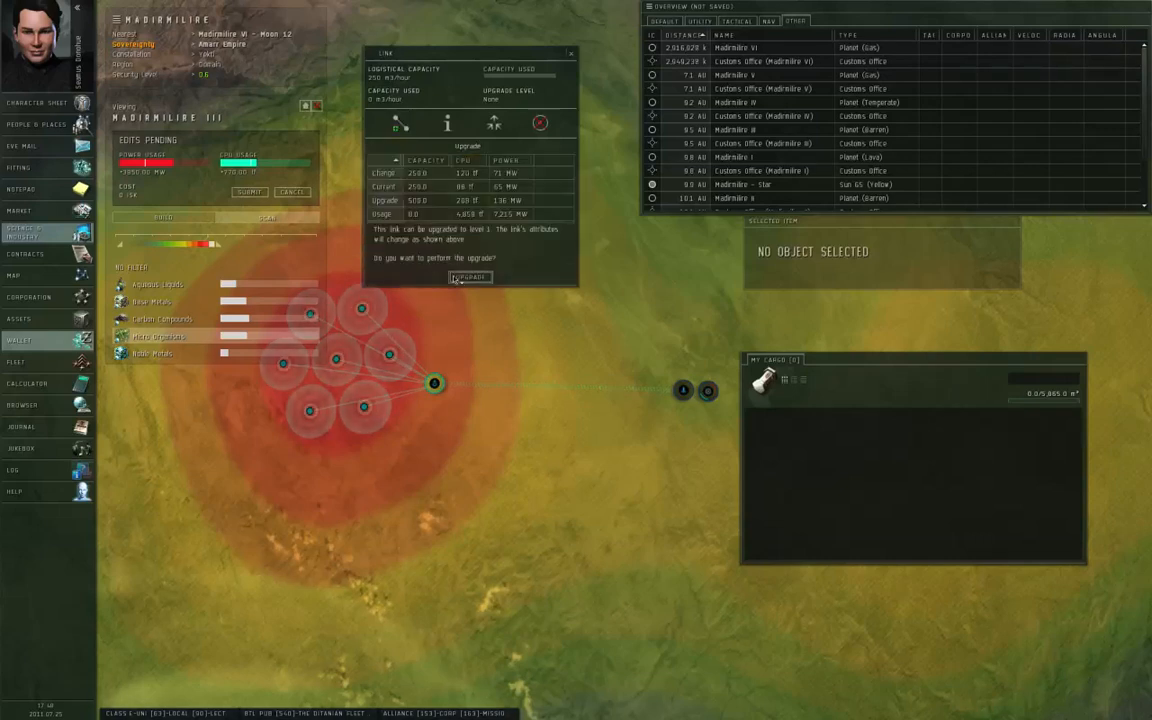
{"action": "left_click", "coordinate": [469, 277]}
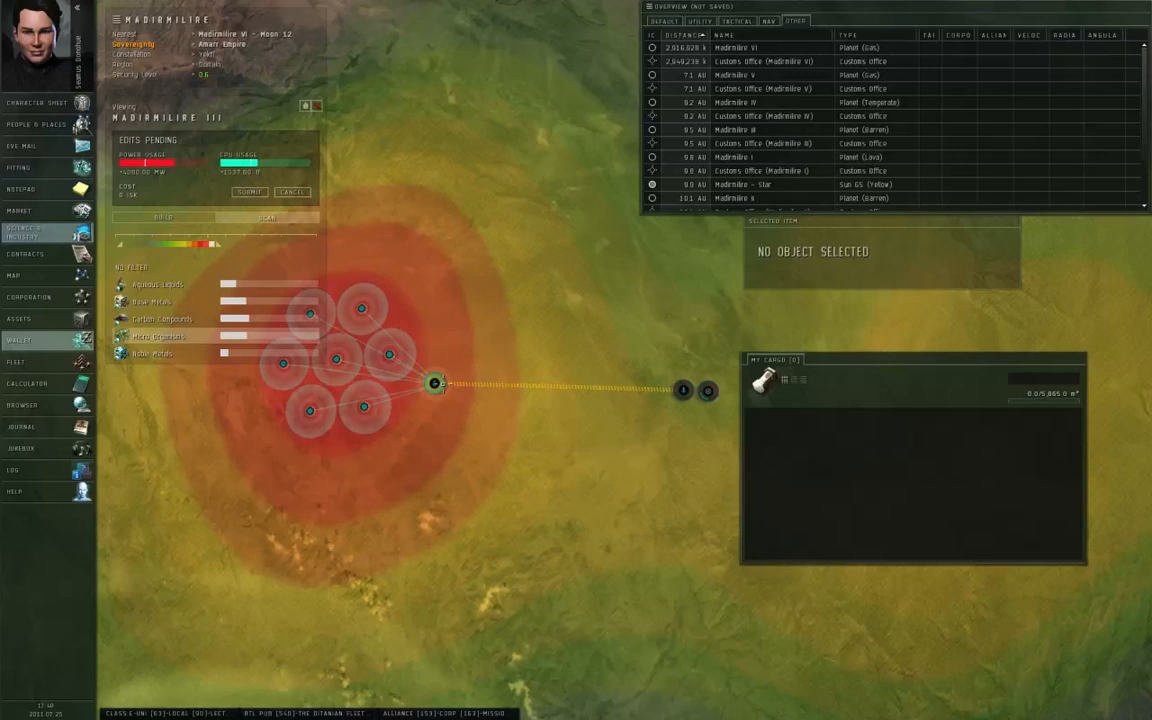
Show the Micro Organisms product details of the extractor control unit.
{"action": "left_click", "coordinate": [434, 383]}
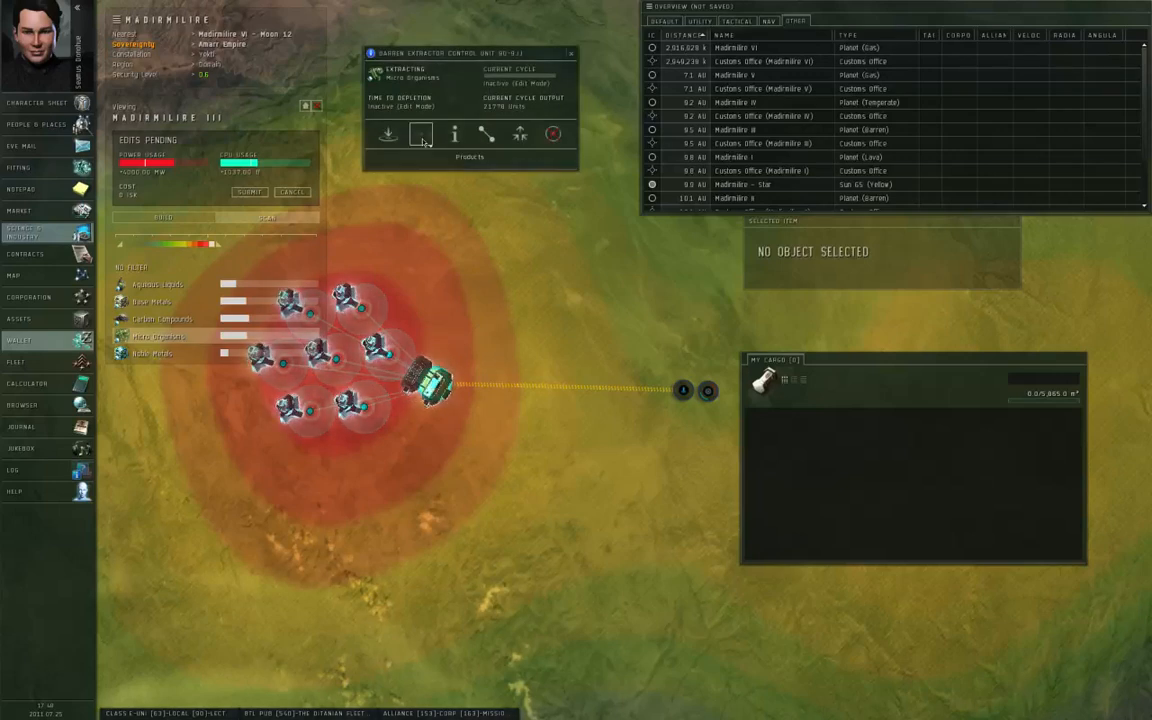
{"action": "left_click", "coordinate": [421, 135]}
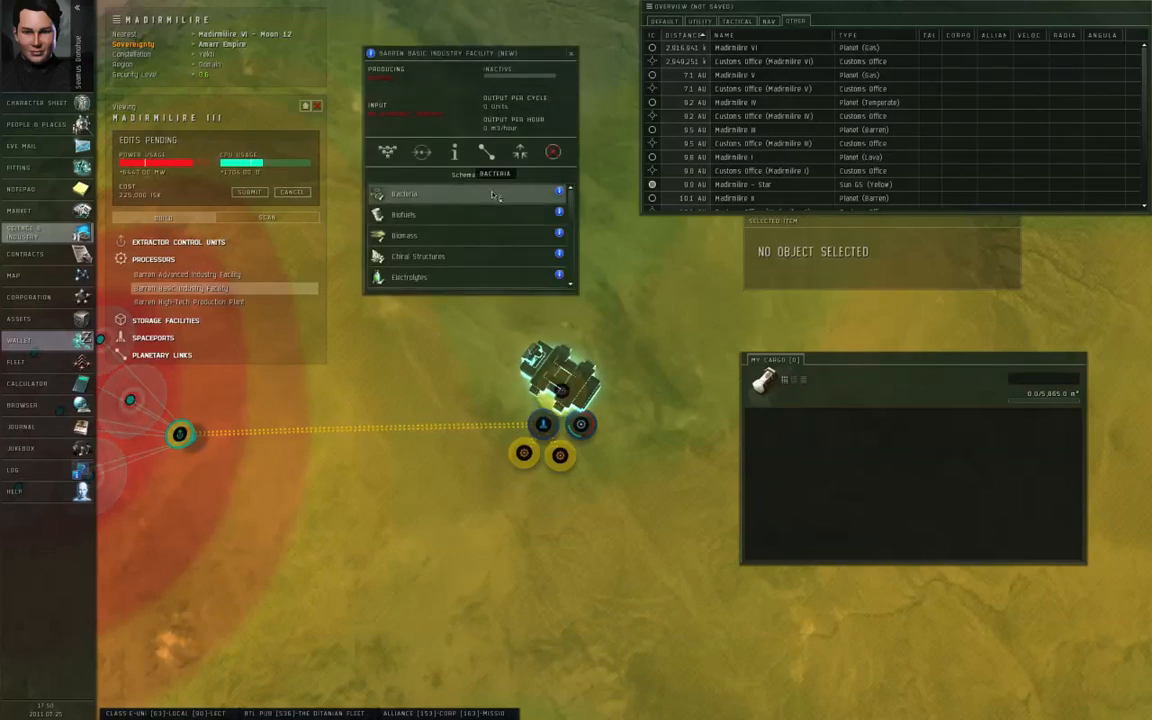
Preview Biofuels, then install the Bacteria schematic in the basic industry facility.
{"action": "left_click", "coordinate": [404, 194]}
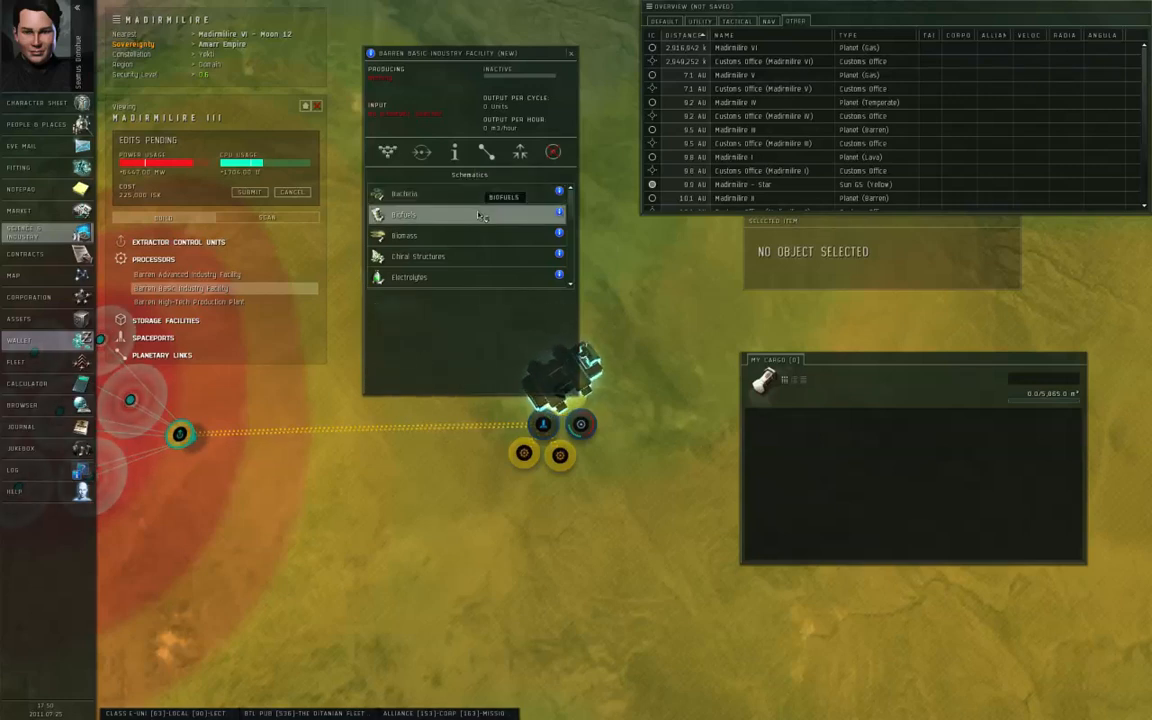
{"action": "left_click", "coordinate": [404, 214]}
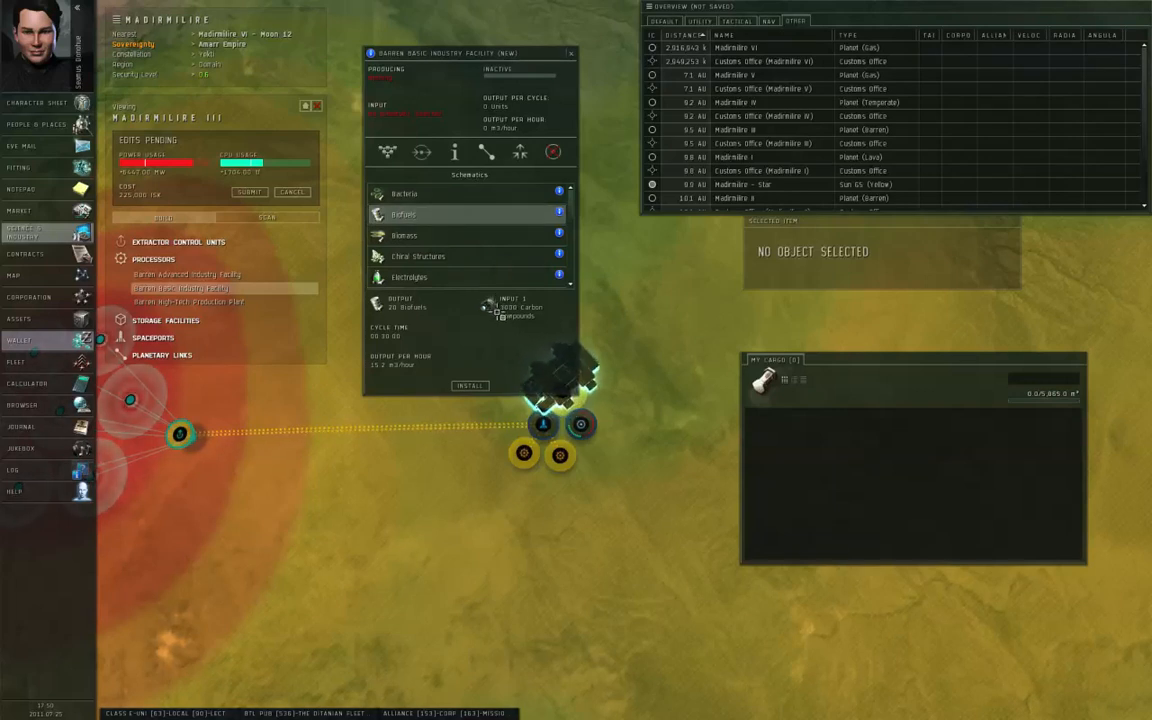
{"action": "left_click", "coordinate": [404, 193]}
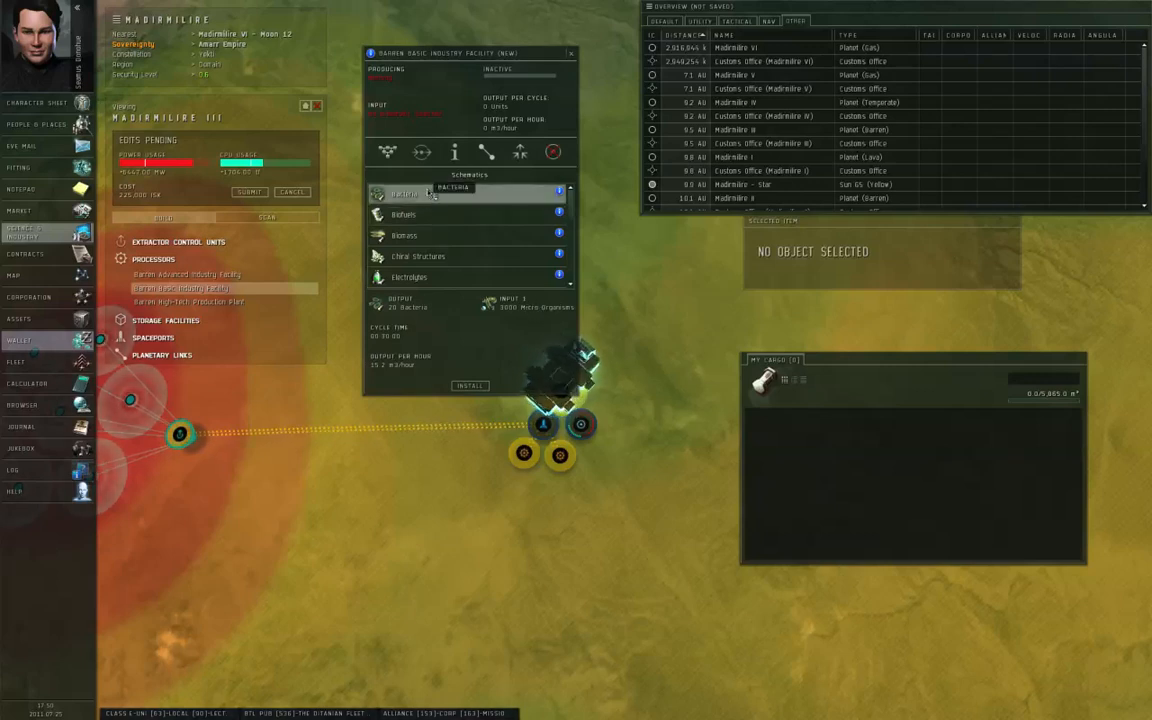
{"action": "left_click", "coordinate": [469, 385]}
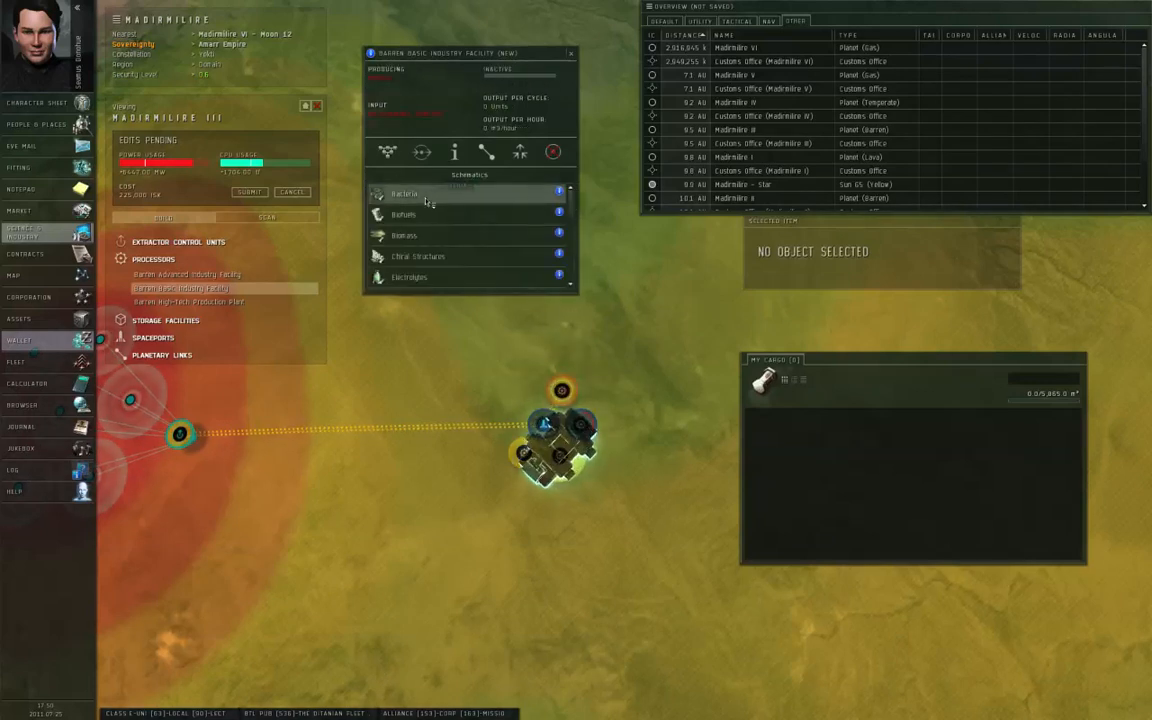
{"action": "left_click", "coordinate": [404, 193]}
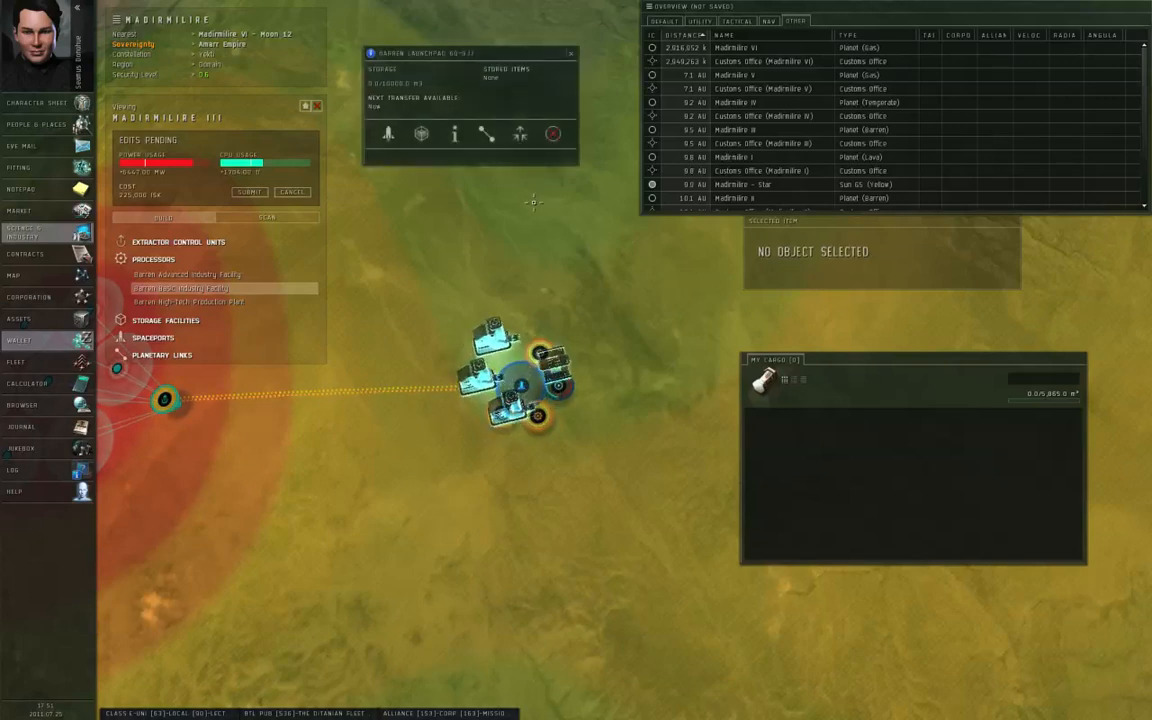
View the launchpad's storage and its transfer routes, including the incoming Micro Organisms route.
{"action": "left_click", "coordinate": [420, 134]}
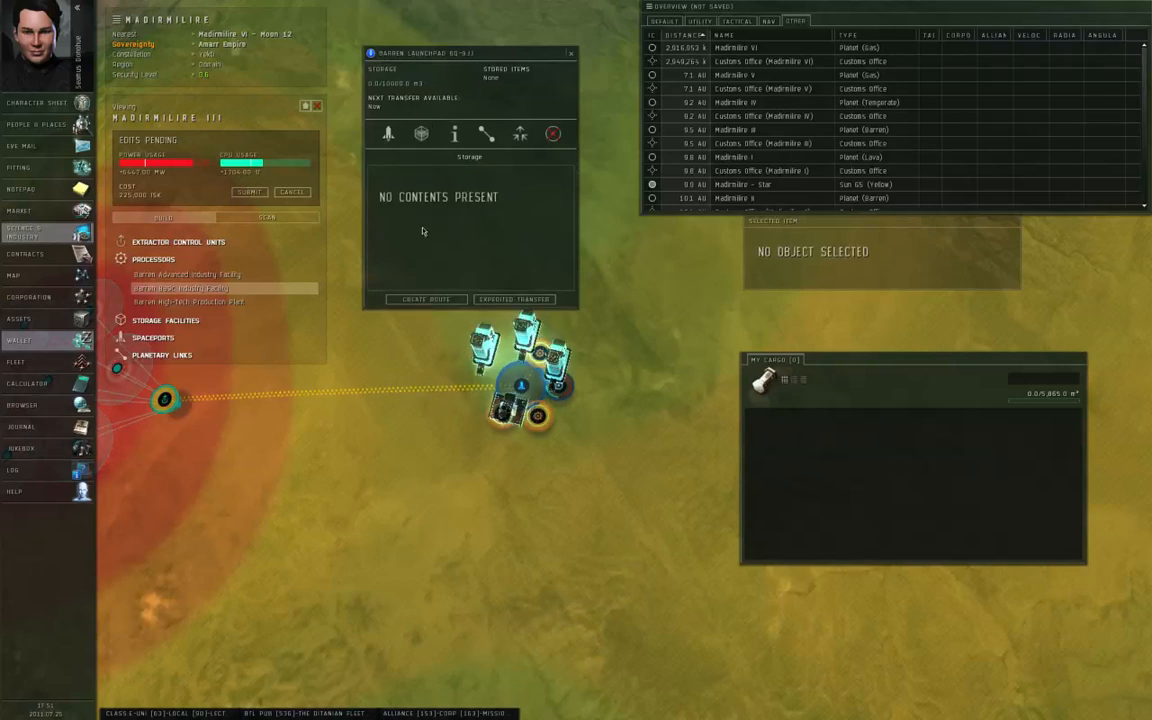
{"action": "left_click", "coordinate": [520, 133]}
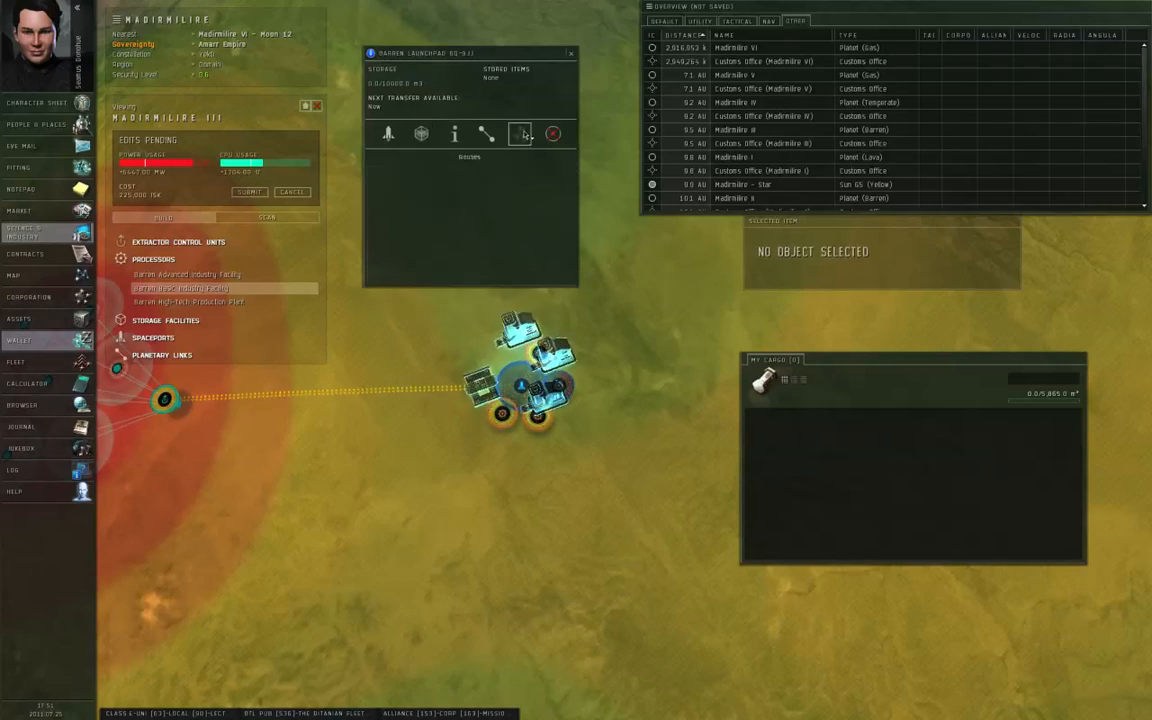
{"action": "left_click", "coordinate": [519, 133]}
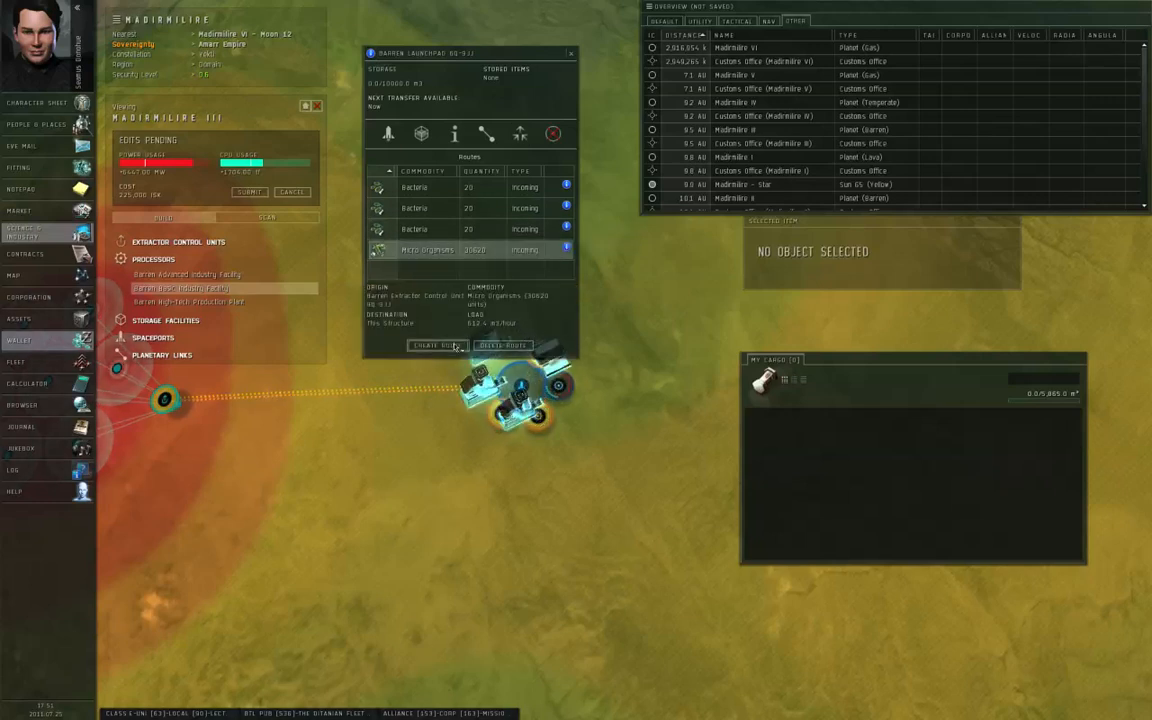
{"action": "left_click", "coordinate": [430, 345]}
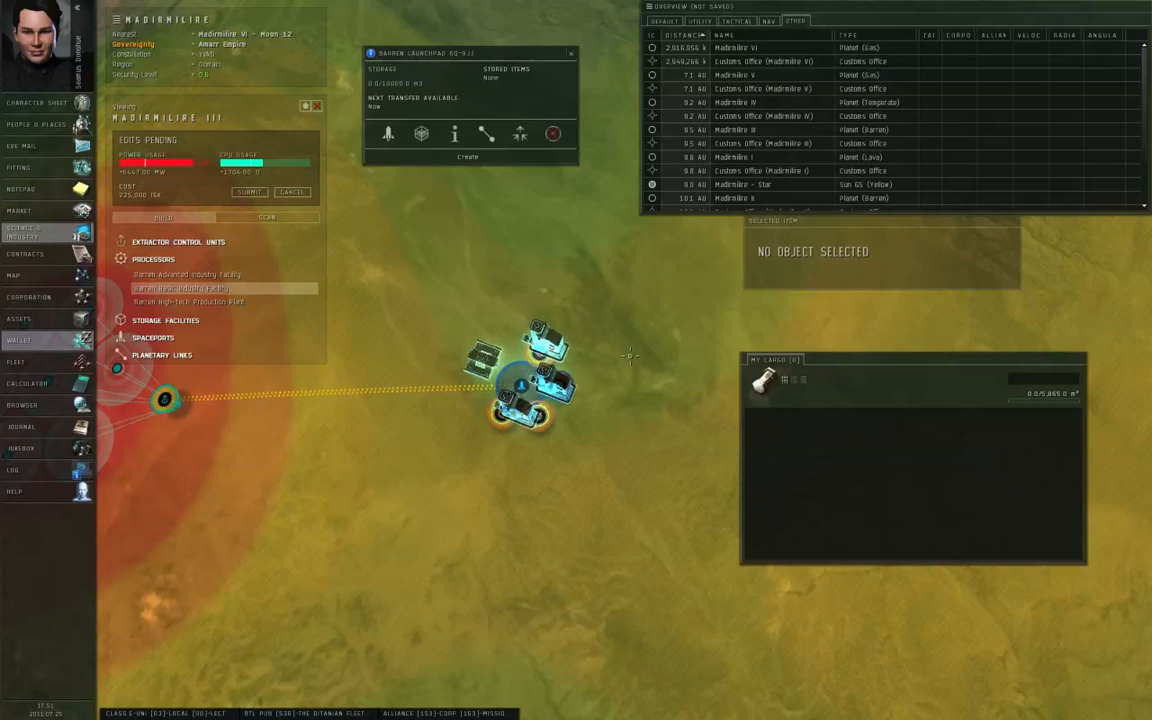
{"action": "left_click", "coordinate": [520, 133]}
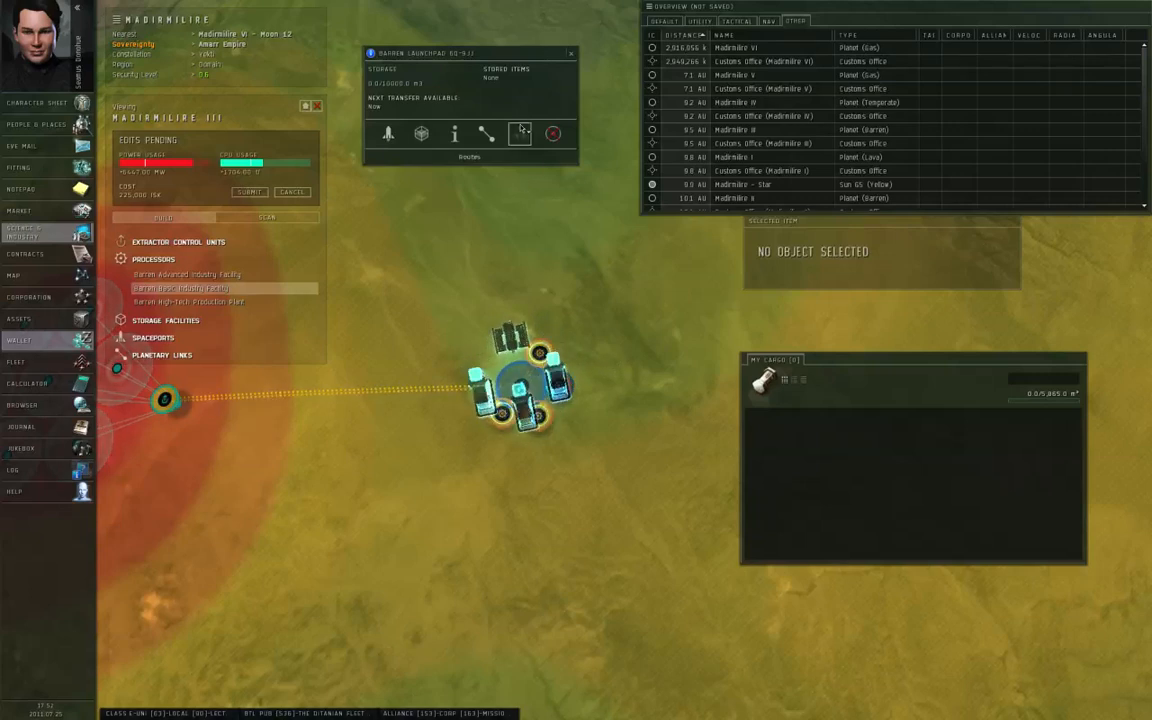
{"action": "left_click", "coordinate": [519, 133]}
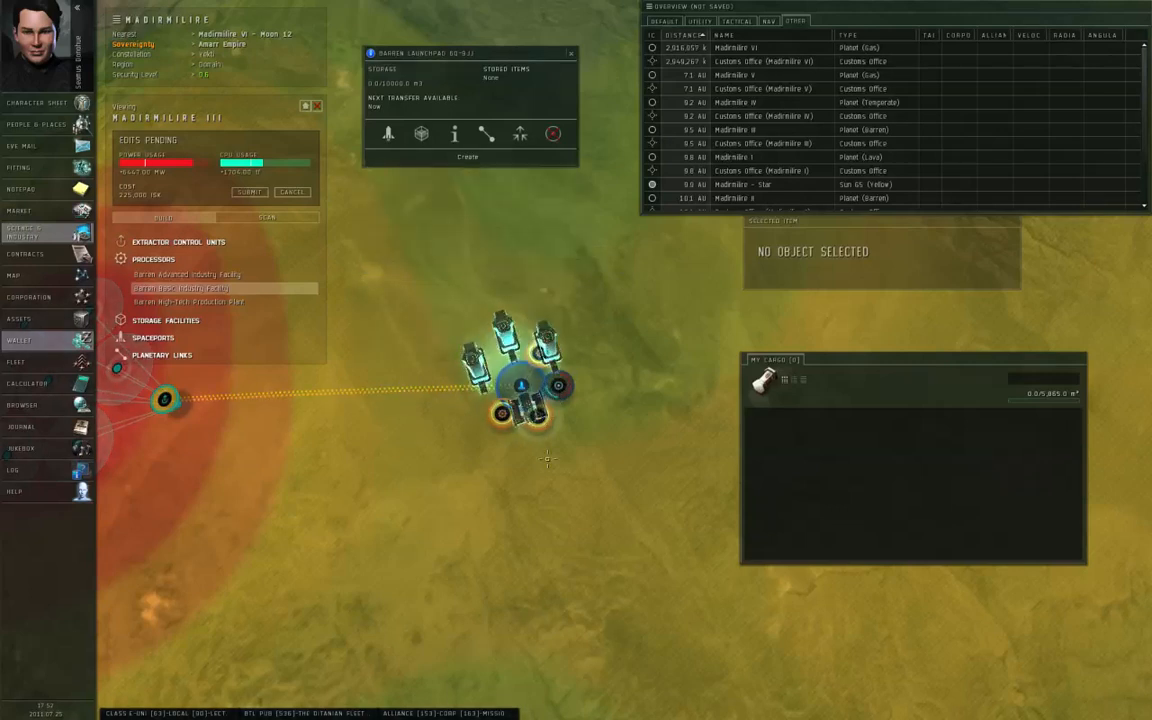
{"action": "left_click", "coordinate": [519, 133]}
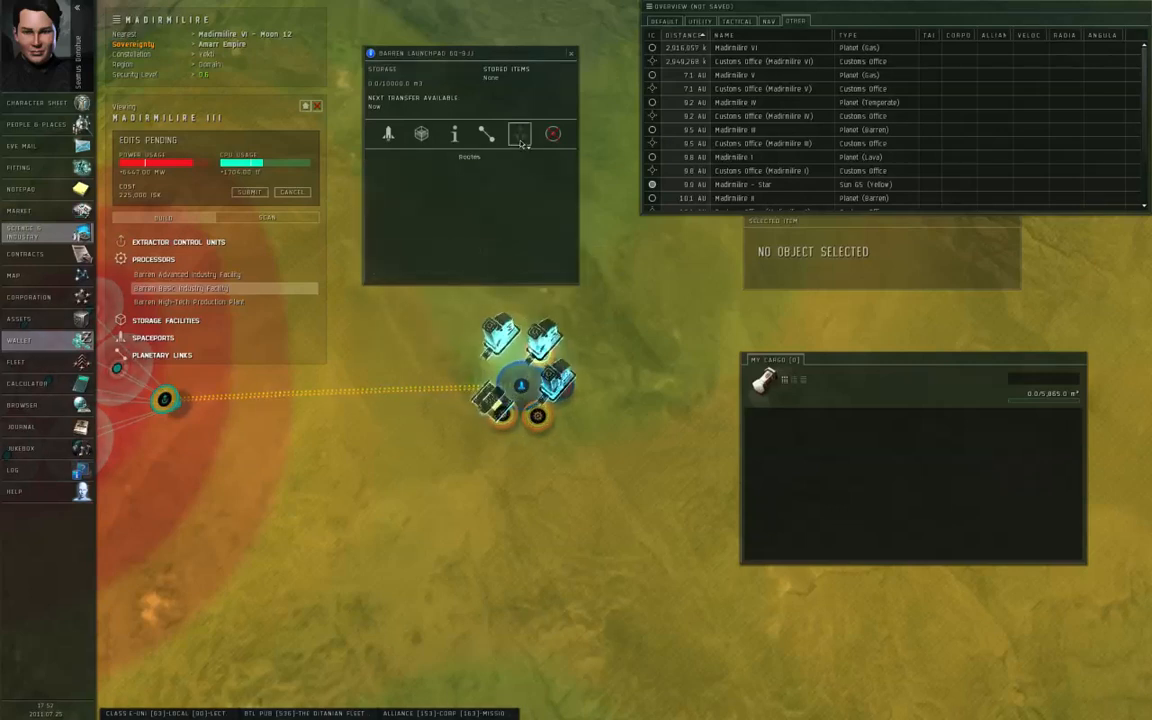
{"action": "left_click", "coordinate": [519, 133]}
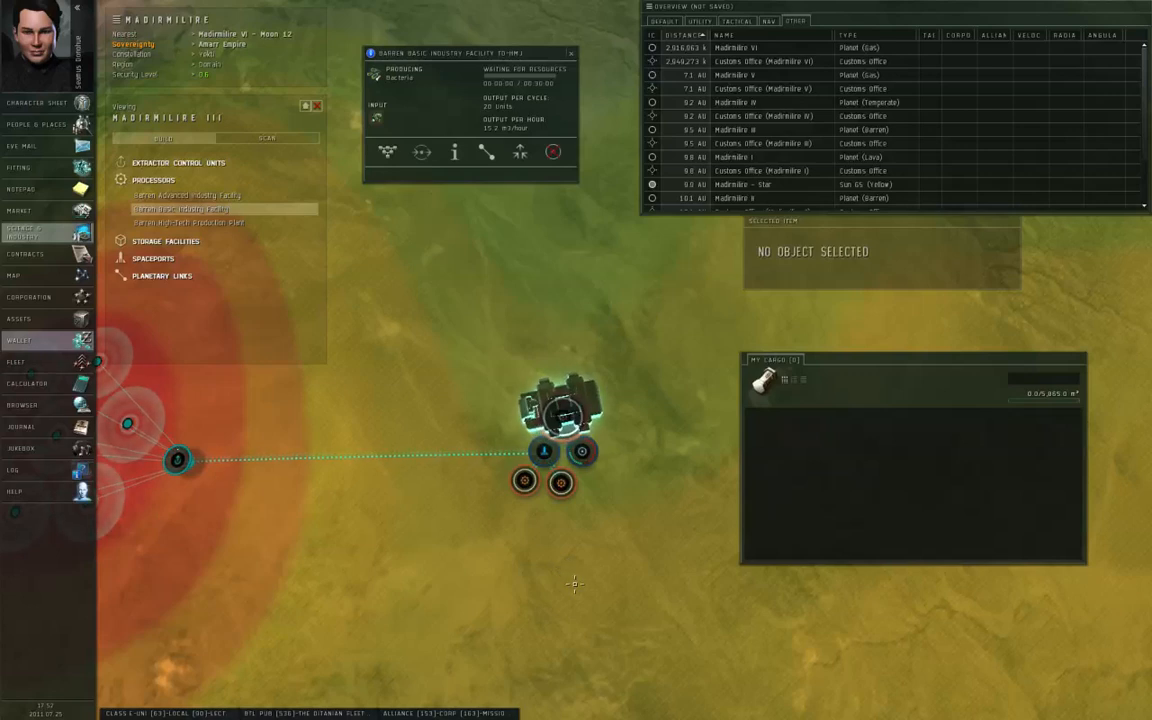
Check the empty launchpad and the Bacteria-producing facility, then exit planet mode.
{"action": "left_click", "coordinate": [571, 52]}
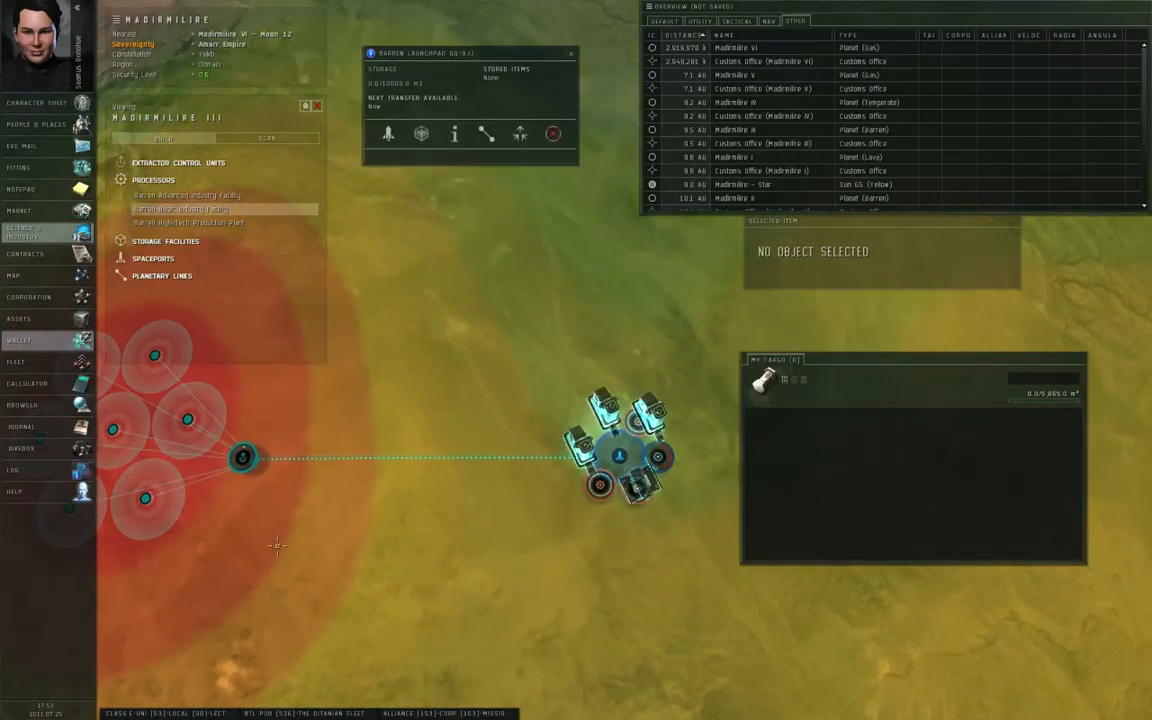
{"action": "left_click", "coordinate": [571, 52]}
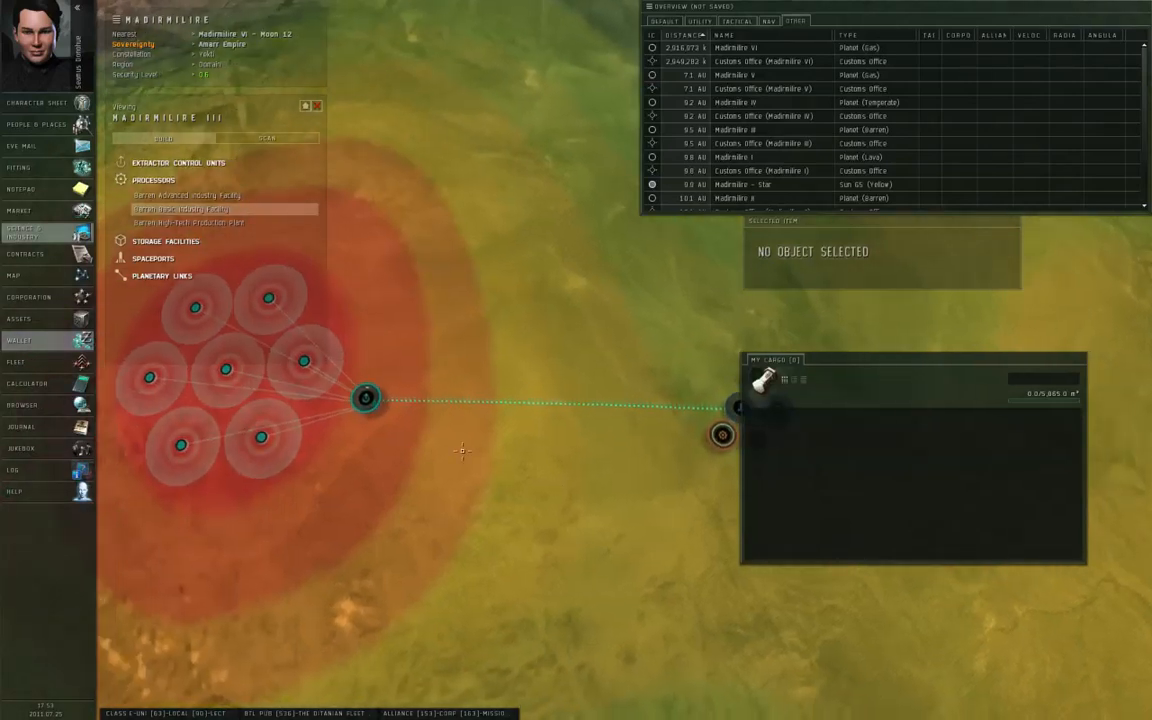
{"action": "left_click", "coordinate": [365, 398]}
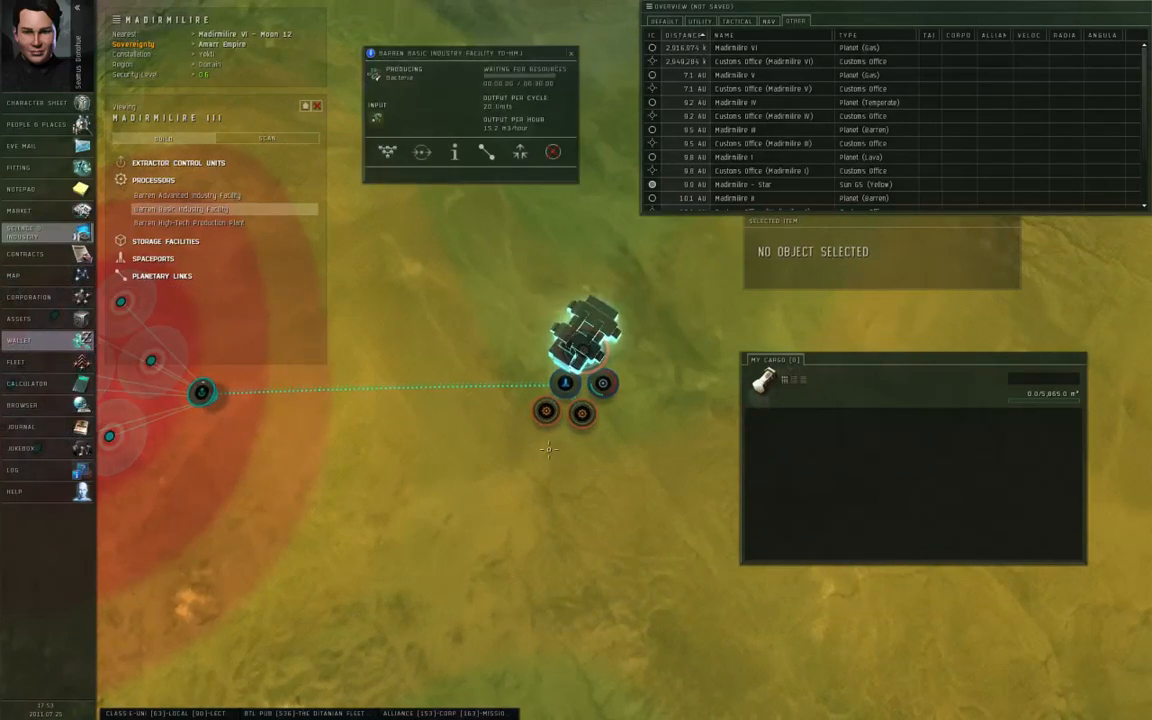
{"action": "left_click", "coordinate": [571, 53]}
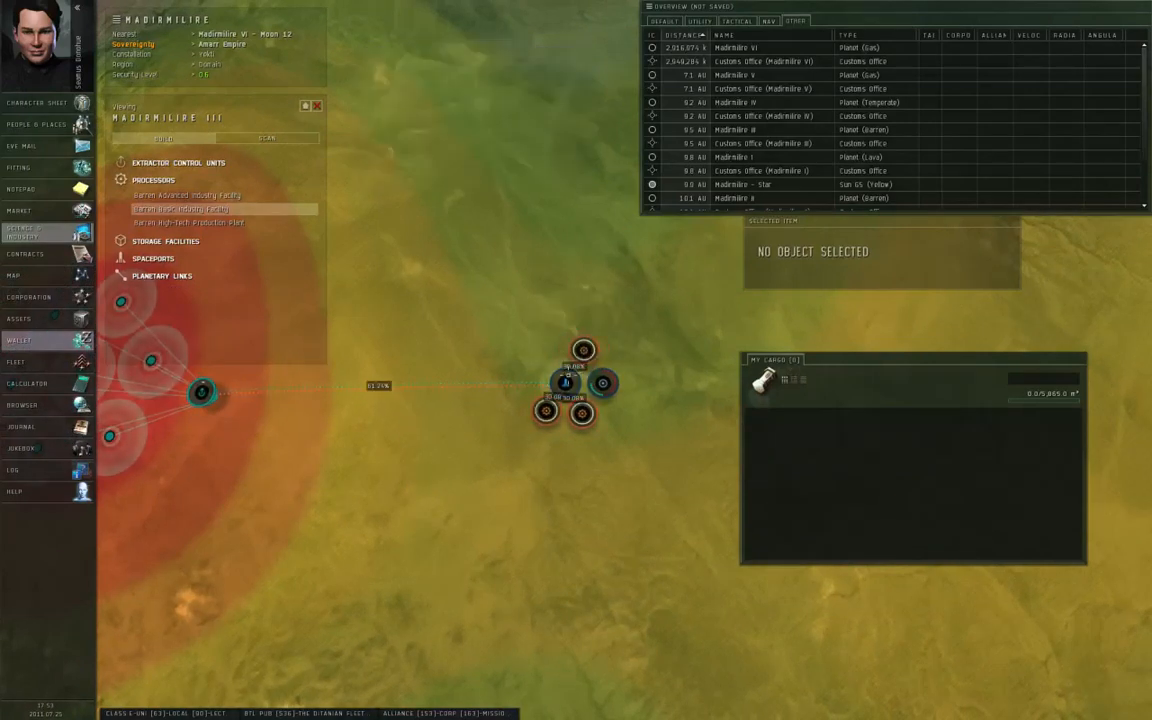
{"action": "left_click", "coordinate": [565, 382]}
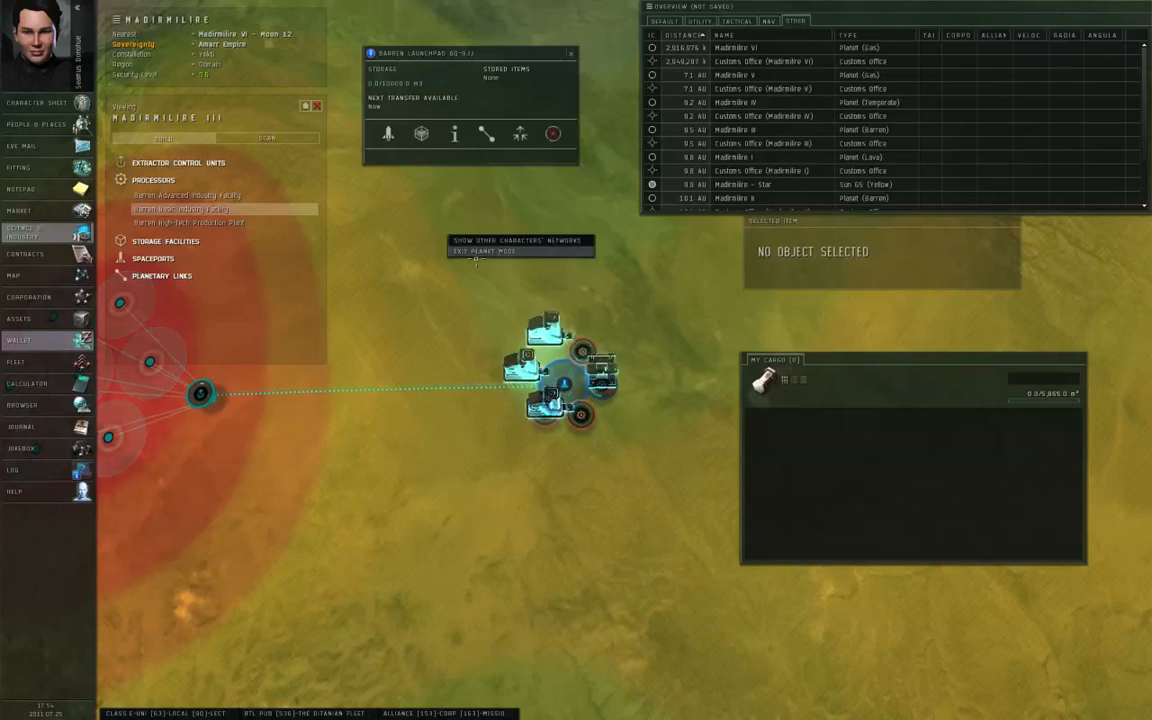
{"action": "left_click", "coordinate": [485, 251]}
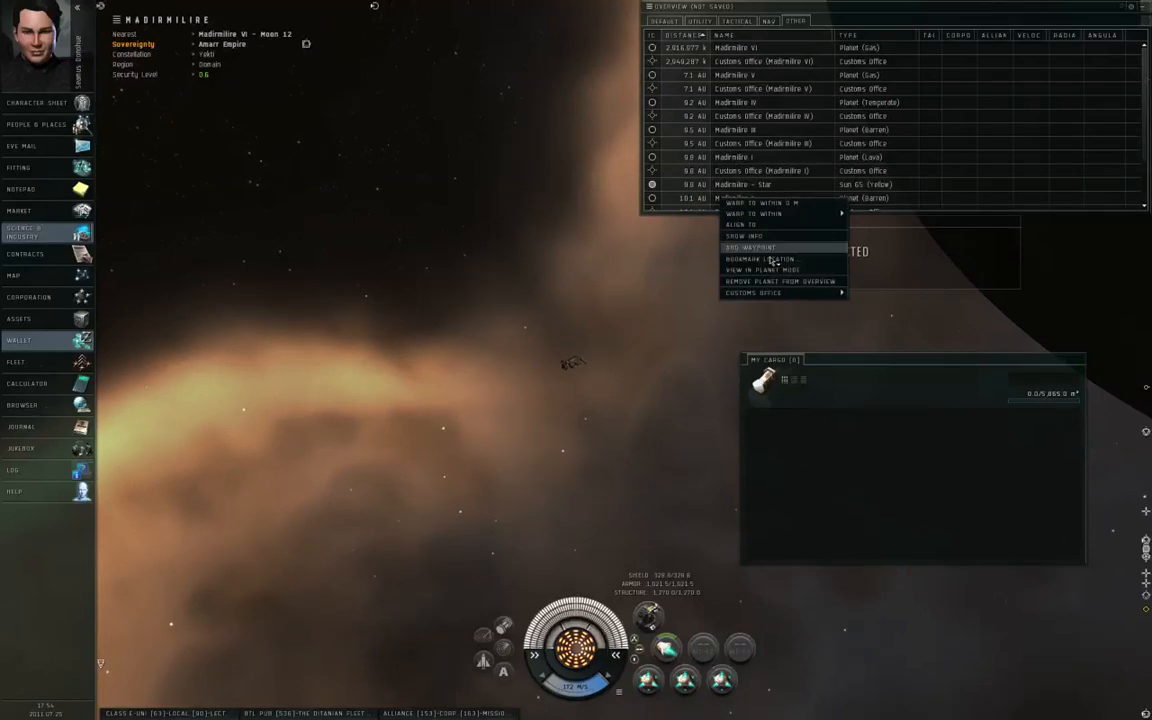
View Madirmilire II in planet mode from the Overview.
{"action": "left_click", "coordinate": [763, 269]}
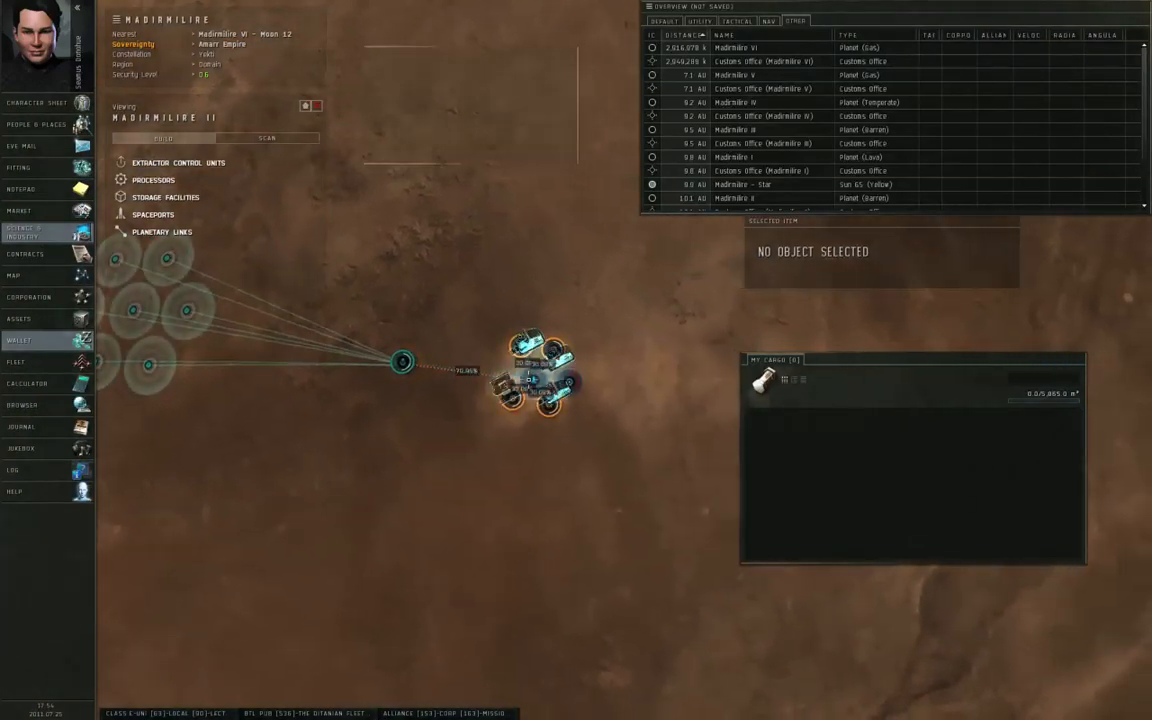
Check the Madirmilire II launchpad storage (about 332 m³) and the command center's capacity.
{"action": "left_click", "coordinate": [533, 378]}
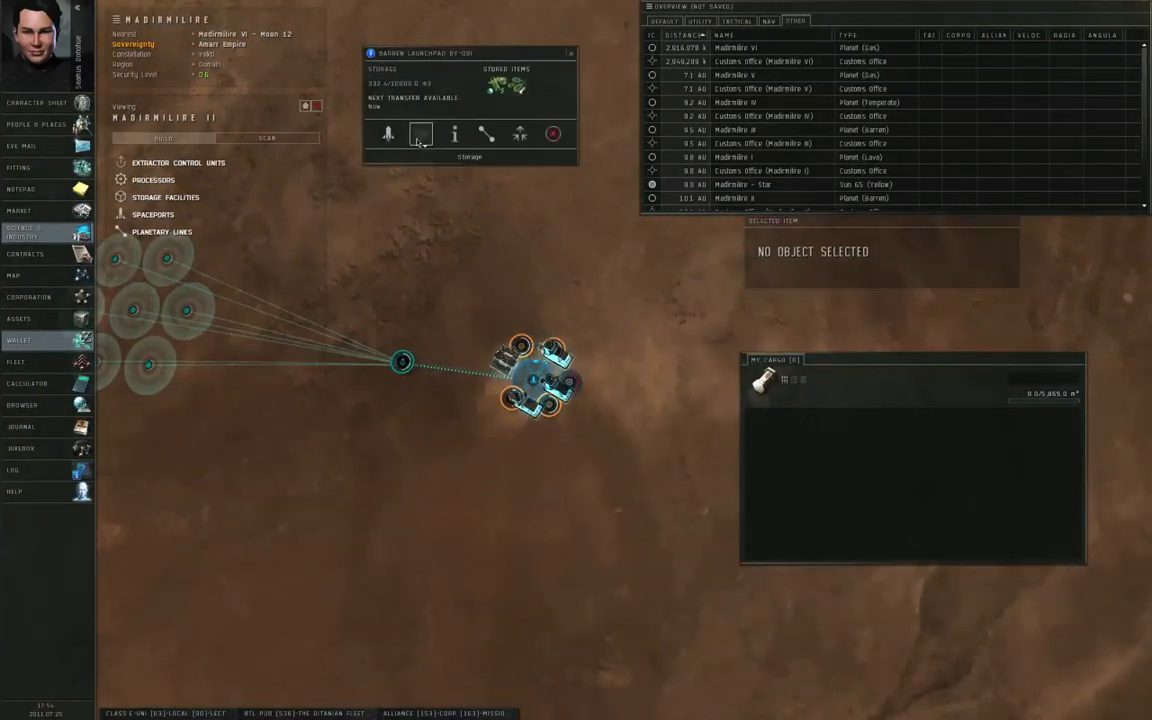
{"action": "left_click", "coordinate": [421, 134]}
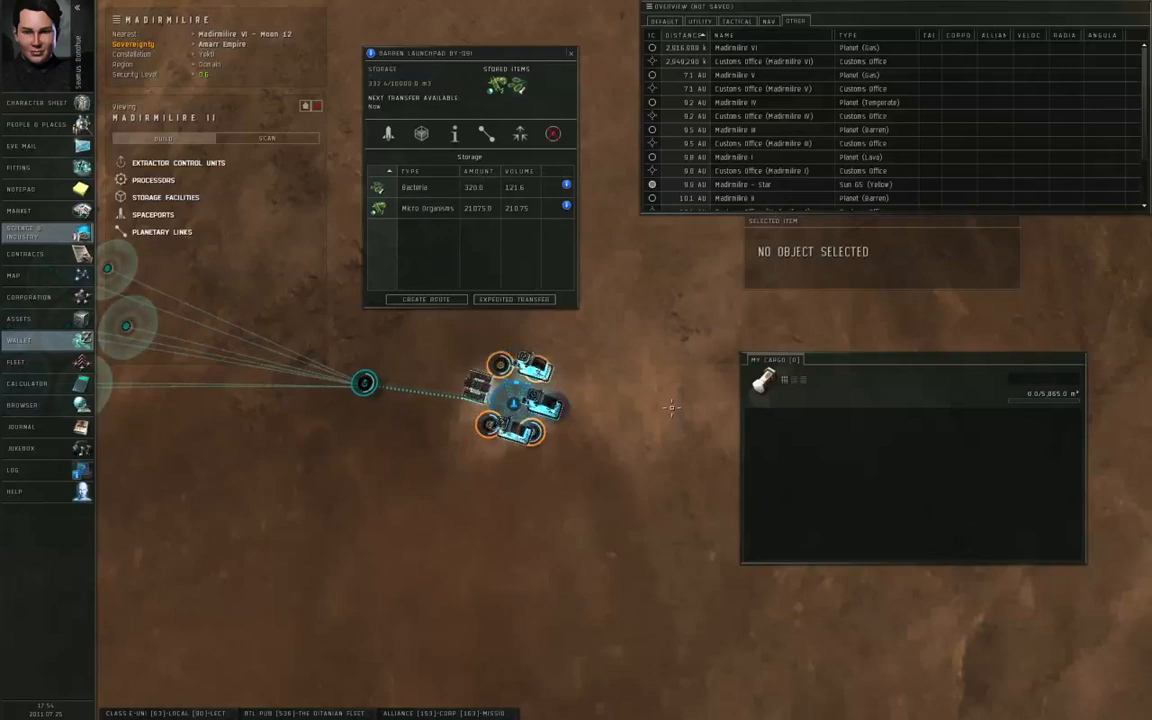
{"action": "left_click", "coordinate": [570, 52]}
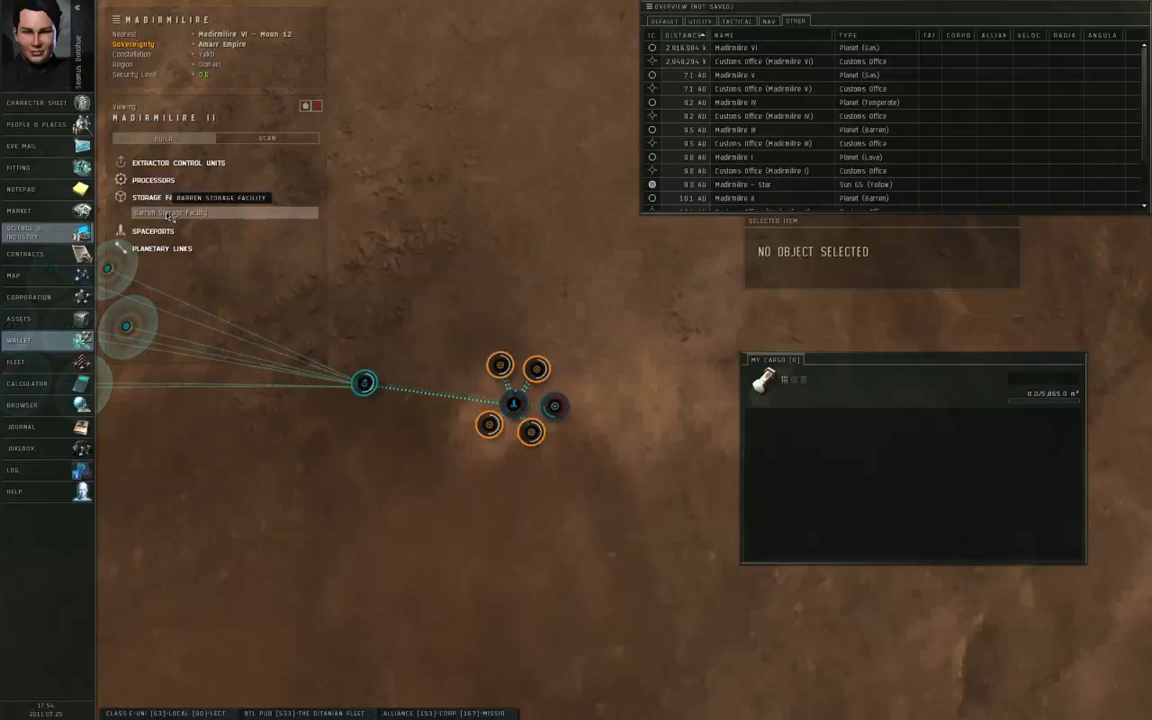
{"action": "left_click", "coordinate": [170, 212]}
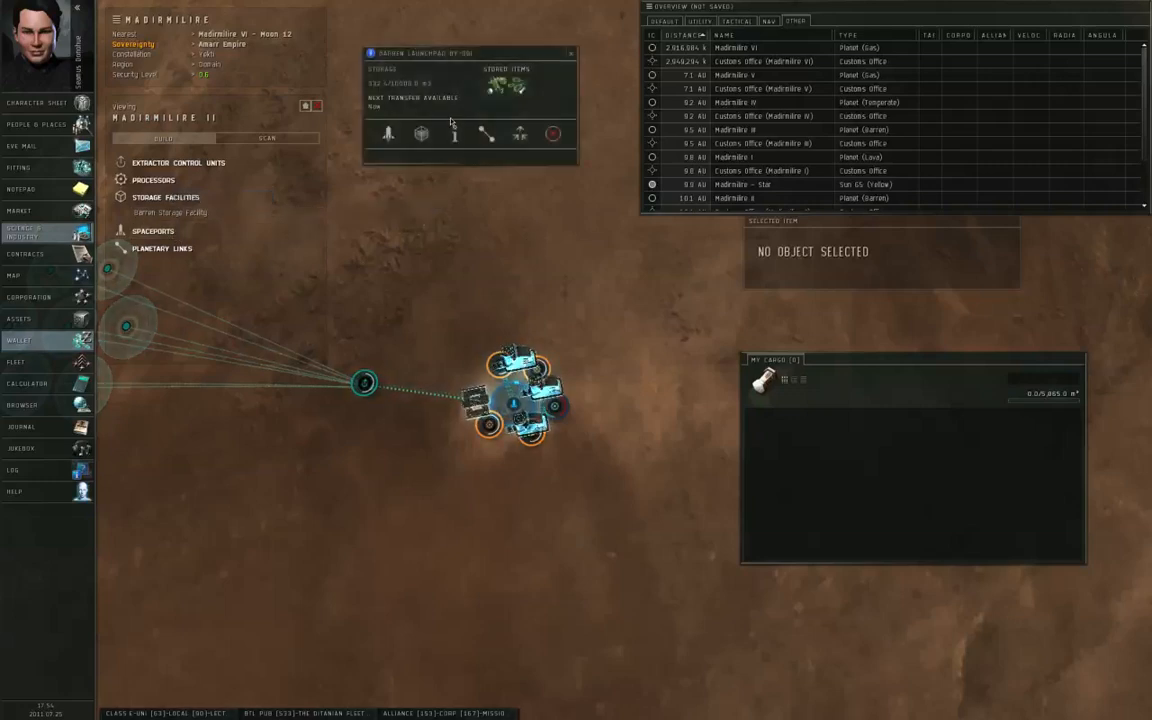
{"action": "left_click", "coordinate": [454, 133]}
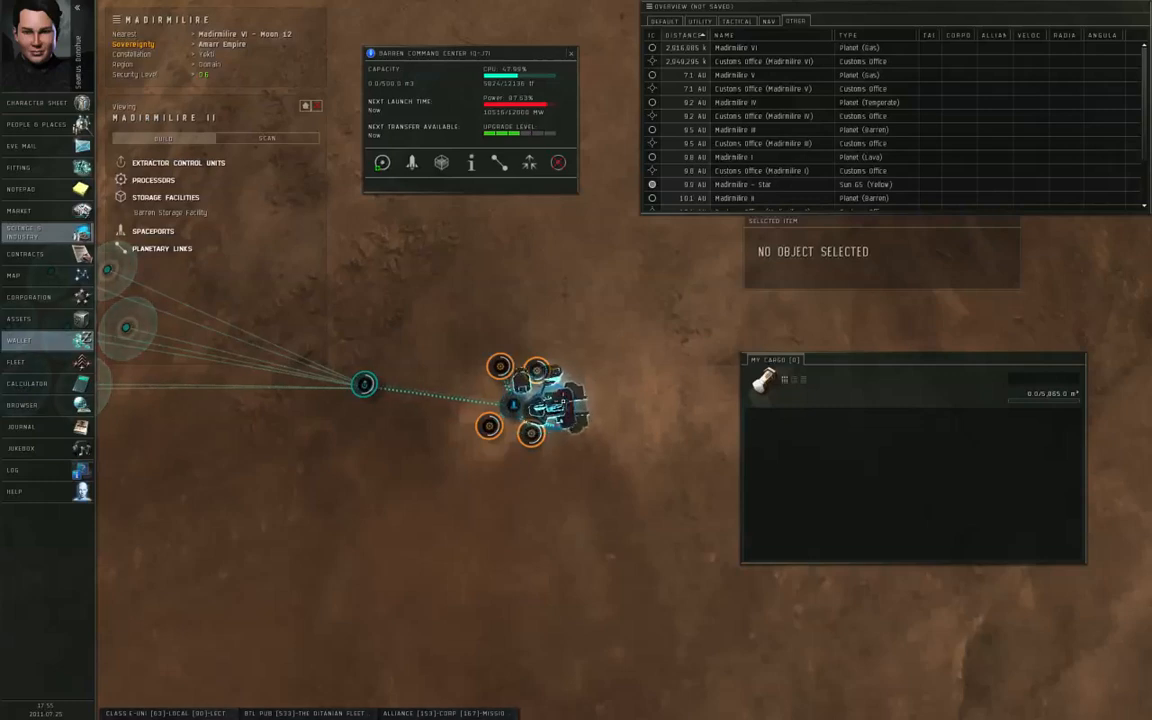
{"action": "left_click", "coordinate": [571, 53]}
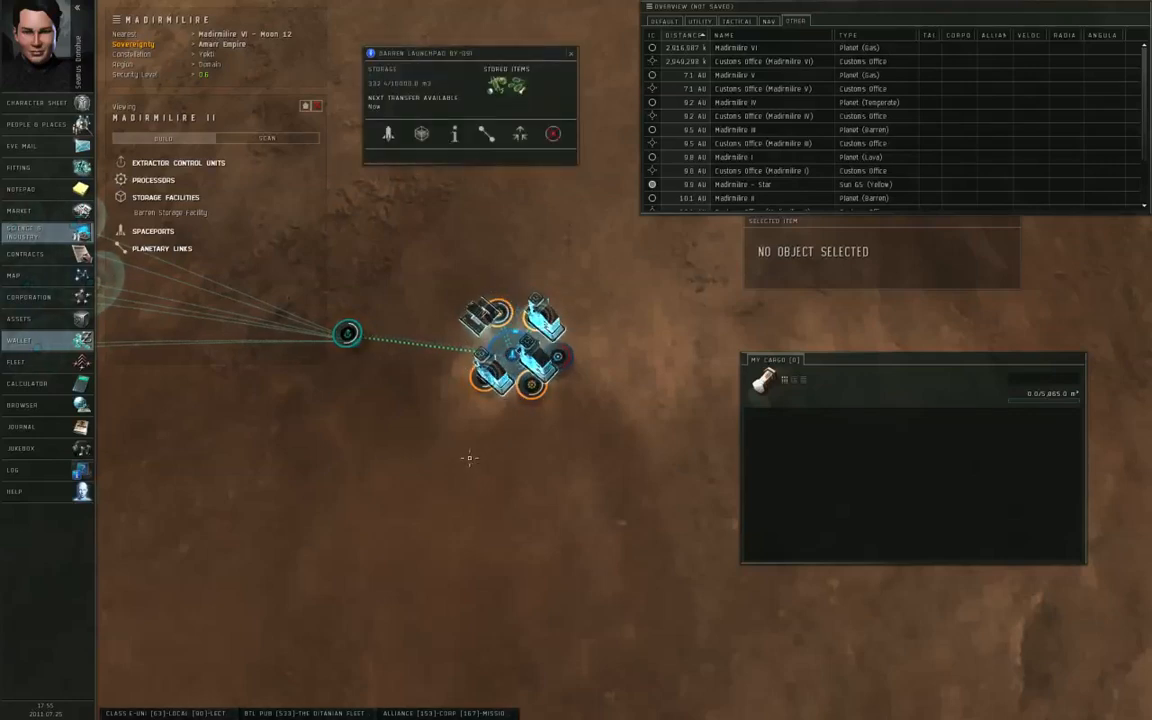
{"action": "left_click", "coordinate": [420, 133]}
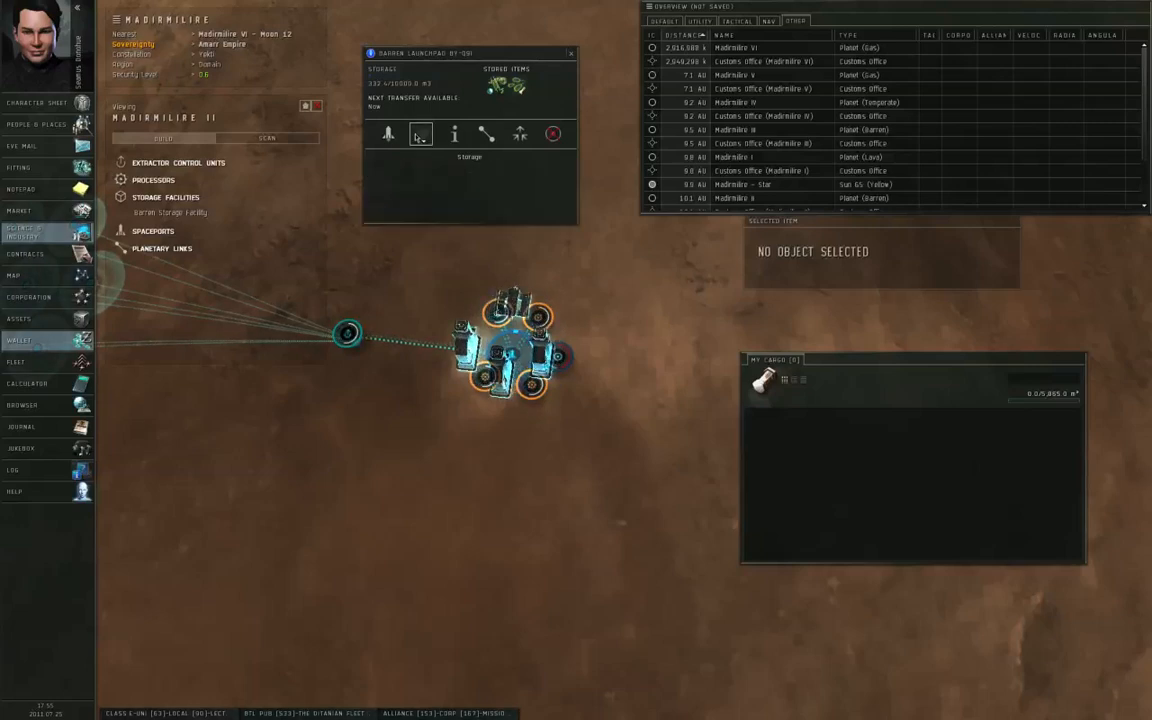
Expedite-transfer 168 Bacteria from launchpad storage to the command center.
{"action": "left_click", "coordinate": [421, 133]}
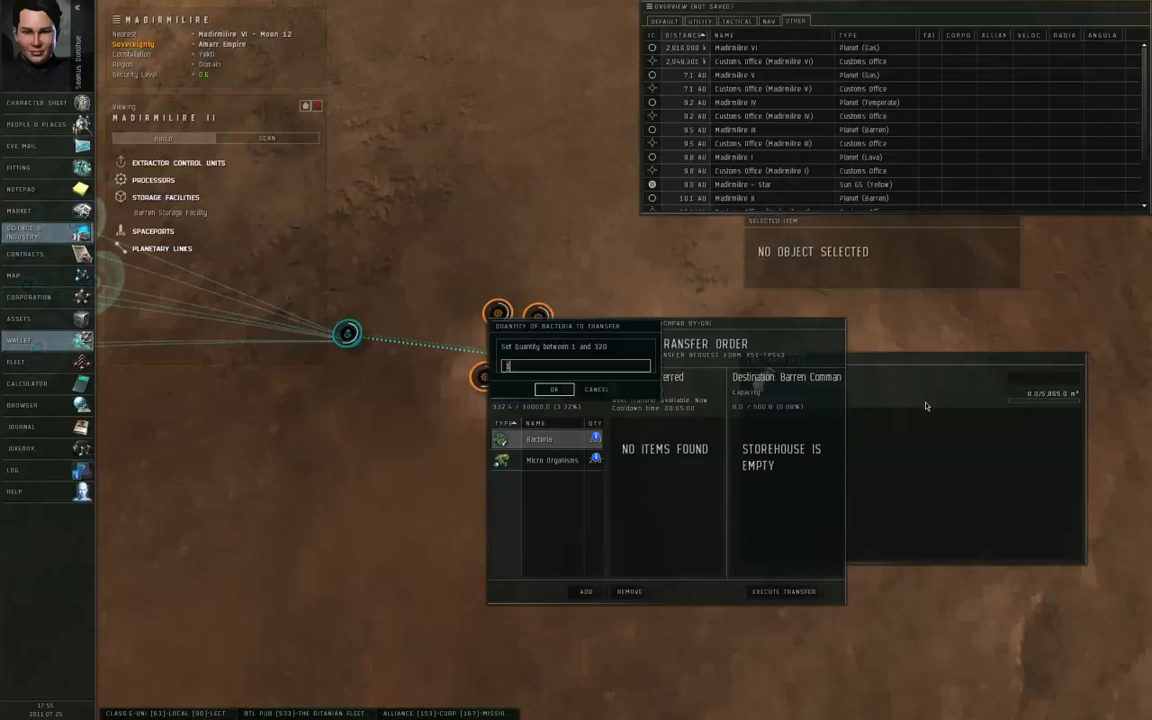
{"action": "type", "text": "168"}
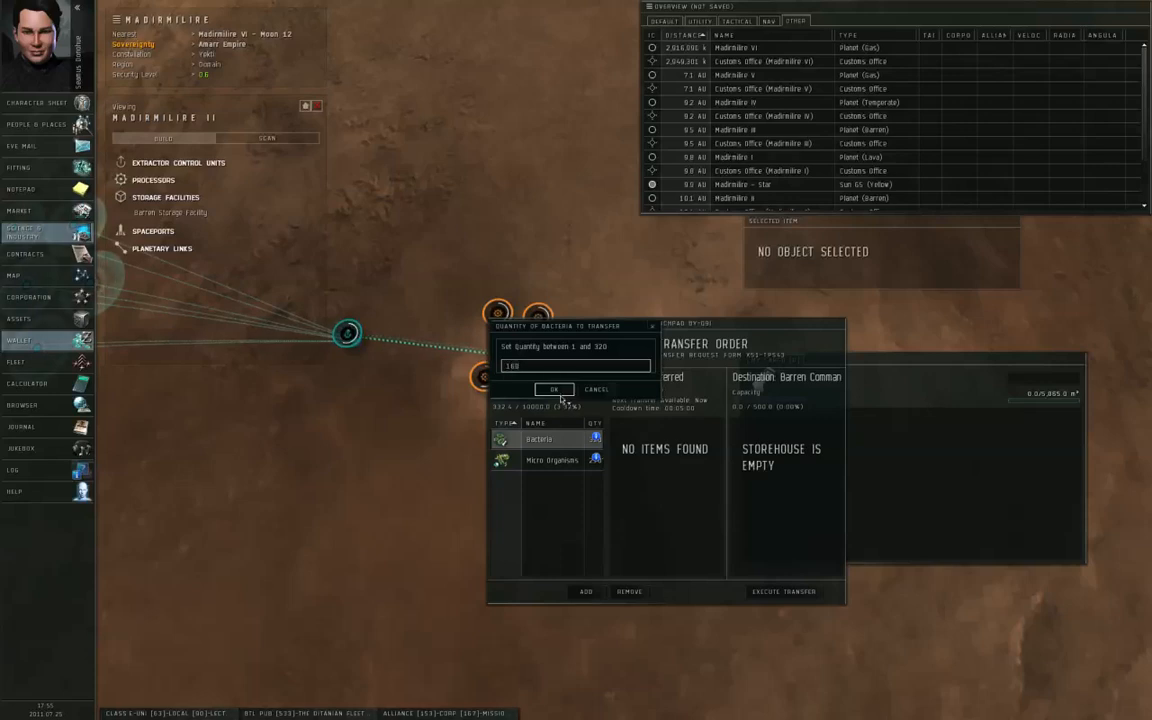
{"action": "left_click", "coordinate": [552, 389]}
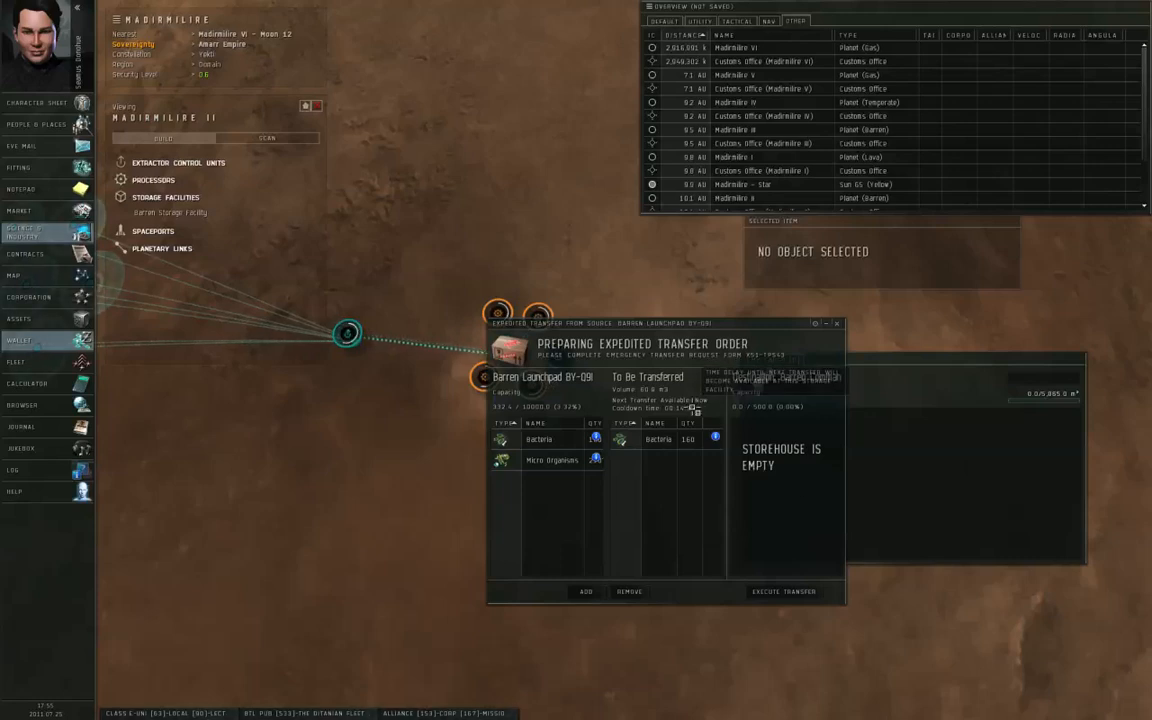
{"action": "mouse_move", "coordinate": [700, 405]}
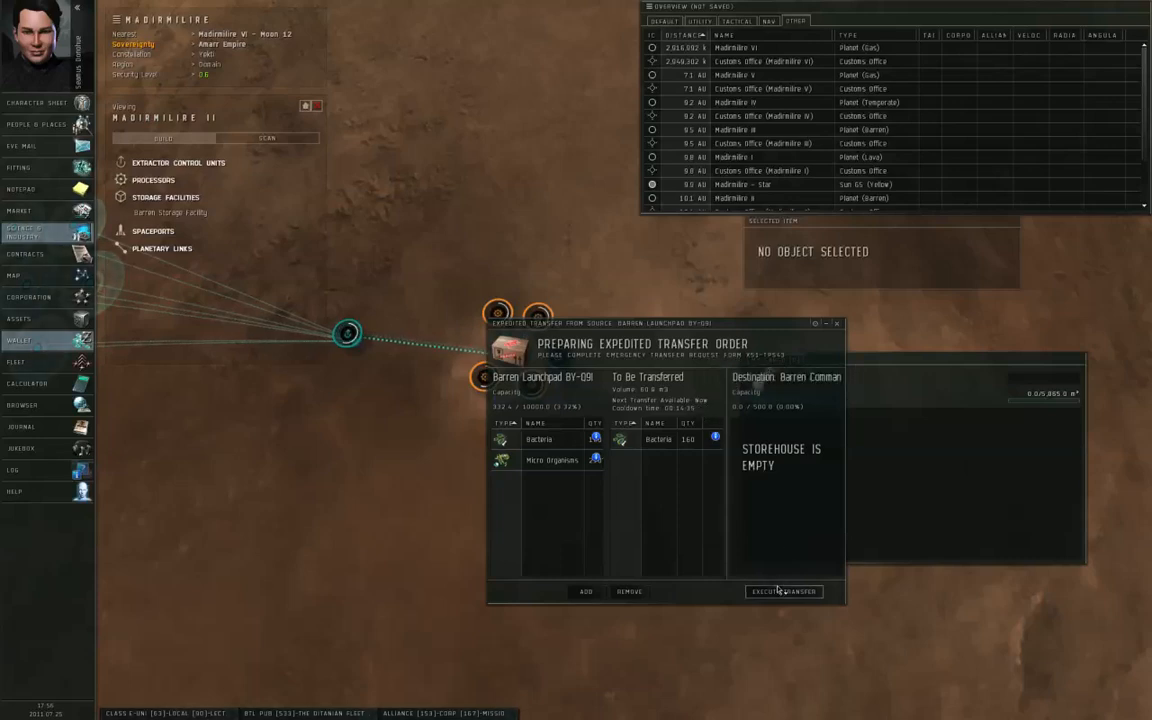
{"action": "left_click", "coordinate": [783, 591]}
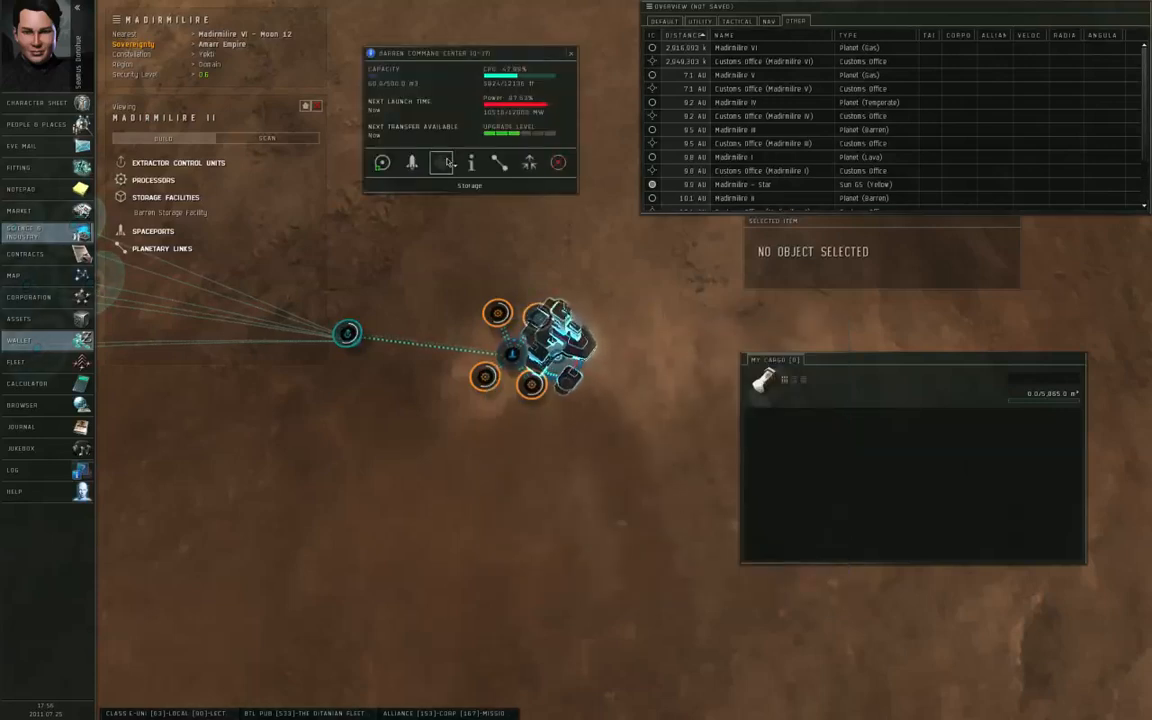
Add the command center's Bacteria to the launch payload and exit planet mode.
{"action": "left_click", "coordinate": [440, 162]}
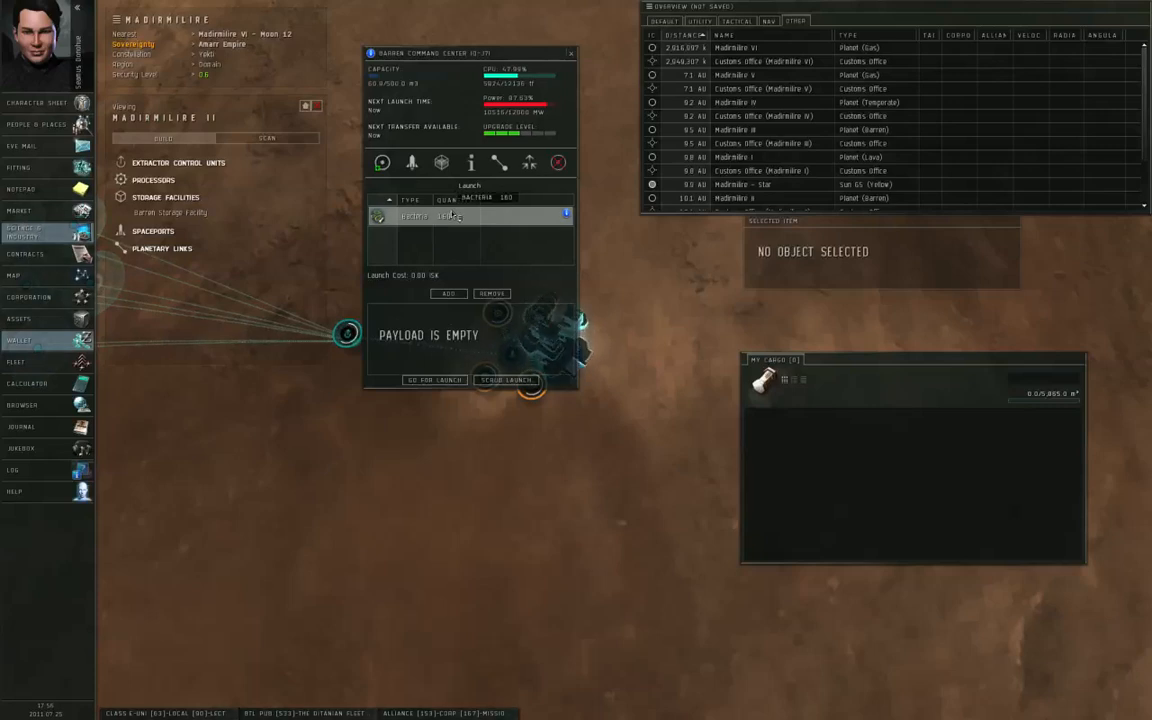
{"action": "left_click", "coordinate": [448, 293]}
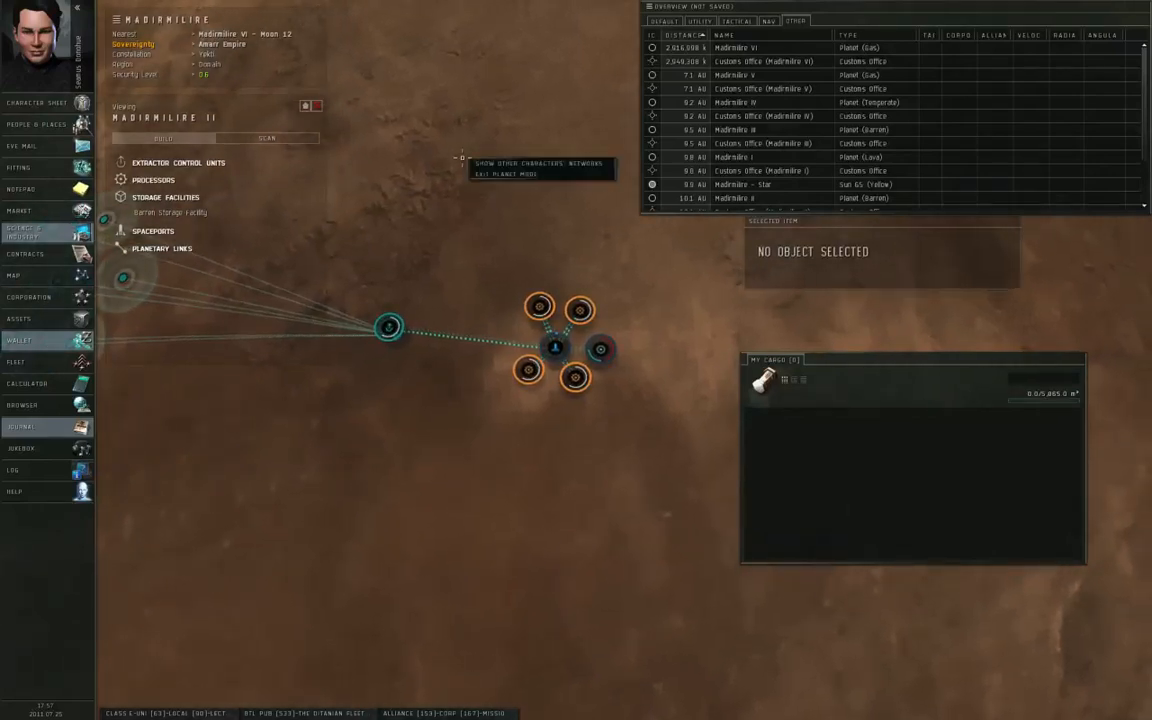
{"action": "left_click", "coordinate": [504, 173]}
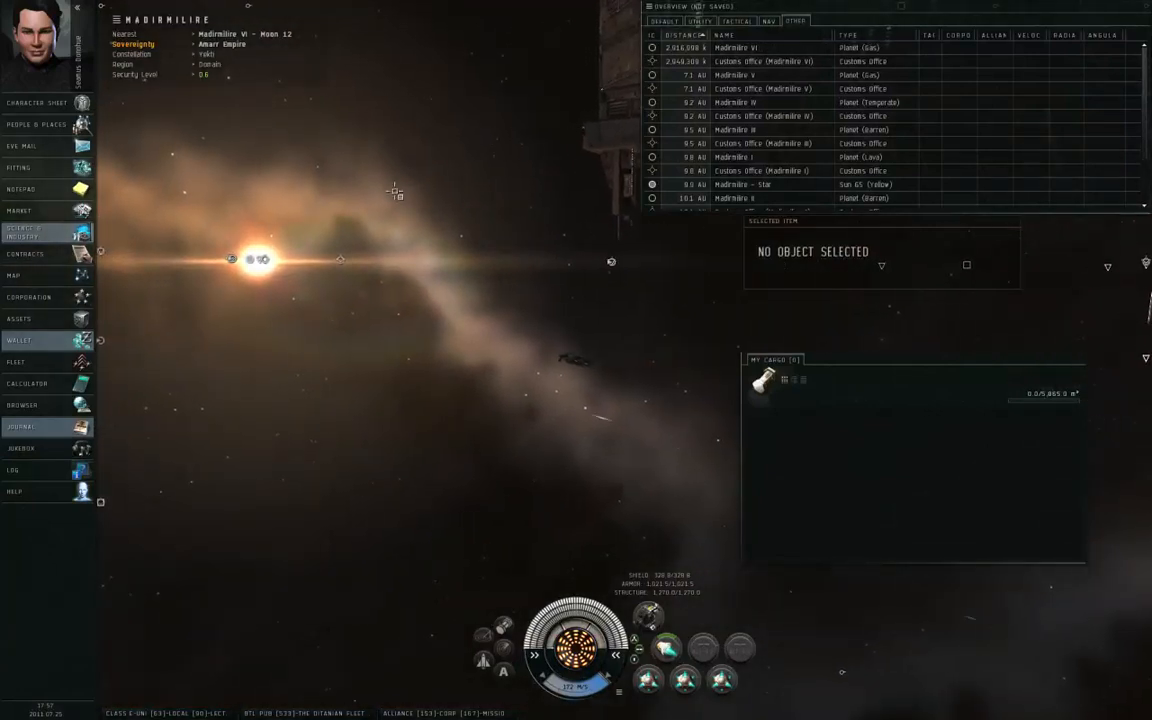
{"action": "right_click", "coordinate": [395, 192]}
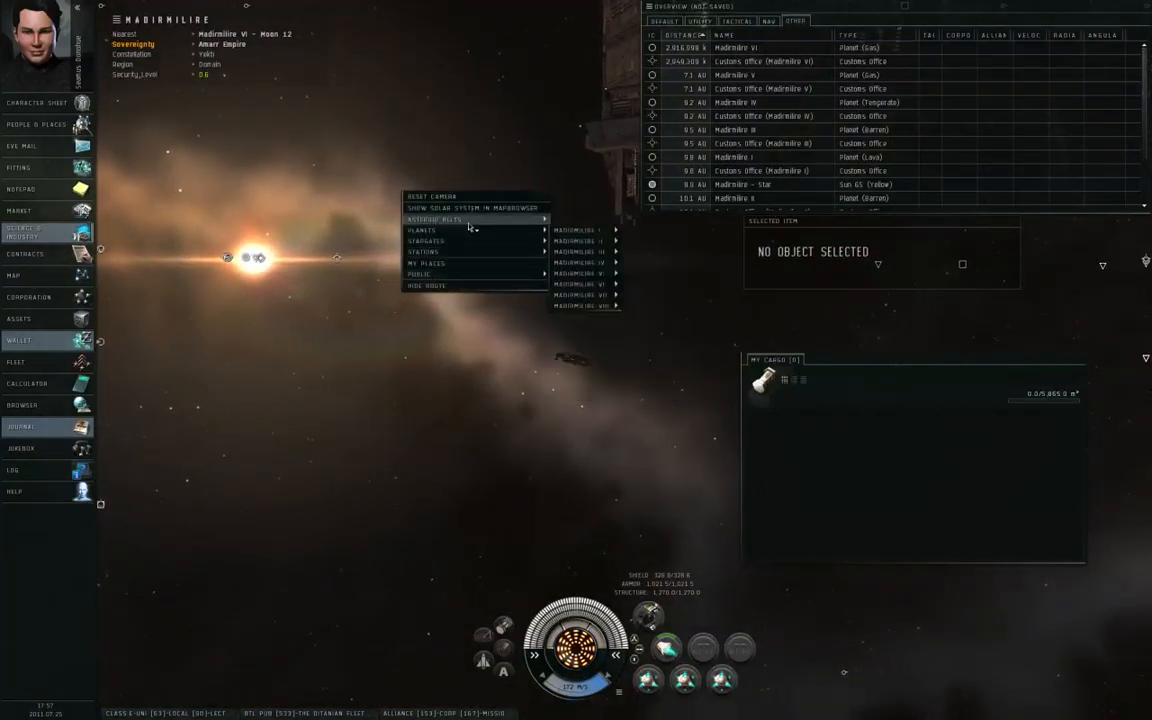
{"action": "mouse_move", "coordinate": [580, 230]}
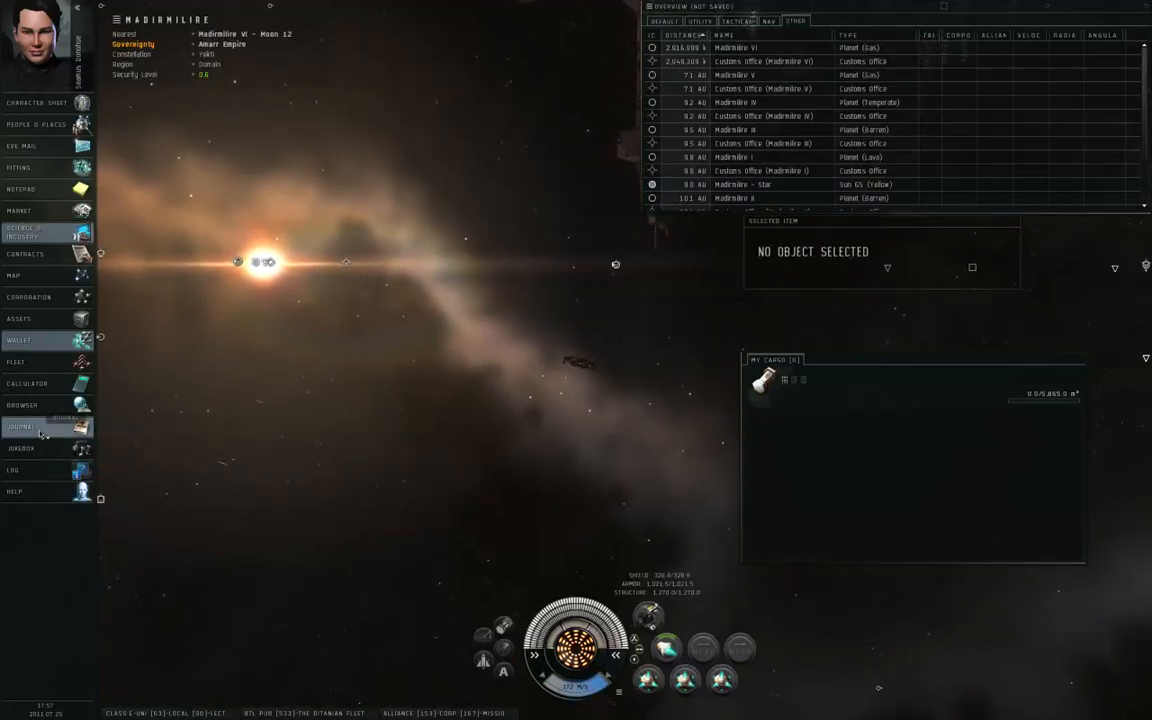
Open the journal's Planetary Launches tab and warp to the Madirmilire launch entry.
{"action": "left_click", "coordinate": [20, 427]}
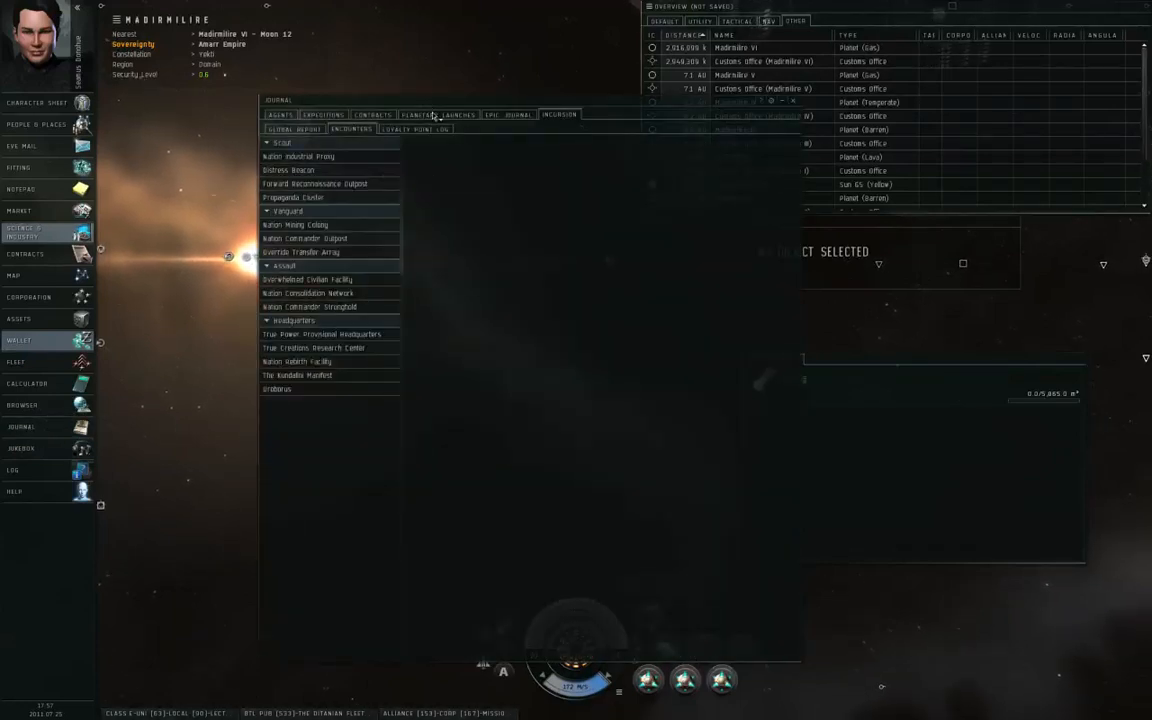
{"action": "left_click", "coordinate": [458, 114]}
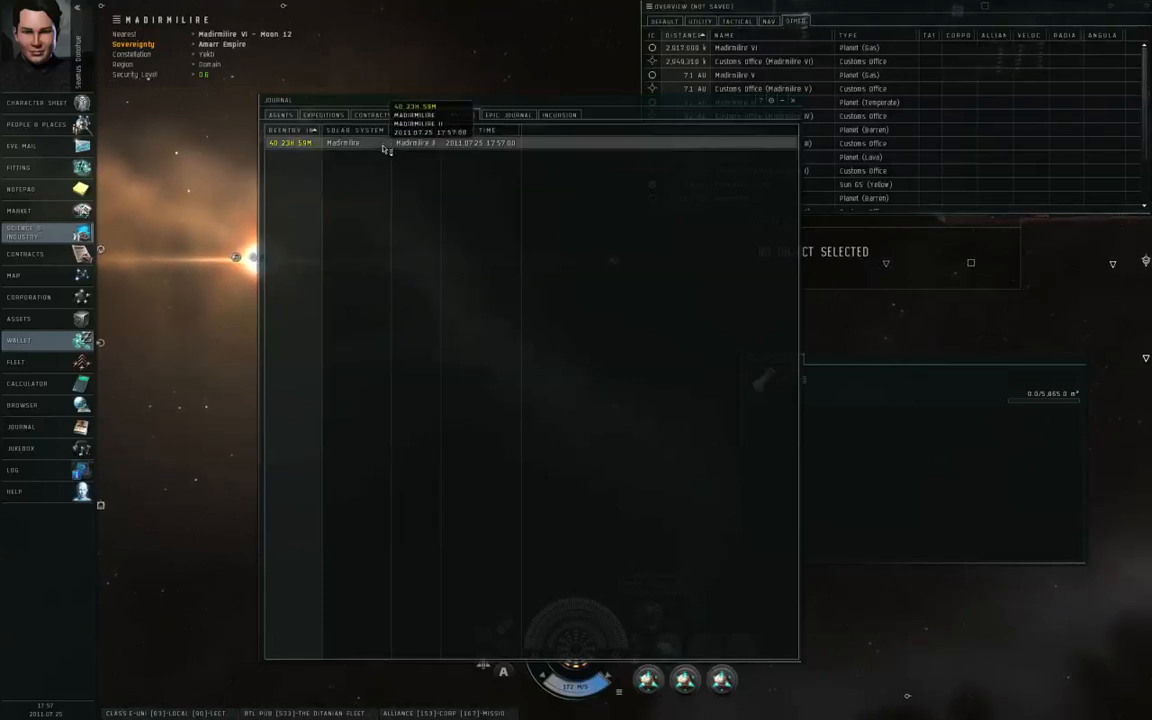
{"action": "left_click", "coordinate": [438, 114]}
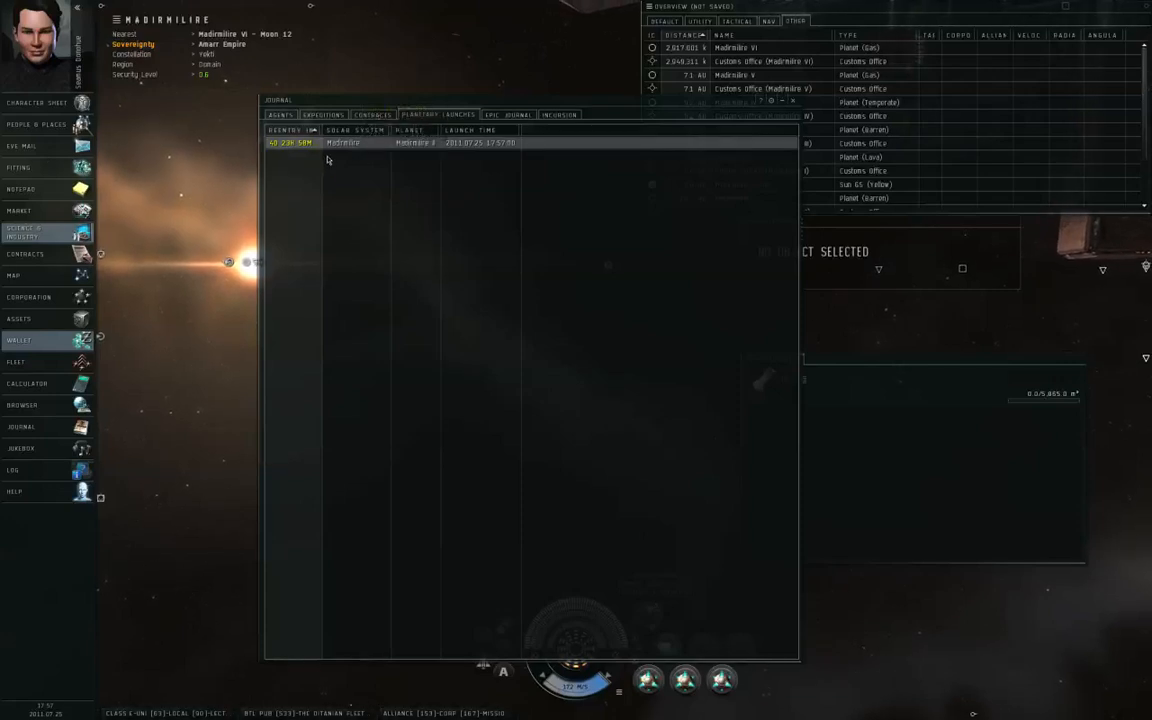
{"action": "mouse_move", "coordinate": [342, 188]}
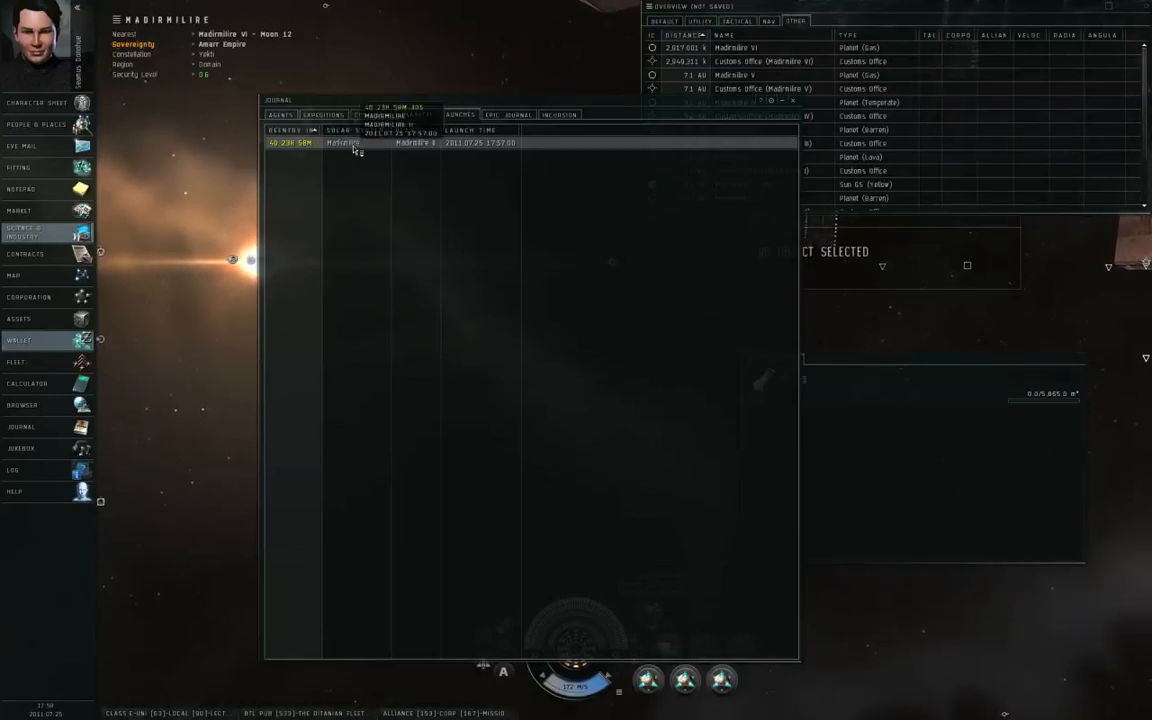
{"action": "right_click", "coordinate": [343, 142]}
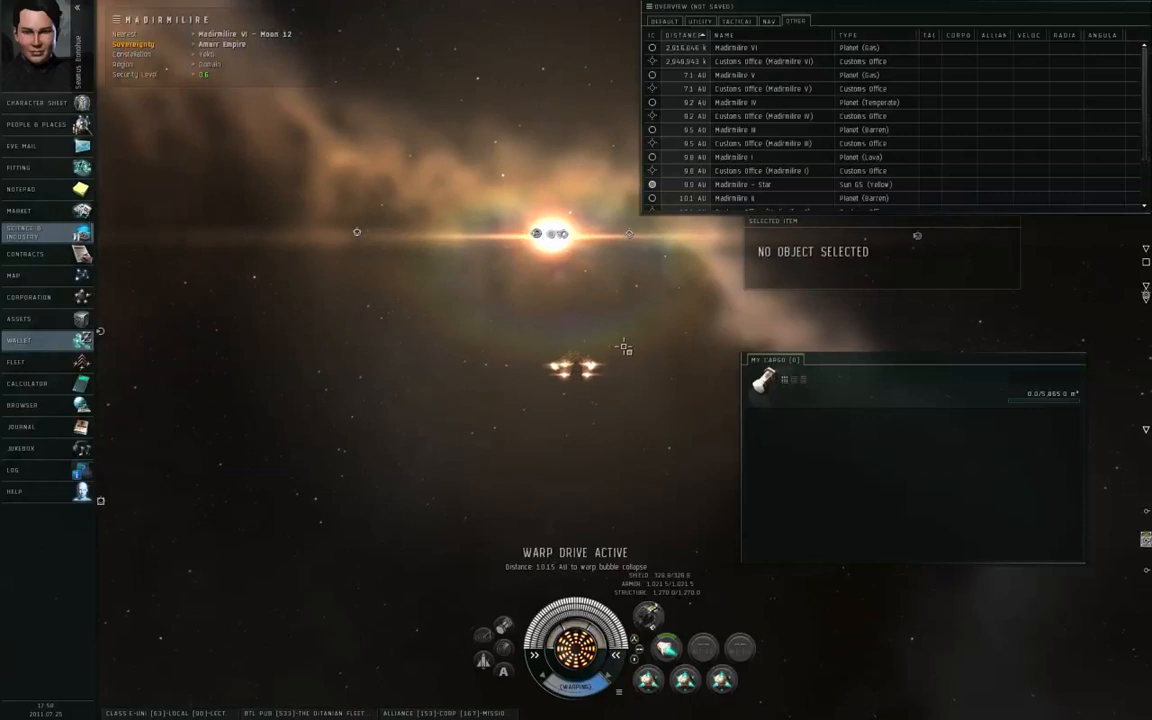
Switch the overview to its default tab and select the Planetary Launch Container.
{"action": "left_click", "coordinate": [663, 21]}
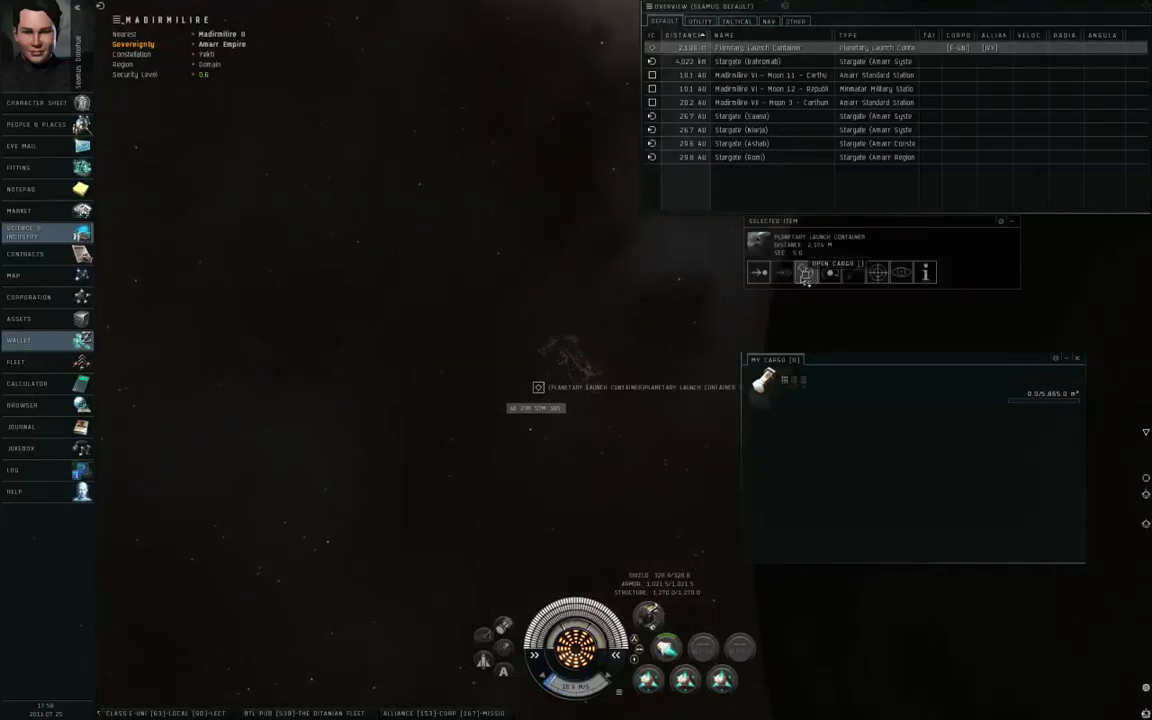
Open the launch container's cargo and run a directional scan of the surroundings.
{"action": "left_click", "coordinate": [806, 272]}
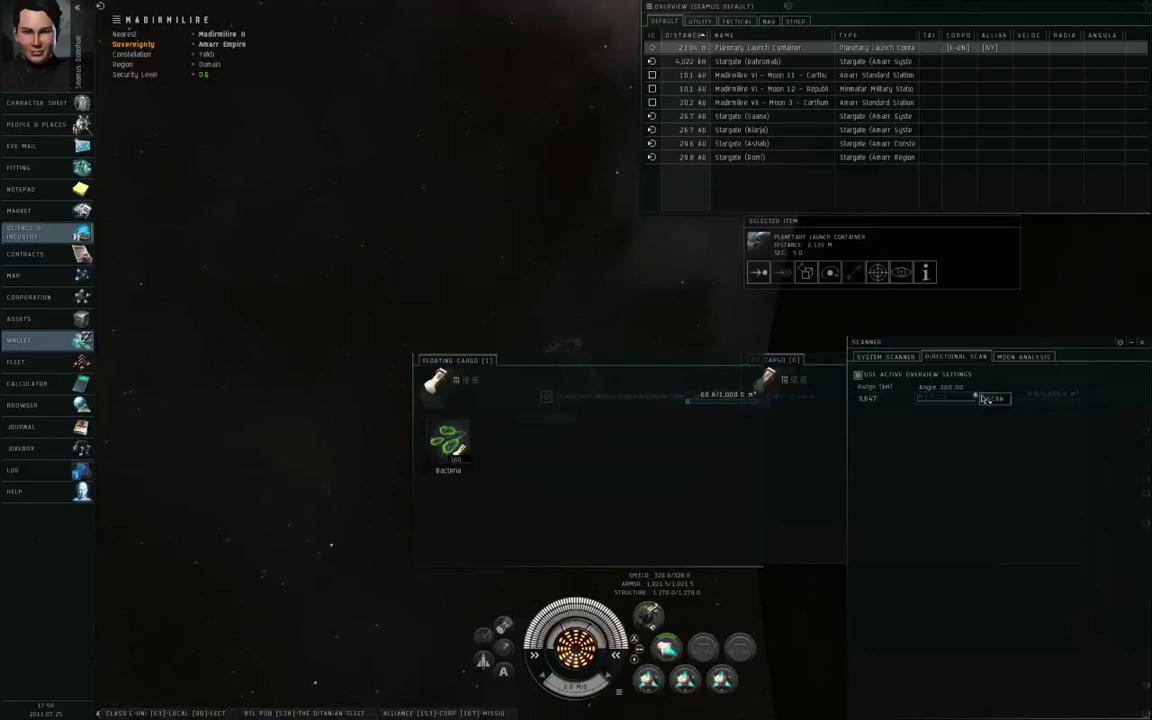
{"action": "left_click", "coordinate": [994, 398]}
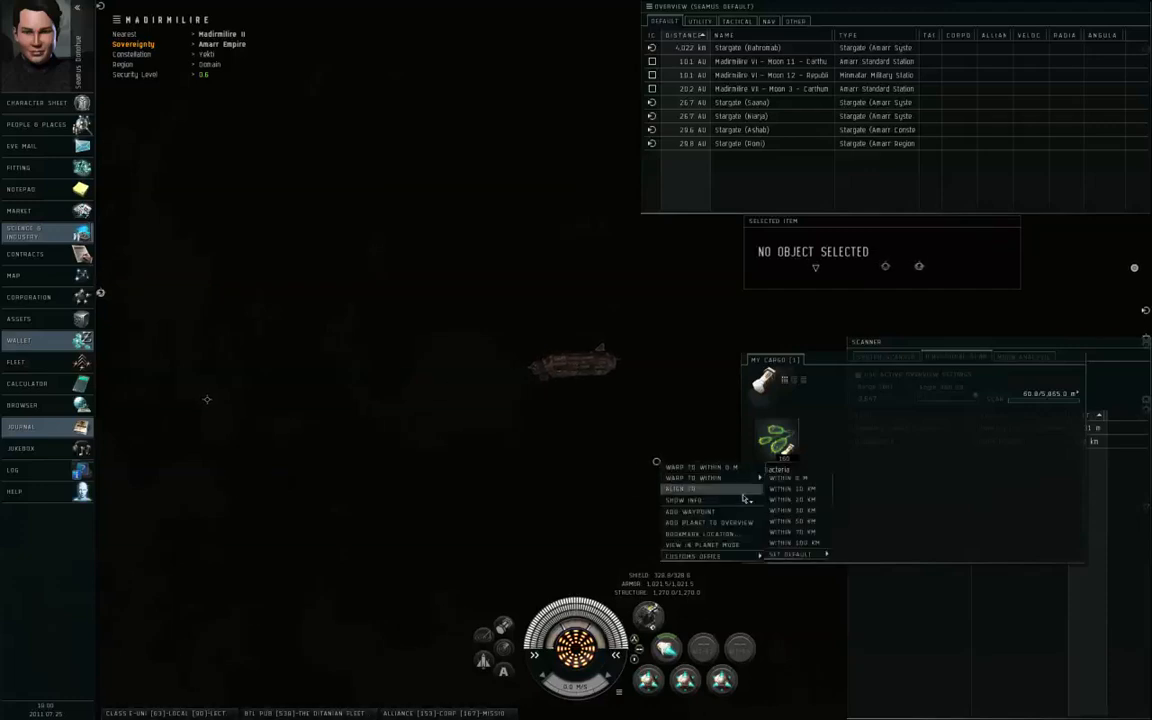
From Madirmilire II's launchpad export screen, move the 160 Bacteria to the customs office and export them.
{"action": "left_click", "coordinate": [687, 544]}
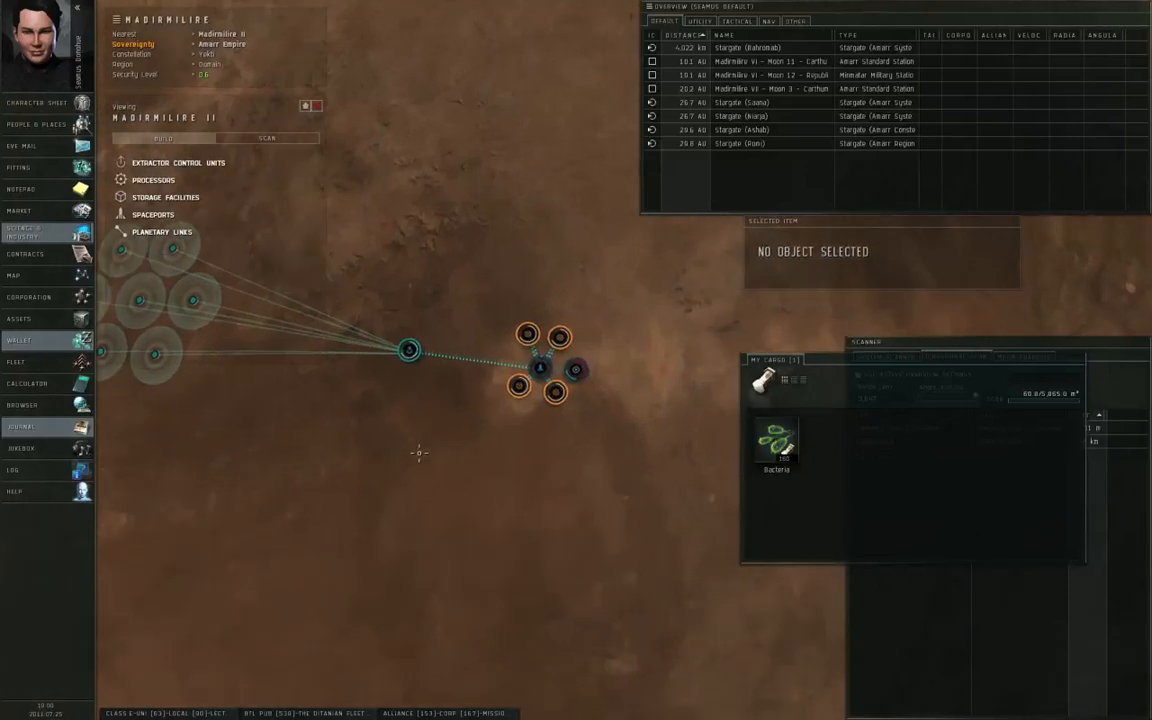
{"action": "left_click", "coordinate": [540, 360]}
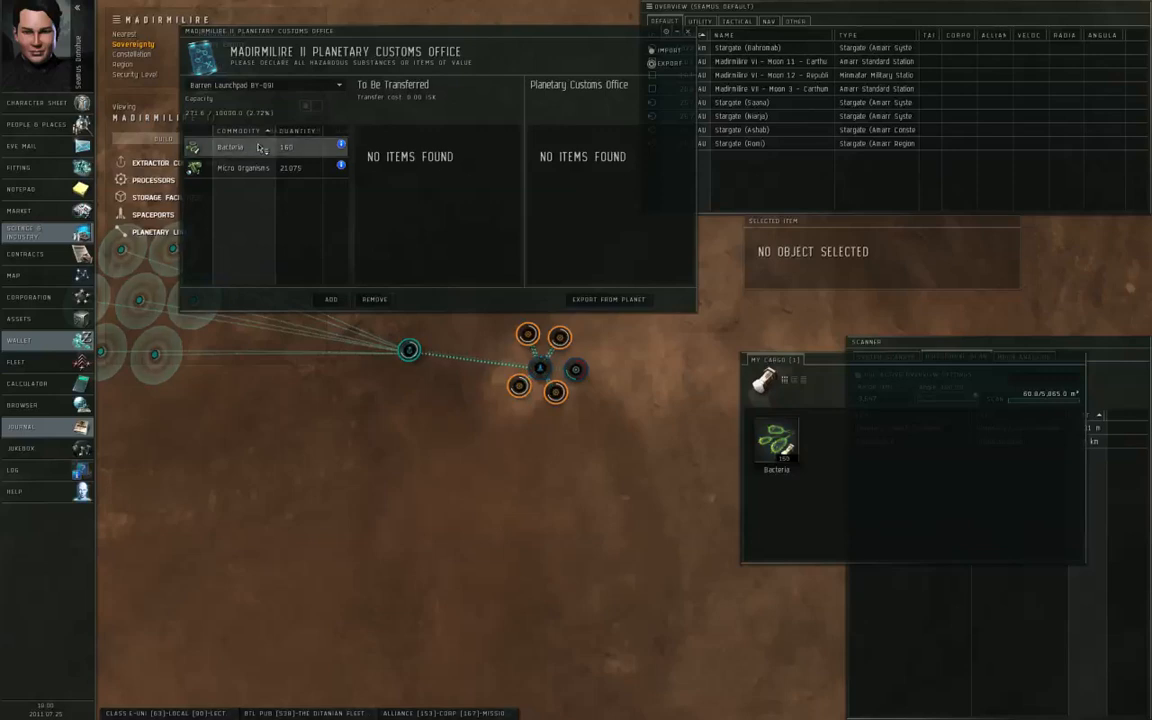
{"action": "left_click_drag", "start_coordinate": [230, 147], "coordinate": [460, 205]}
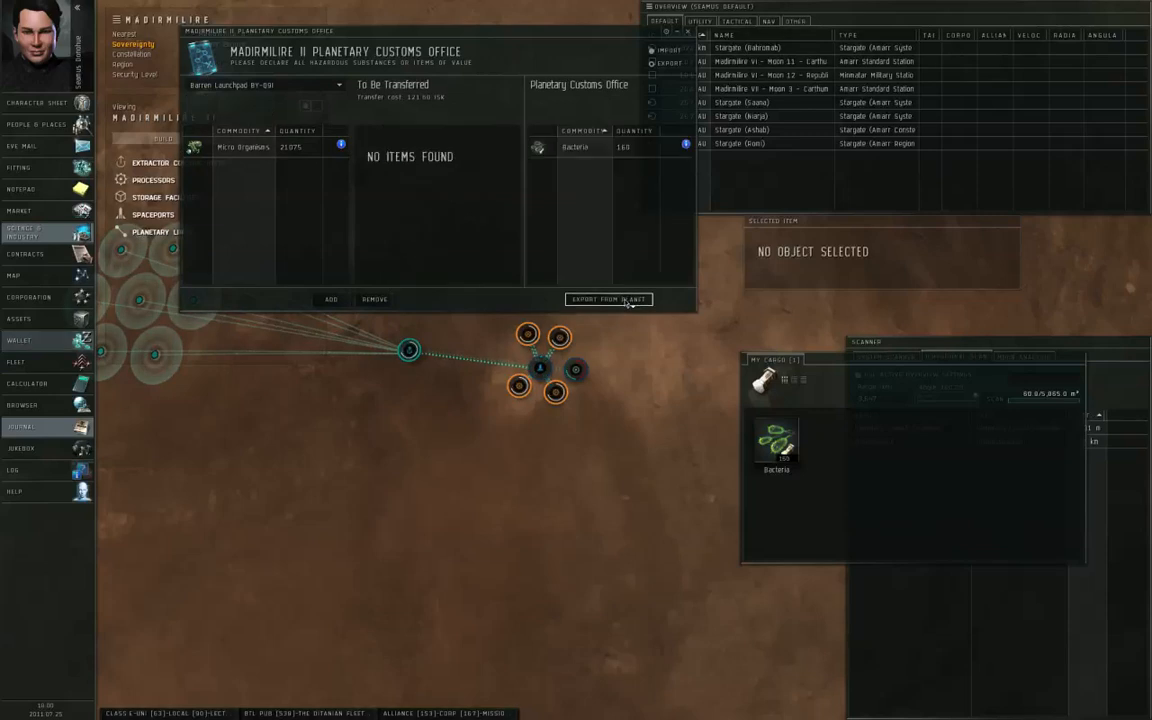
{"action": "left_click", "coordinate": [608, 299]}
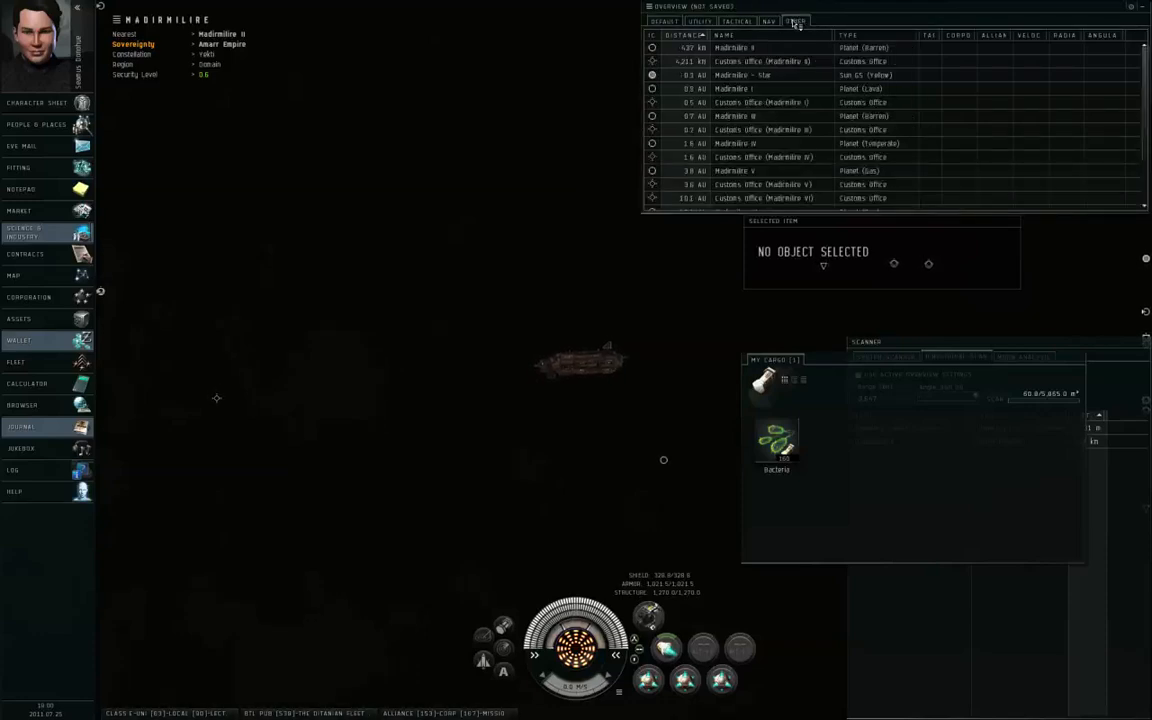
Warp to Madirmilire II's customs office and open its hangar to store the cargo's Bacteria.
{"action": "left_click", "coordinate": [765, 61]}
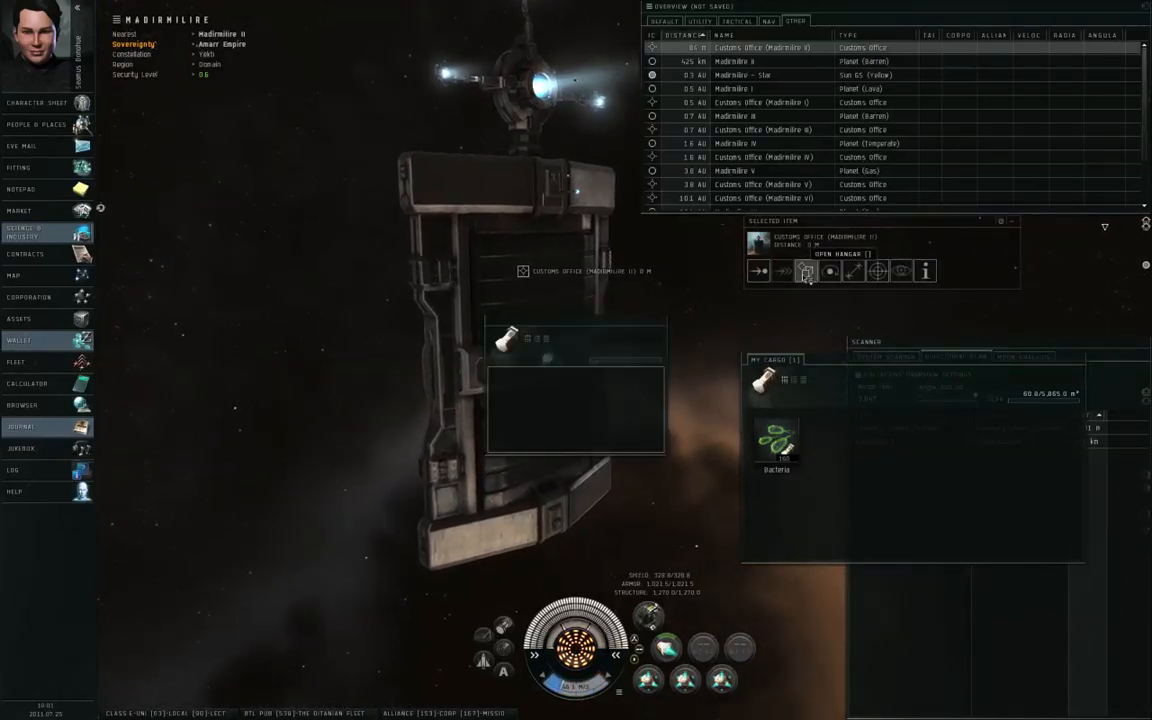
{"action": "left_click", "coordinate": [806, 271]}
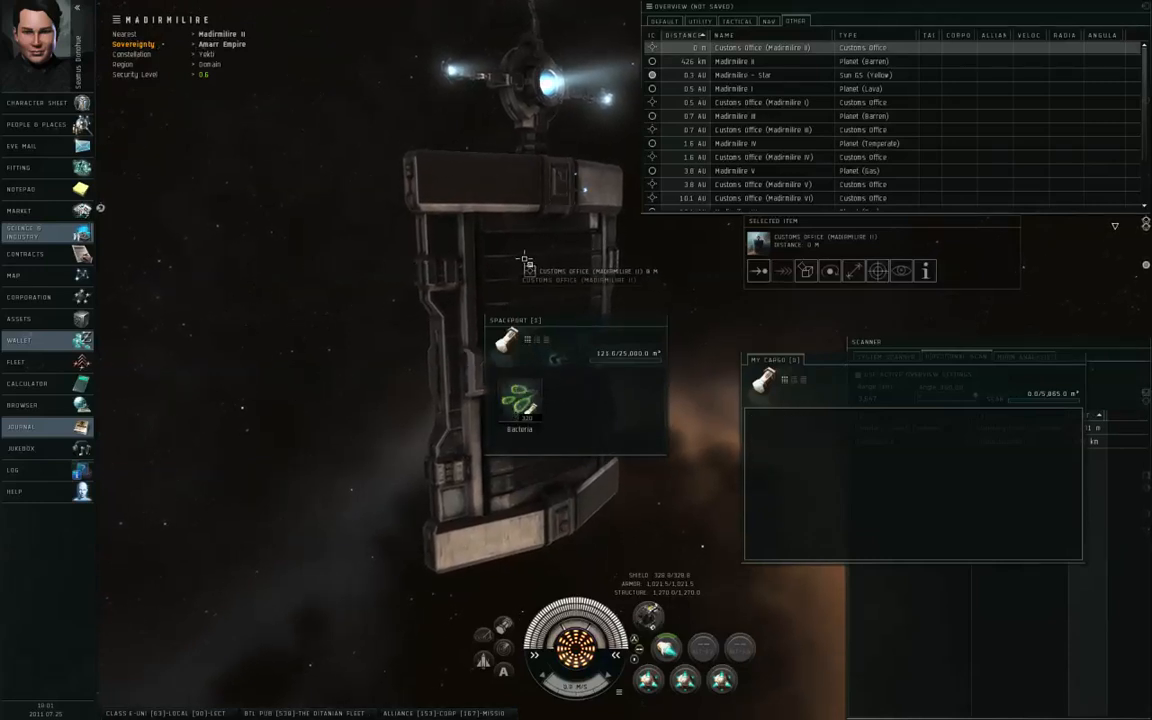
Access Madirmilire II's customs office and move its 320 Bacteria into My Cargo.
{"action": "right_click", "coordinate": [525, 265]}
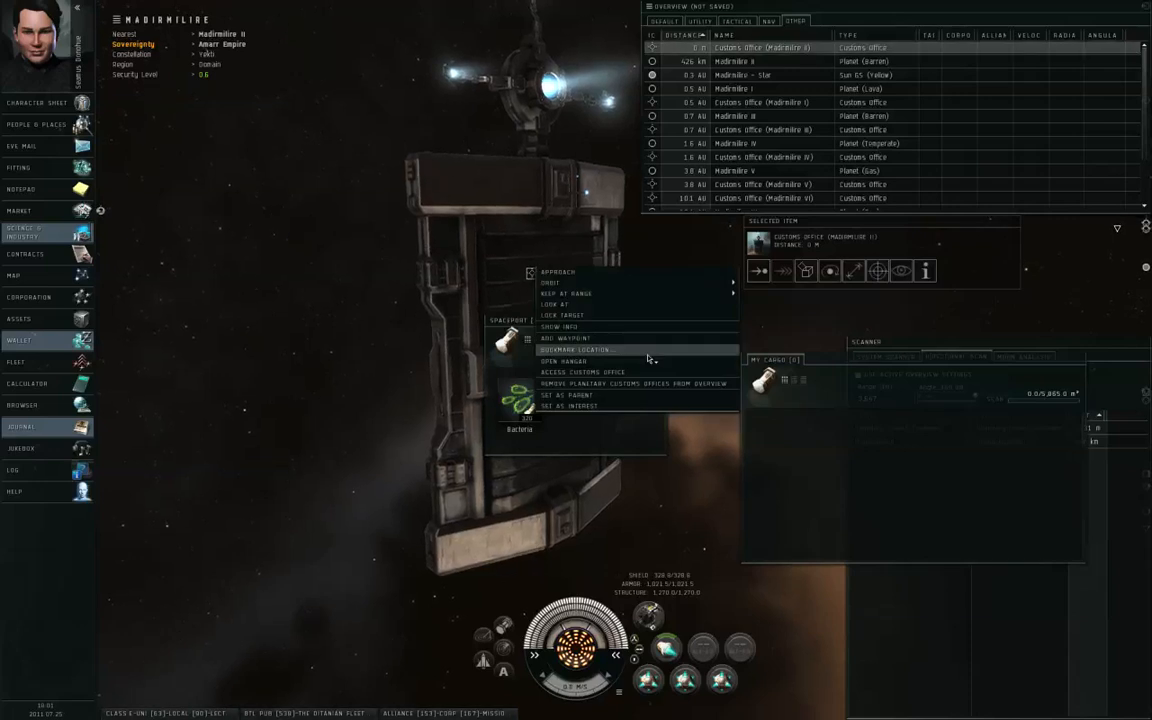
{"action": "left_click", "coordinate": [584, 372]}
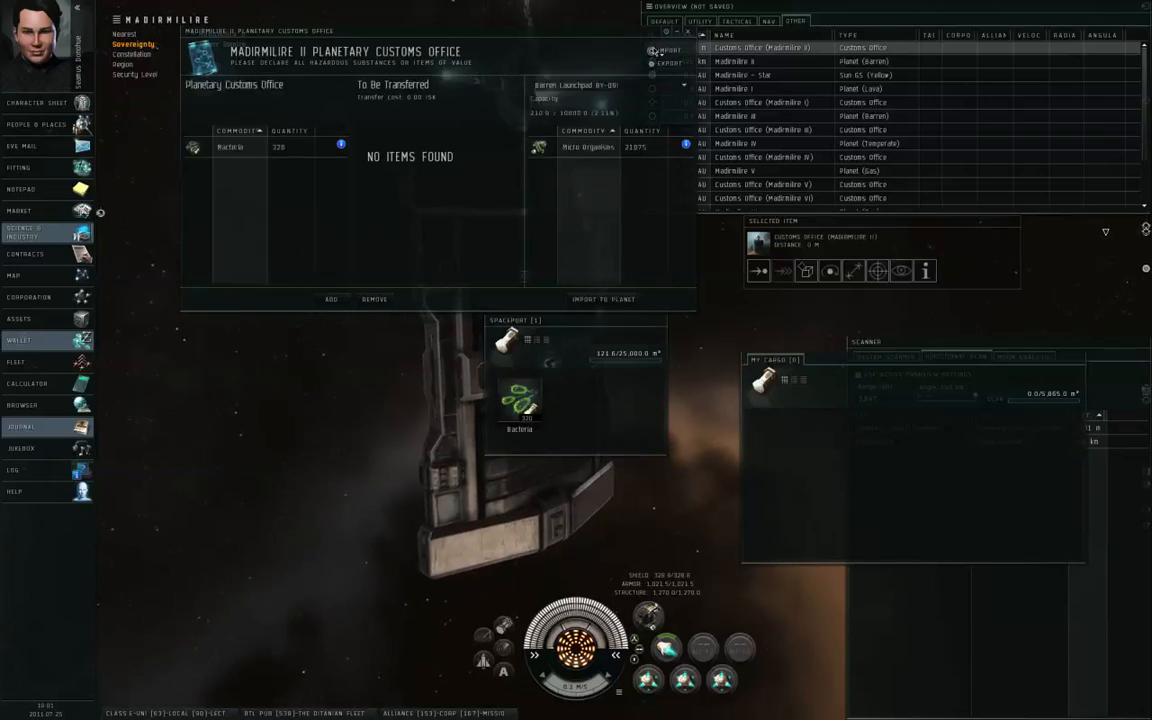
{"action": "left_click", "coordinate": [265, 147]}
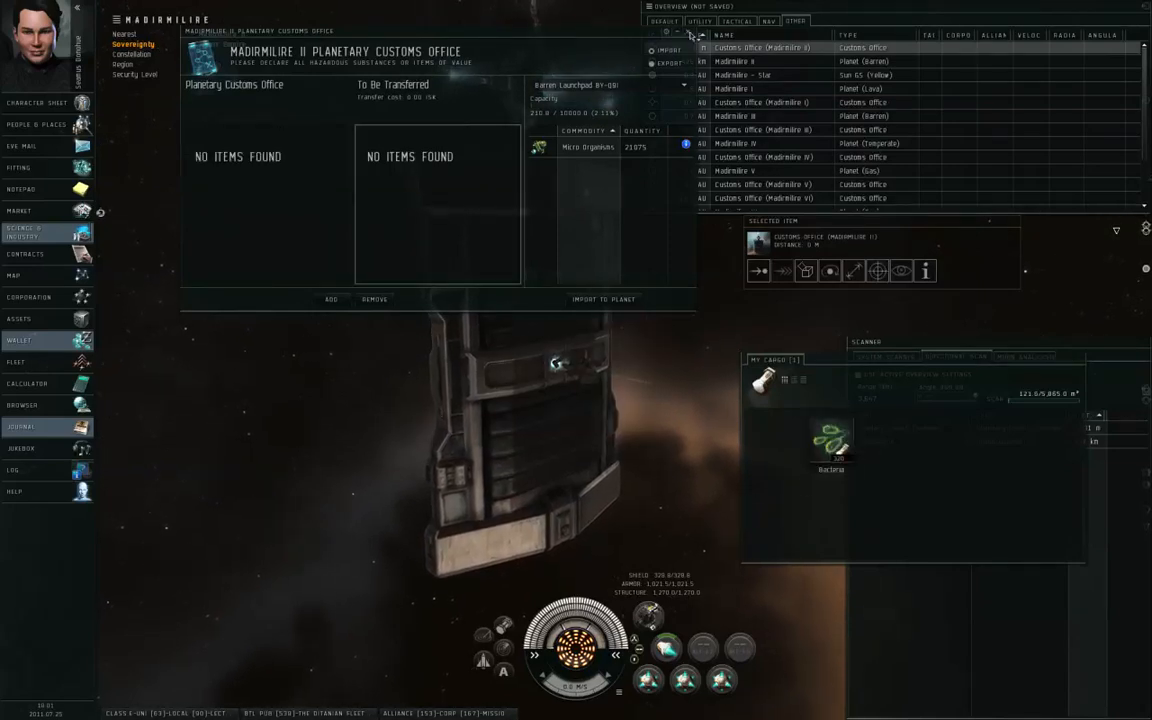
View the regional market details for the cargo's Bacteria, then close the market window.
{"action": "right_click", "coordinate": [832, 442]}
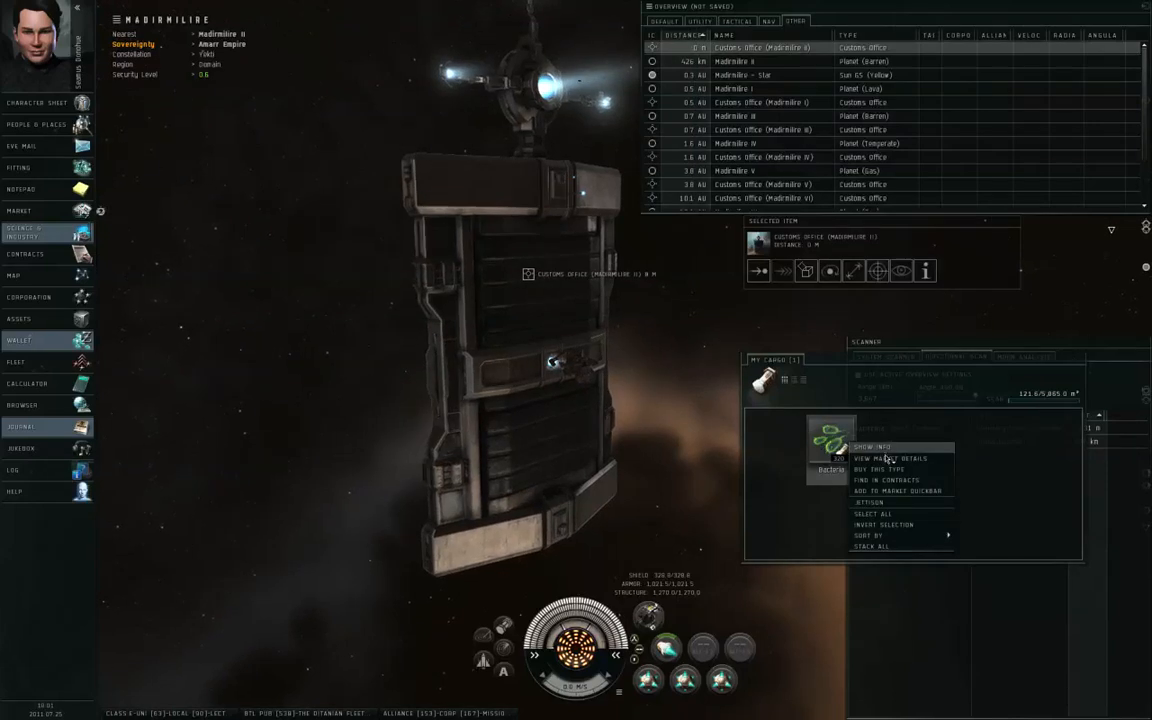
{"action": "left_click", "coordinate": [888, 458]}
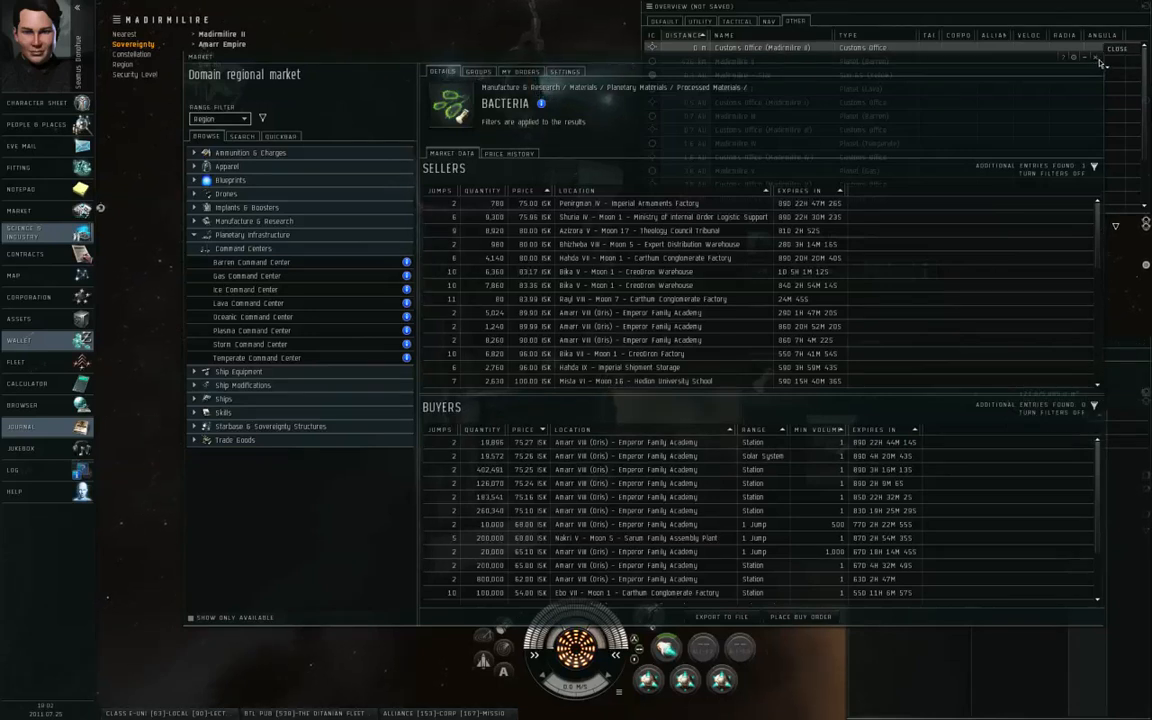
{"action": "left_click", "coordinate": [1117, 48]}
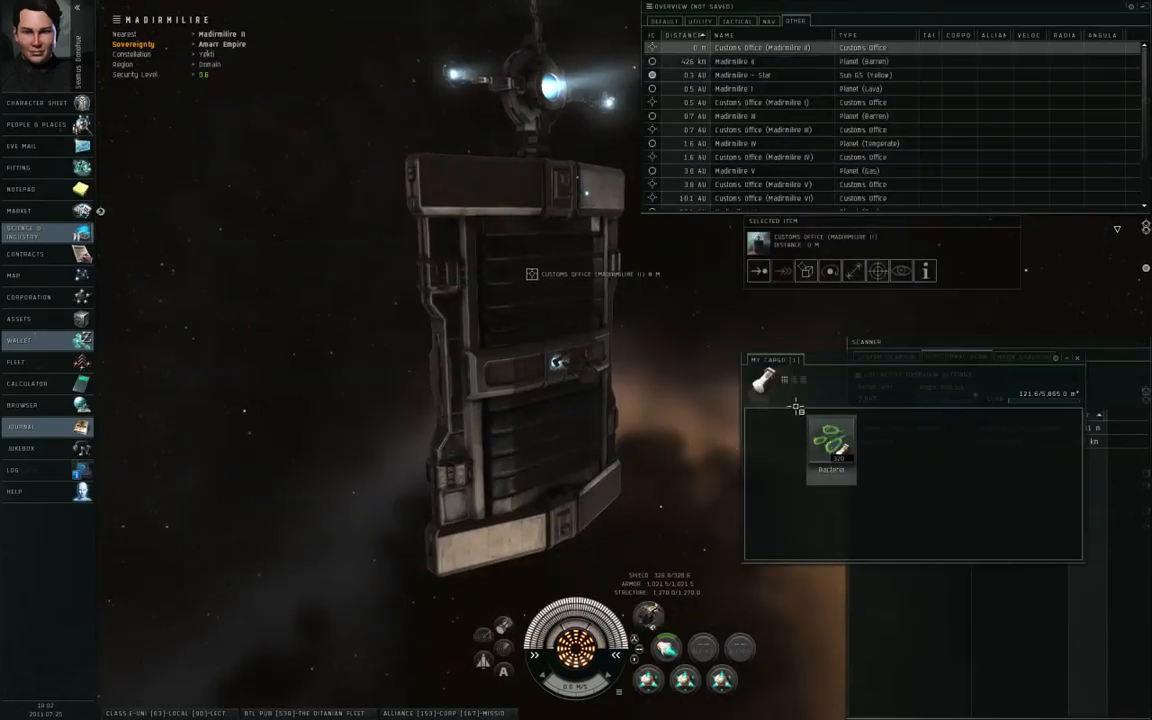